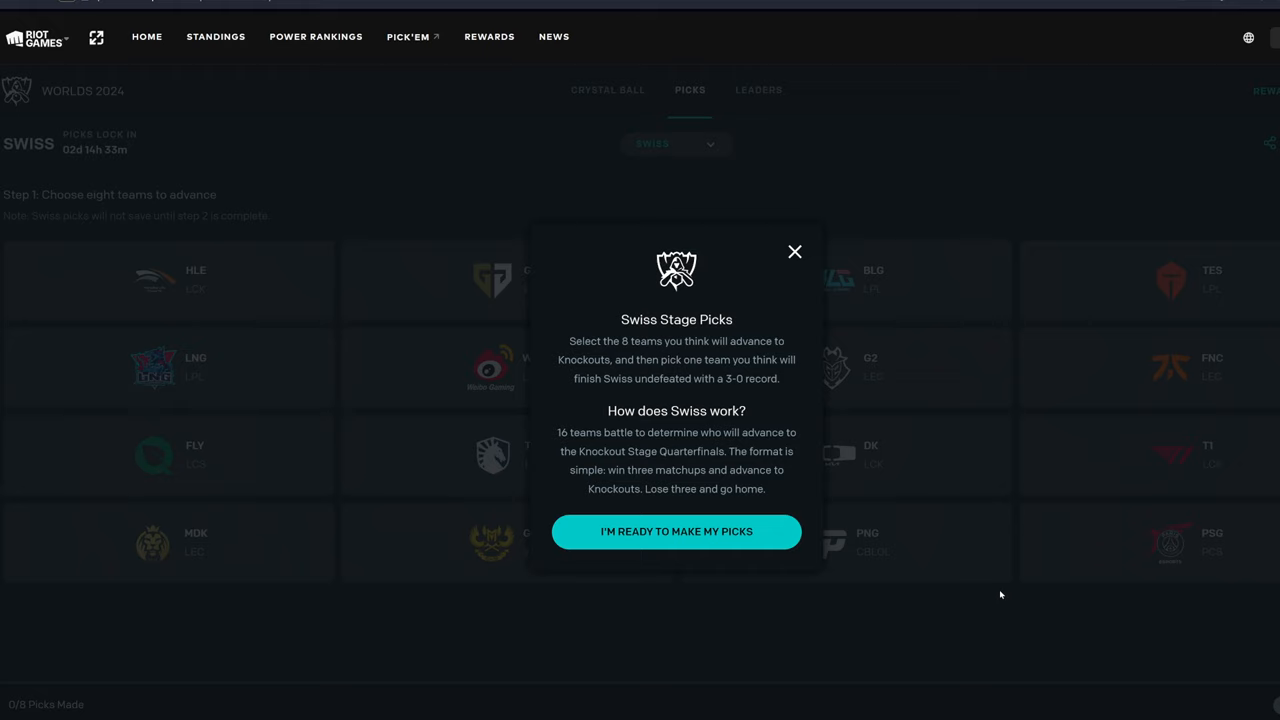
{"action": "mouse_move", "coordinate": [982, 586]}
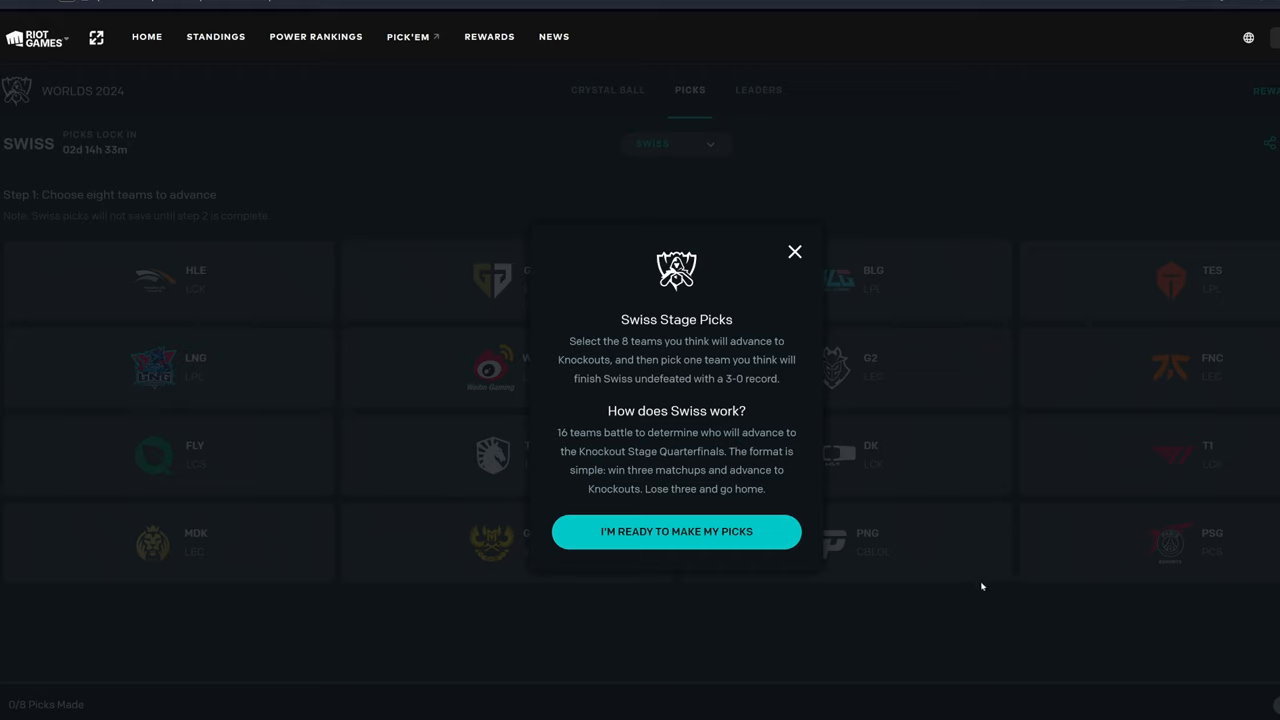
{"action": "mouse_move", "coordinate": [904, 610]}
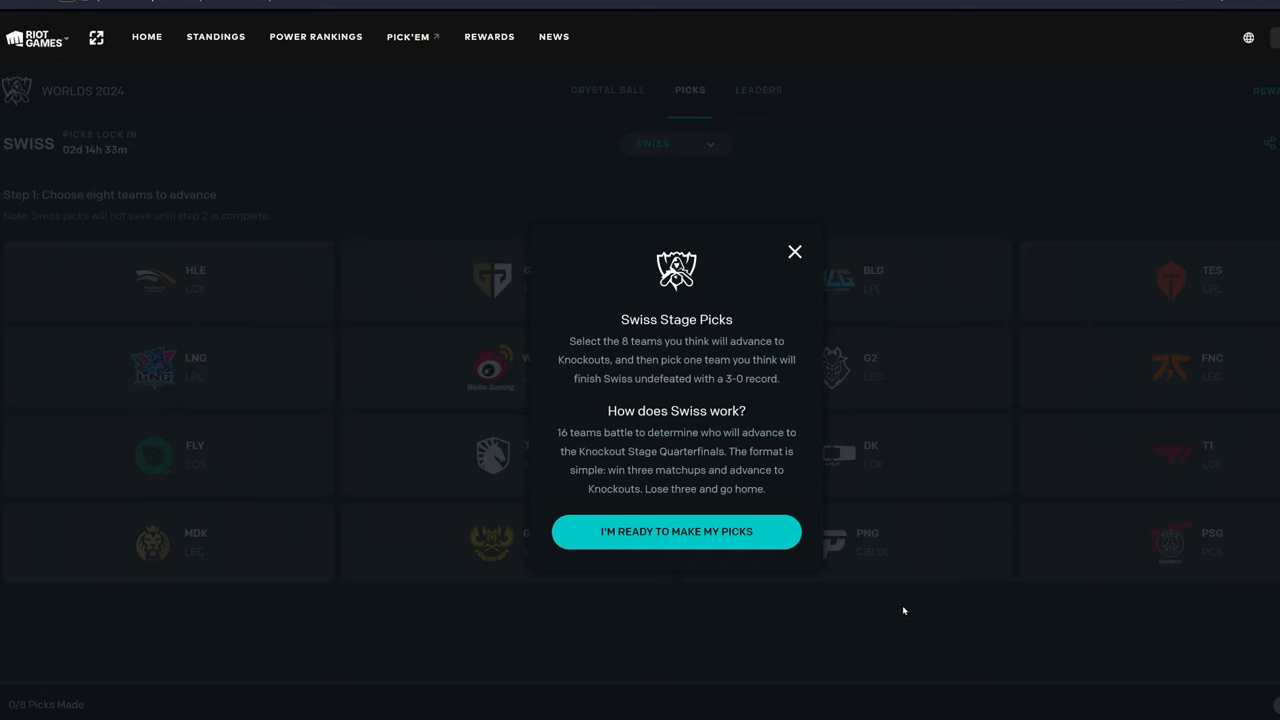
{"action": "mouse_move", "coordinate": [959, 601]}
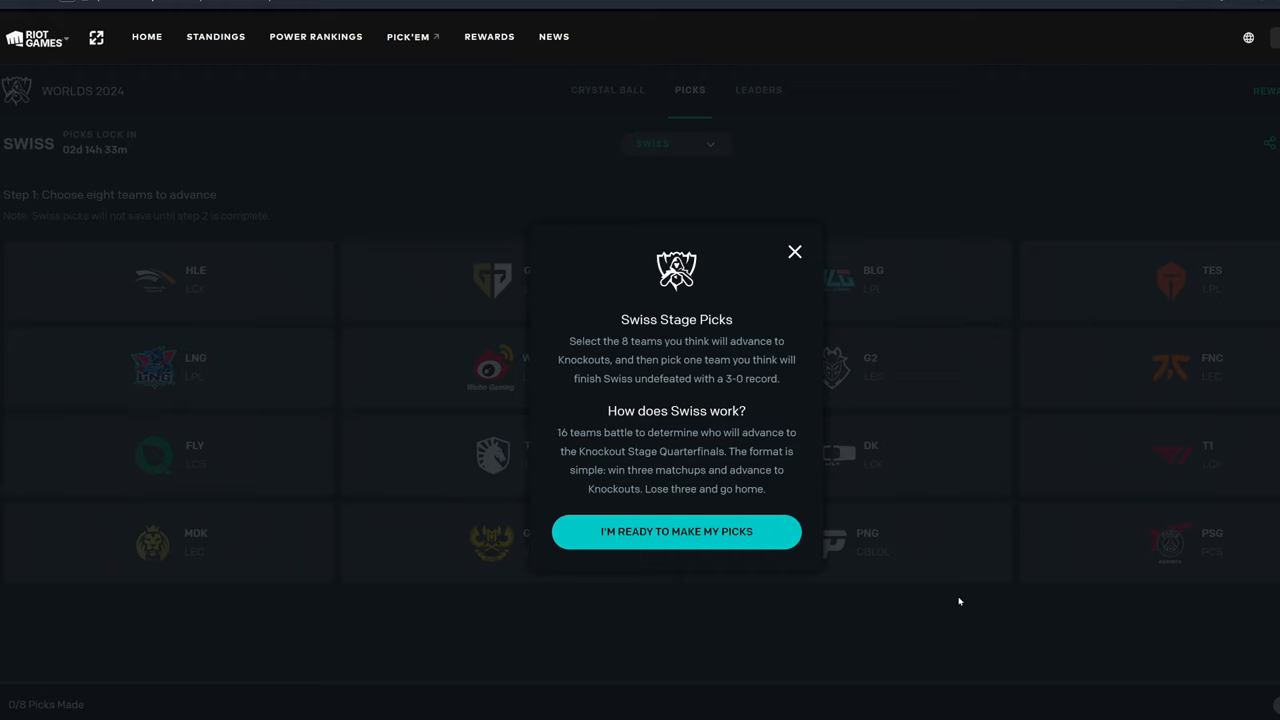
{"action": "mouse_move", "coordinate": [795, 252]}
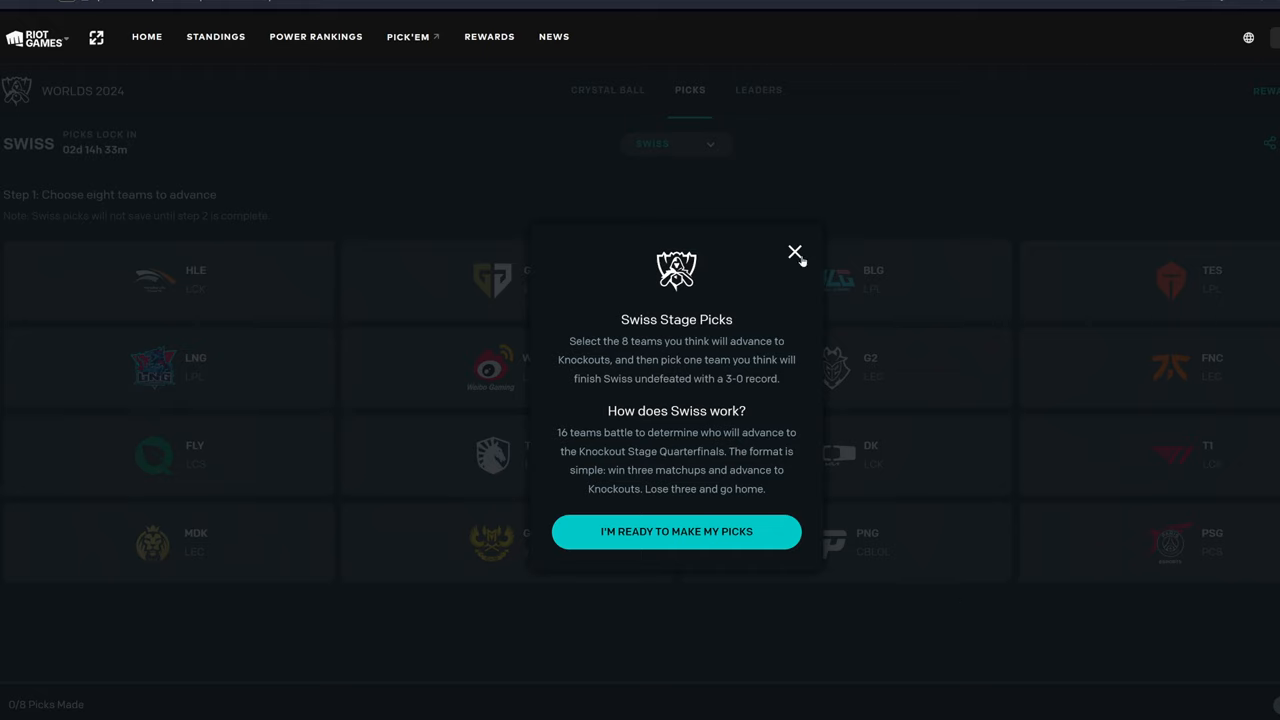
{"action": "mouse_move", "coordinate": [782, 292]}
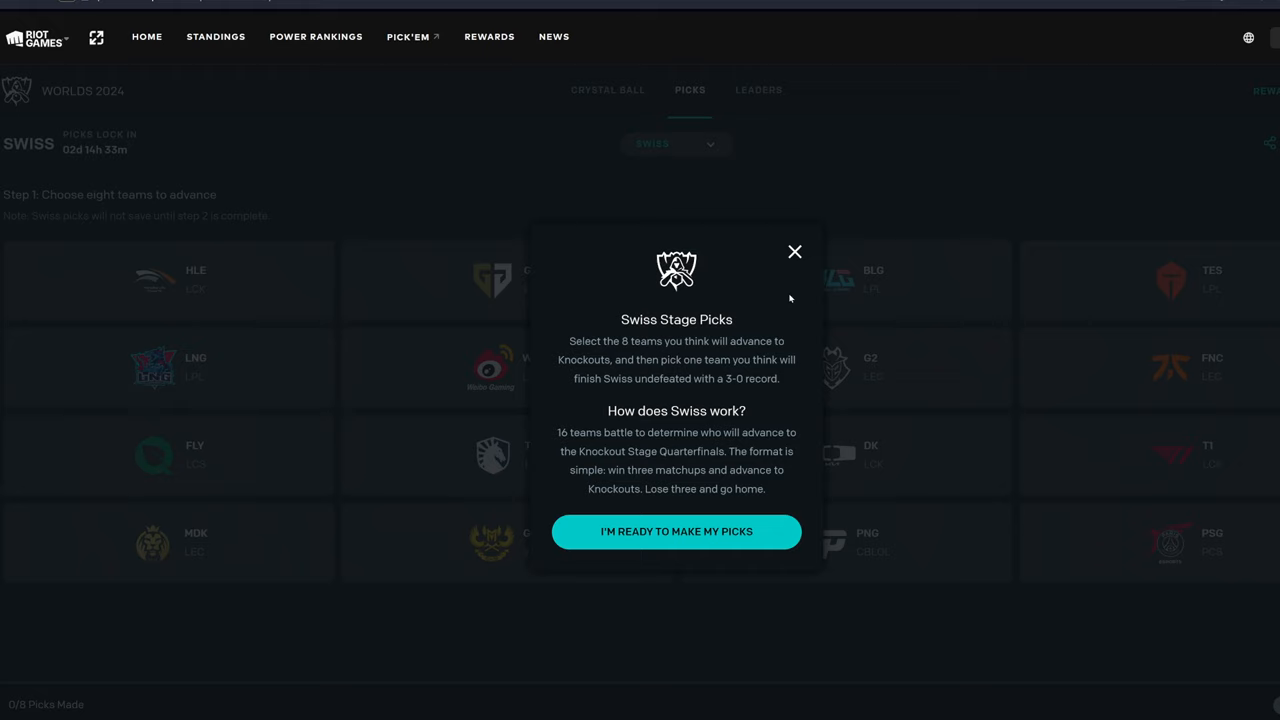
{"action": "mouse_move", "coordinate": [676, 358]}
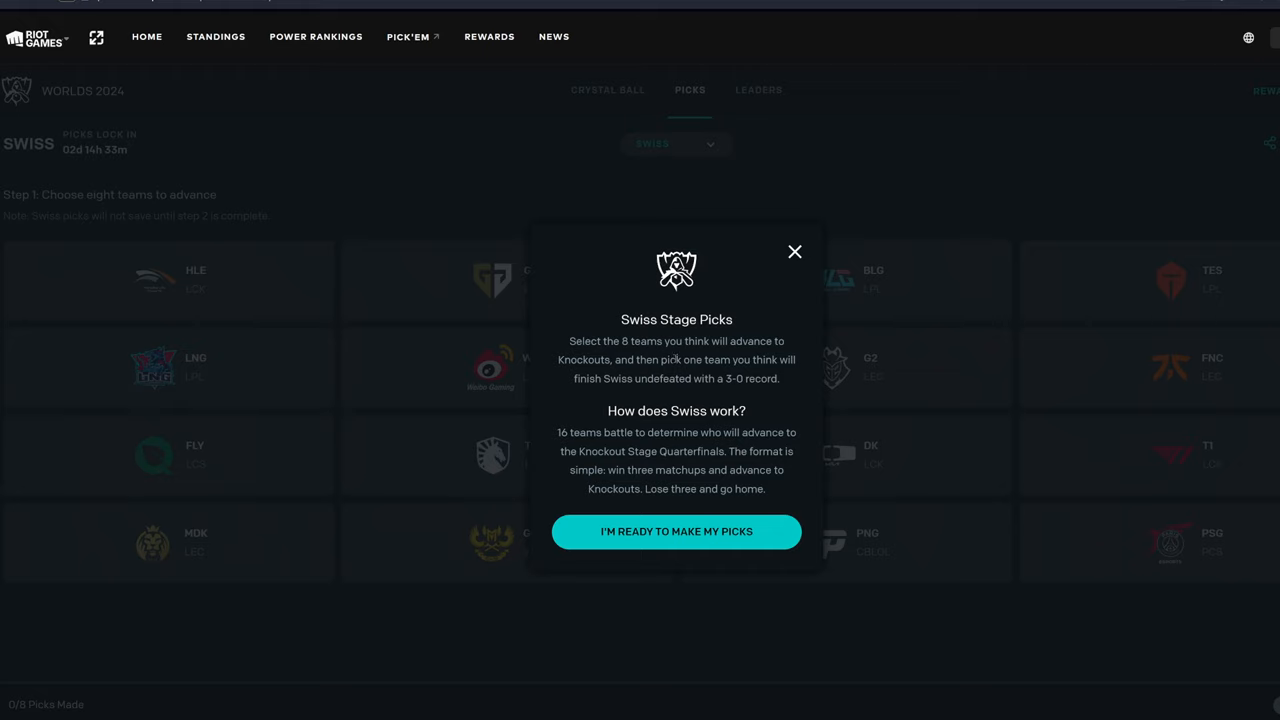
{"action": "mouse_move", "coordinate": [586, 397]}
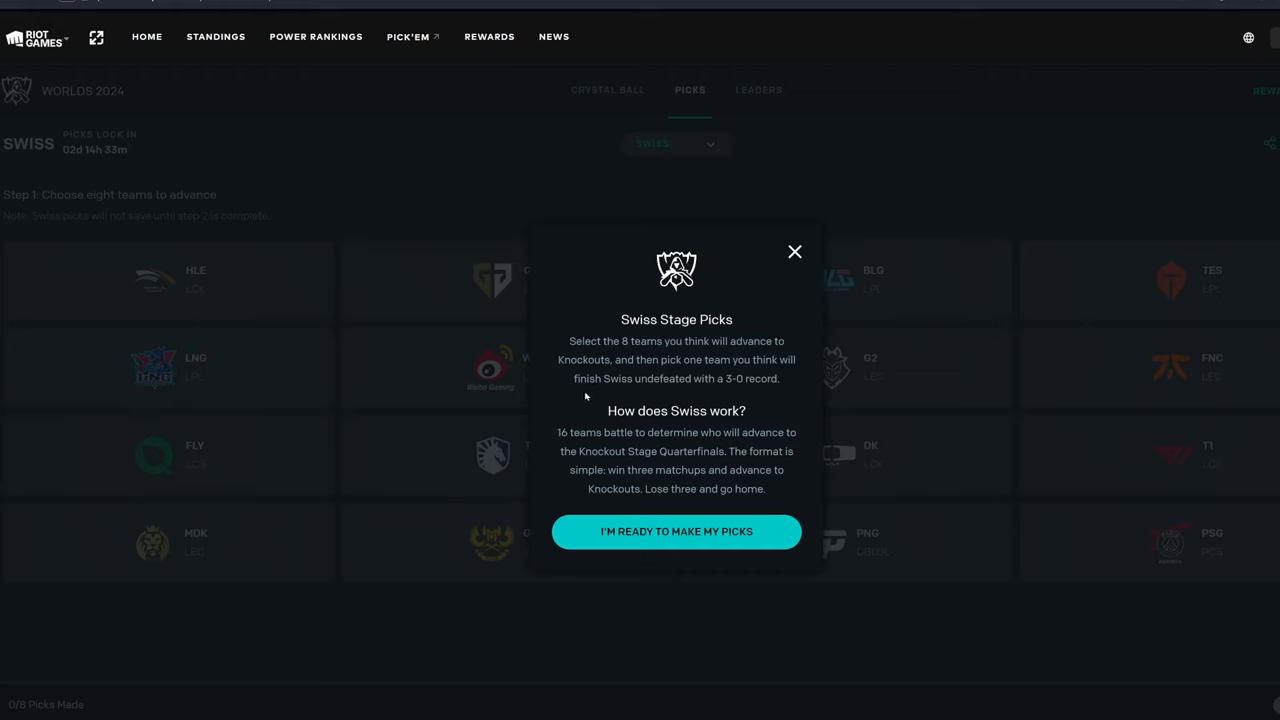
{"action": "mouse_move", "coordinate": [790, 412]}
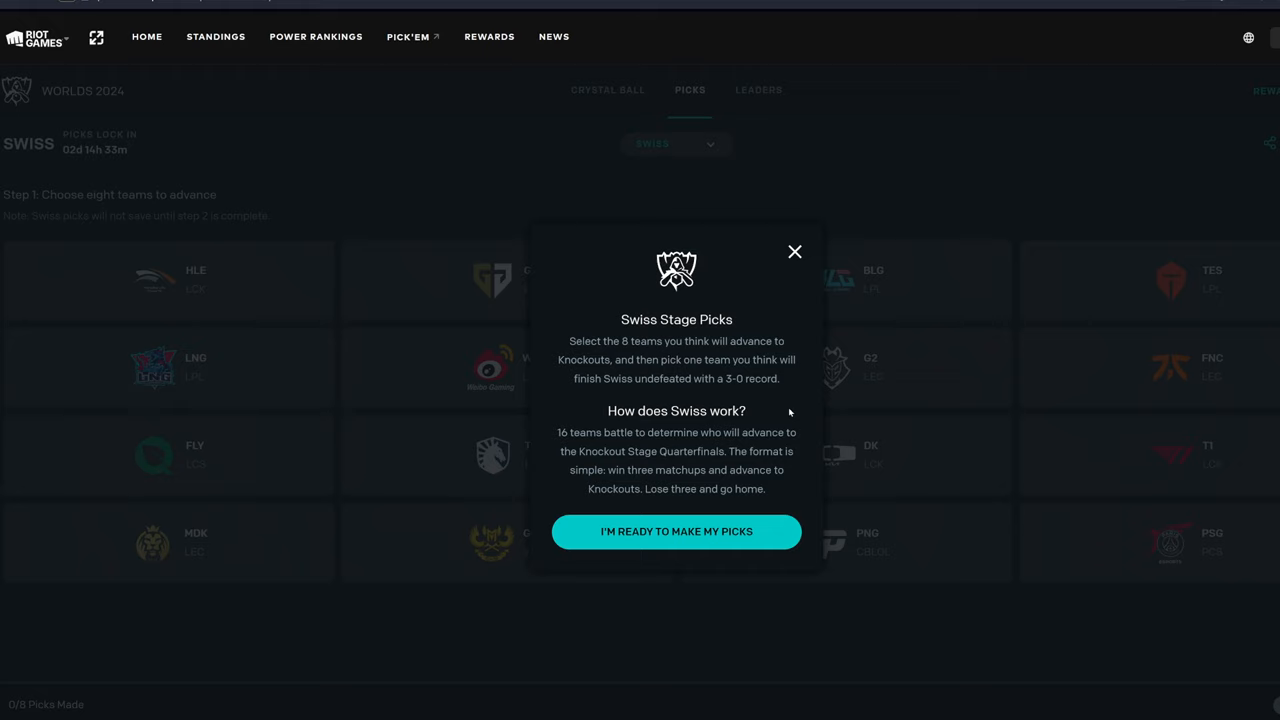
{"action": "mouse_move", "coordinate": [655, 445]}
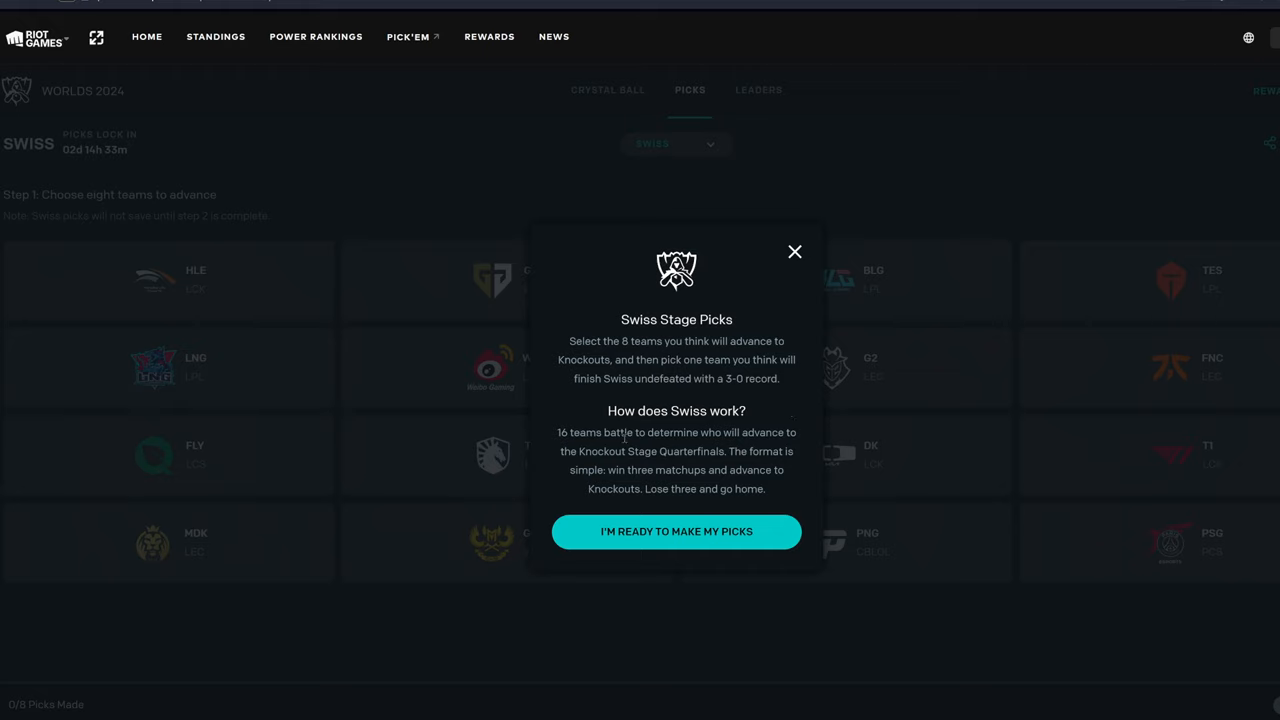
{"action": "mouse_move", "coordinate": [788, 451]}
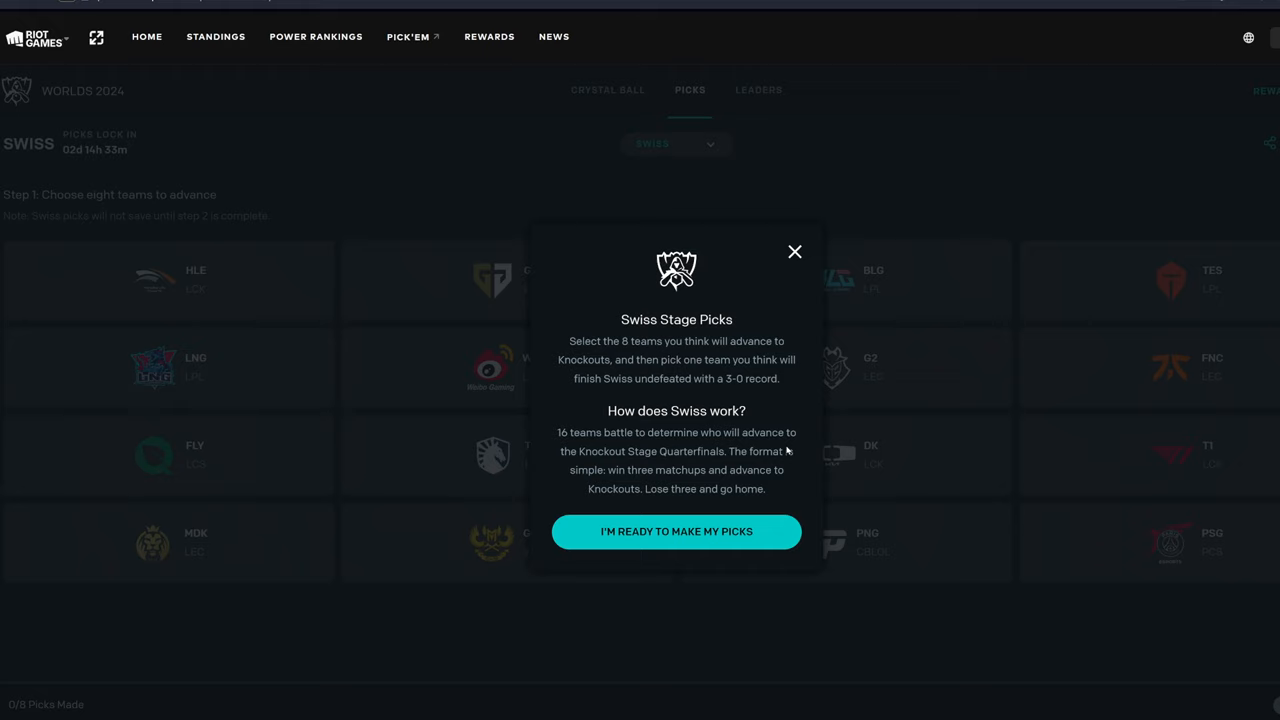
{"action": "mouse_move", "coordinate": [657, 465]}
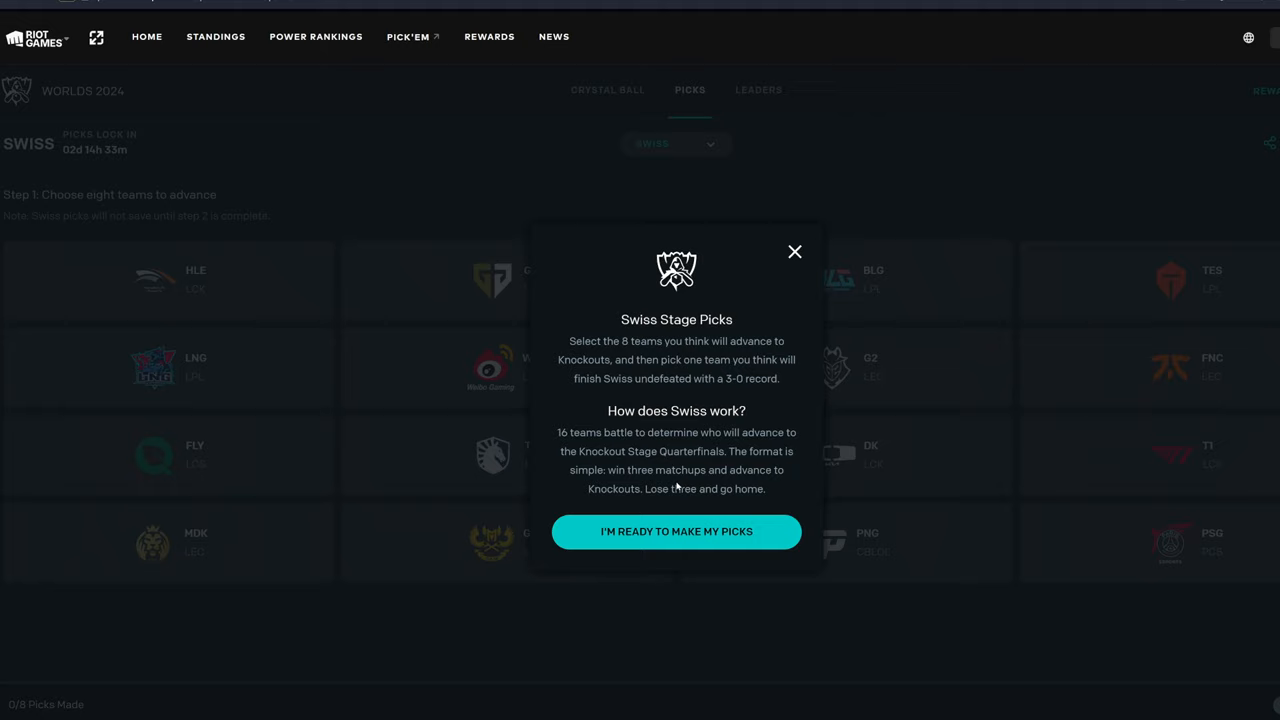
Dismiss the Swiss explanation and review the Worlds Swiss bracket's eight opening 0-0 matchups.
{"action": "left_click", "coordinate": [676, 531]}
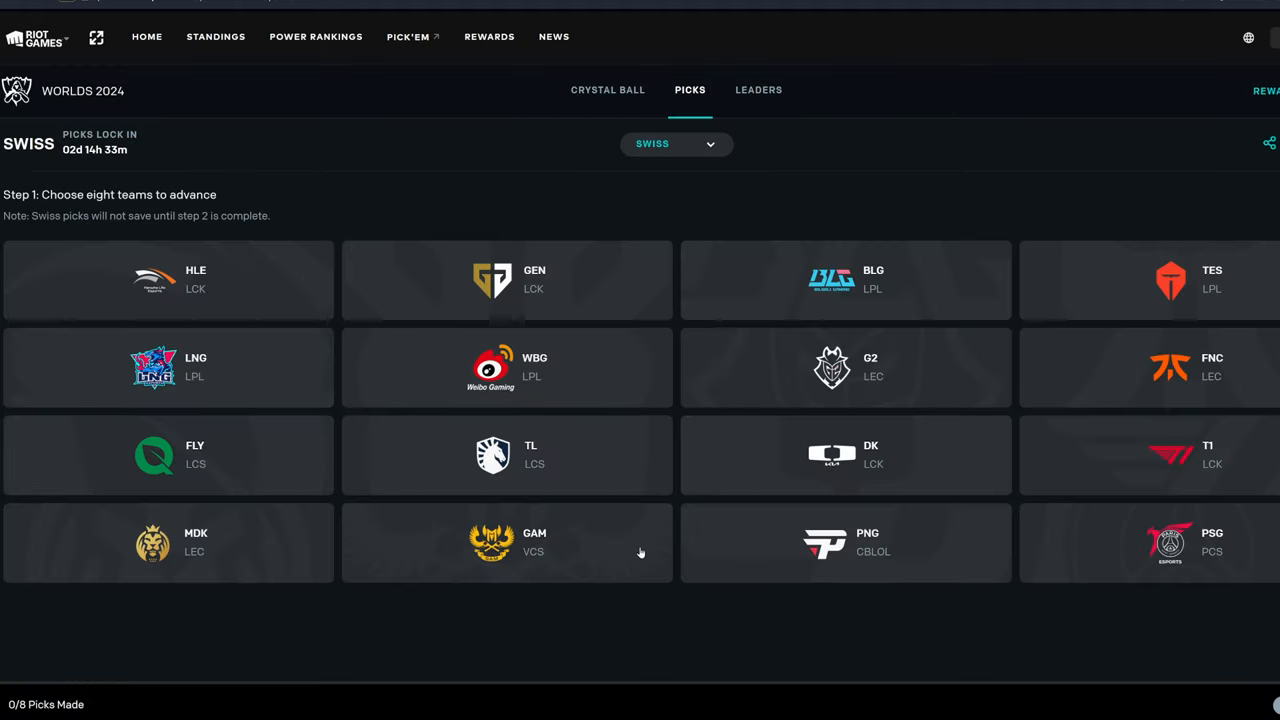
{"action": "mouse_move", "coordinate": [423, 192]}
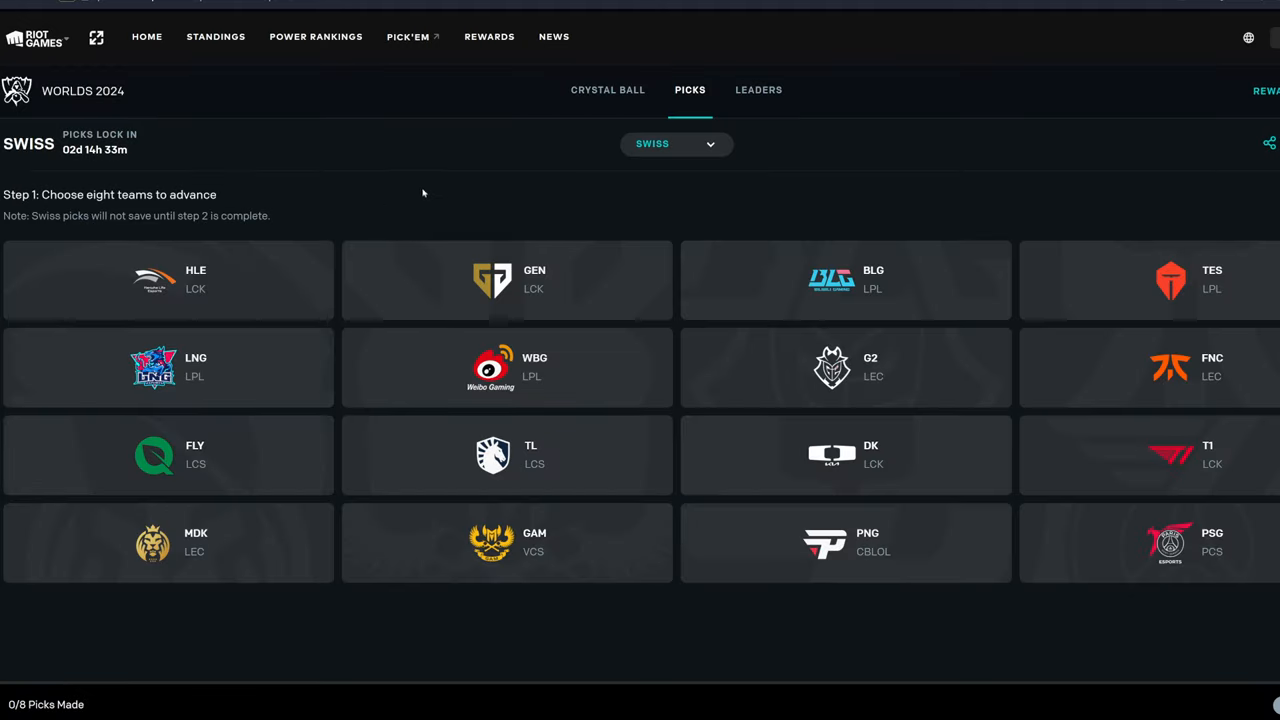
{"action": "mouse_move", "coordinate": [556, 203]}
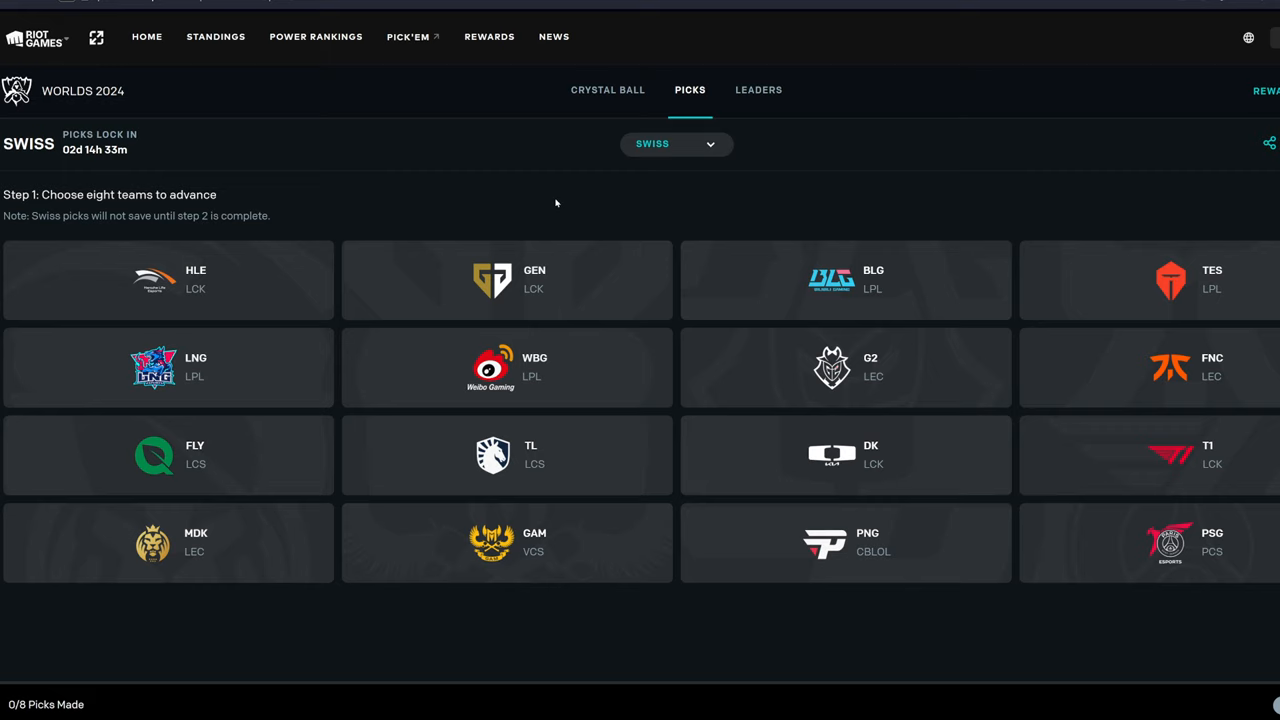
{"action": "mouse_move", "coordinate": [573, 203]}
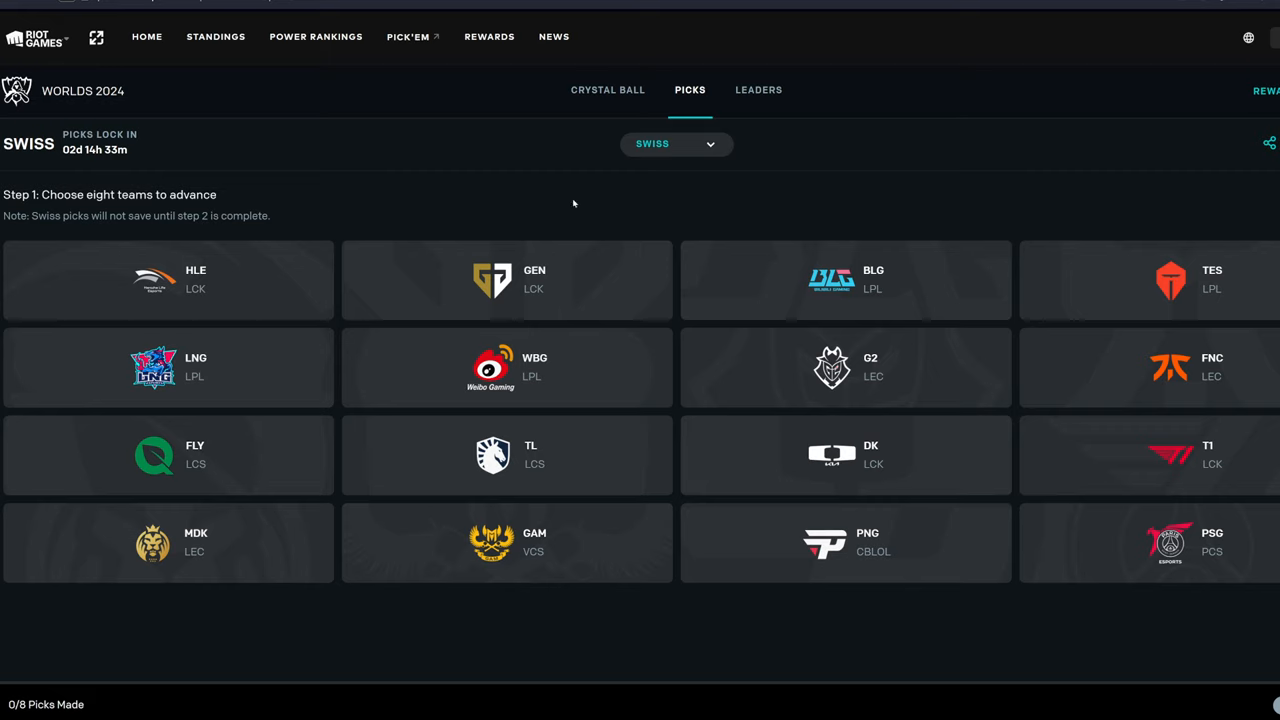
{"action": "mouse_move", "coordinate": [600, 209]}
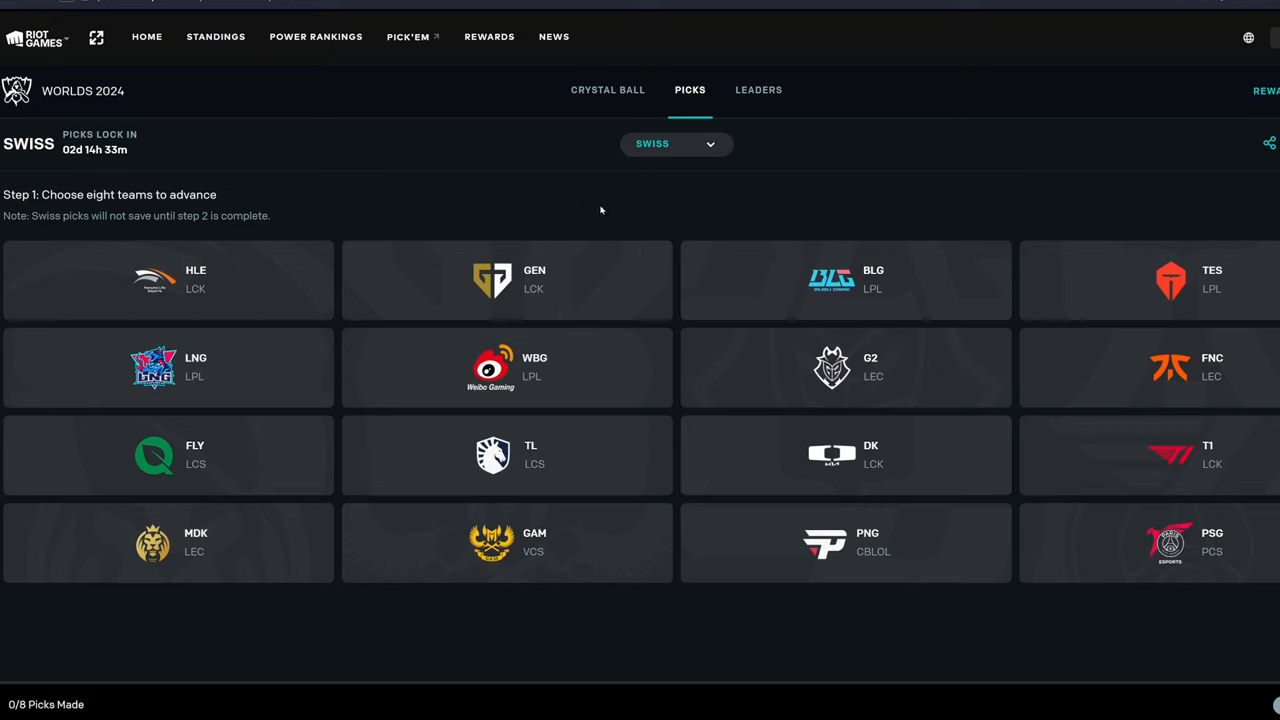
{"action": "mouse_move", "coordinate": [634, 215]}
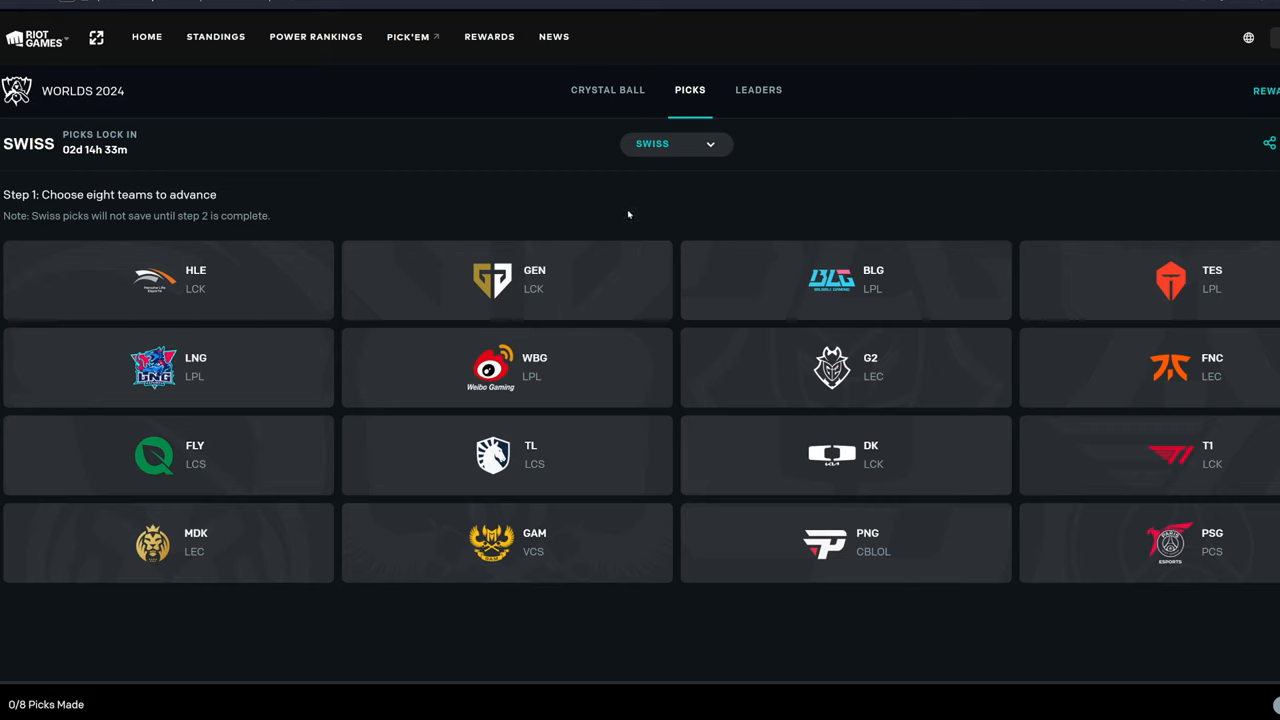
{"action": "mouse_move", "coordinate": [600, 208]}
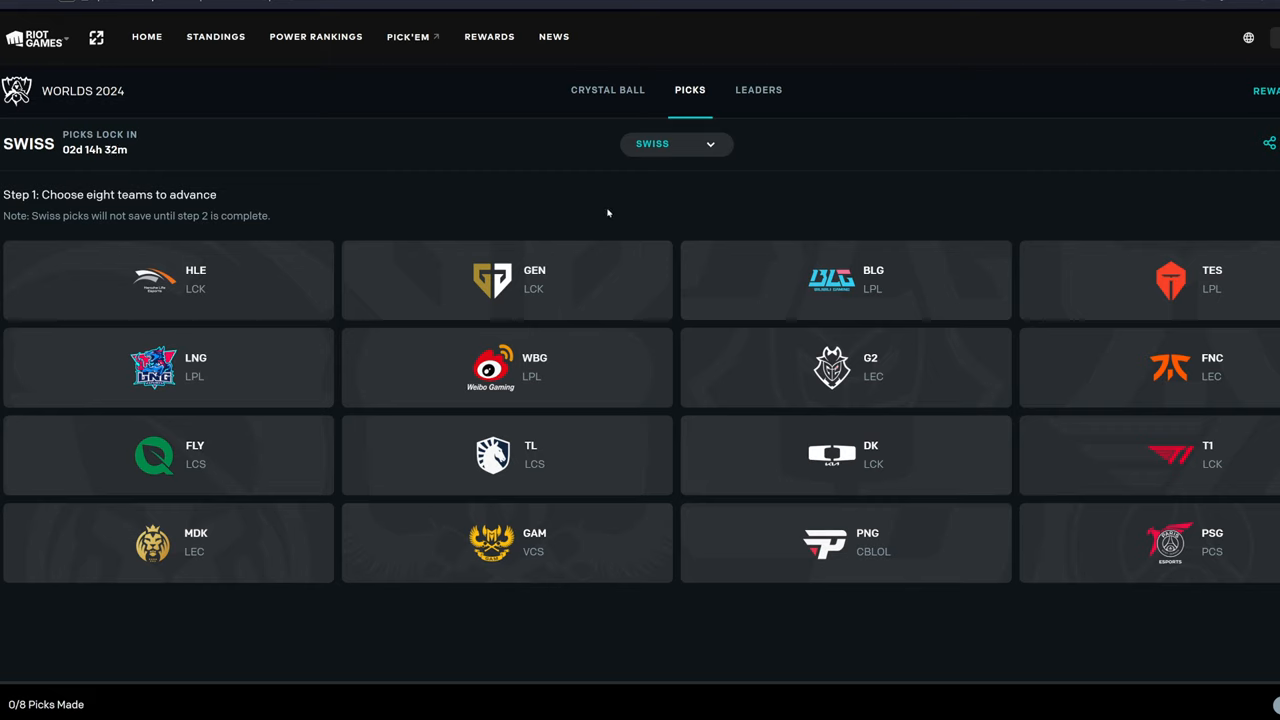
{"action": "mouse_move", "coordinate": [1003, 640]}
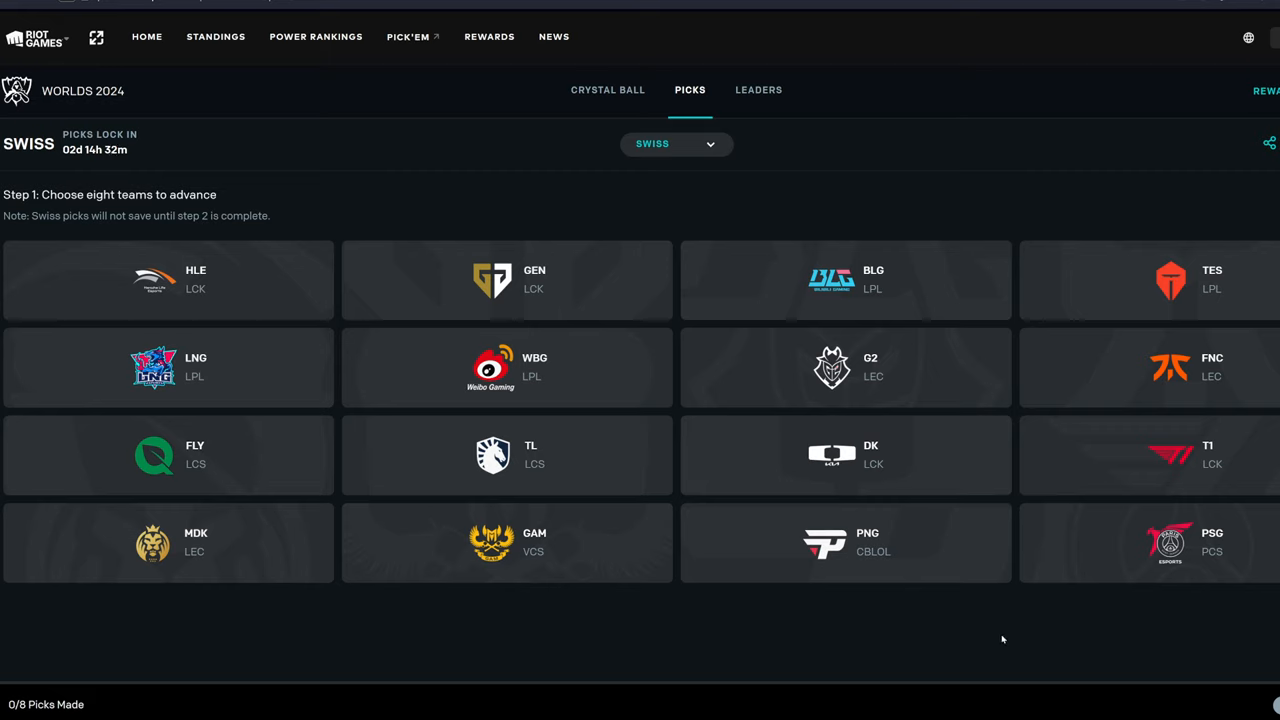
{"action": "mouse_move", "coordinate": [752, 564]}
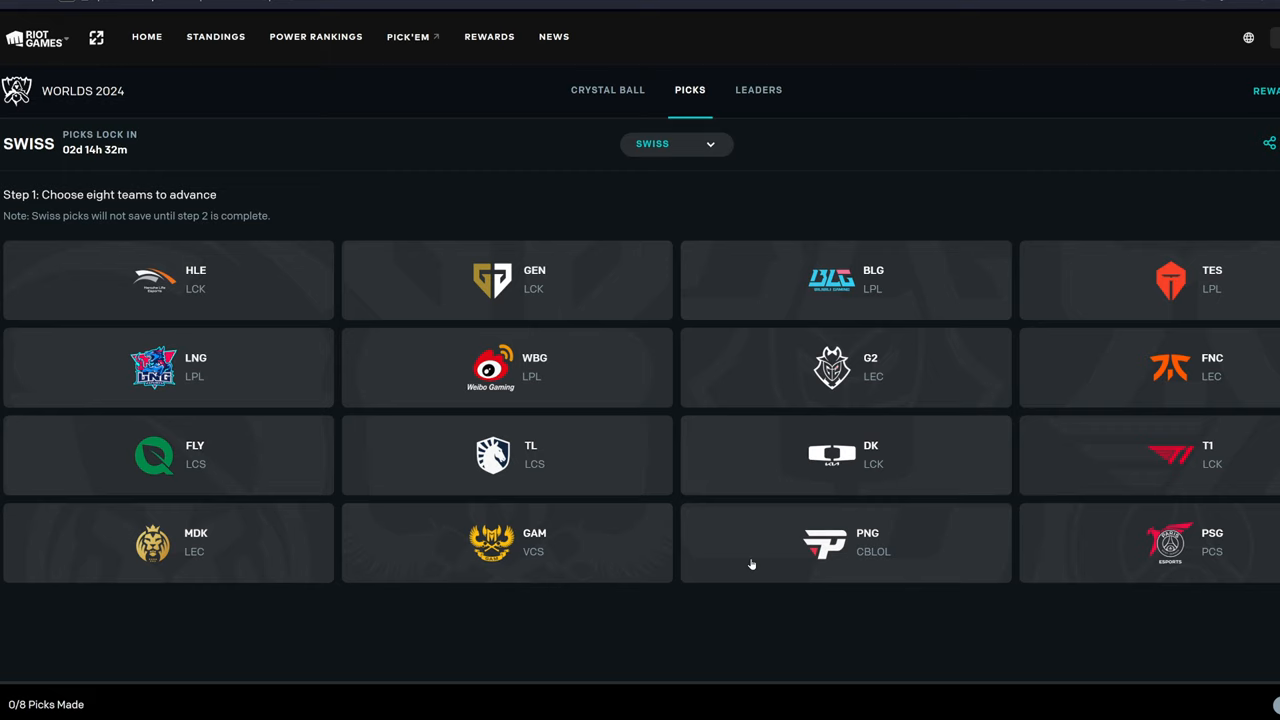
{"action": "mouse_move", "coordinate": [1115, 558]}
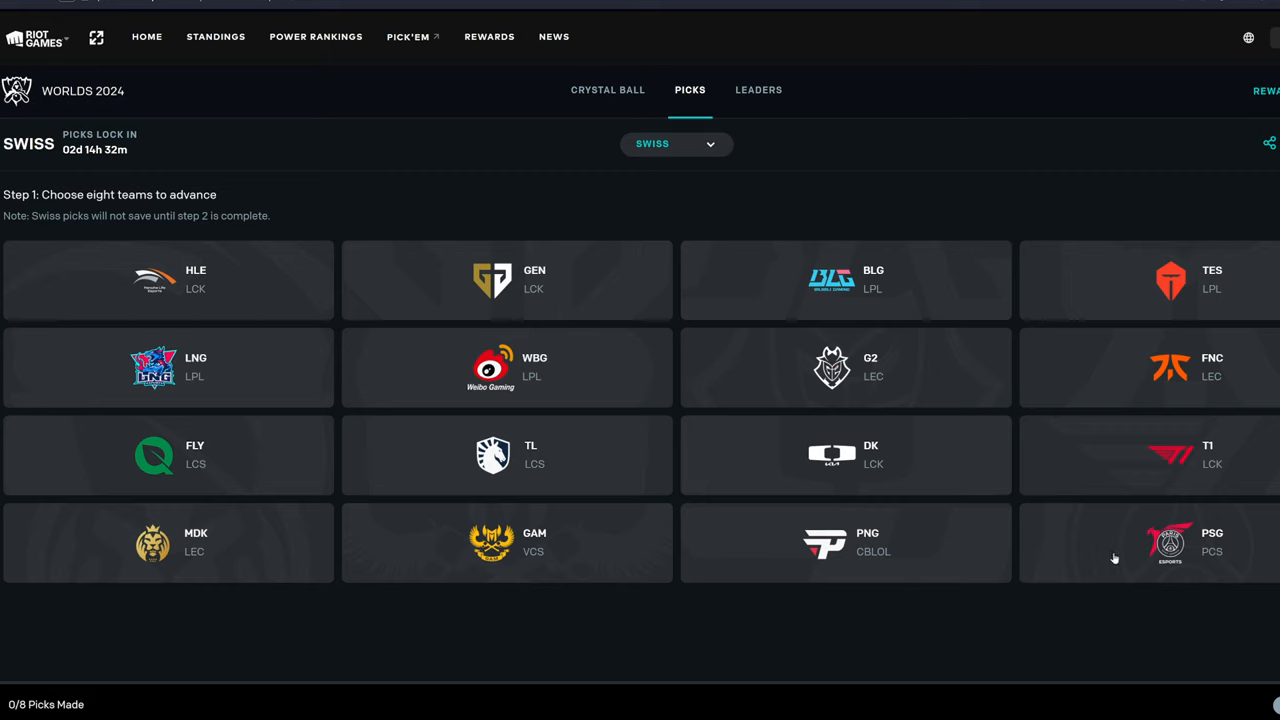
{"action": "mouse_move", "coordinate": [195, 550]}
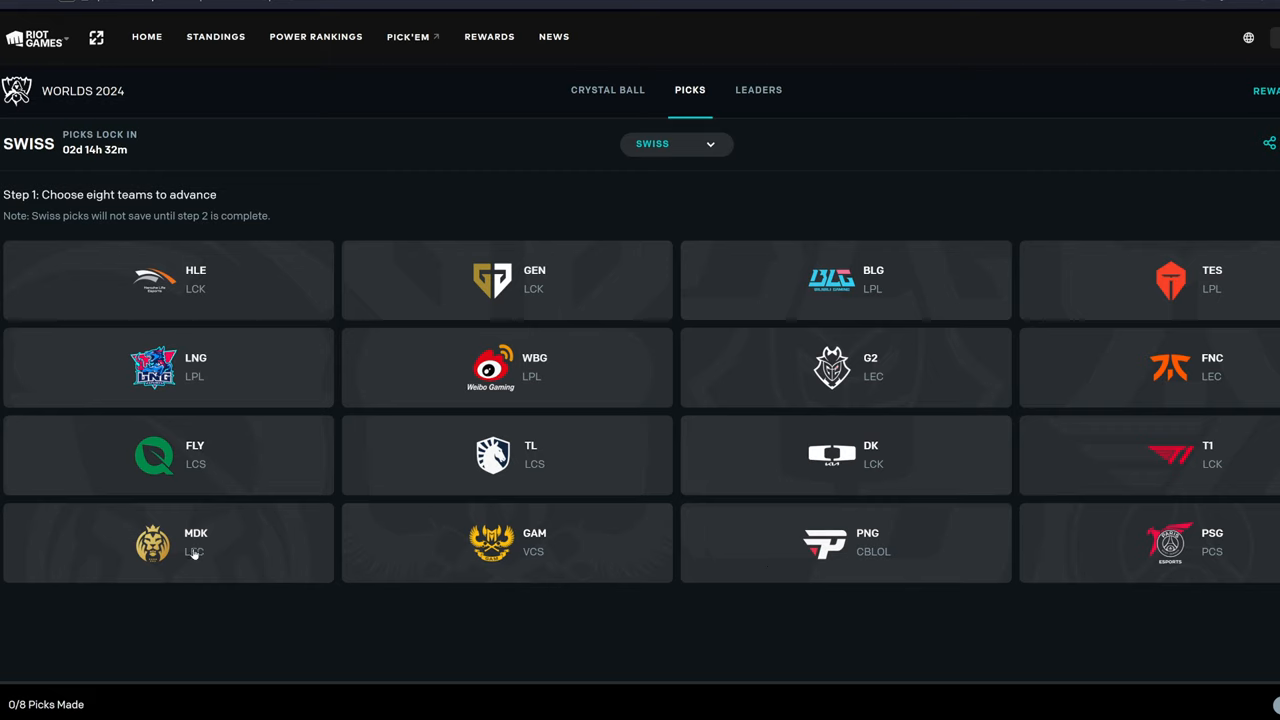
{"action": "mouse_move", "coordinate": [1022, 650]}
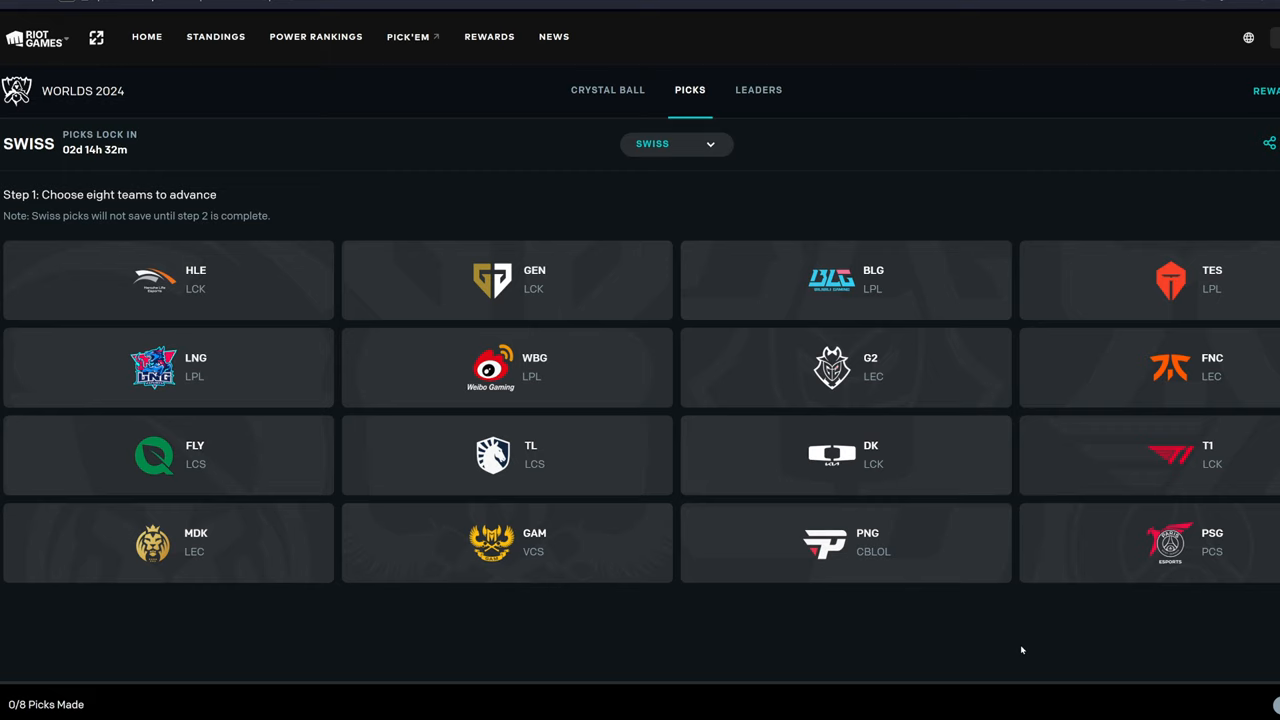
{"action": "mouse_move", "coordinate": [453, 233]}
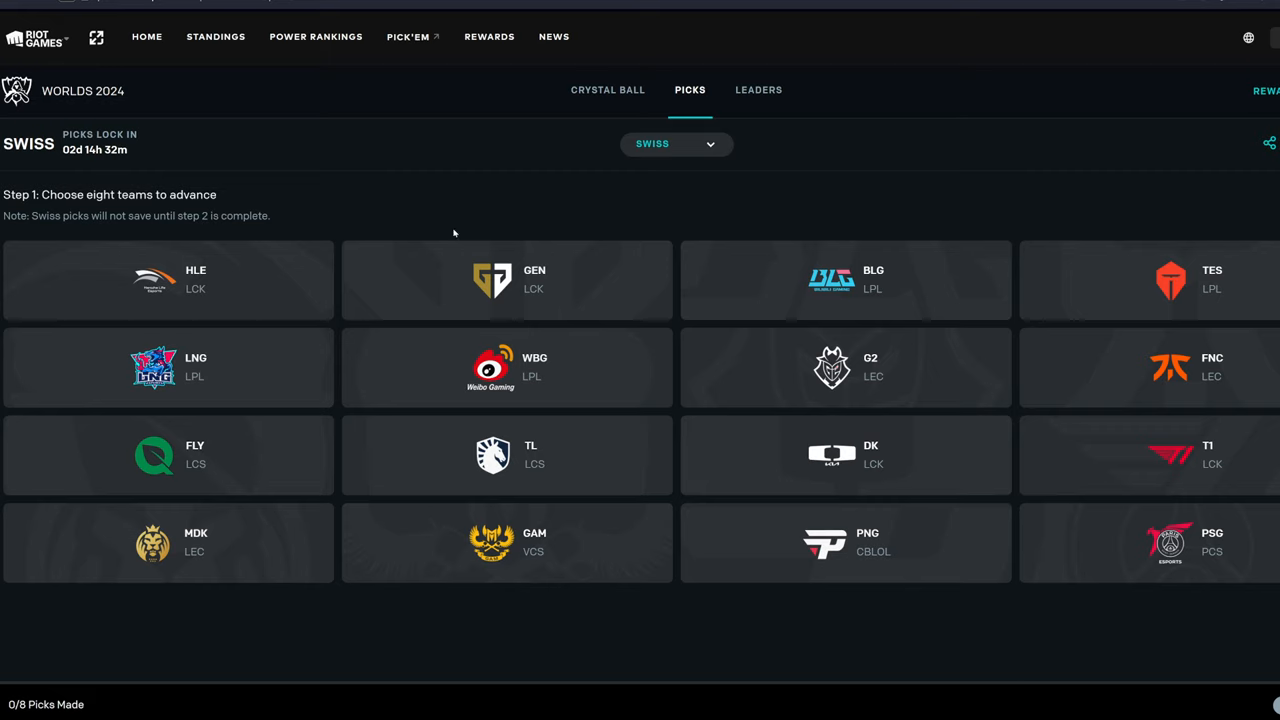
{"action": "mouse_move", "coordinate": [511, 218]}
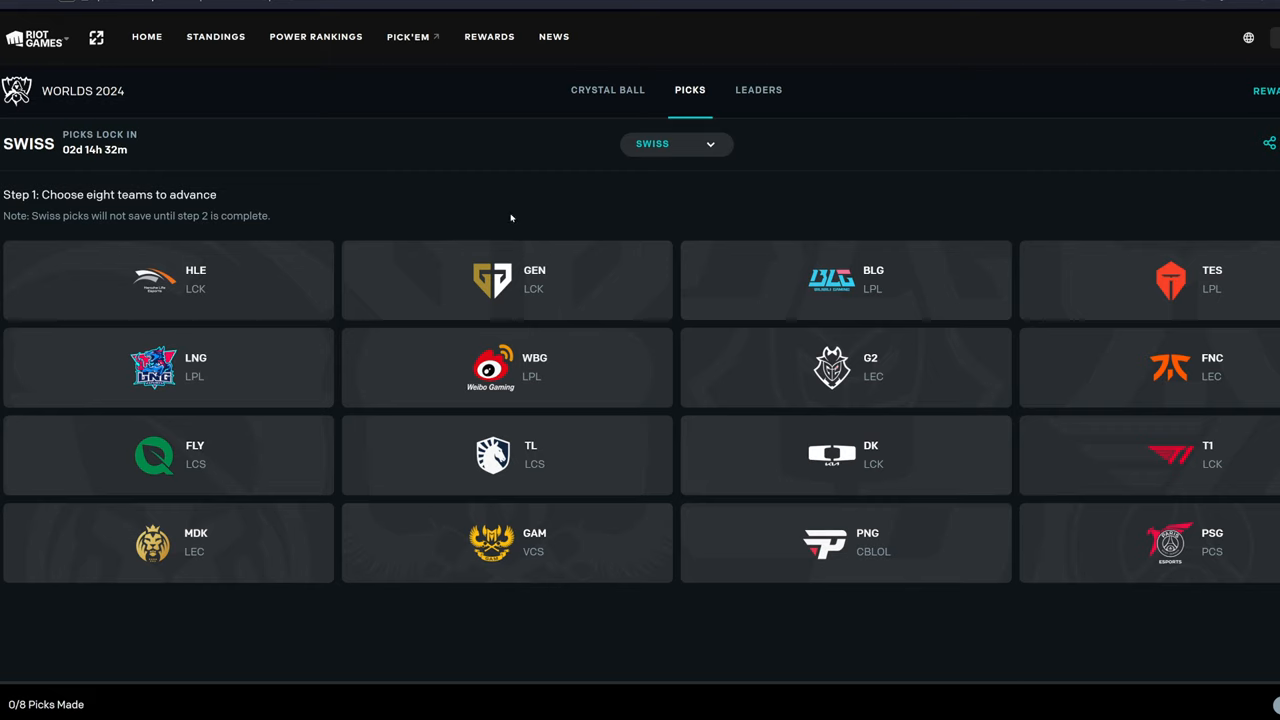
{"action": "mouse_move", "coordinate": [567, 207]}
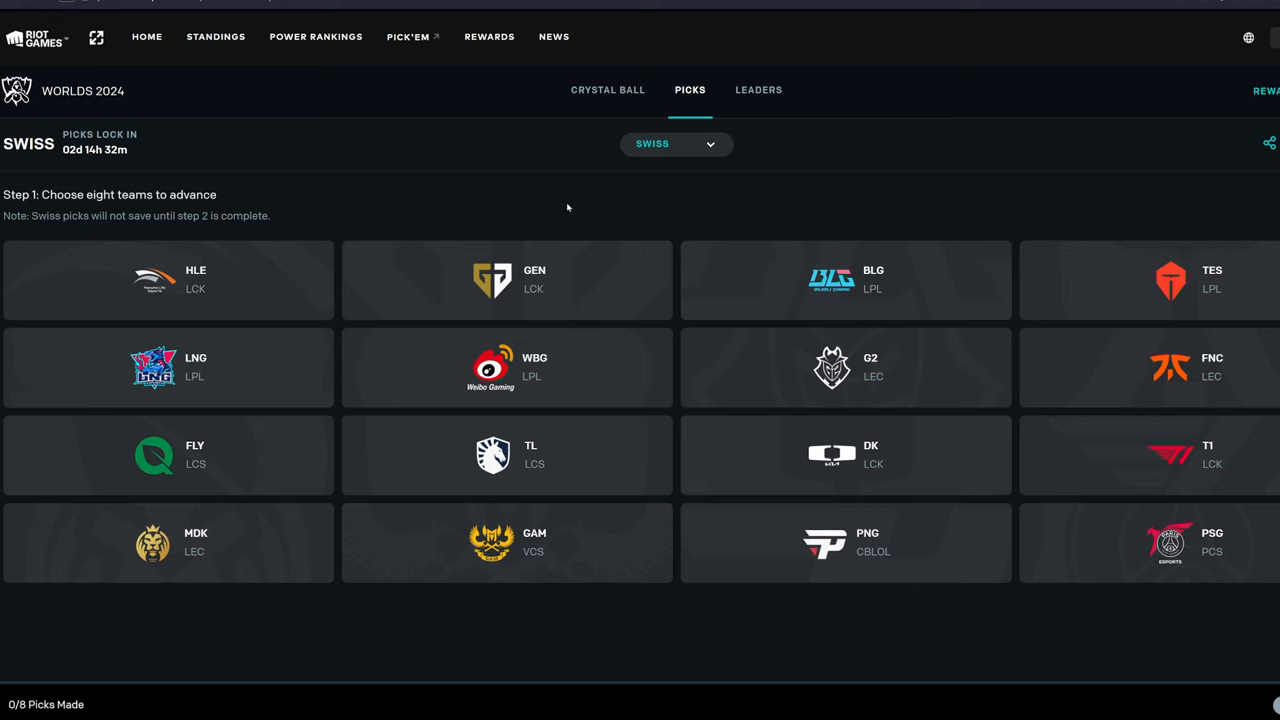
{"action": "mouse_move", "coordinate": [518, 196]}
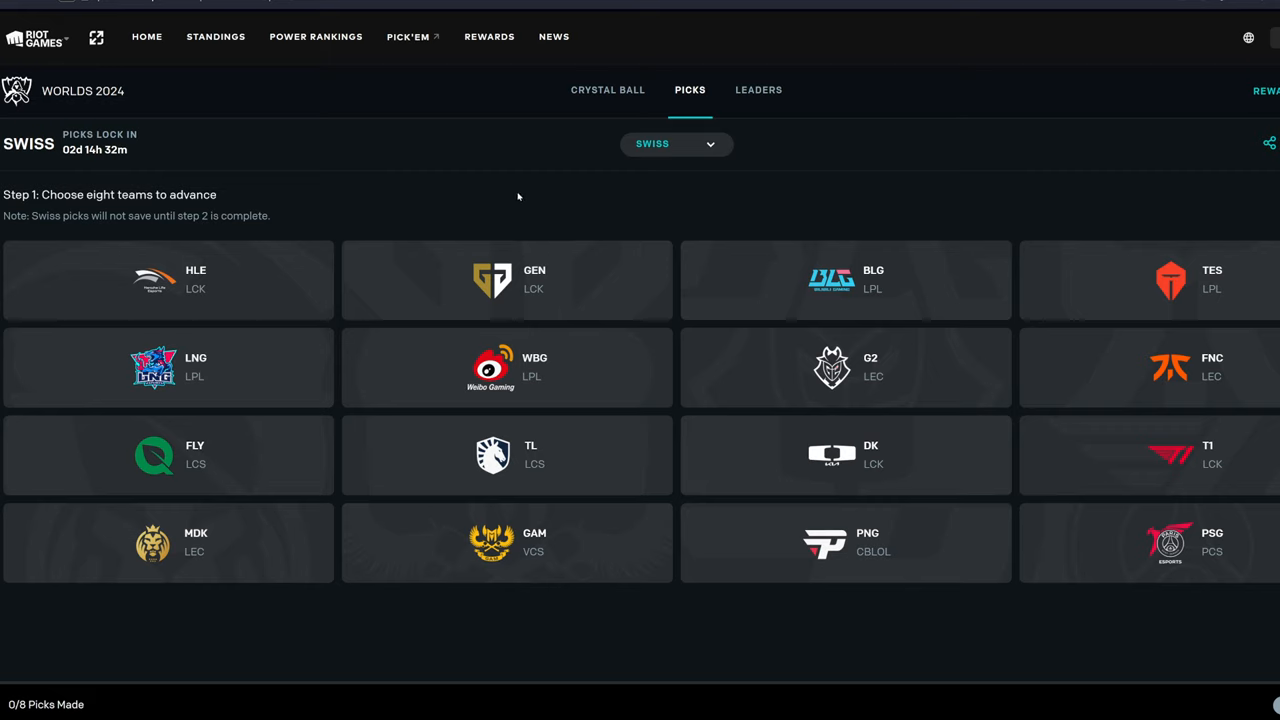
{"action": "mouse_move", "coordinate": [541, 201]}
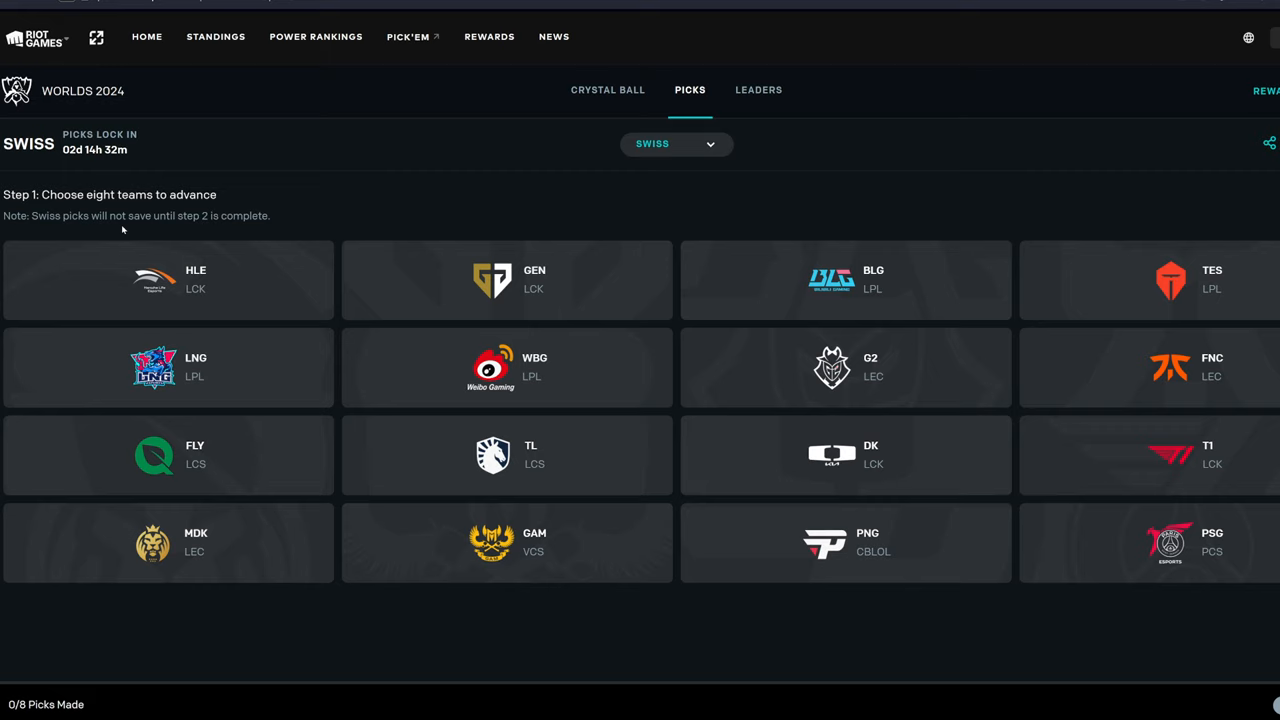
{"action": "mouse_move", "coordinate": [181, 233]}
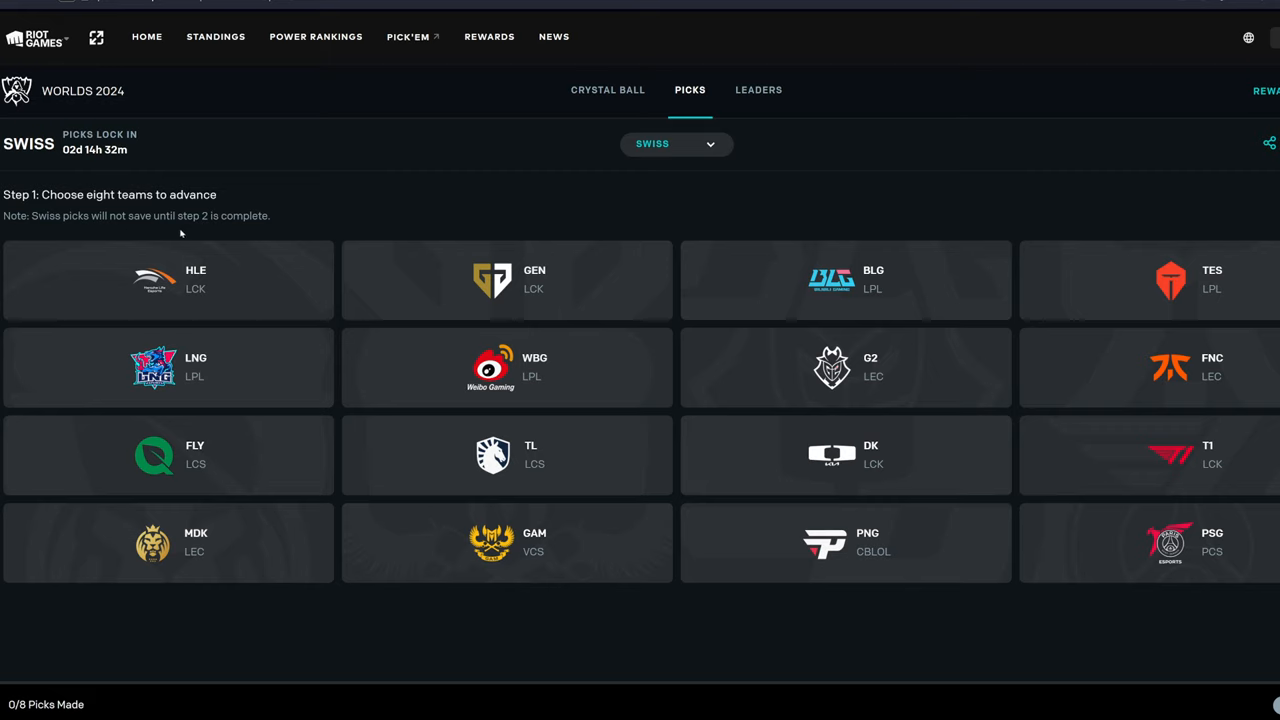
{"action": "mouse_move", "coordinate": [215, 238]}
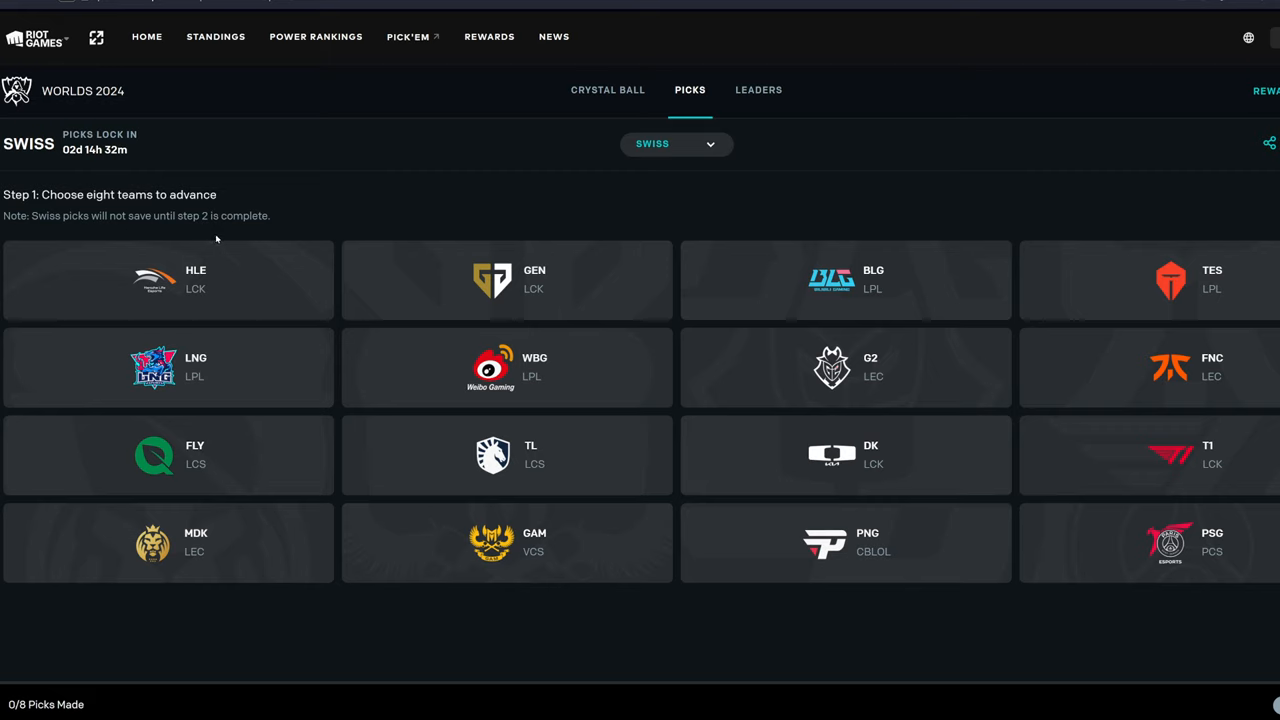
{"action": "mouse_move", "coordinate": [408, 204]}
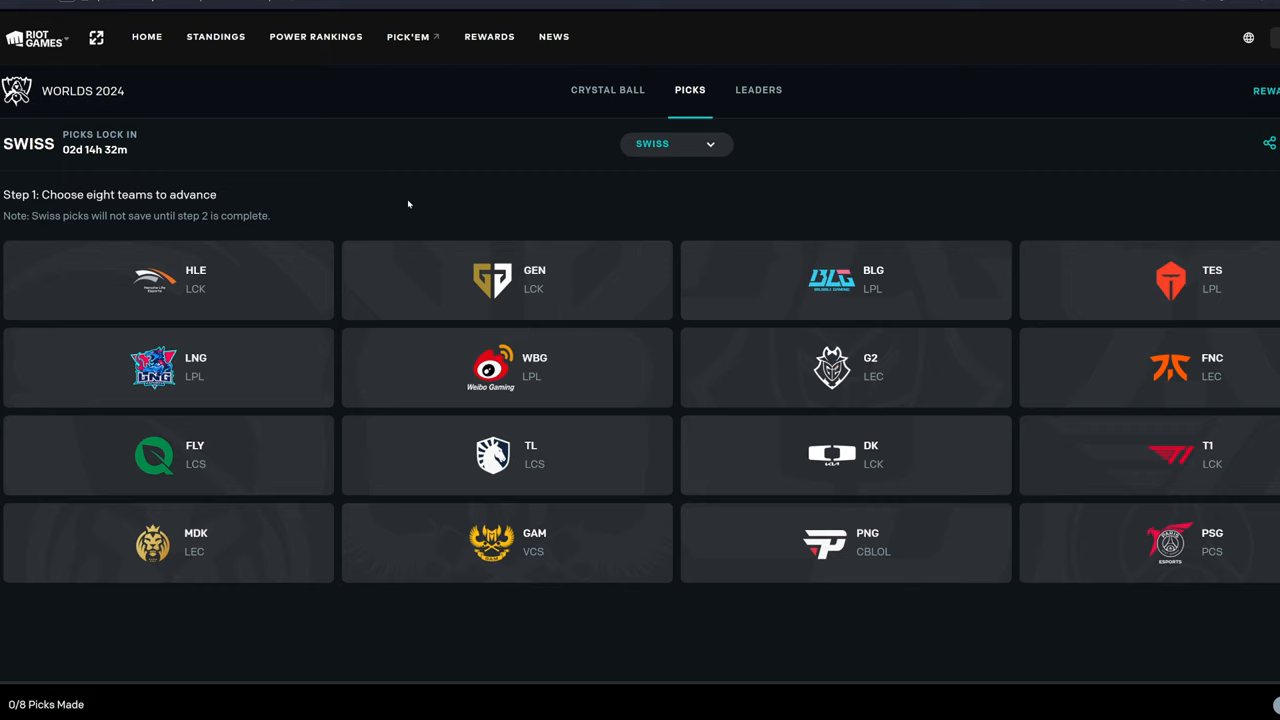
{"action": "mouse_move", "coordinate": [235, 300]}
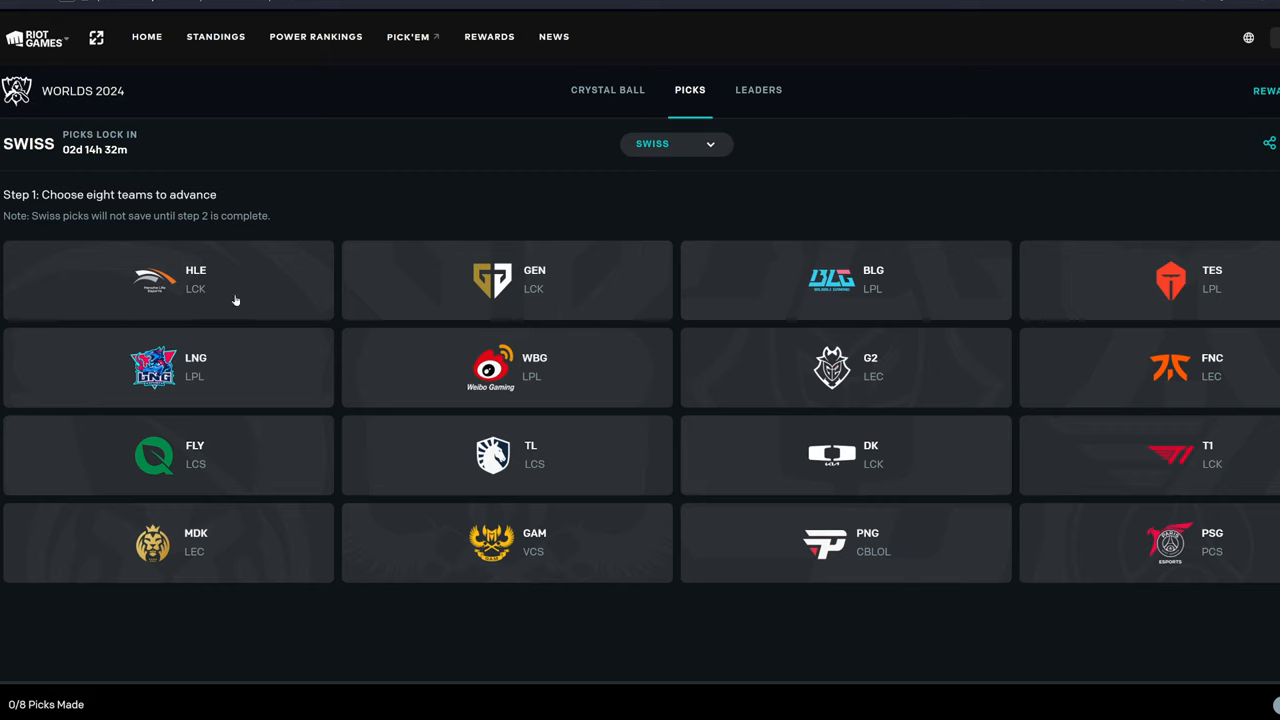
{"action": "mouse_move", "coordinate": [286, 551]}
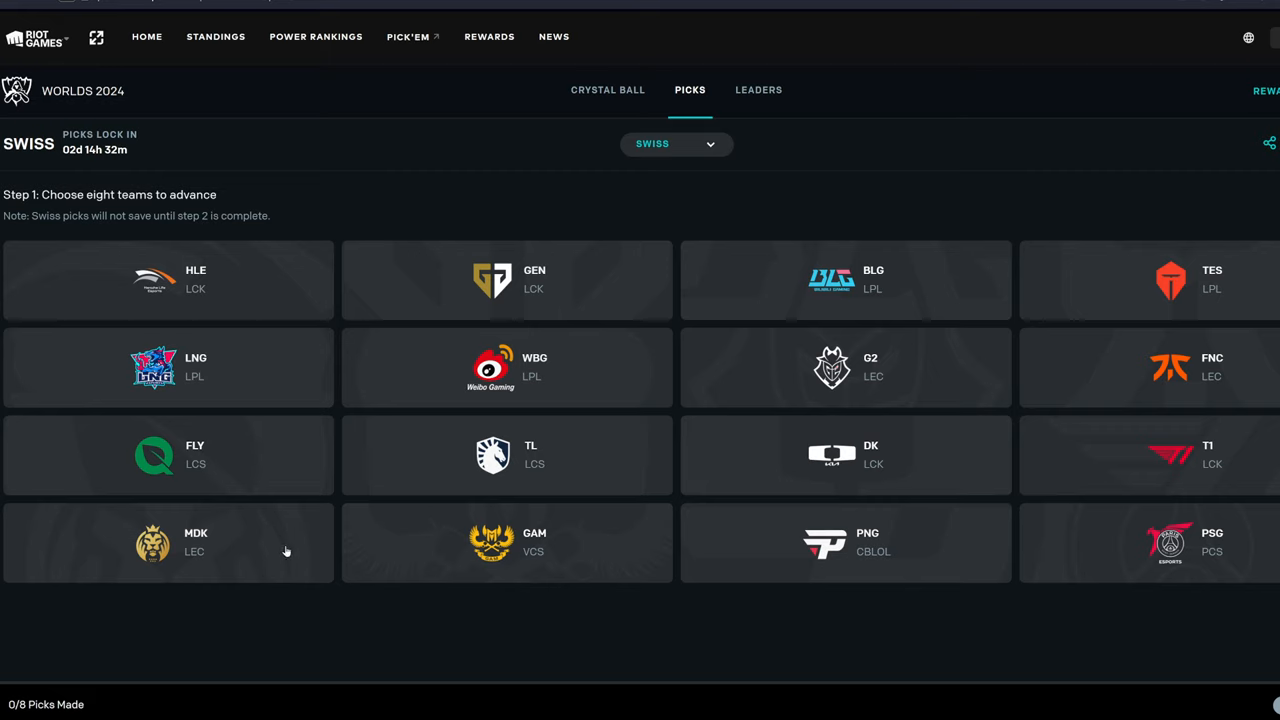
{"action": "mouse_move", "coordinate": [249, 314]}
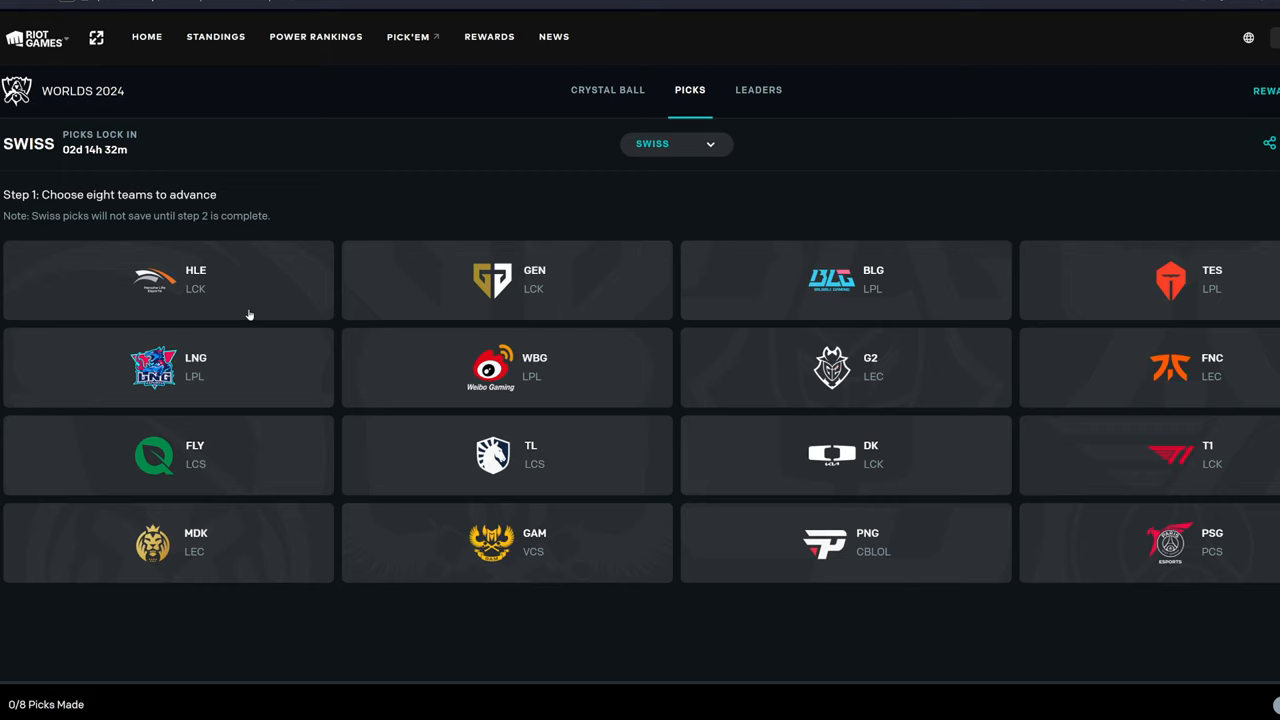
{"action": "mouse_move", "coordinate": [292, 408]}
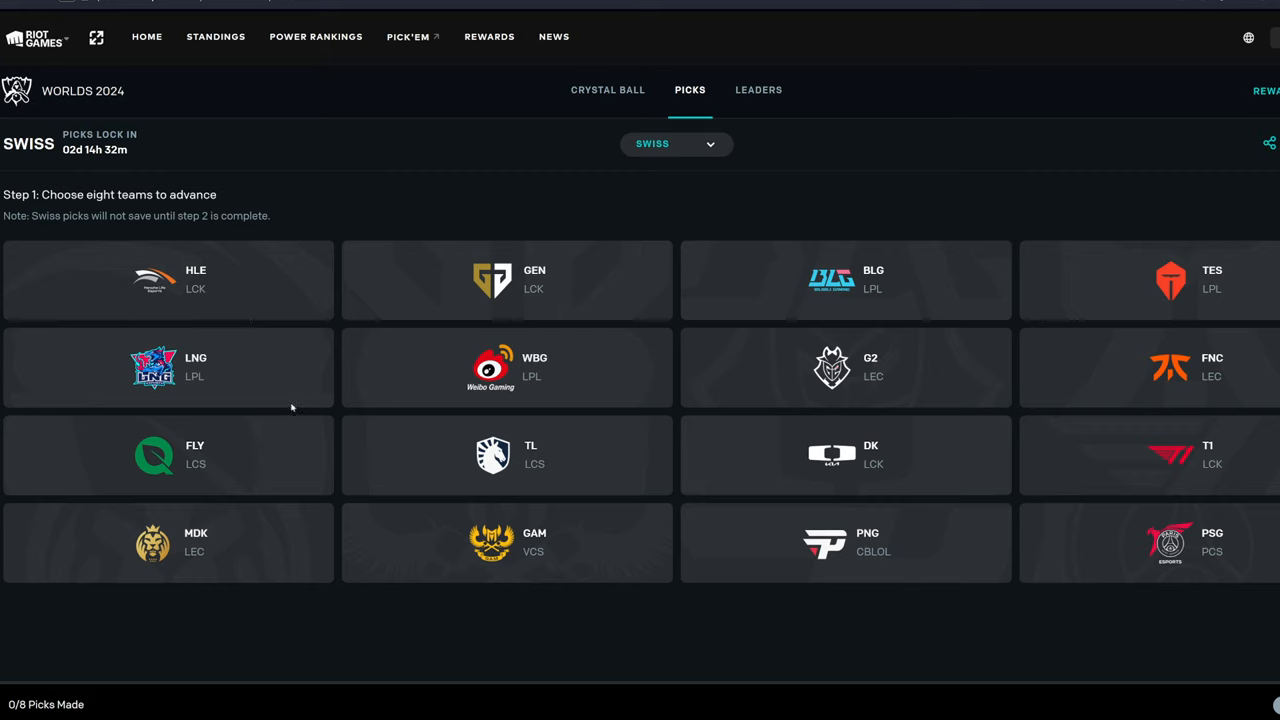
{"action": "mouse_move", "coordinate": [255, 270]}
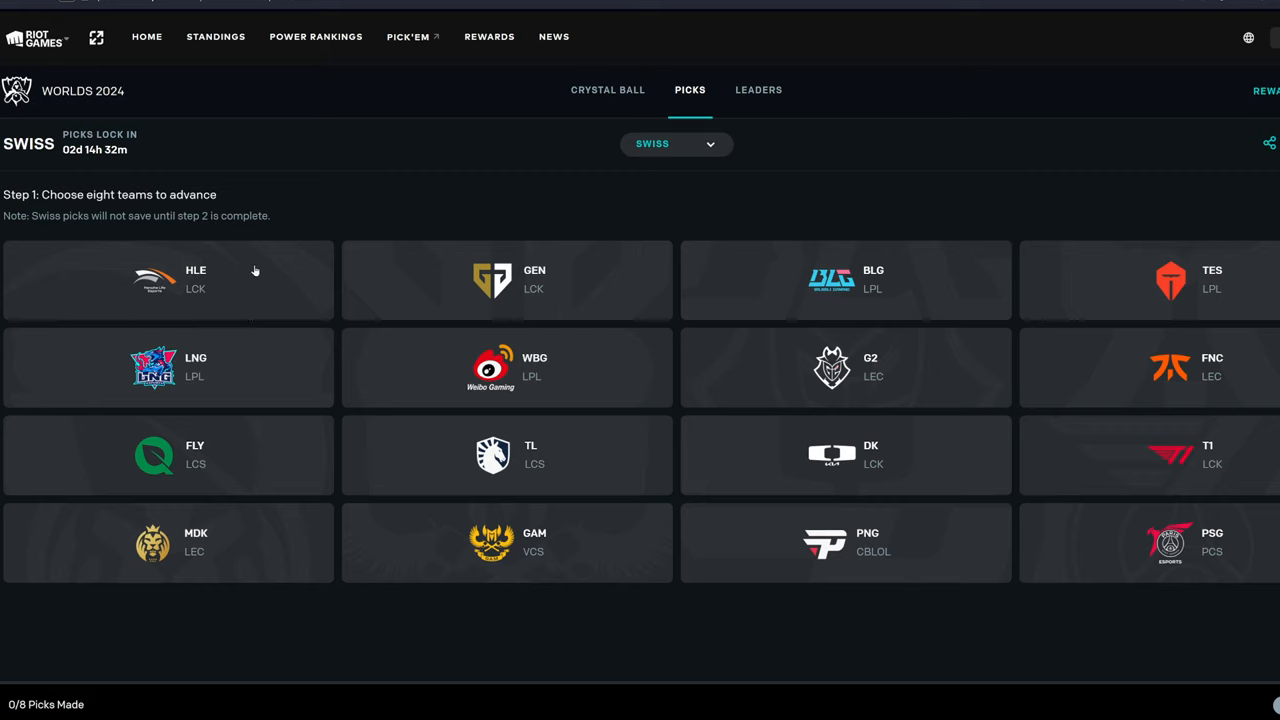
{"action": "mouse_move", "coordinate": [262, 270]}
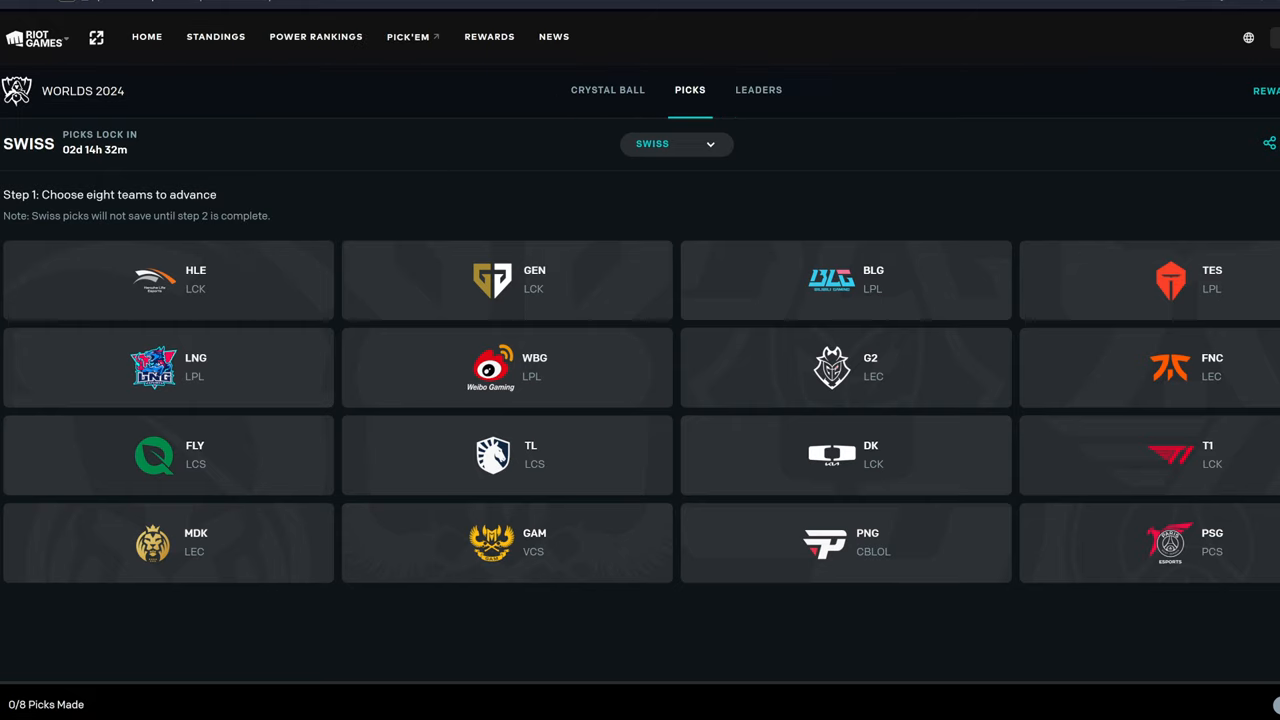
{"action": "left_click", "coordinate": [215, 37]}
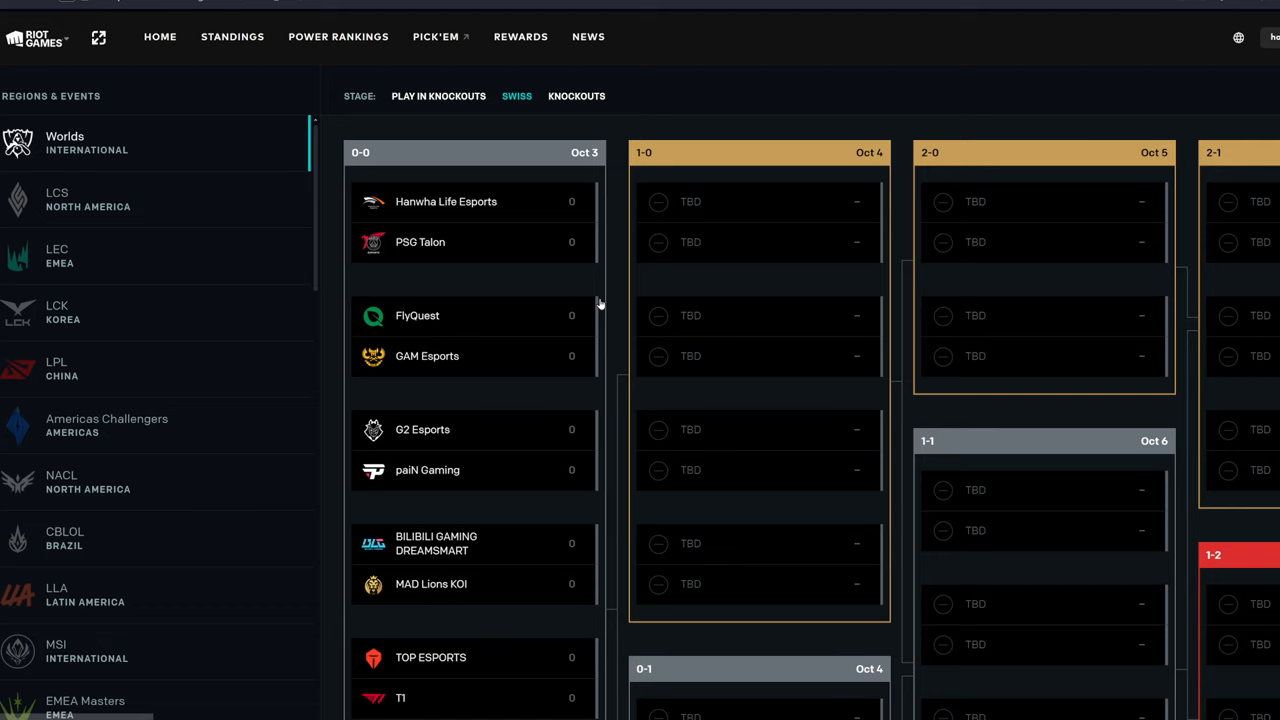
{"action": "mouse_move", "coordinate": [594, 278]}
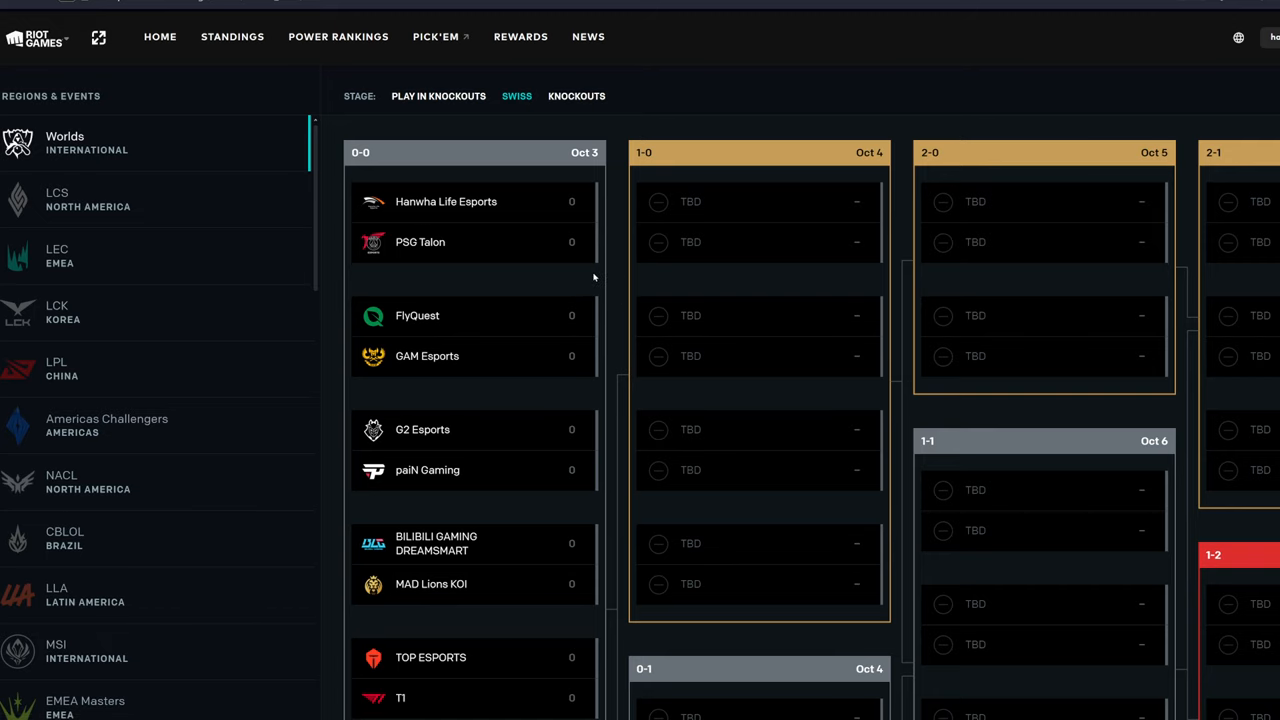
{"action": "mouse_move", "coordinate": [597, 288]}
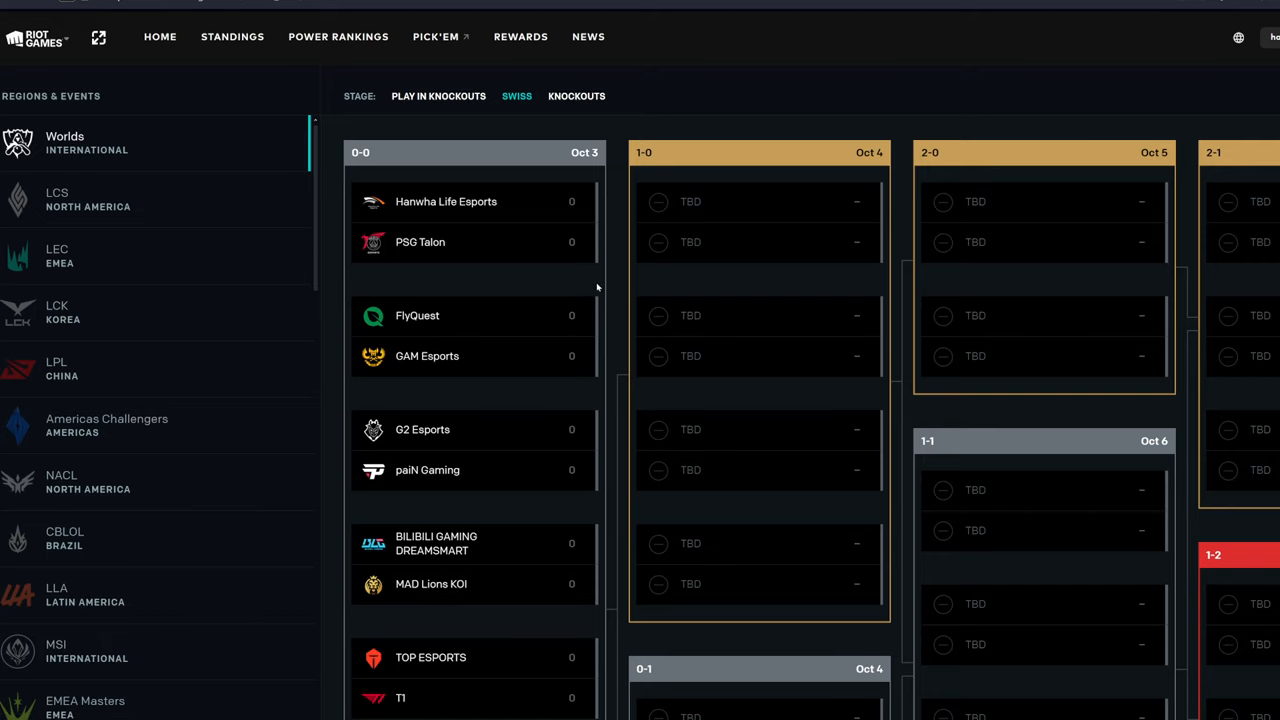
{"action": "scroll", "scroll_direction": "down", "scroll_amount": 3}
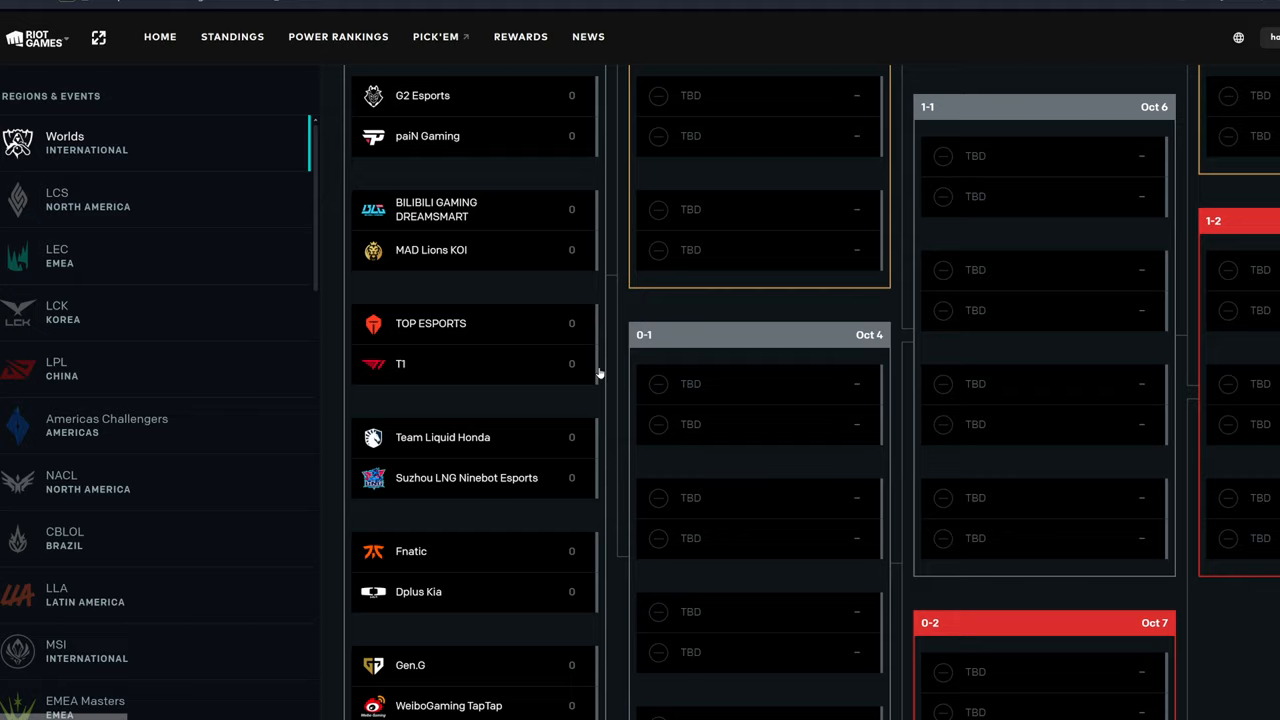
{"action": "scroll", "scroll_direction": "down", "scroll_amount": 3}
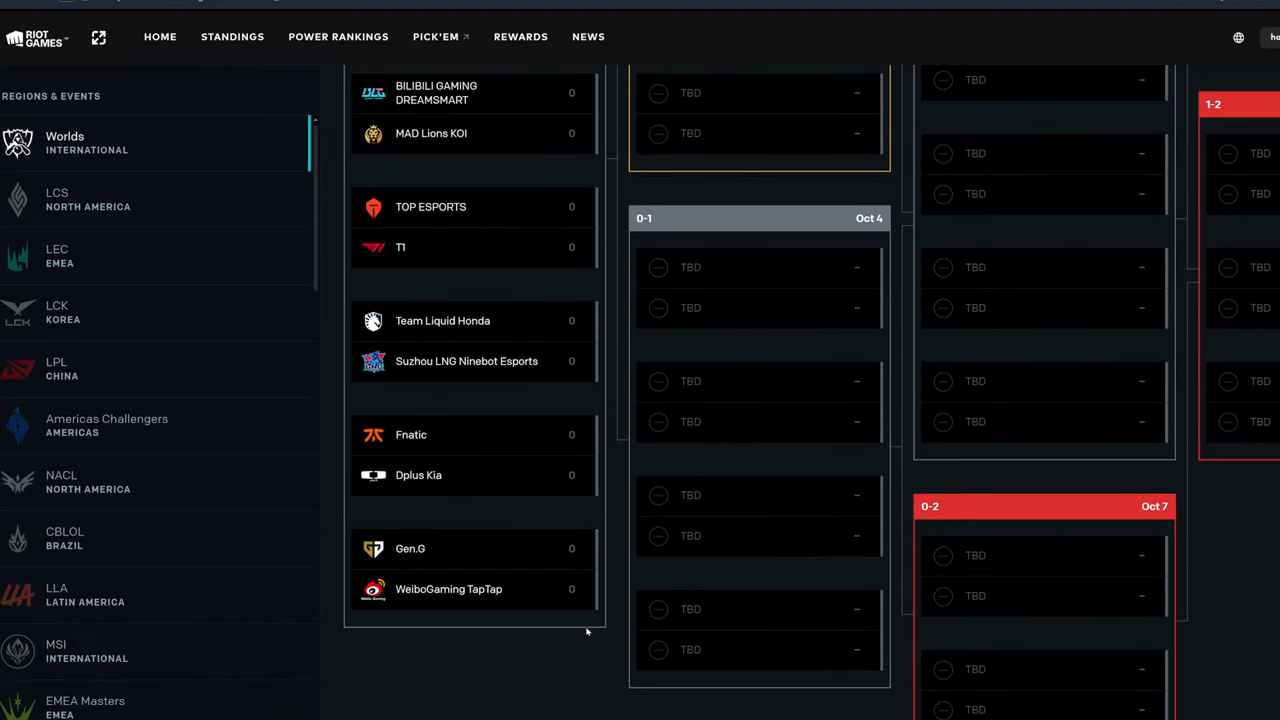
{"action": "mouse_move", "coordinate": [600, 620]}
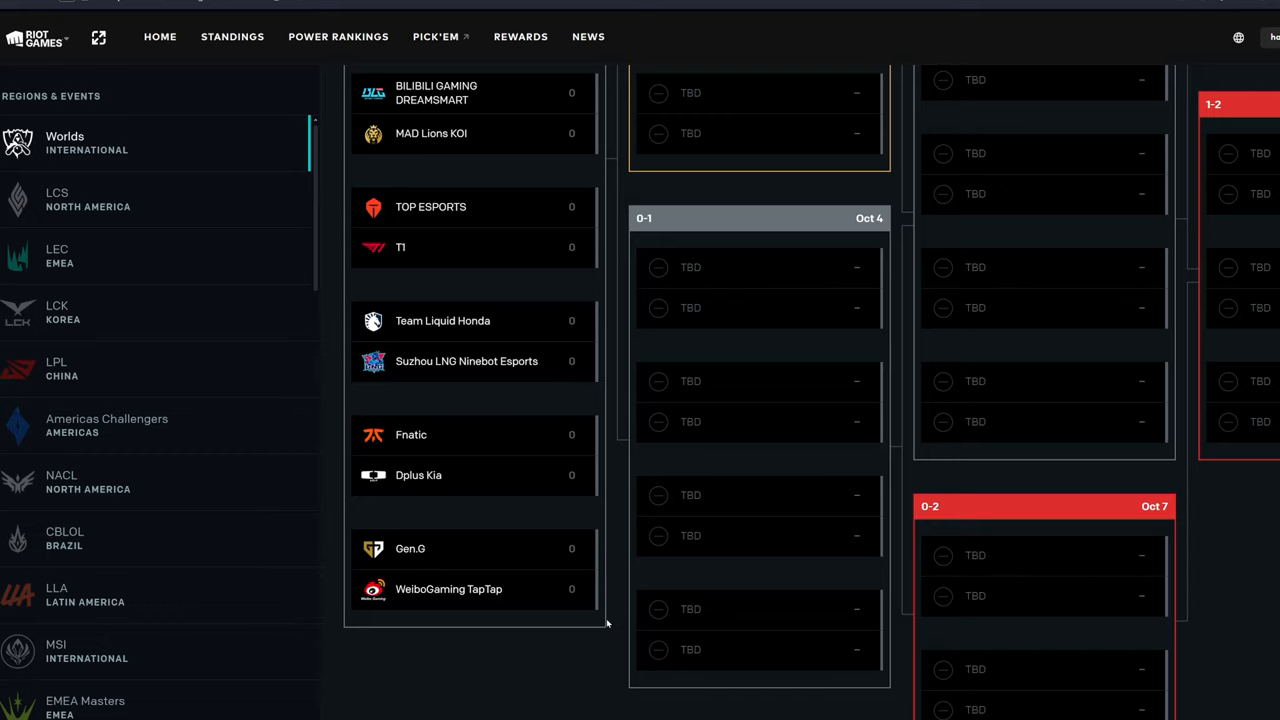
{"action": "mouse_move", "coordinate": [489, 610]}
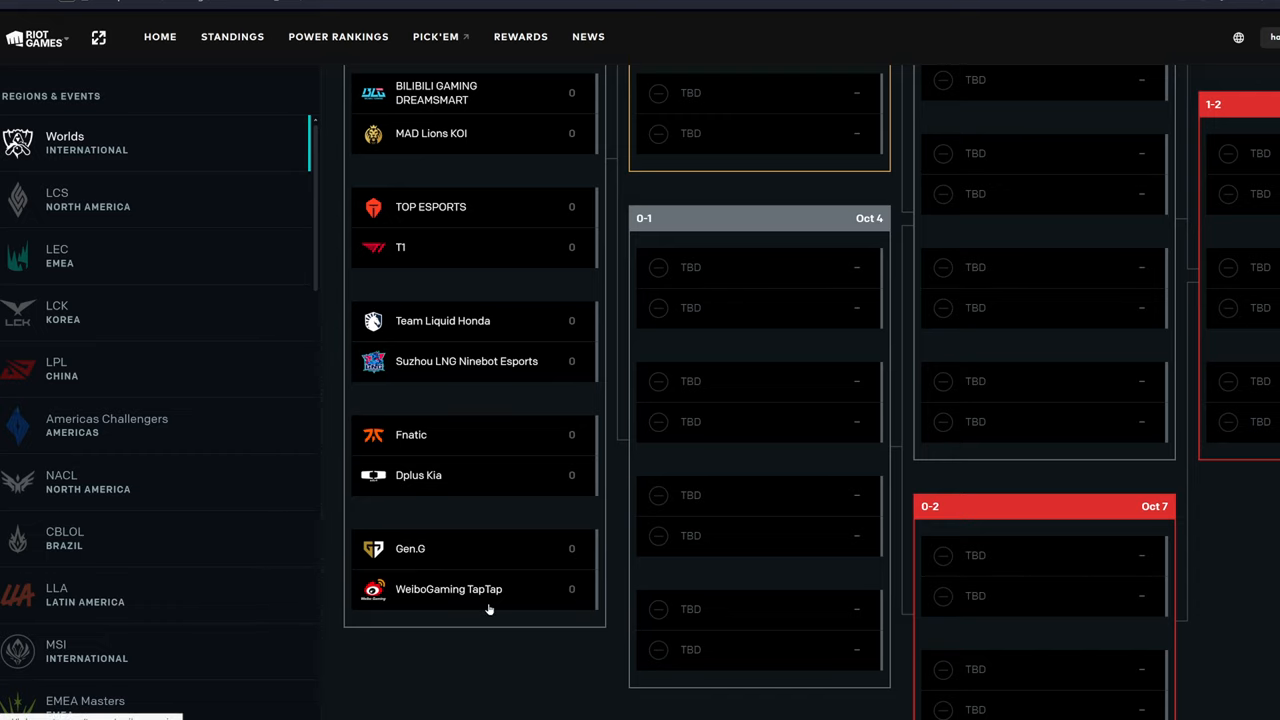
{"action": "scroll", "scroll_direction": "up", "scroll_amount": 3}
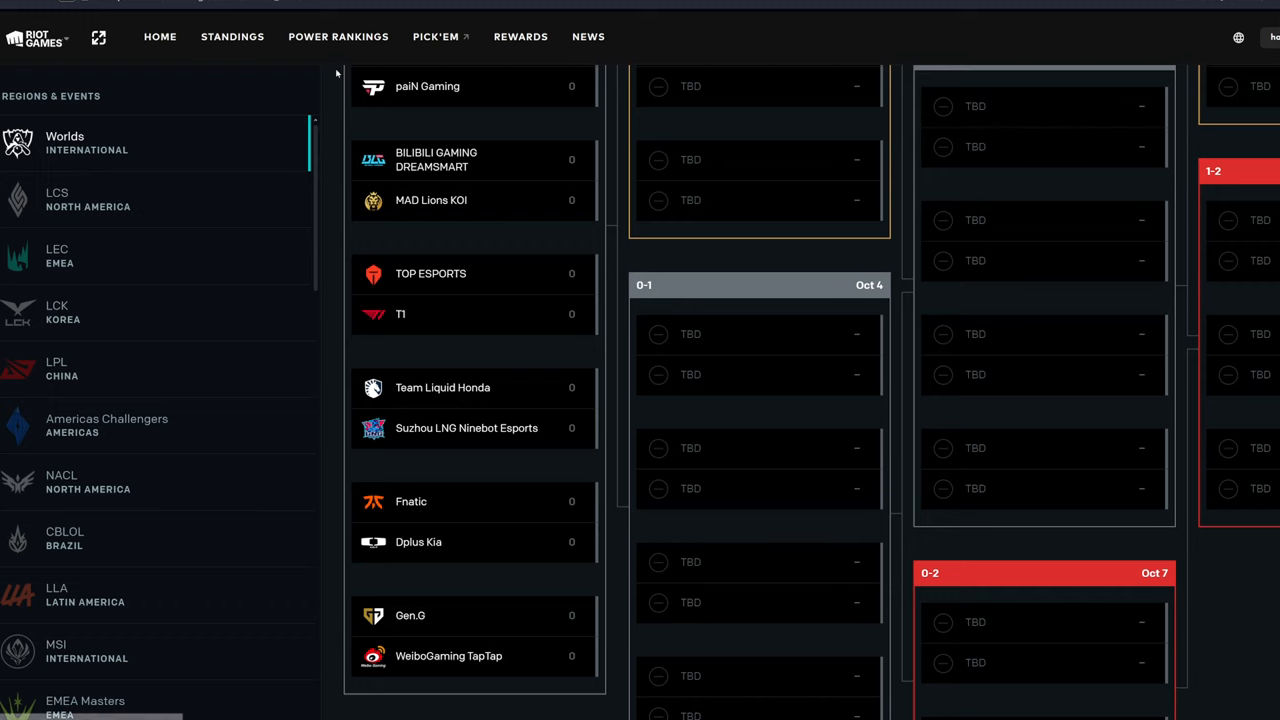
{"action": "scroll", "scroll_direction": "up", "scroll_amount": 3}
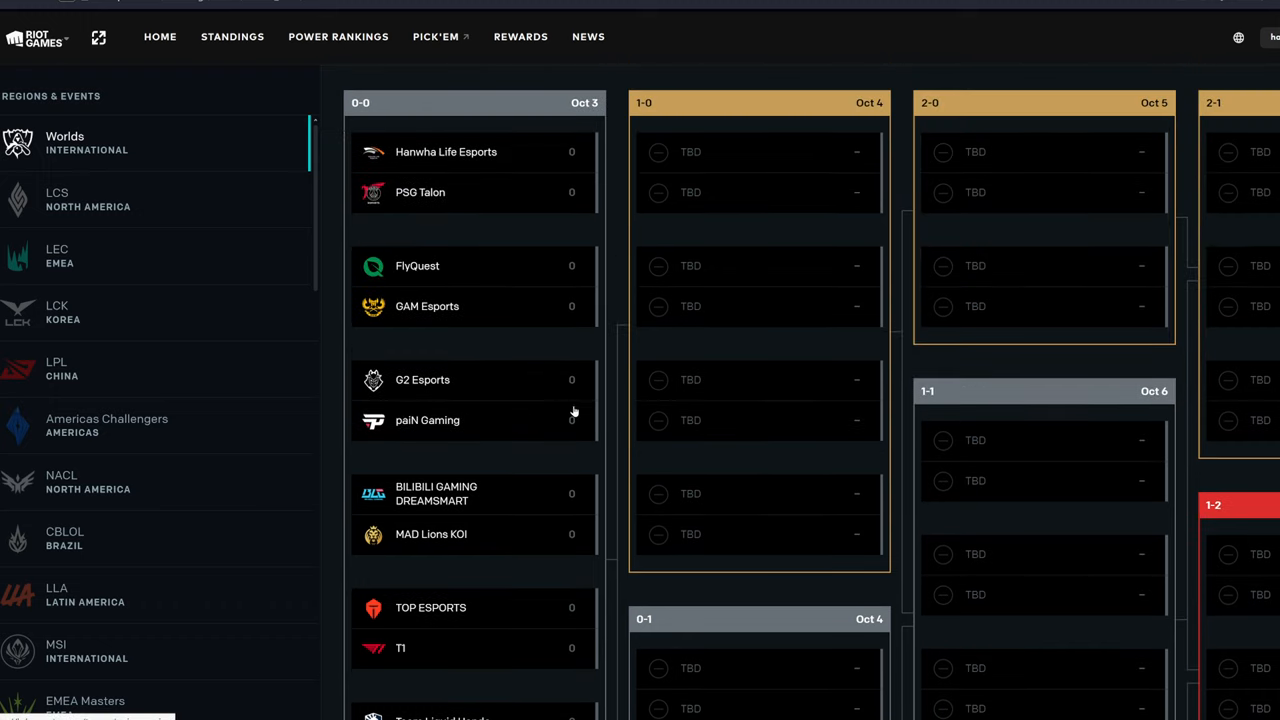
Back on Pick'Em, pick HLE, GEN, BLG, TES and T1 as advancing Swiss teams.
{"action": "left_click", "coordinate": [436, 37]}
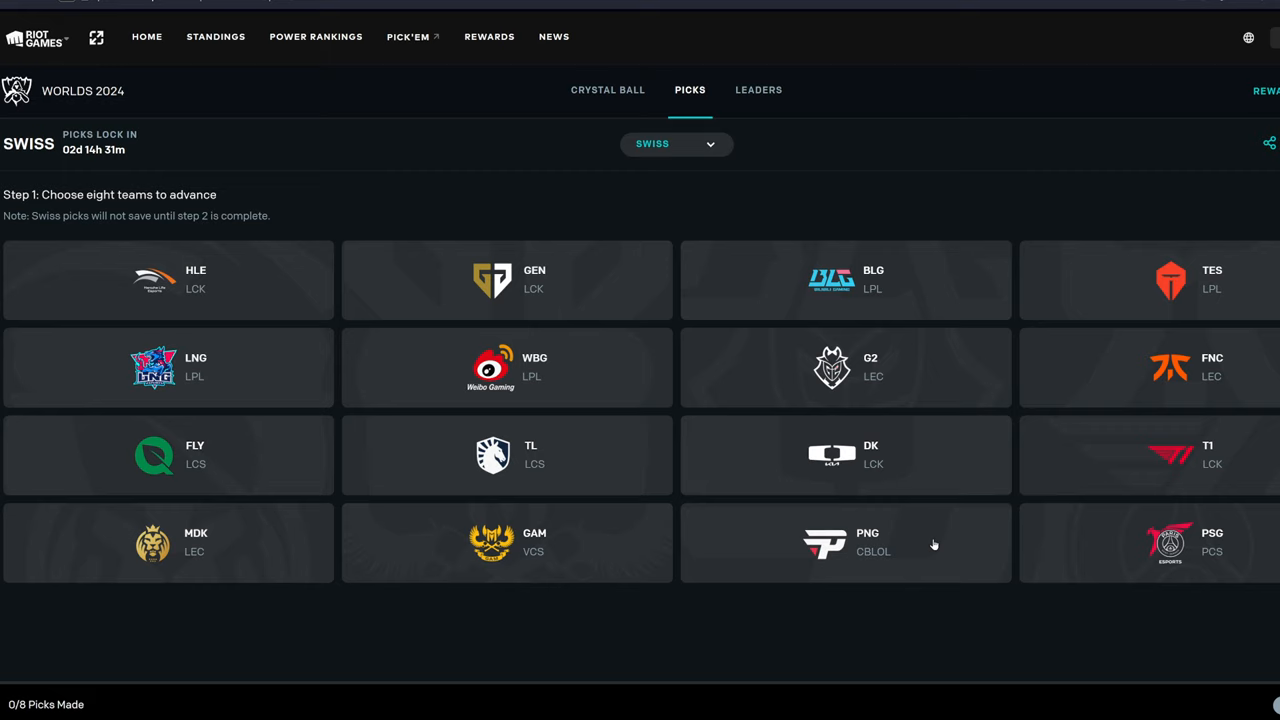
{"action": "mouse_move", "coordinate": [765, 614]}
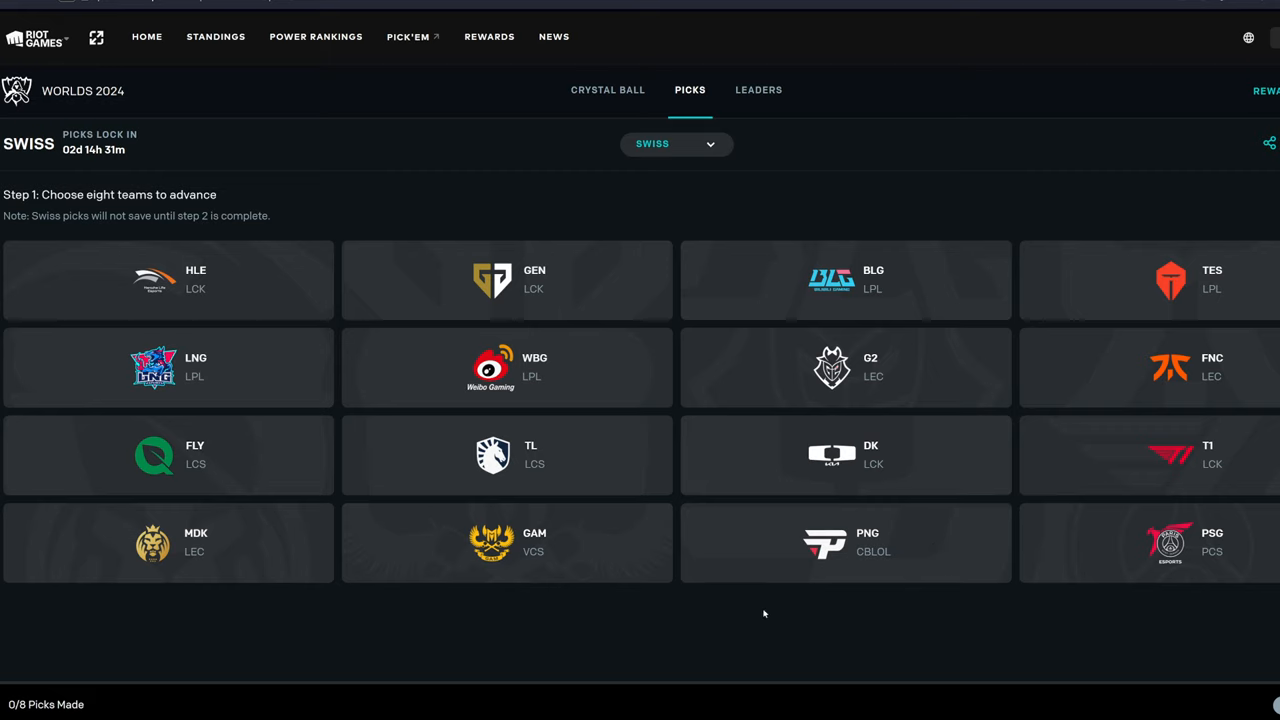
{"action": "mouse_move", "coordinate": [453, 295]}
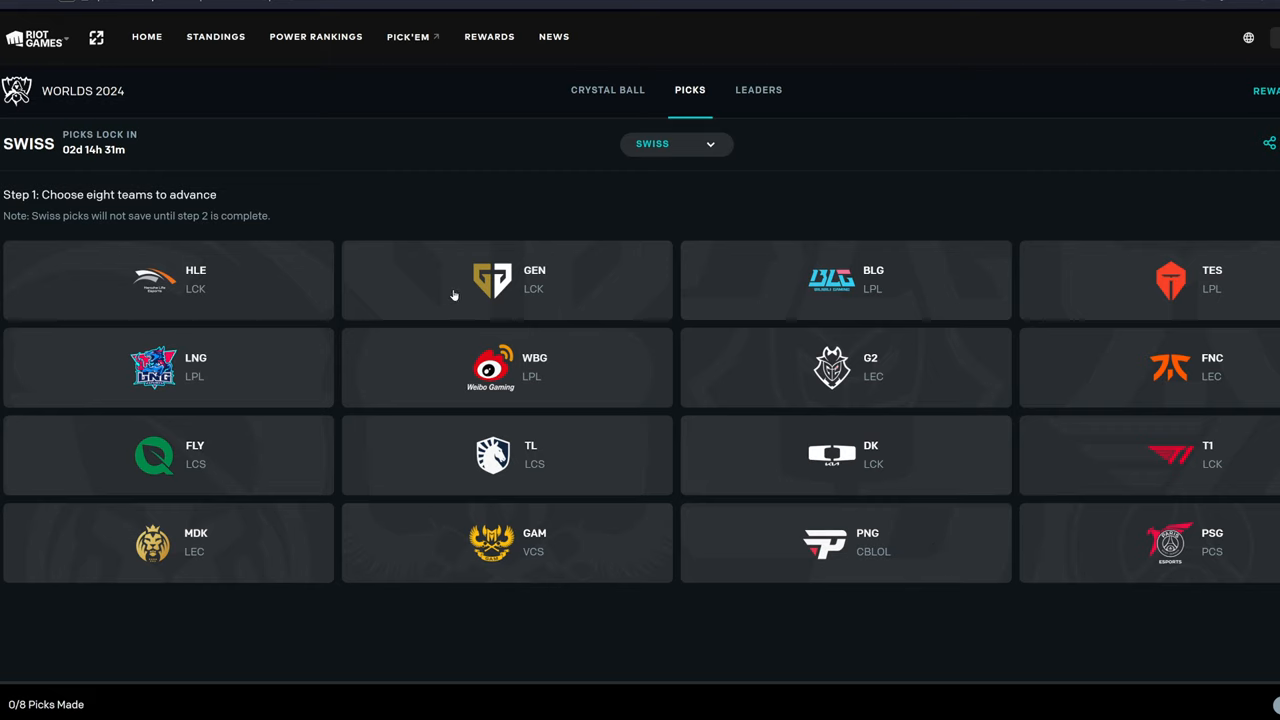
{"action": "mouse_move", "coordinate": [472, 312]}
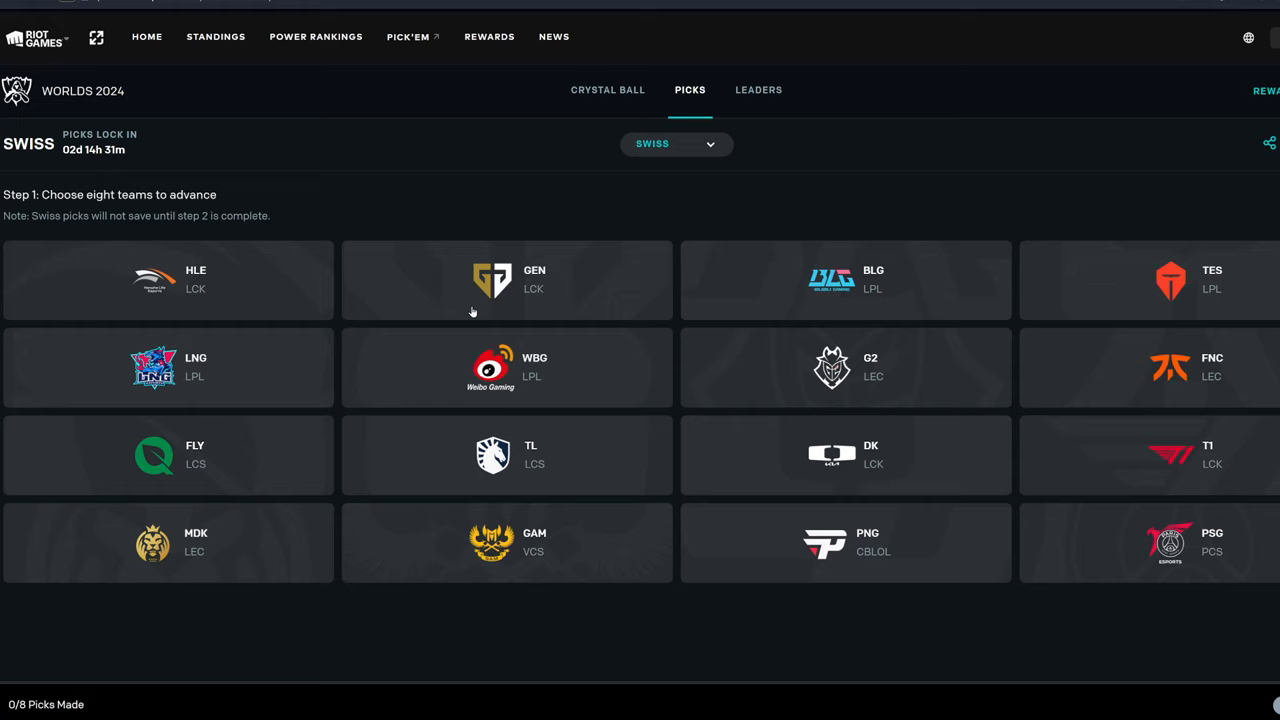
{"action": "mouse_move", "coordinate": [464, 298]}
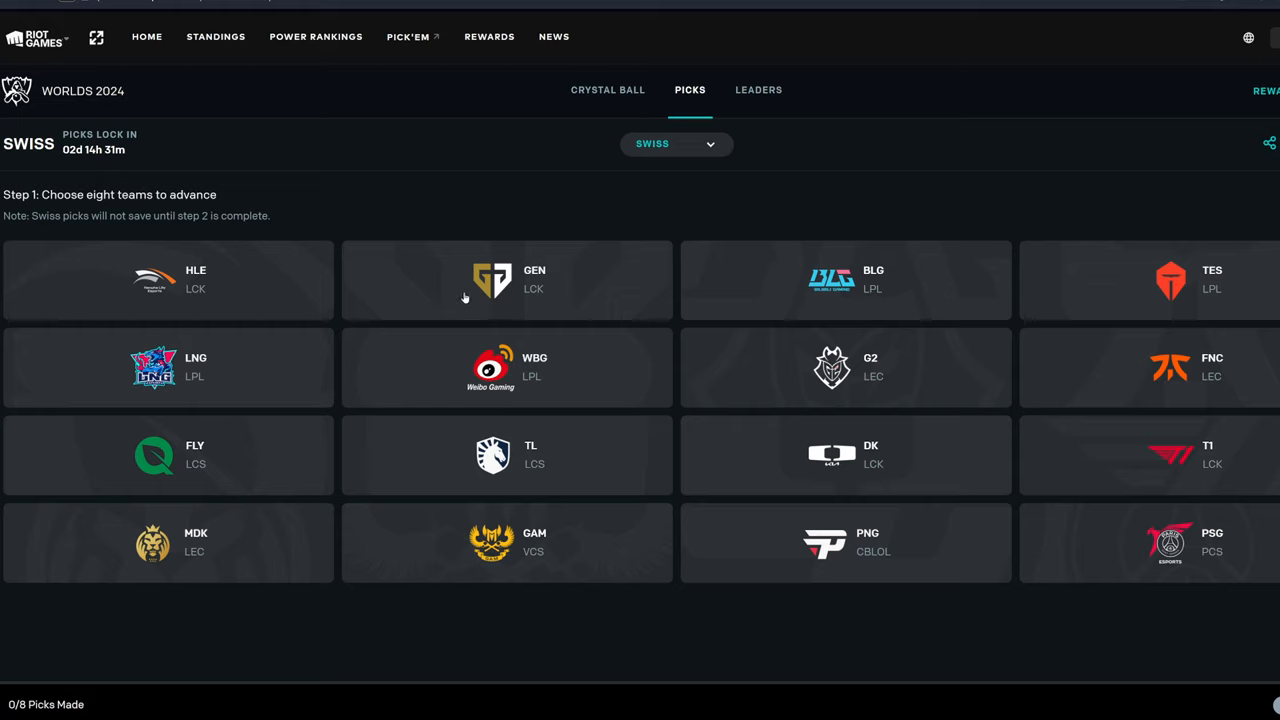
{"action": "left_click", "coordinate": [506, 279]}
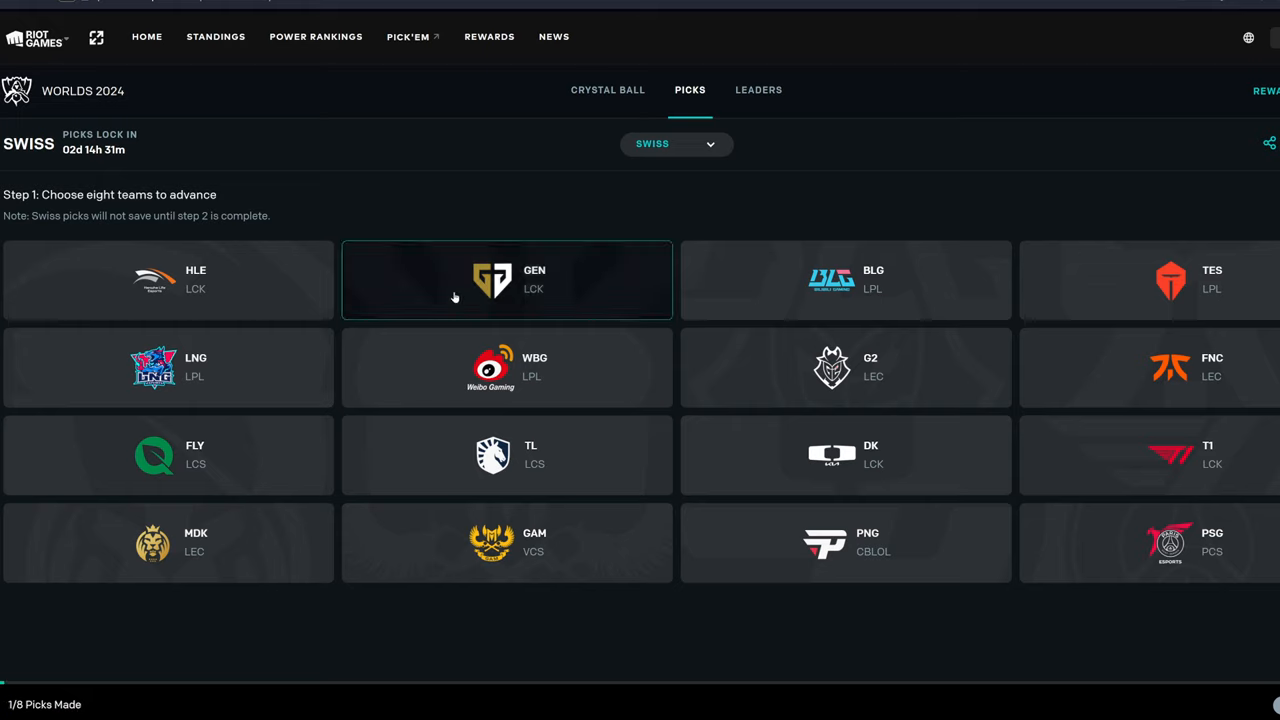
{"action": "left_click", "coordinate": [845, 280]}
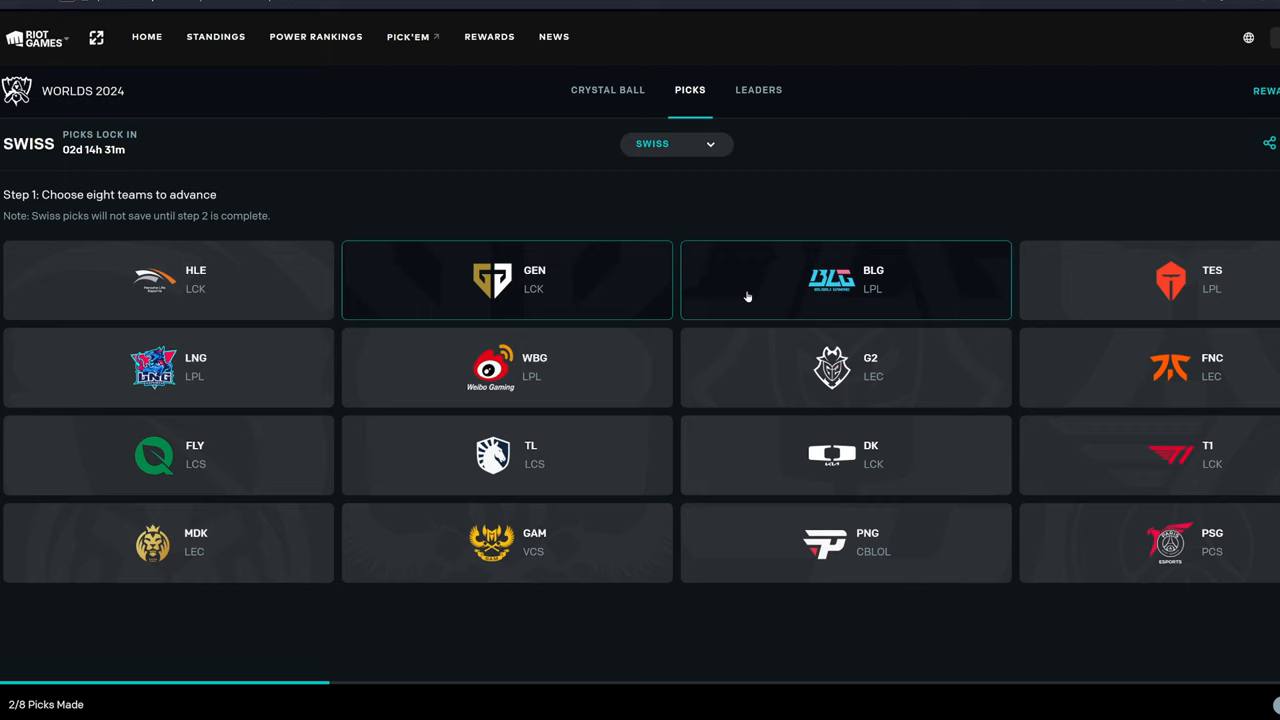
{"action": "mouse_move", "coordinate": [236, 291]}
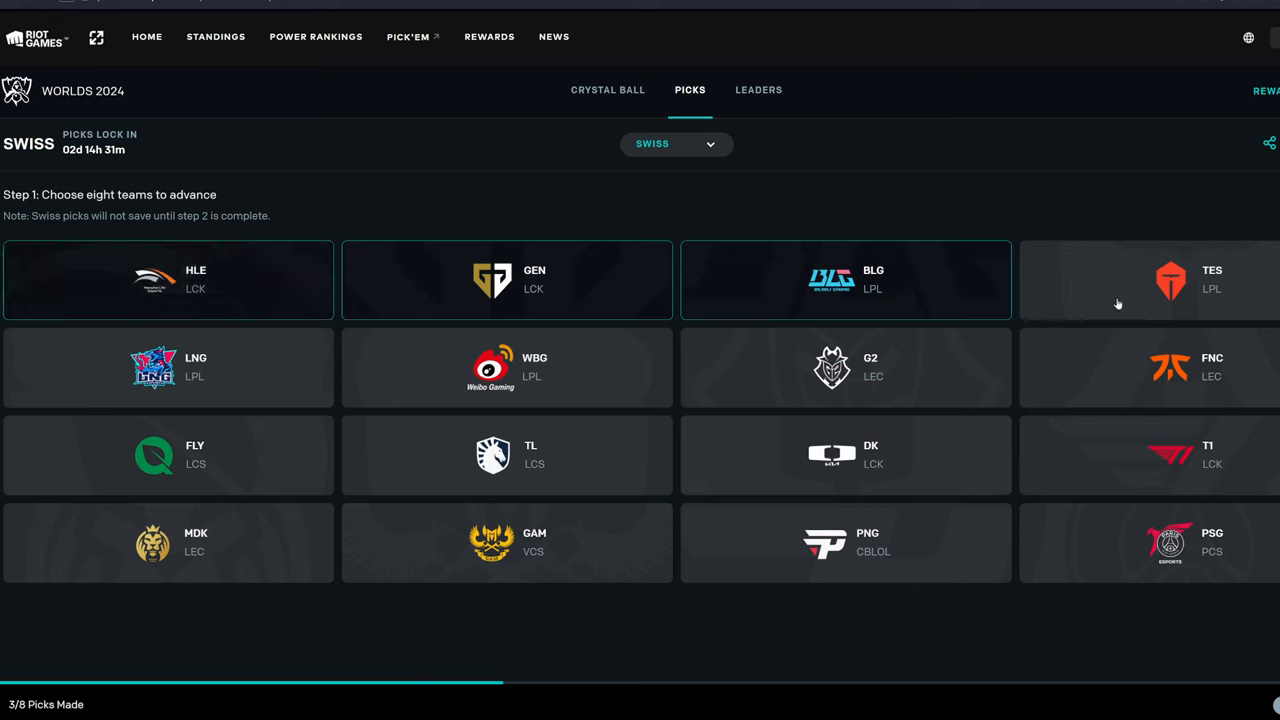
{"action": "mouse_move", "coordinate": [1106, 297]}
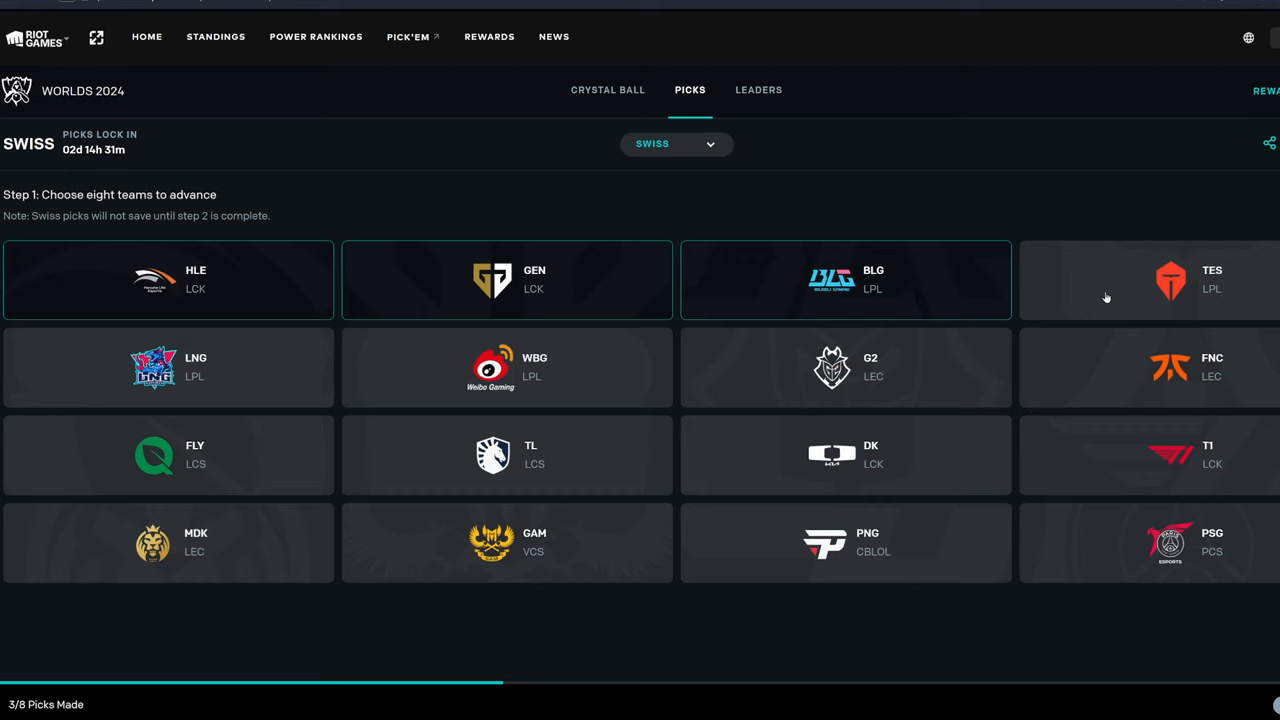
{"action": "mouse_move", "coordinate": [932, 504]}
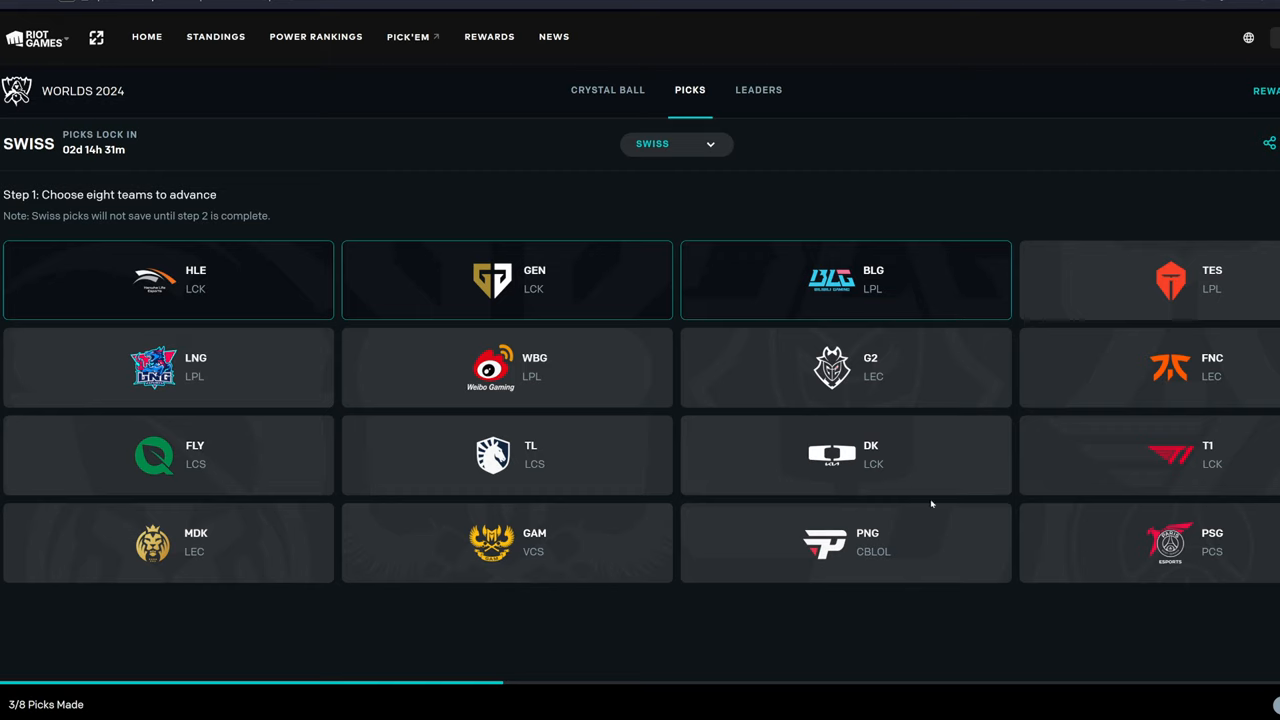
{"action": "mouse_move", "coordinate": [606, 379]}
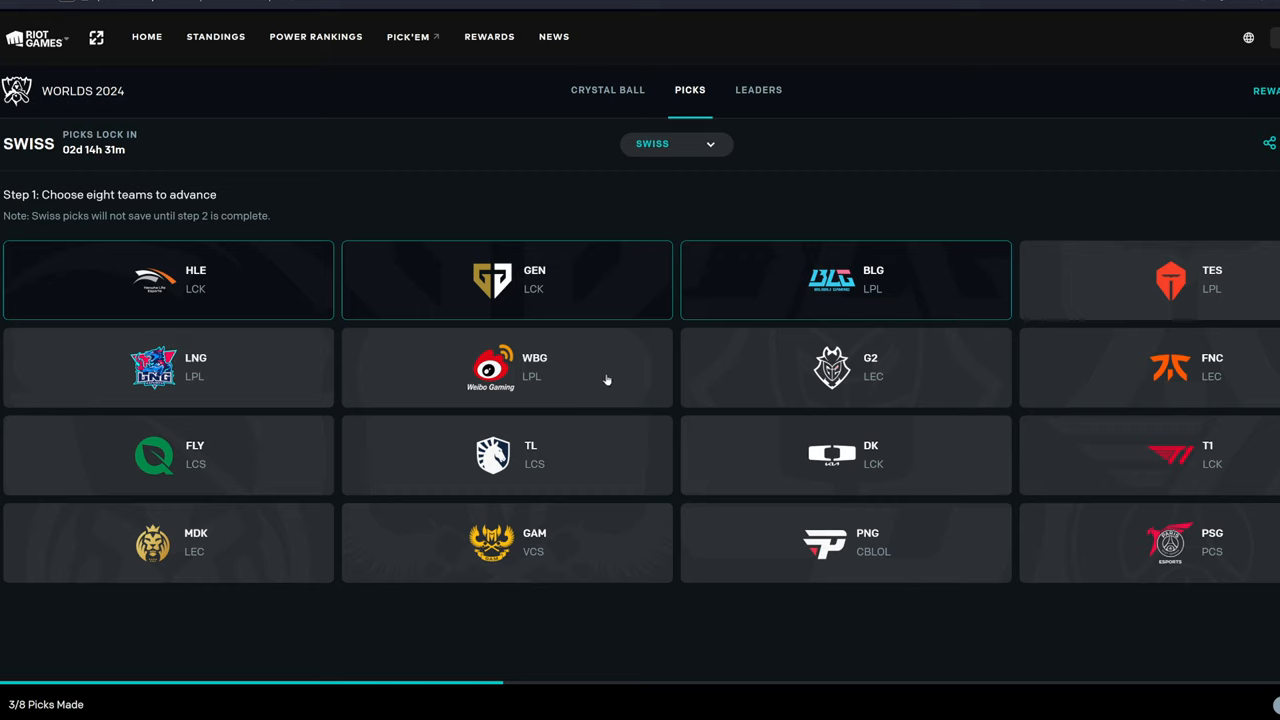
{"action": "mouse_move", "coordinate": [619, 377]}
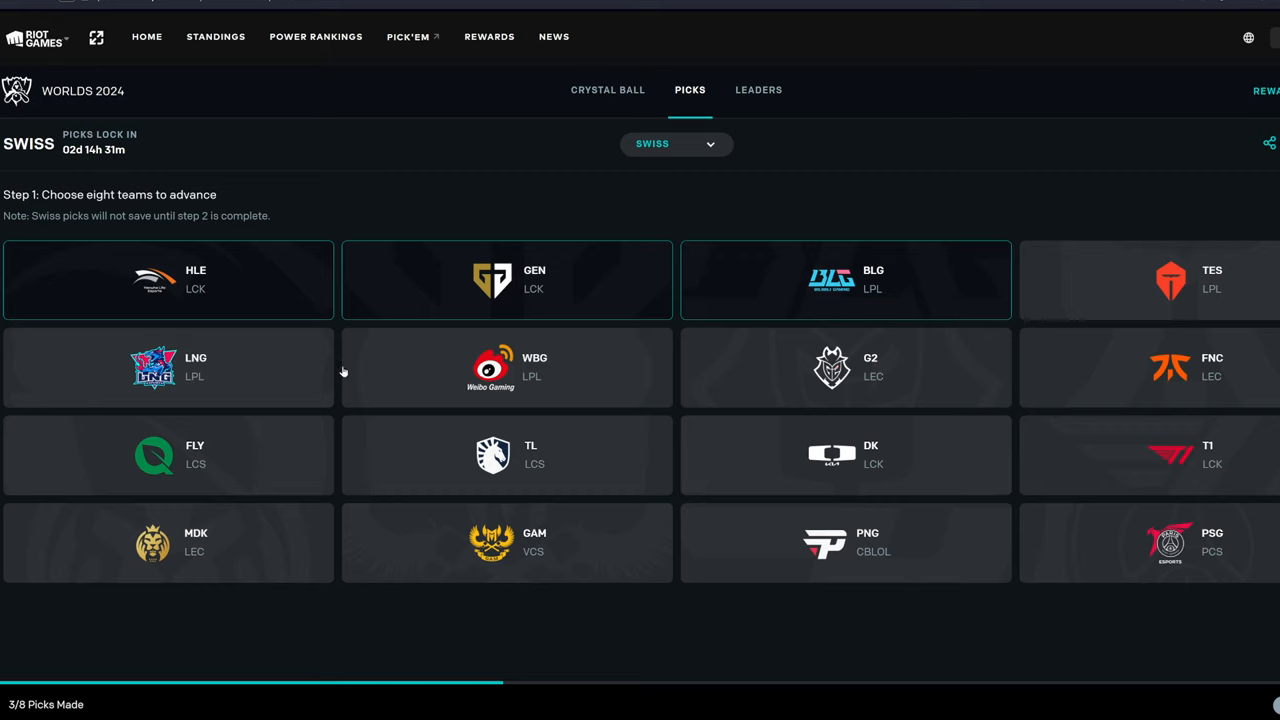
{"action": "mouse_move", "coordinate": [1148, 316]}
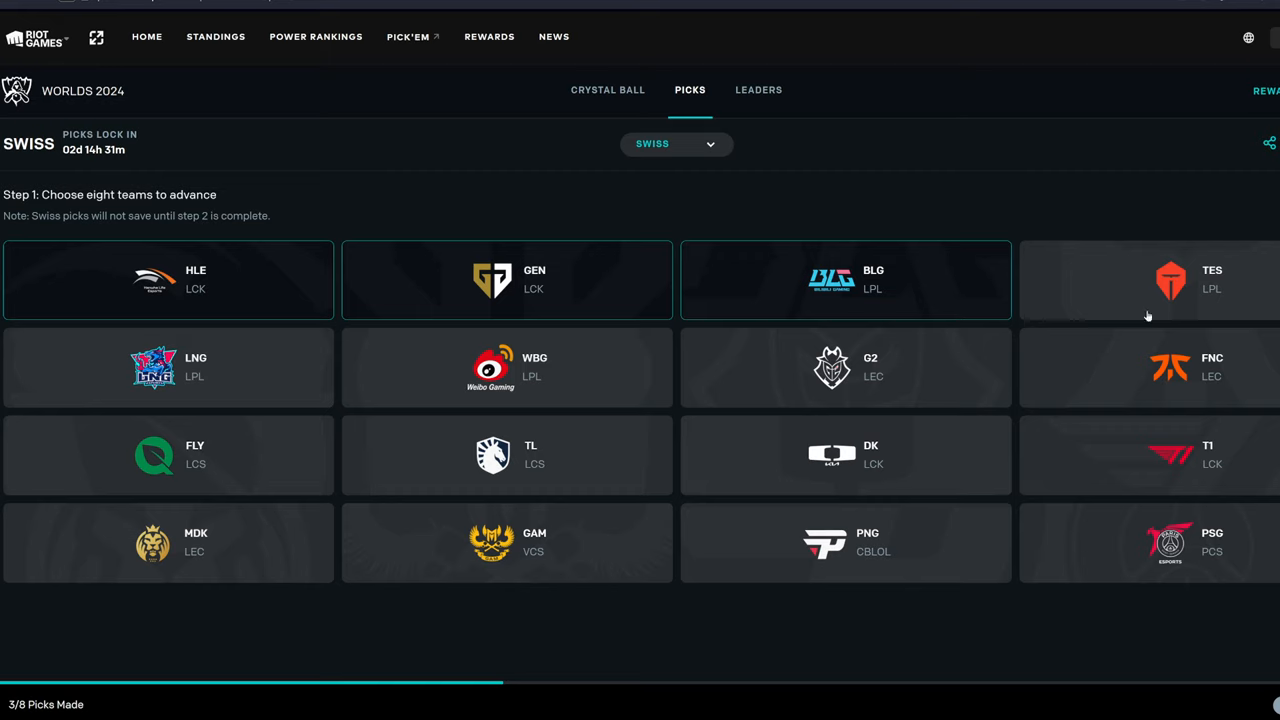
{"action": "mouse_move", "coordinate": [1101, 297]}
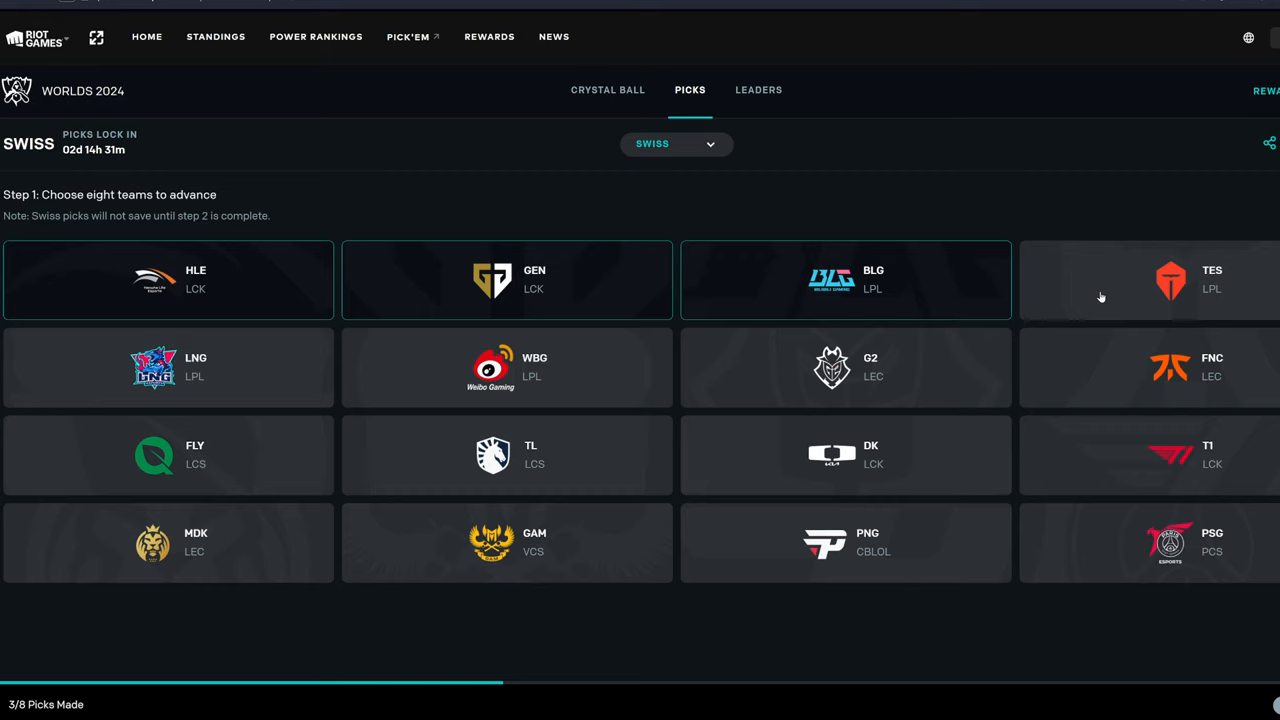
{"action": "left_click", "coordinate": [1150, 280]}
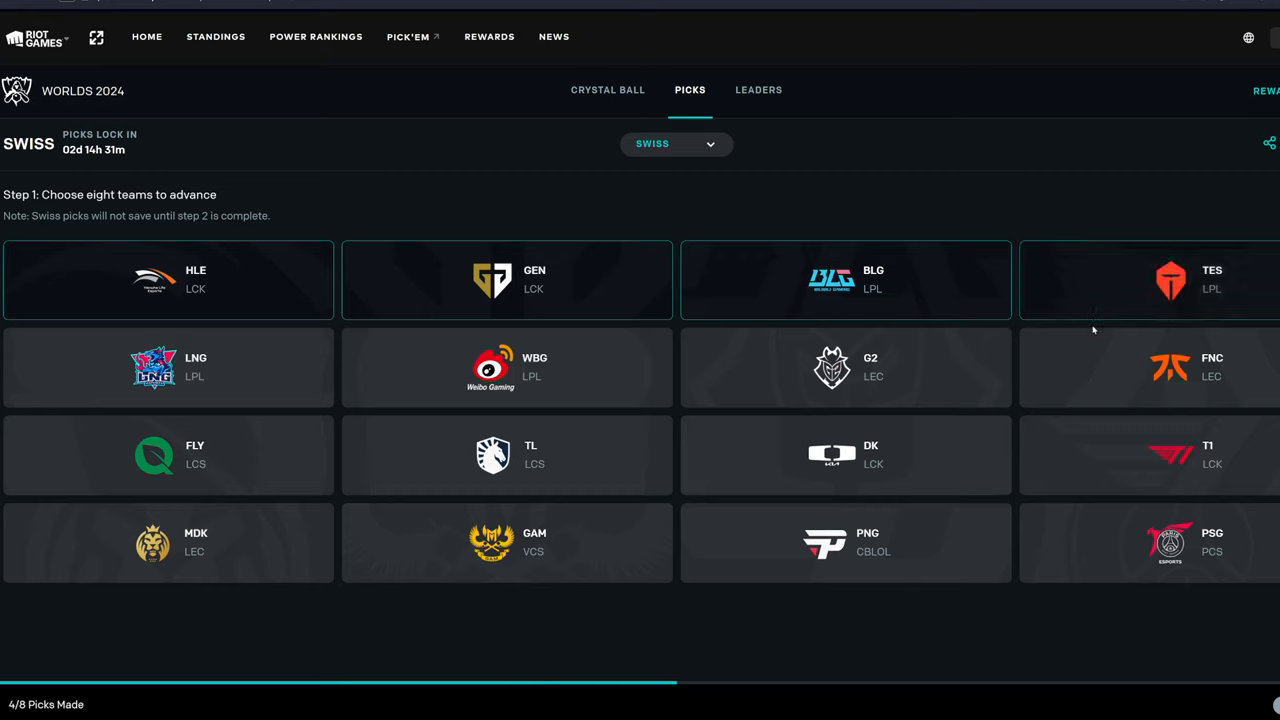
{"action": "mouse_move", "coordinate": [1100, 378]}
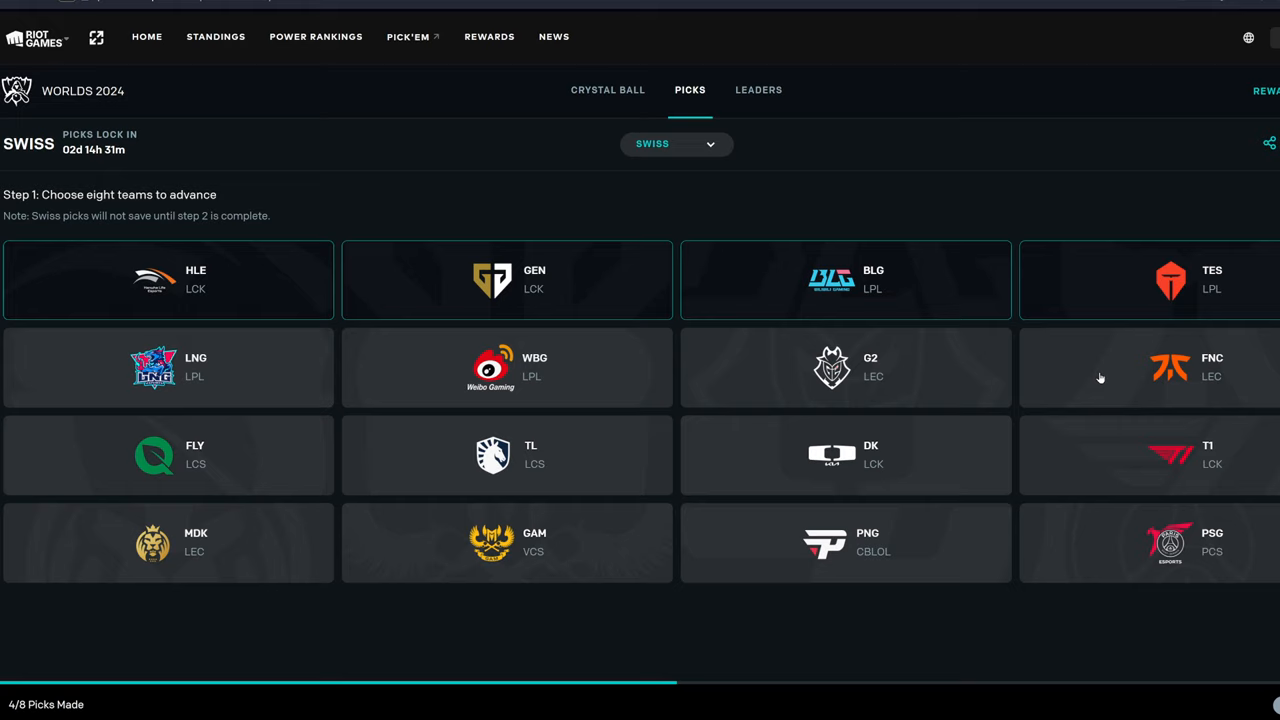
{"action": "left_click", "coordinate": [1148, 454]}
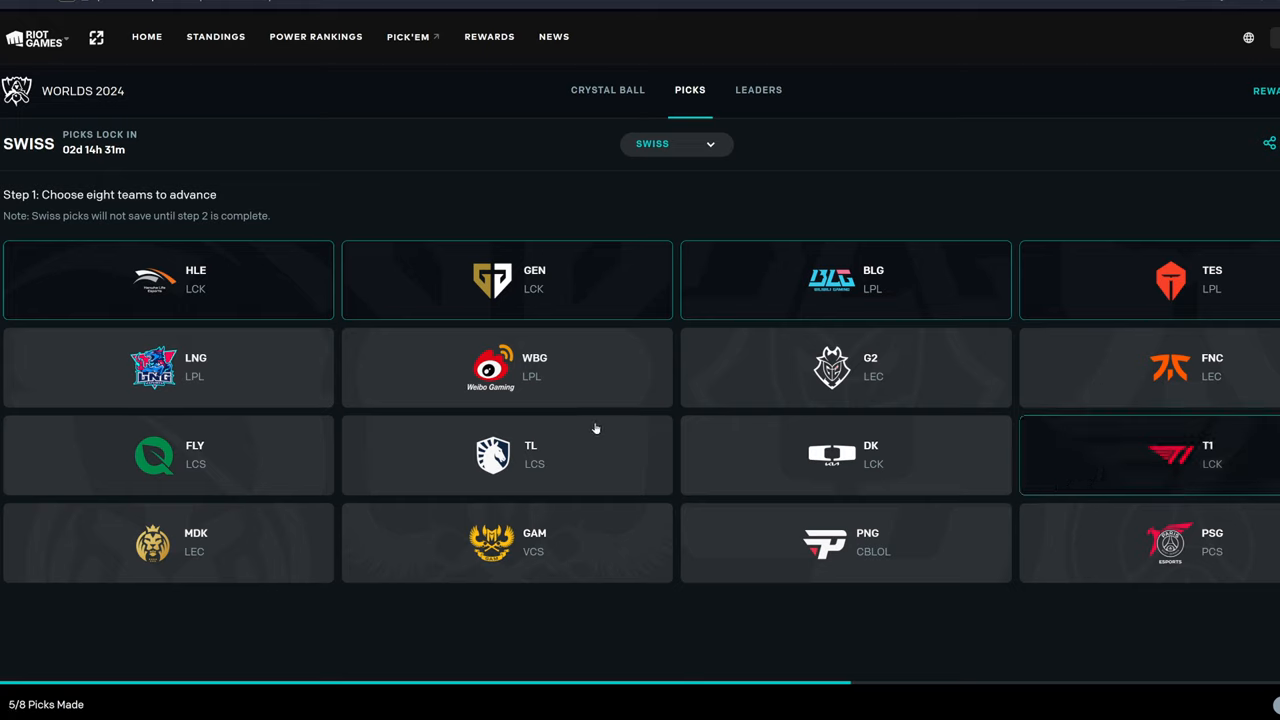
{"action": "left_click", "coordinate": [506, 367]}
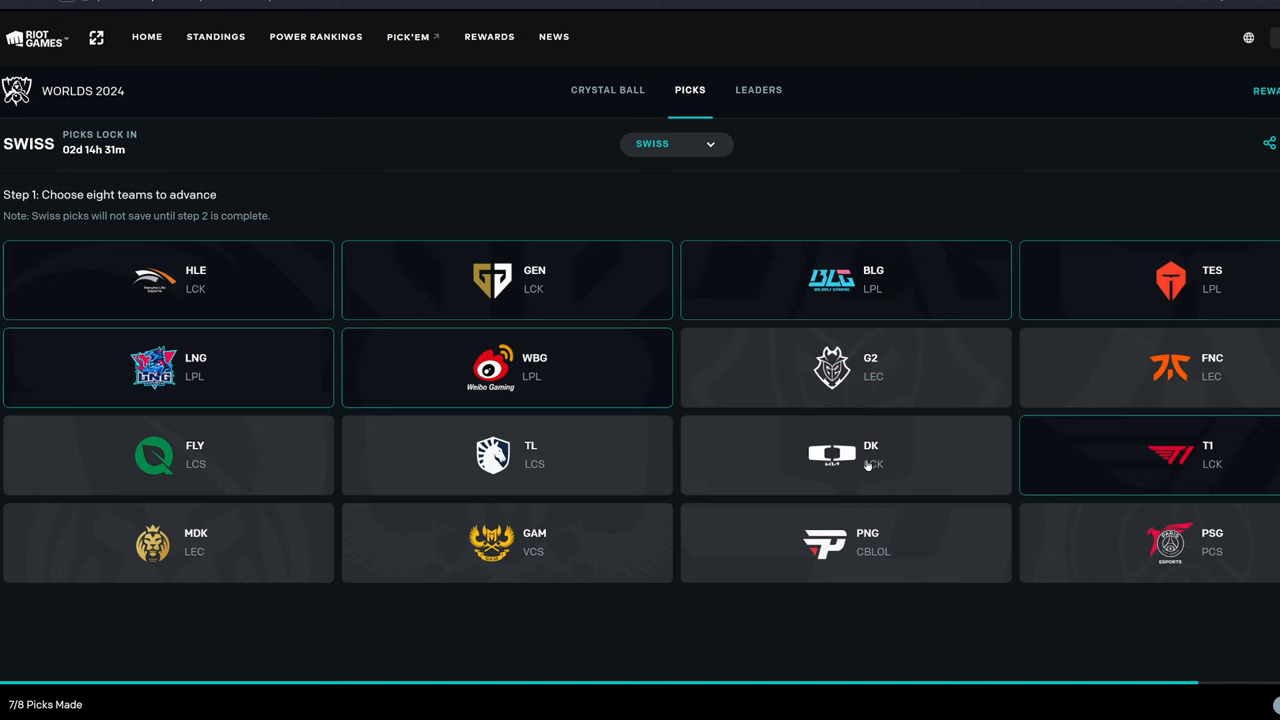
{"action": "mouse_move", "coordinate": [888, 468]}
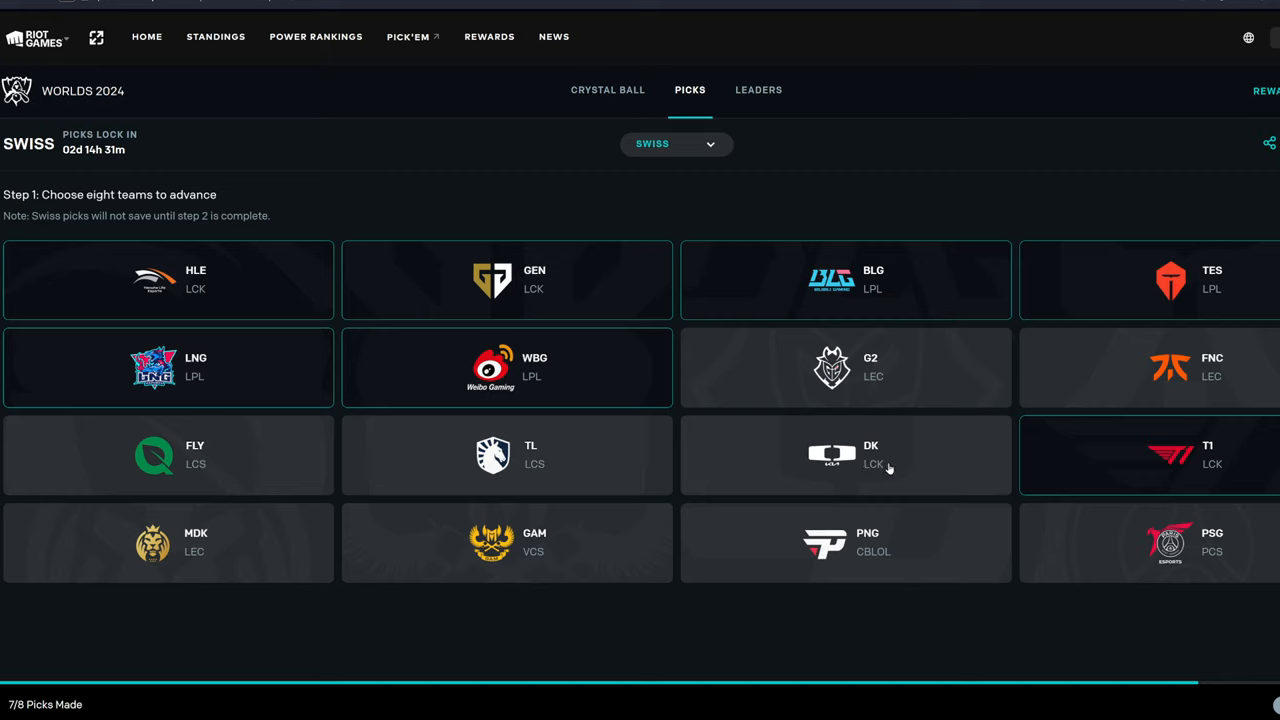
{"action": "mouse_move", "coordinate": [979, 438]}
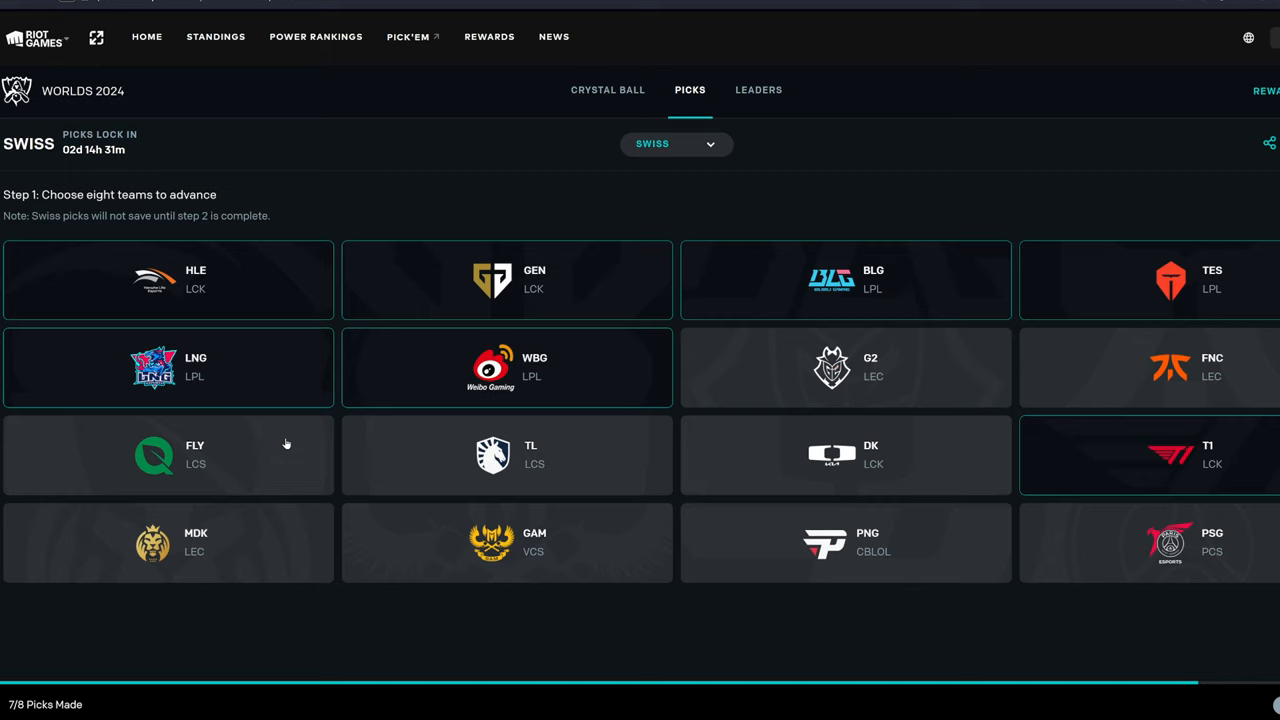
{"action": "mouse_move", "coordinate": [257, 456]}
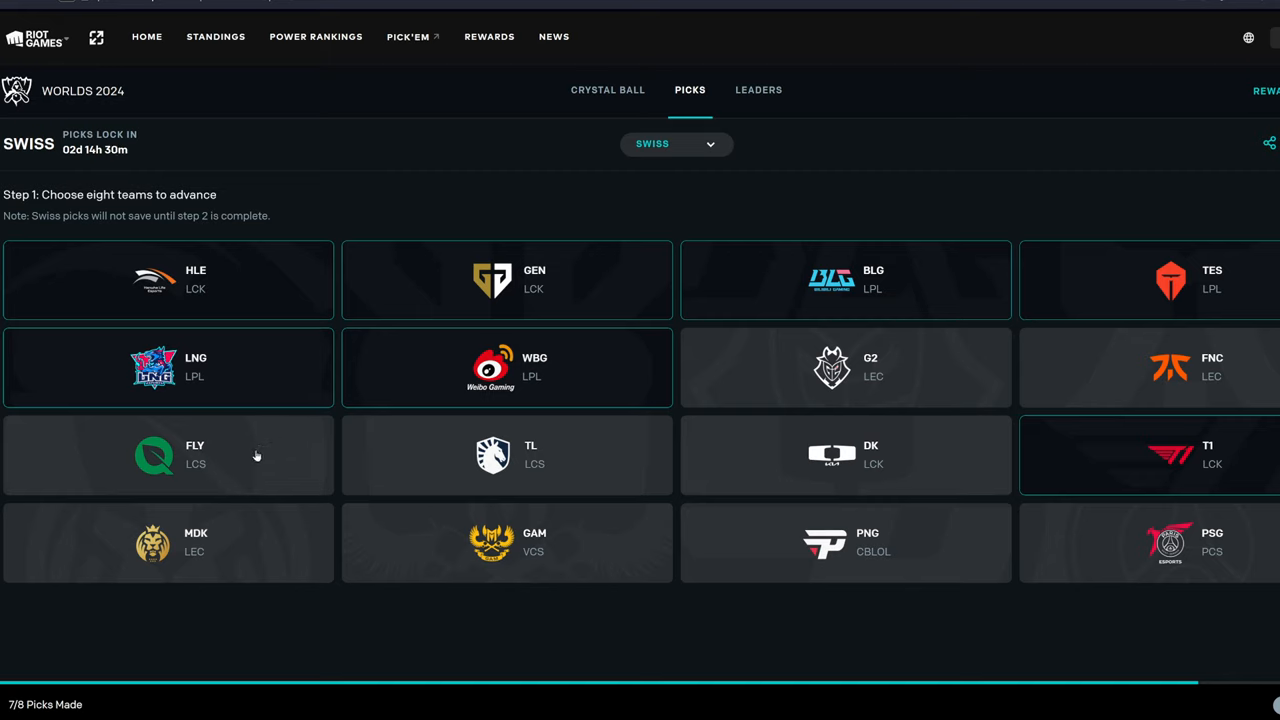
{"action": "mouse_move", "coordinate": [290, 464]}
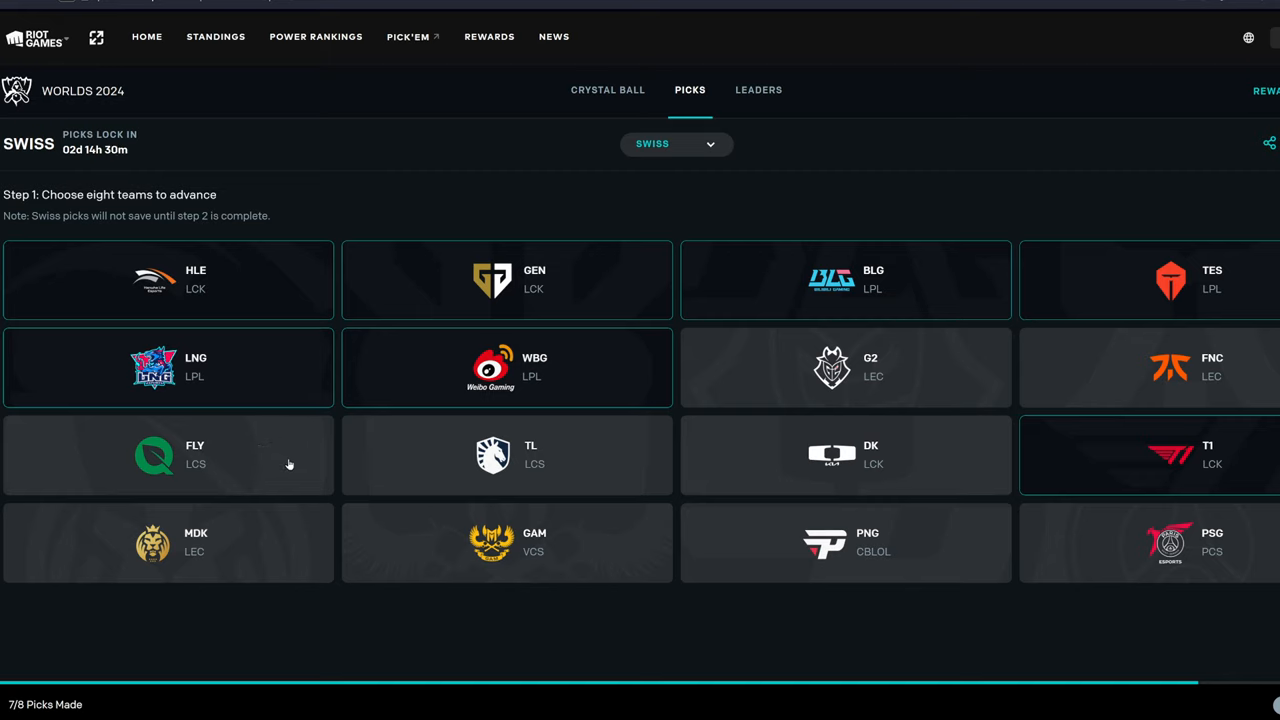
{"action": "mouse_move", "coordinate": [585, 466]}
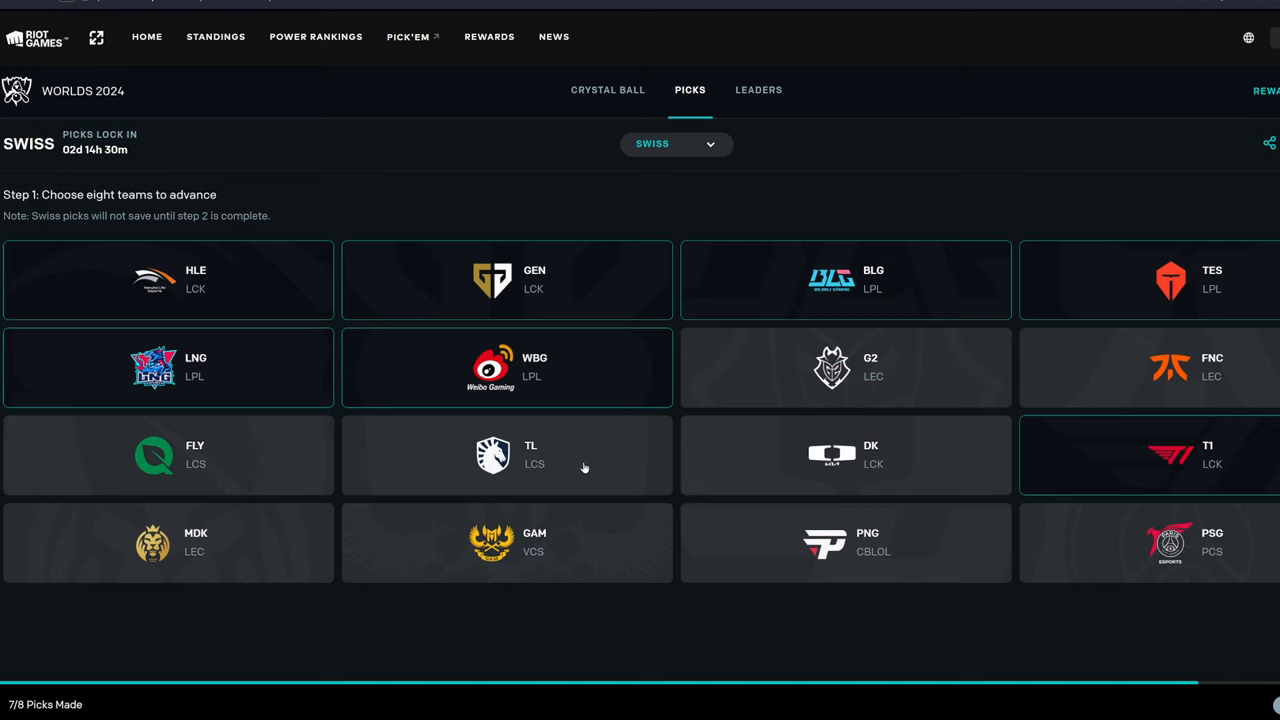
{"action": "mouse_move", "coordinate": [283, 462]}
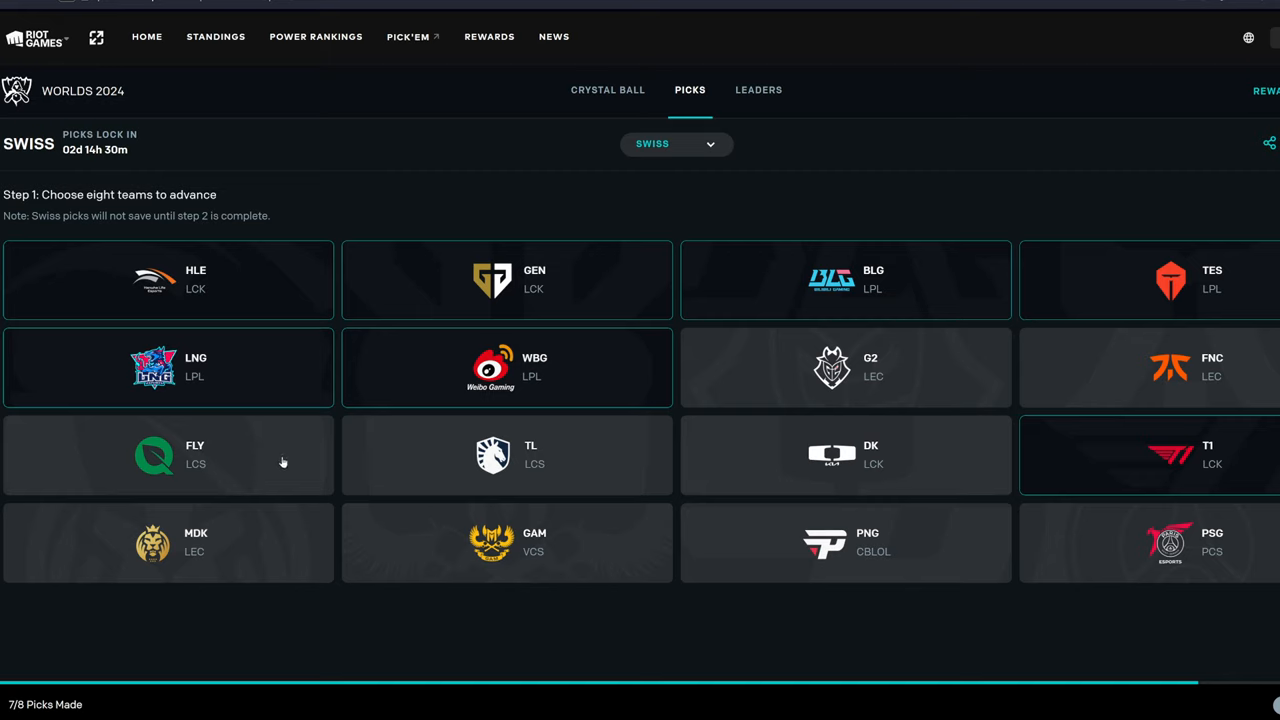
{"action": "mouse_move", "coordinate": [611, 446]}
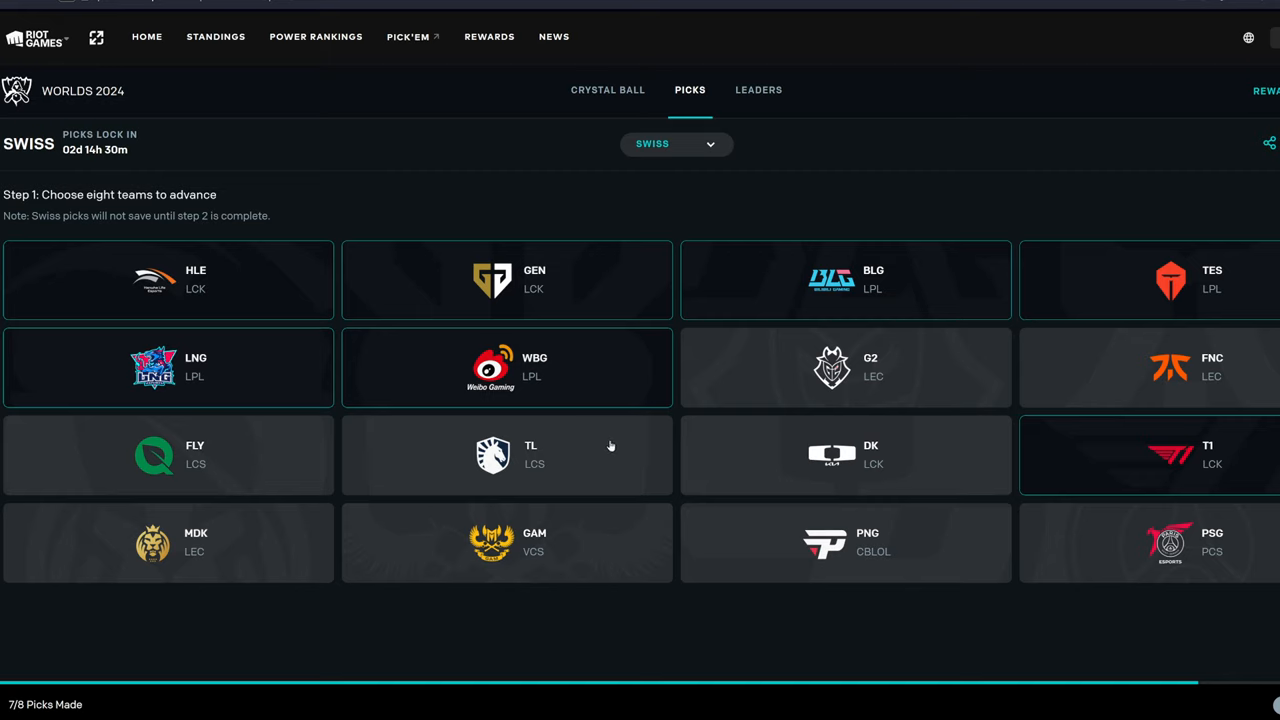
{"action": "mouse_move", "coordinate": [905, 369]}
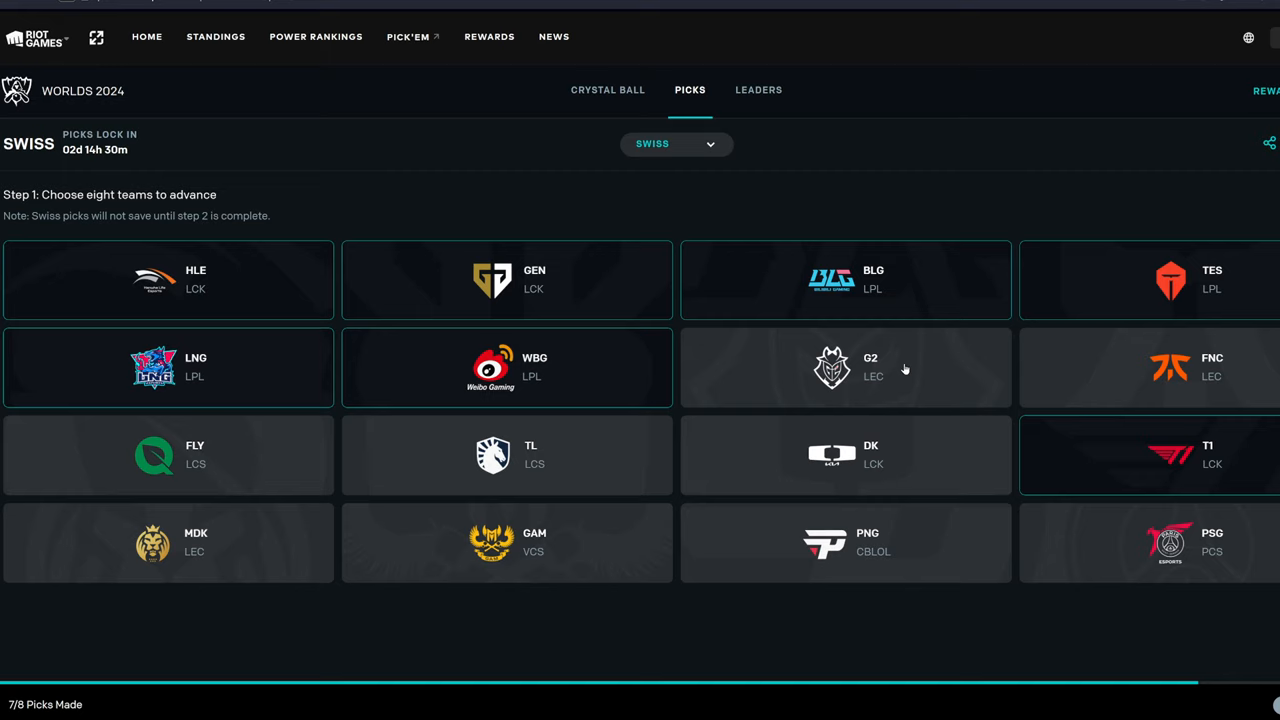
{"action": "mouse_move", "coordinate": [939, 368]}
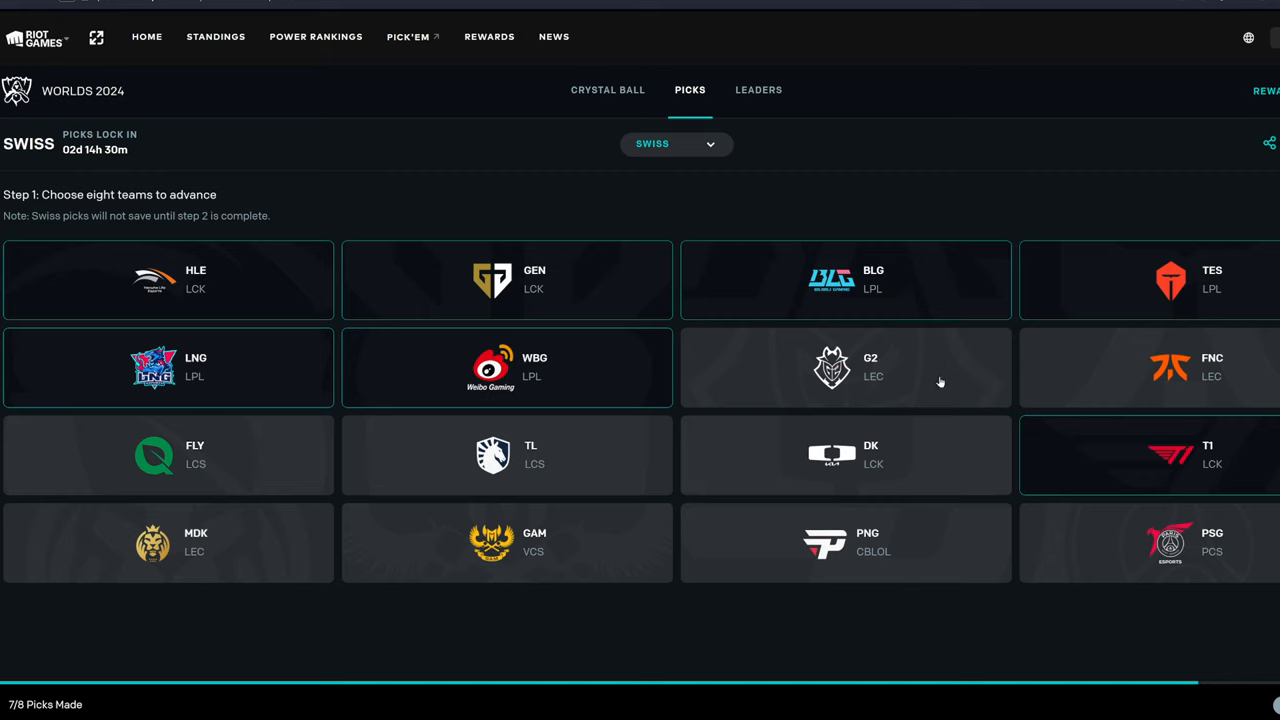
{"action": "mouse_move", "coordinate": [934, 363]}
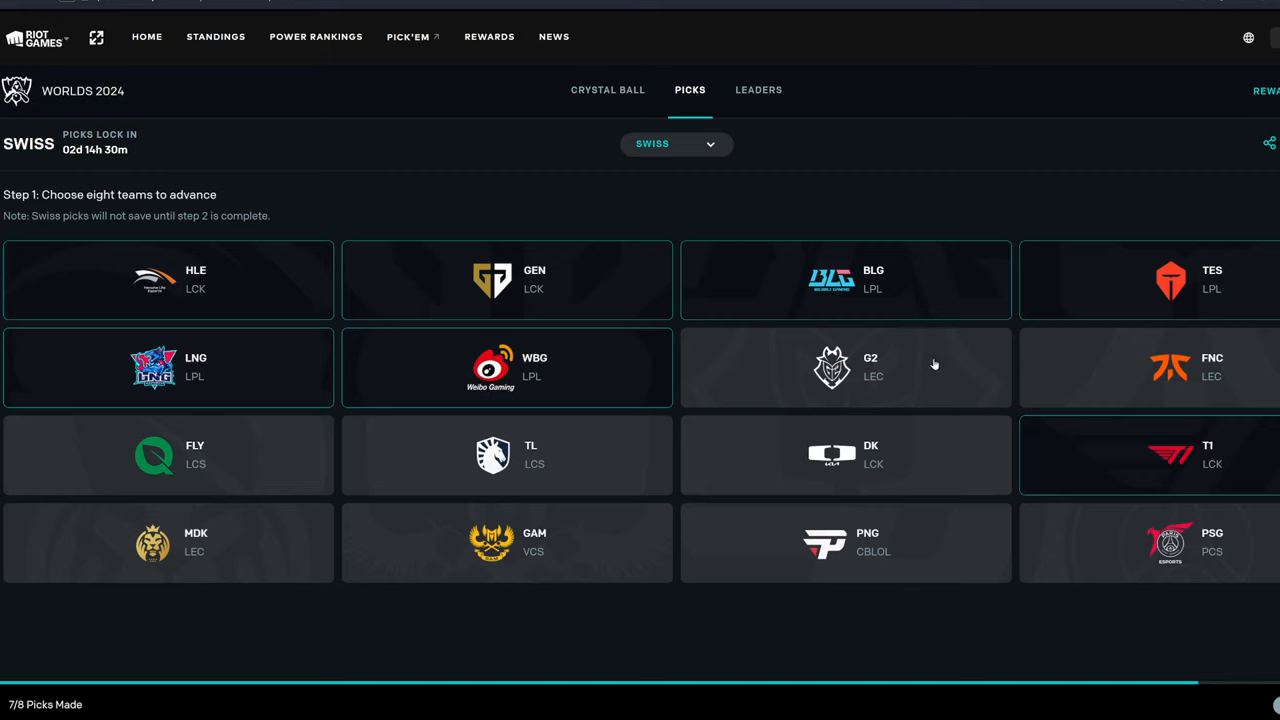
{"action": "mouse_move", "coordinate": [883, 573]}
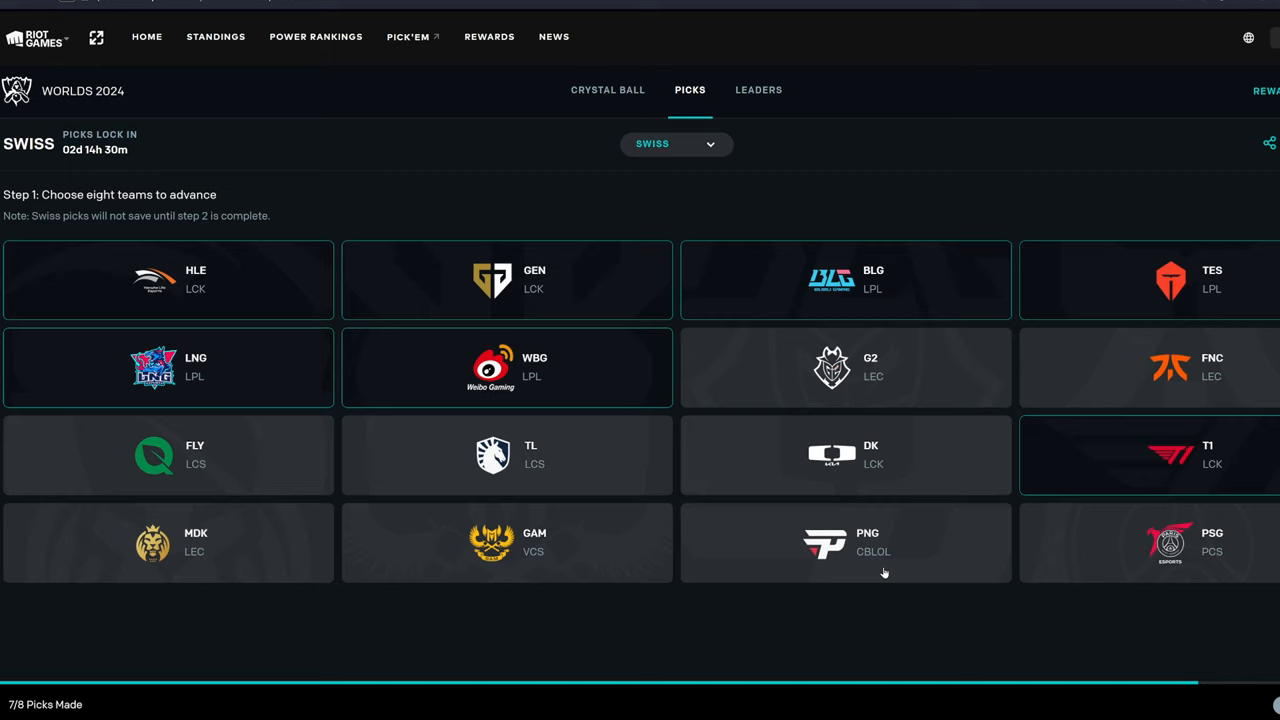
{"action": "mouse_move", "coordinate": [1085, 576]}
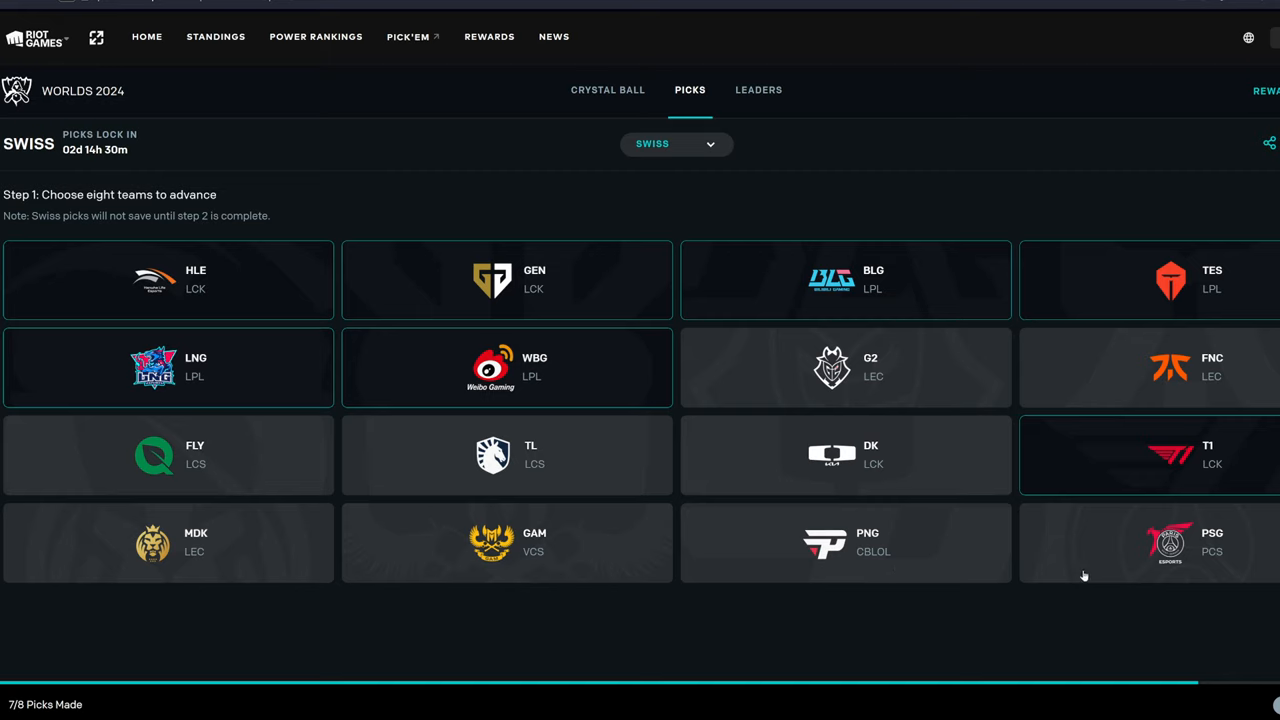
{"action": "mouse_move", "coordinate": [953, 561]}
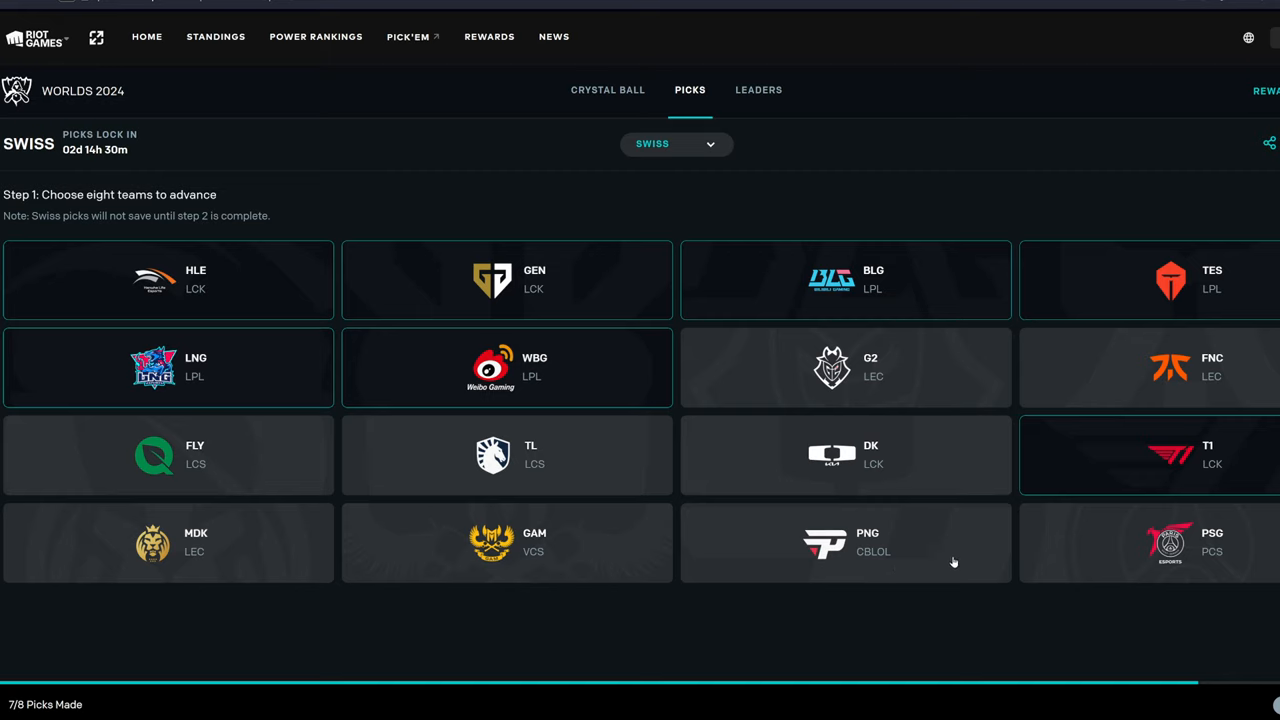
{"action": "mouse_move", "coordinate": [592, 558]}
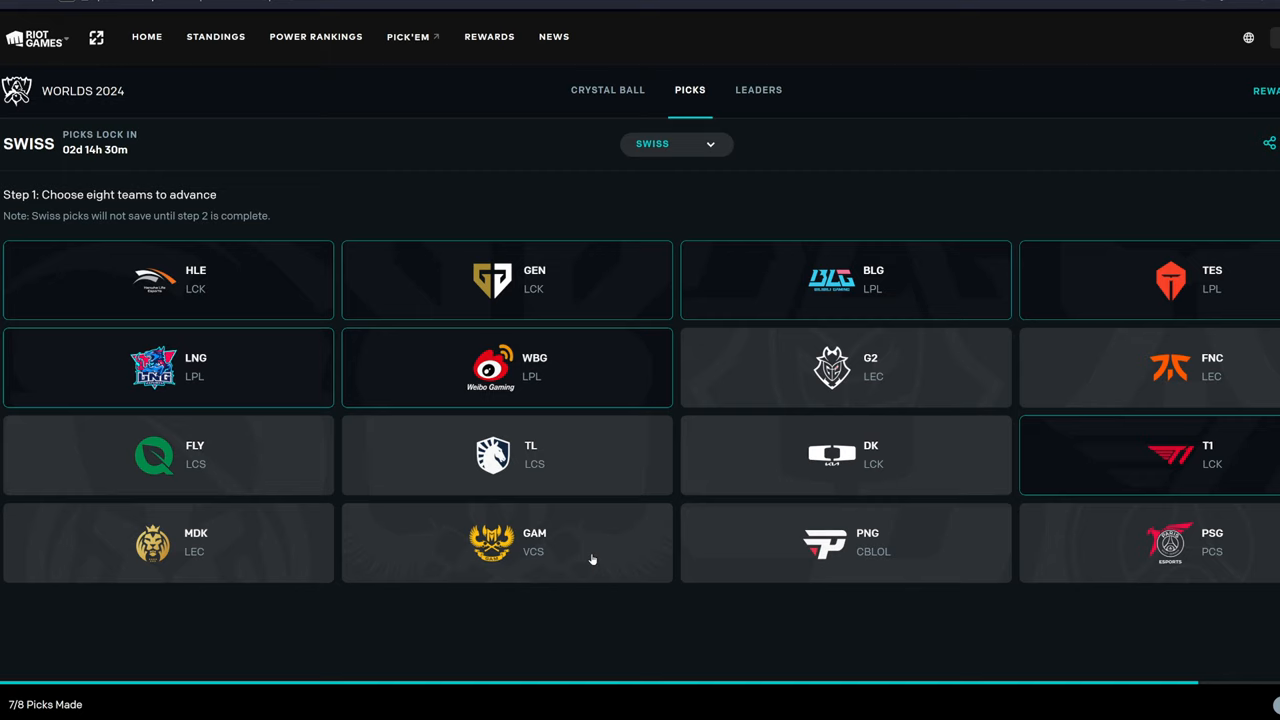
{"action": "mouse_move", "coordinate": [975, 407]}
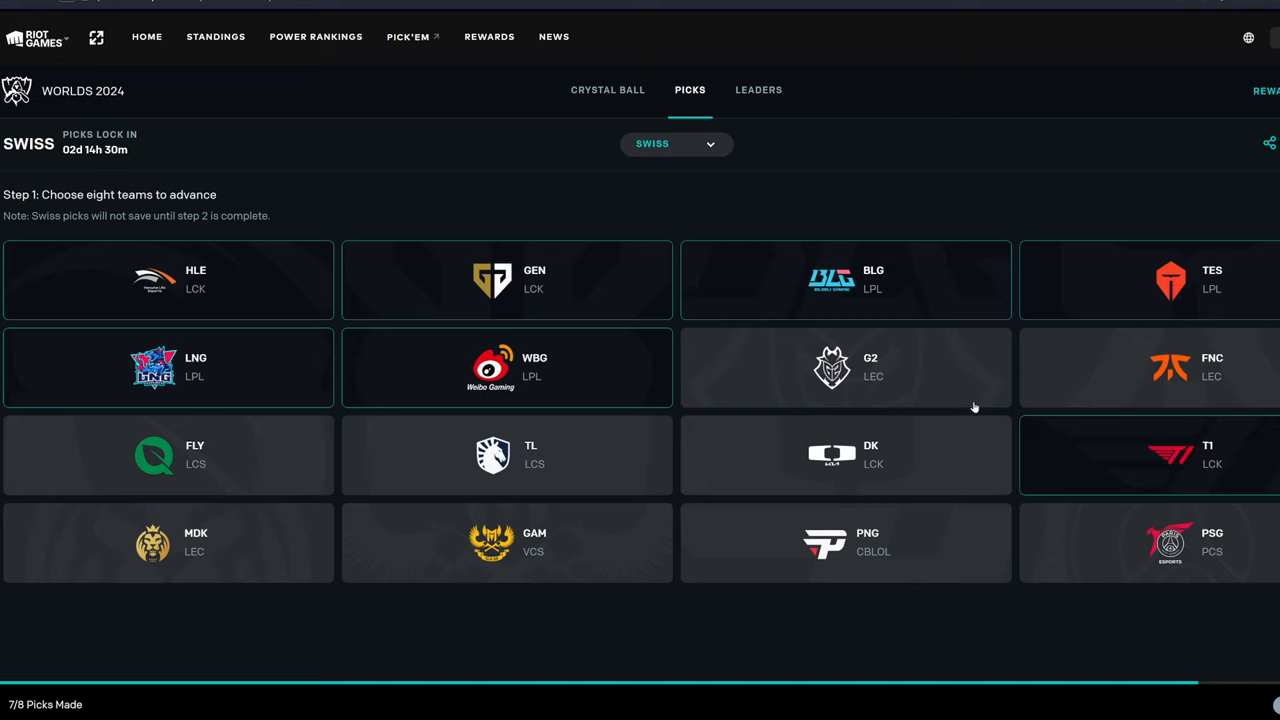
{"action": "mouse_move", "coordinate": [959, 451]}
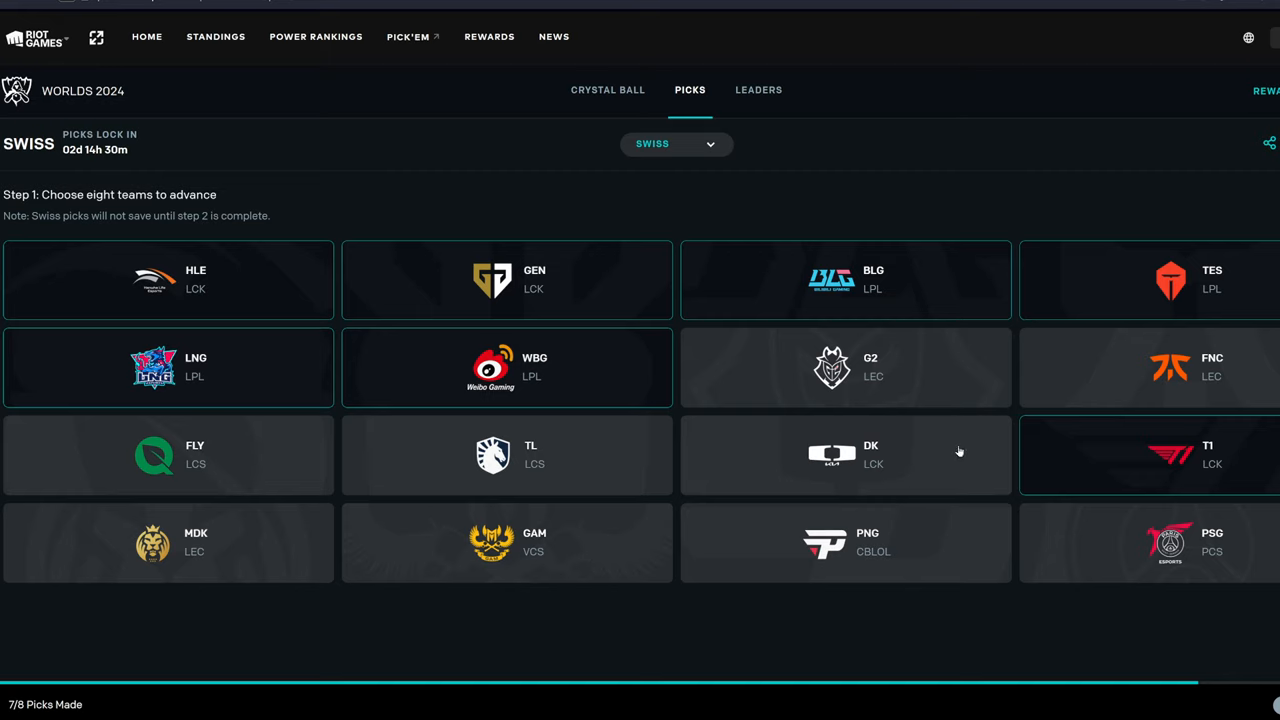
{"action": "mouse_move", "coordinate": [970, 472]}
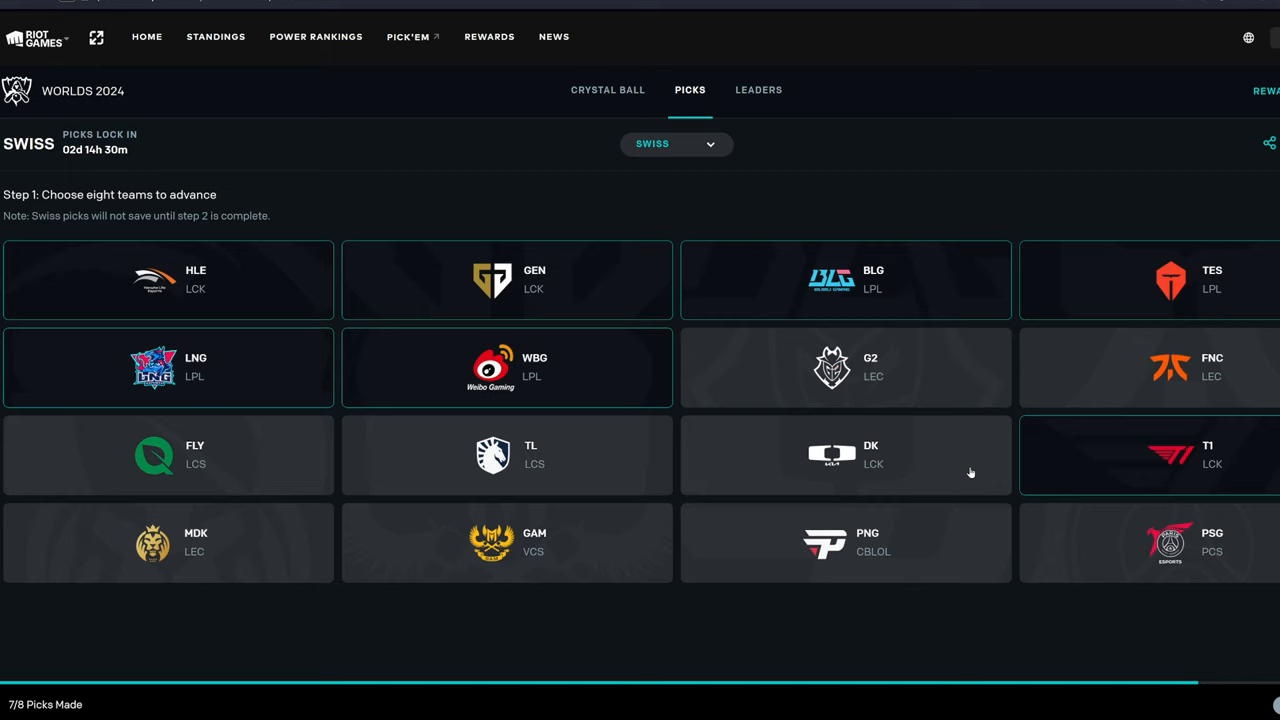
{"action": "mouse_move", "coordinate": [943, 485]}
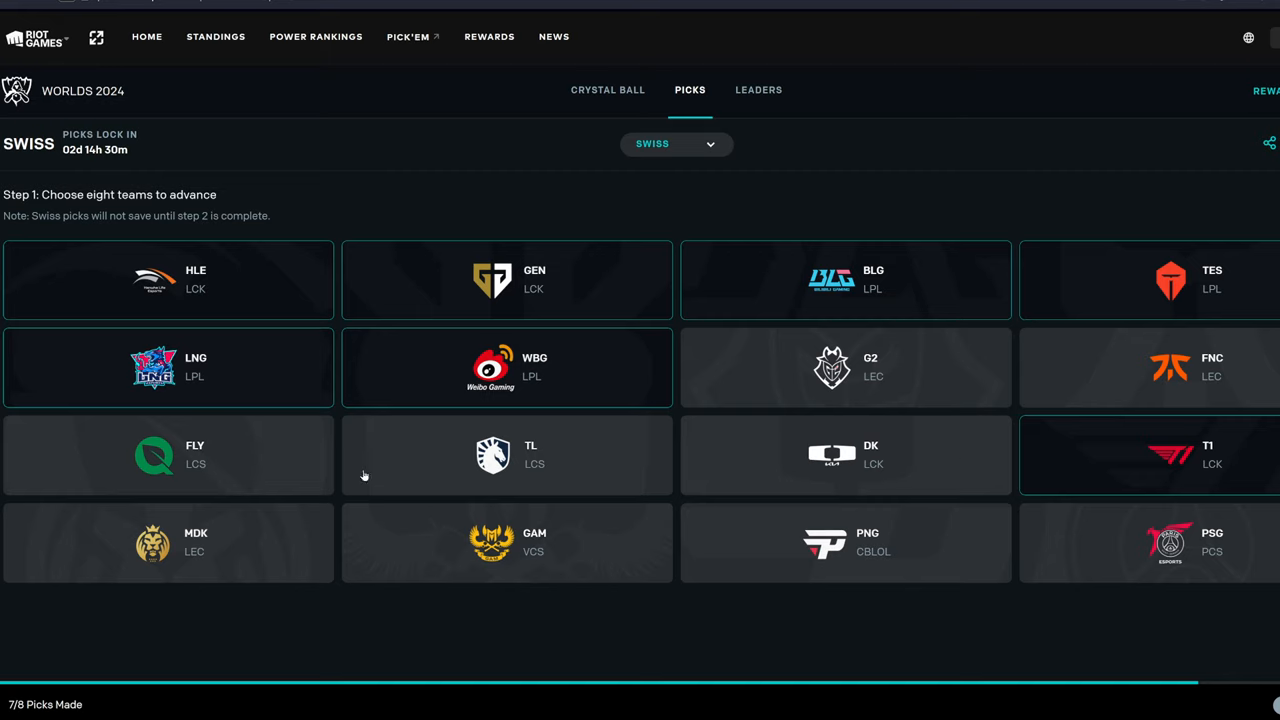
{"action": "mouse_move", "coordinate": [625, 489]}
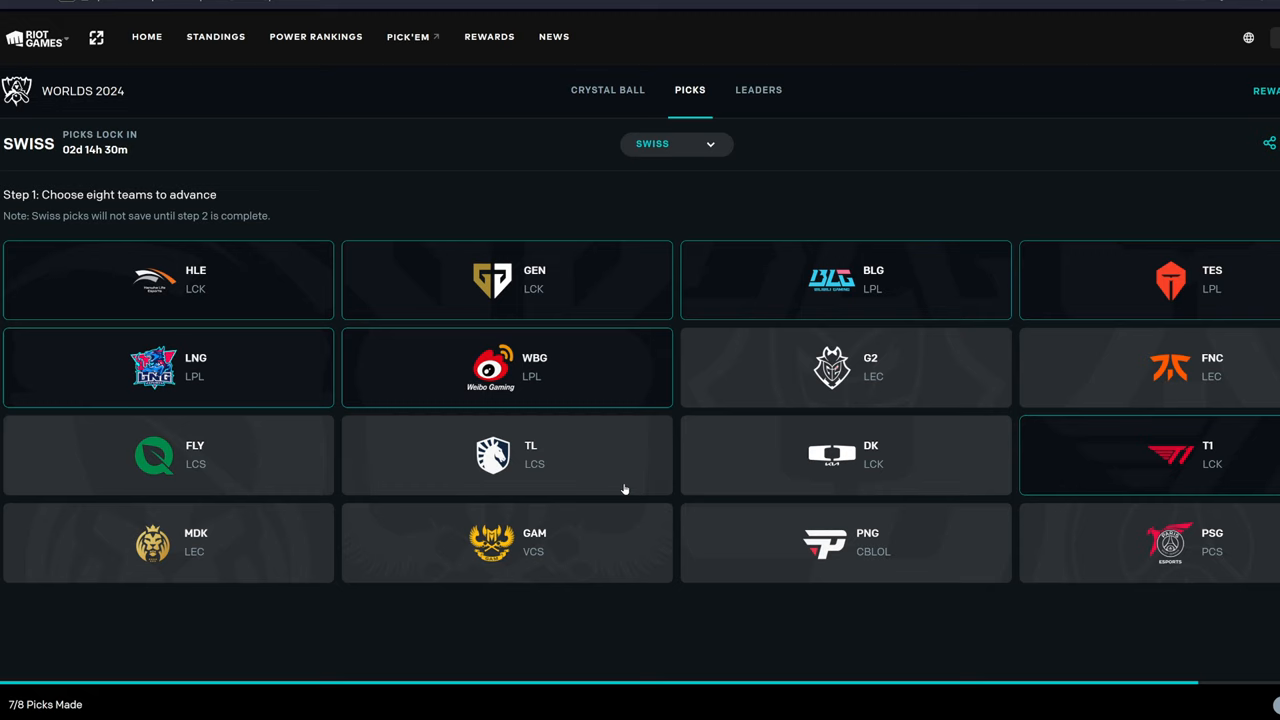
{"action": "mouse_move", "coordinate": [524, 477]}
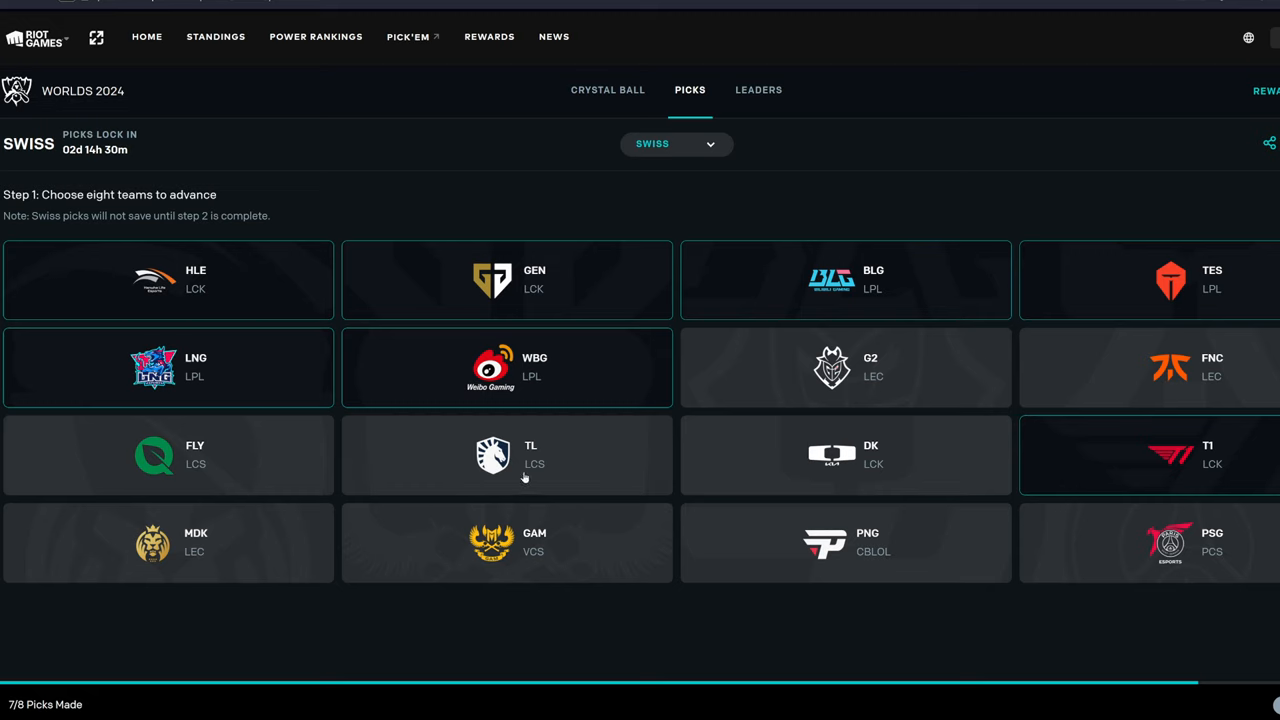
{"action": "mouse_move", "coordinate": [678, 460]}
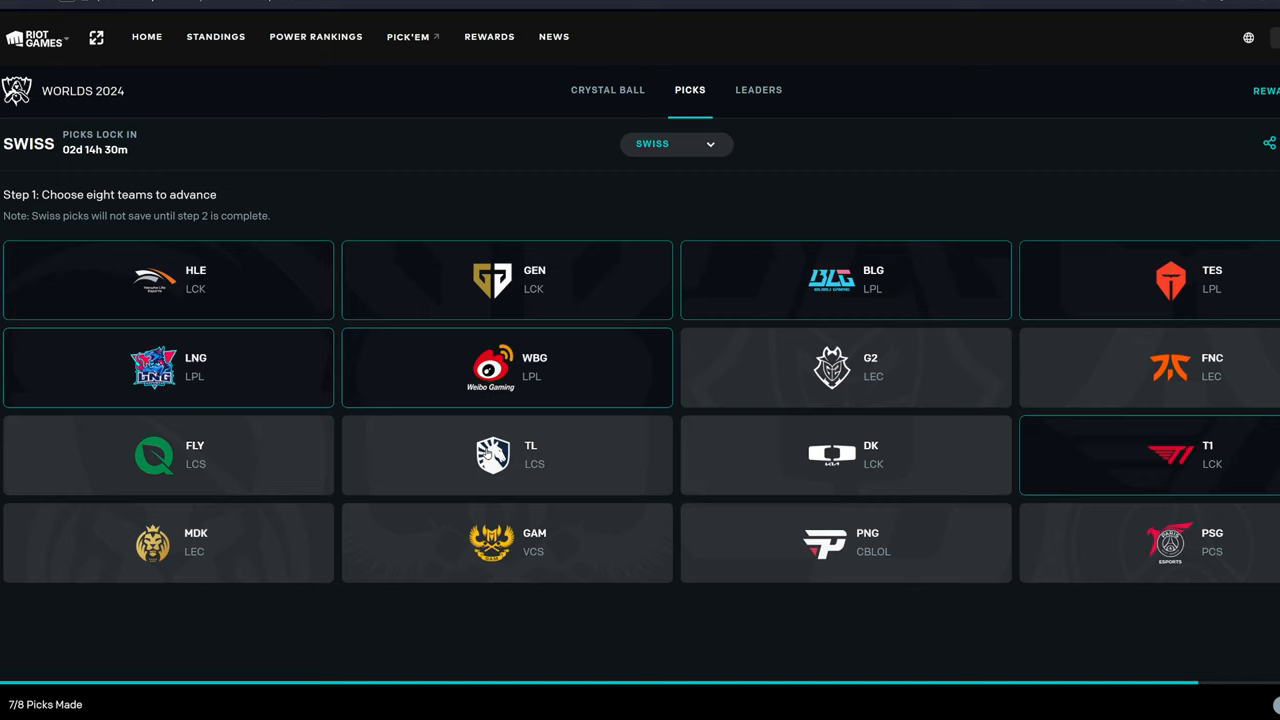
{"action": "mouse_move", "coordinate": [293, 449]}
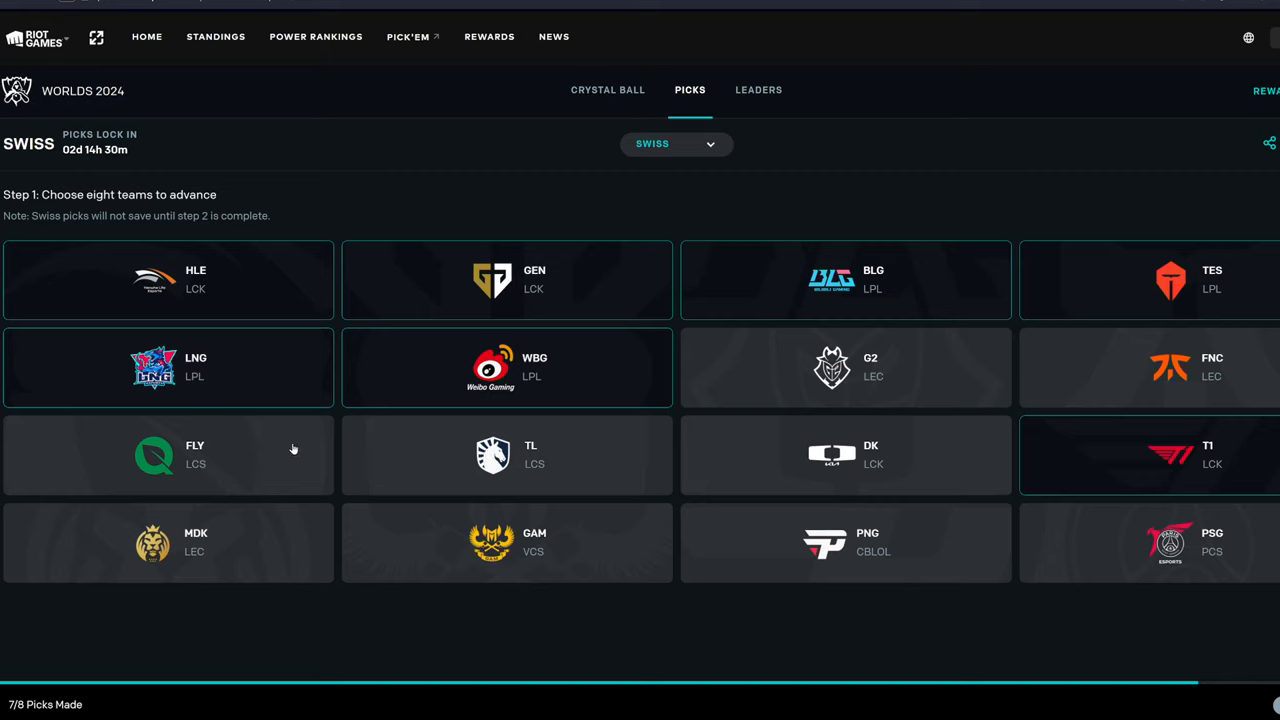
{"action": "mouse_move", "coordinate": [277, 456]}
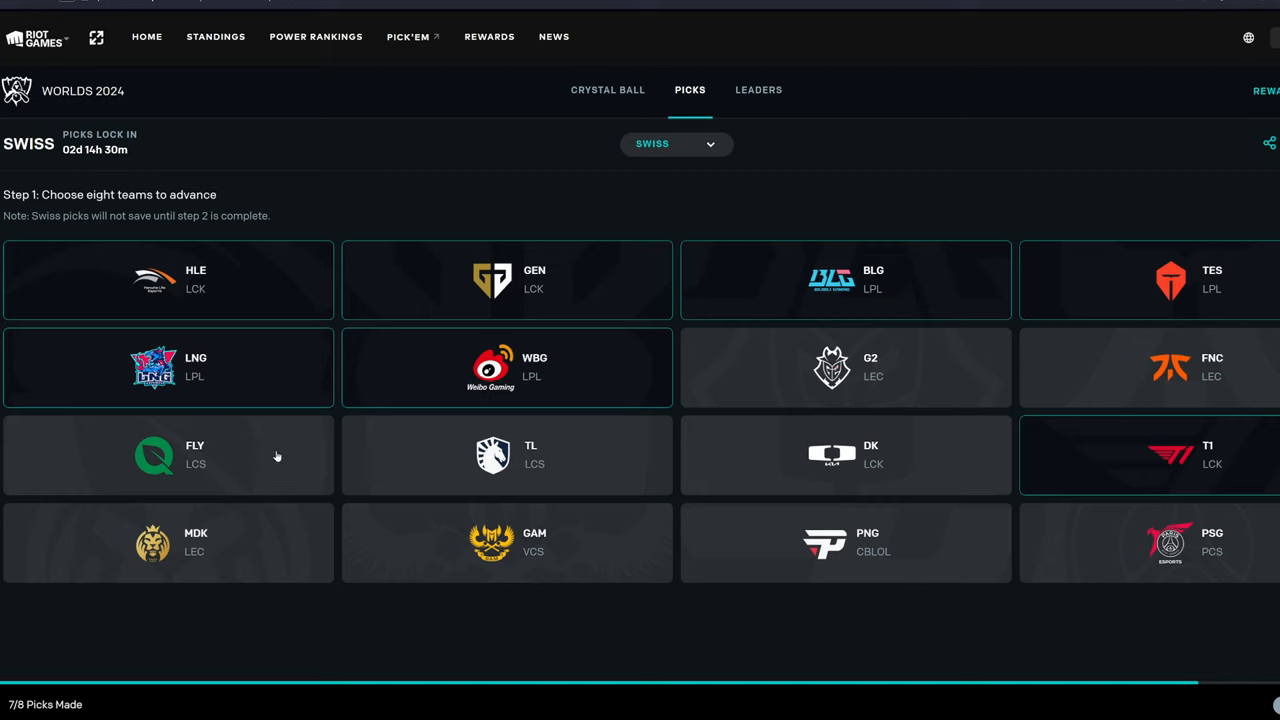
{"action": "mouse_move", "coordinate": [756, 468]}
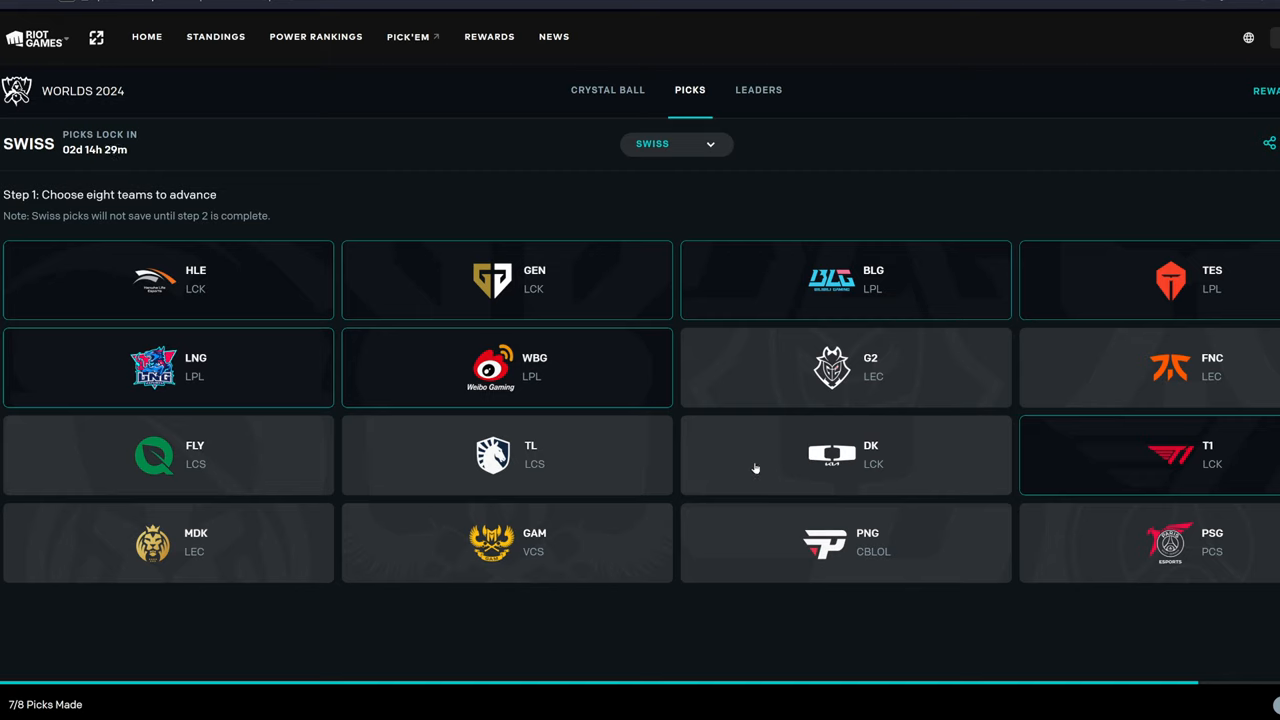
{"action": "mouse_move", "coordinate": [739, 447]}
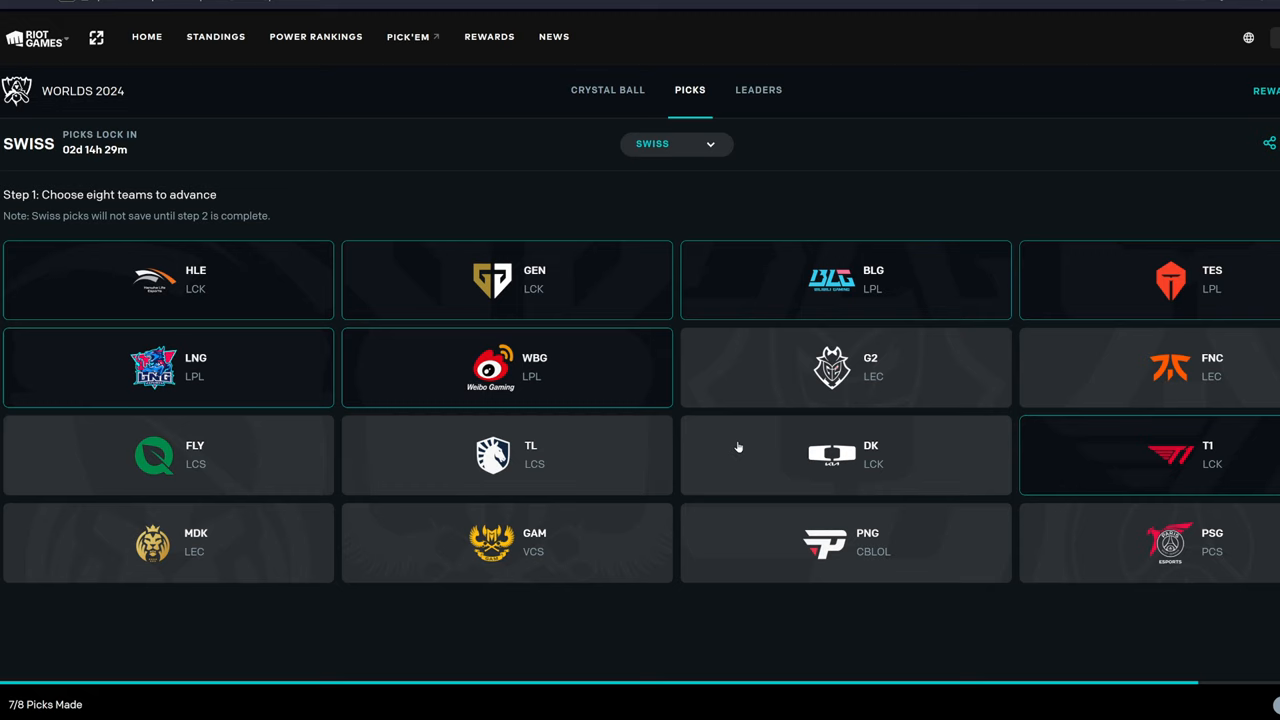
Add TL as the eighth advancing team, completing the Step 1 picks.
{"action": "left_click", "coordinate": [507, 454]}
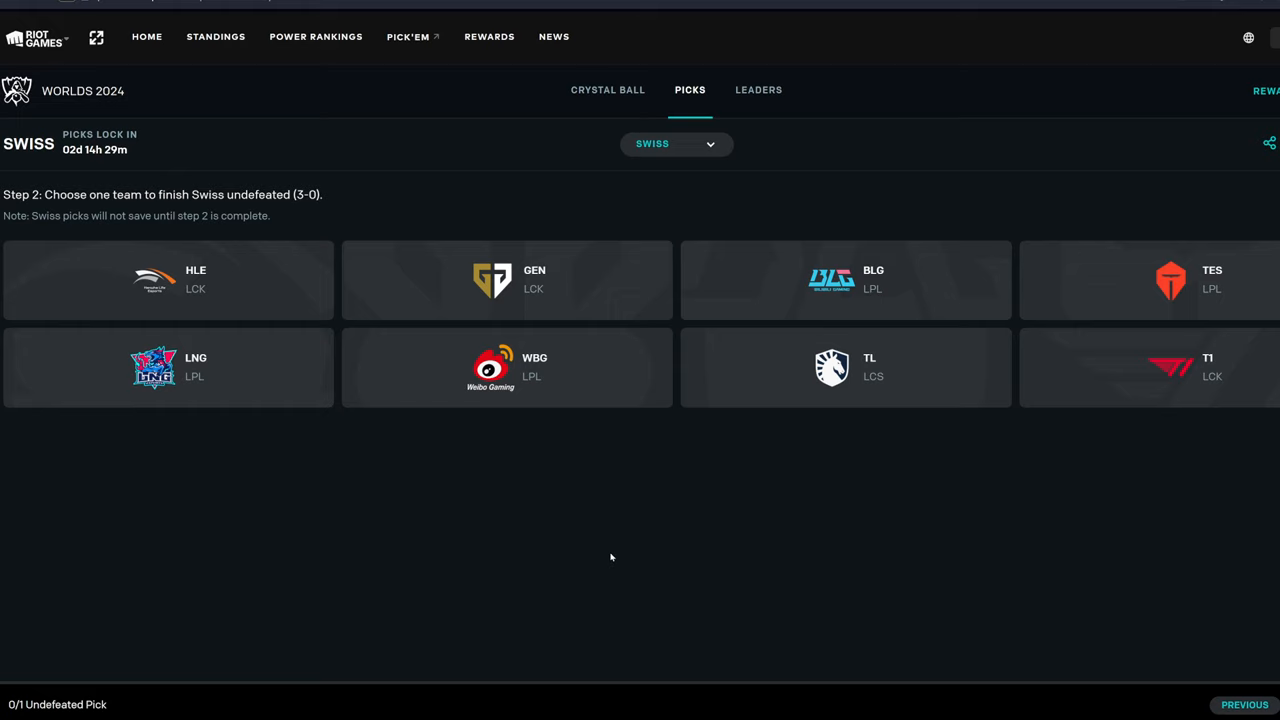
{"action": "mouse_move", "coordinate": [319, 526]}
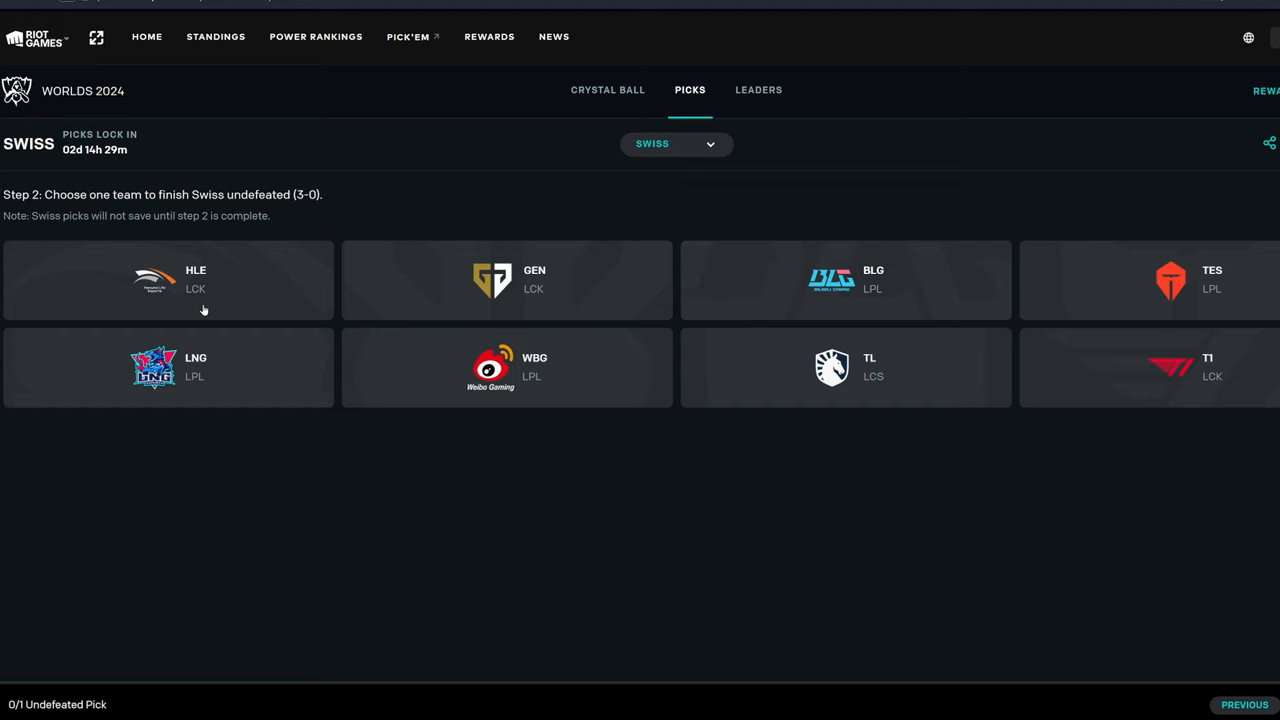
{"action": "mouse_move", "coordinate": [668, 512]}
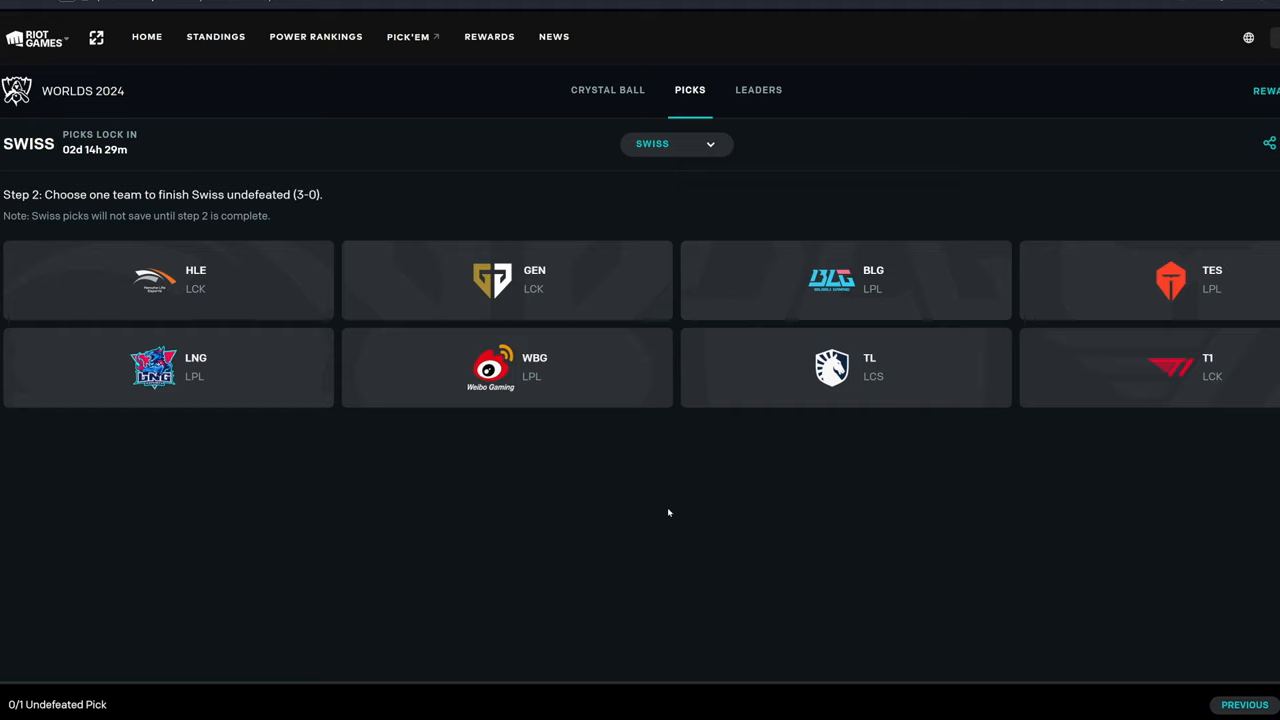
{"action": "mouse_move", "coordinate": [648, 267]}
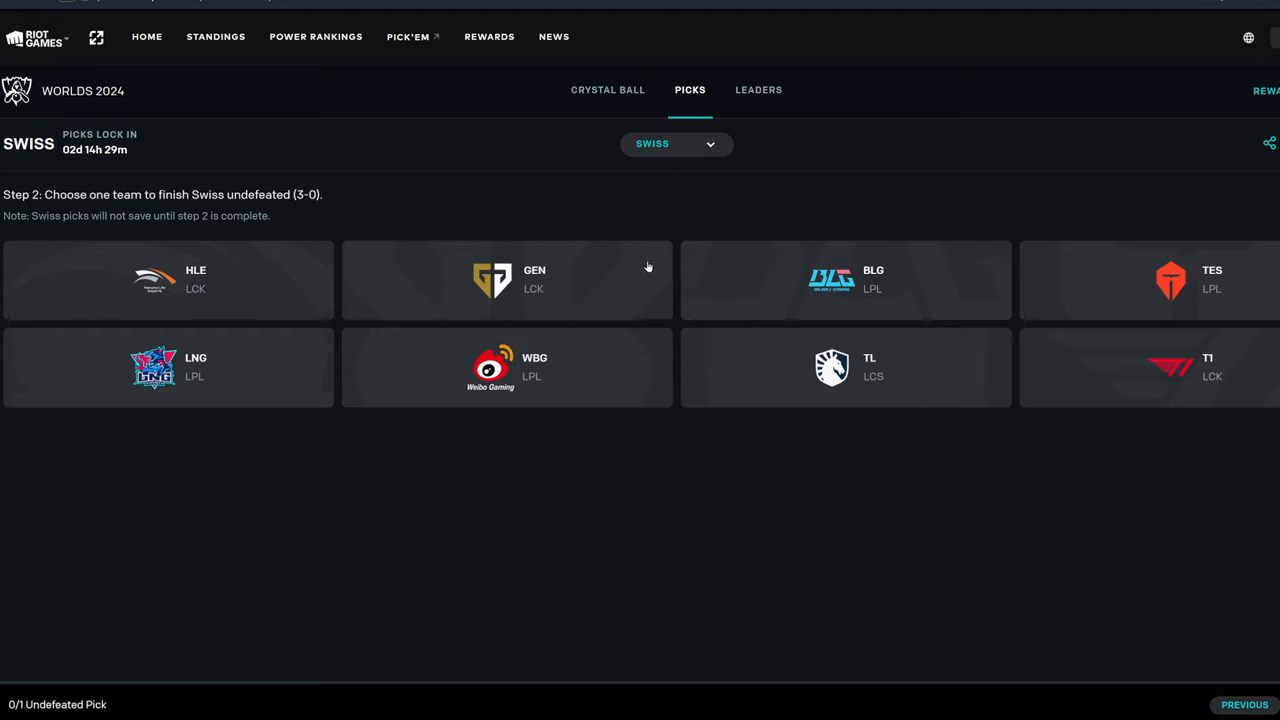
Set GEN as the Step 2 undefeated 3-0 pick, completing both Swiss steps.
{"action": "left_click", "coordinate": [506, 279]}
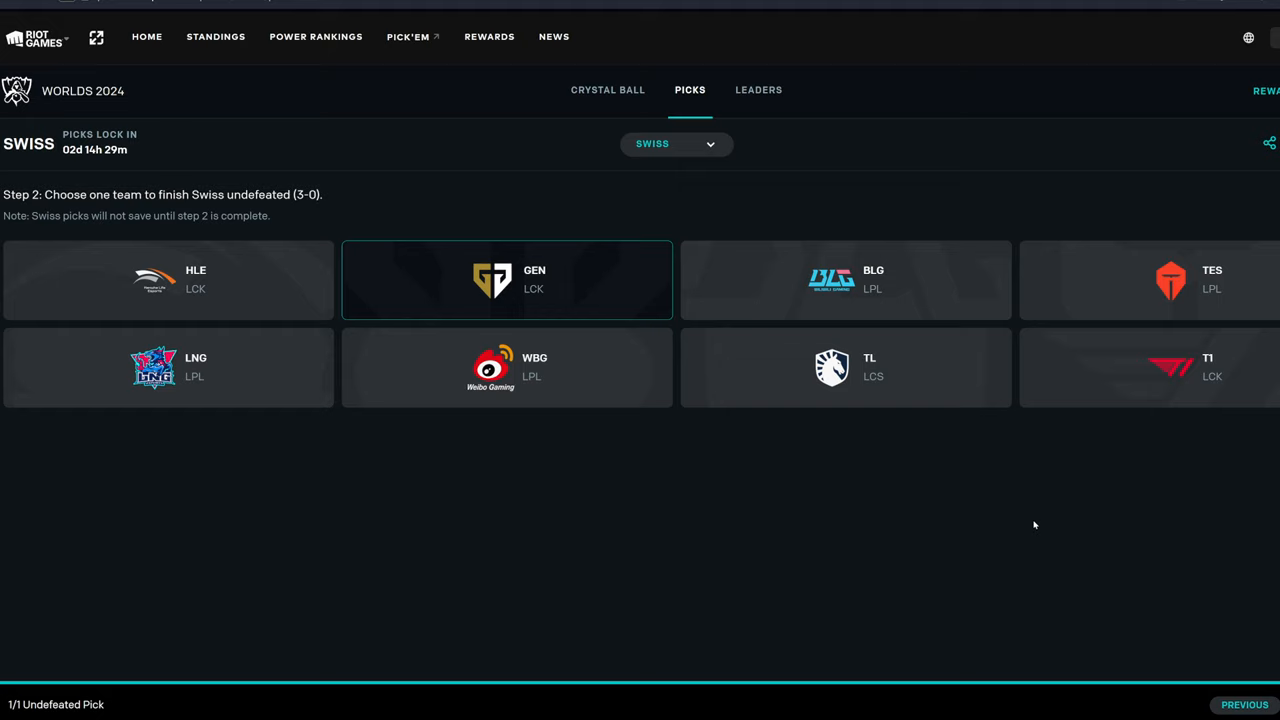
{"action": "mouse_move", "coordinate": [950, 288]}
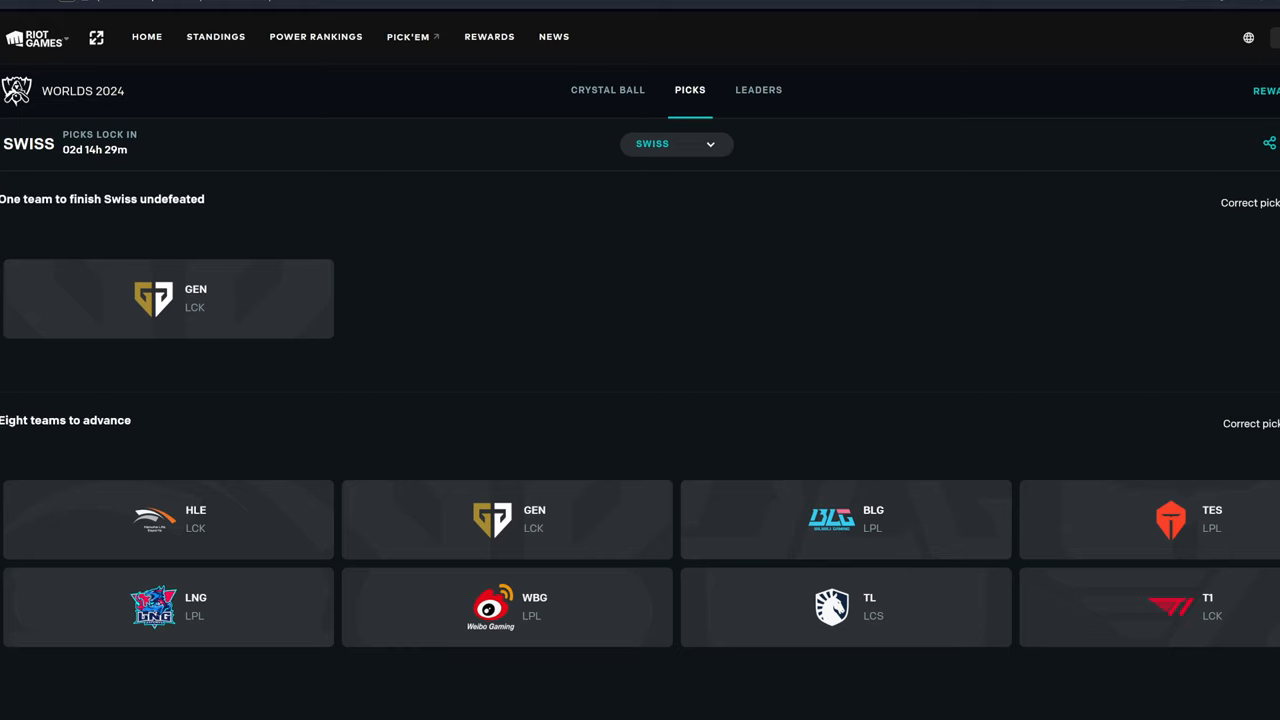
{"action": "mouse_move", "coordinate": [611, 363]}
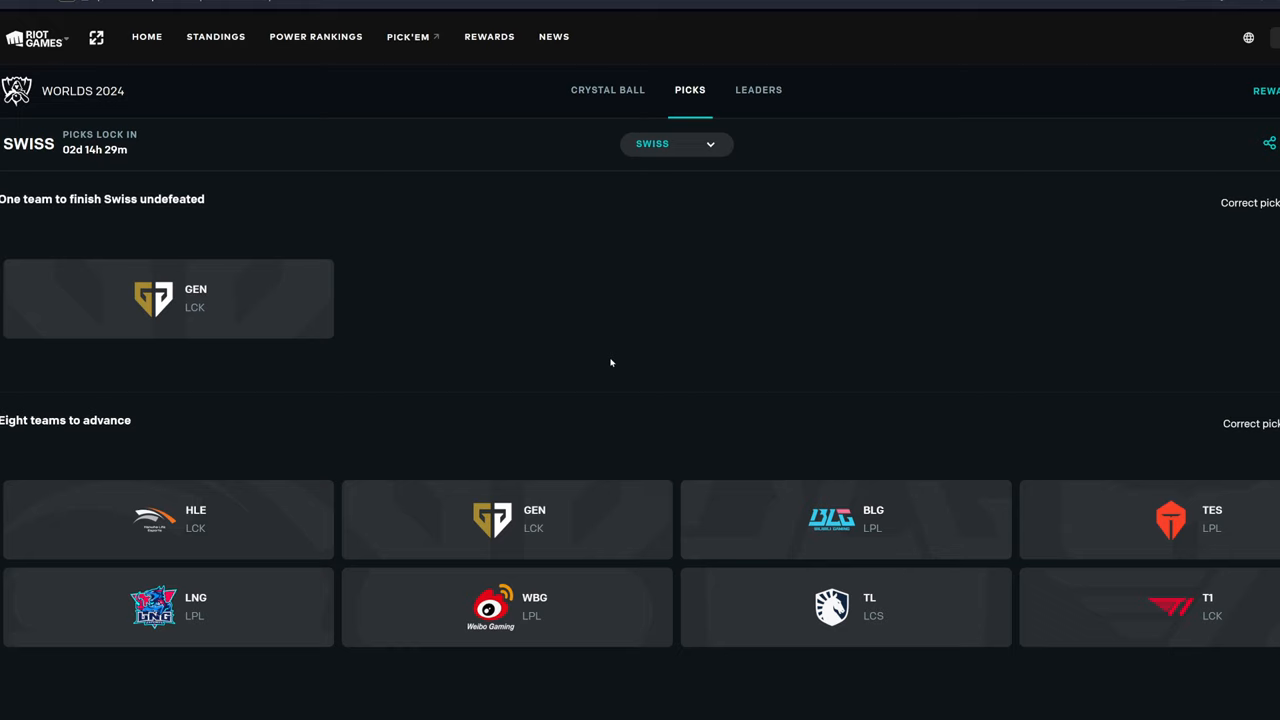
{"action": "mouse_move", "coordinate": [602, 350]}
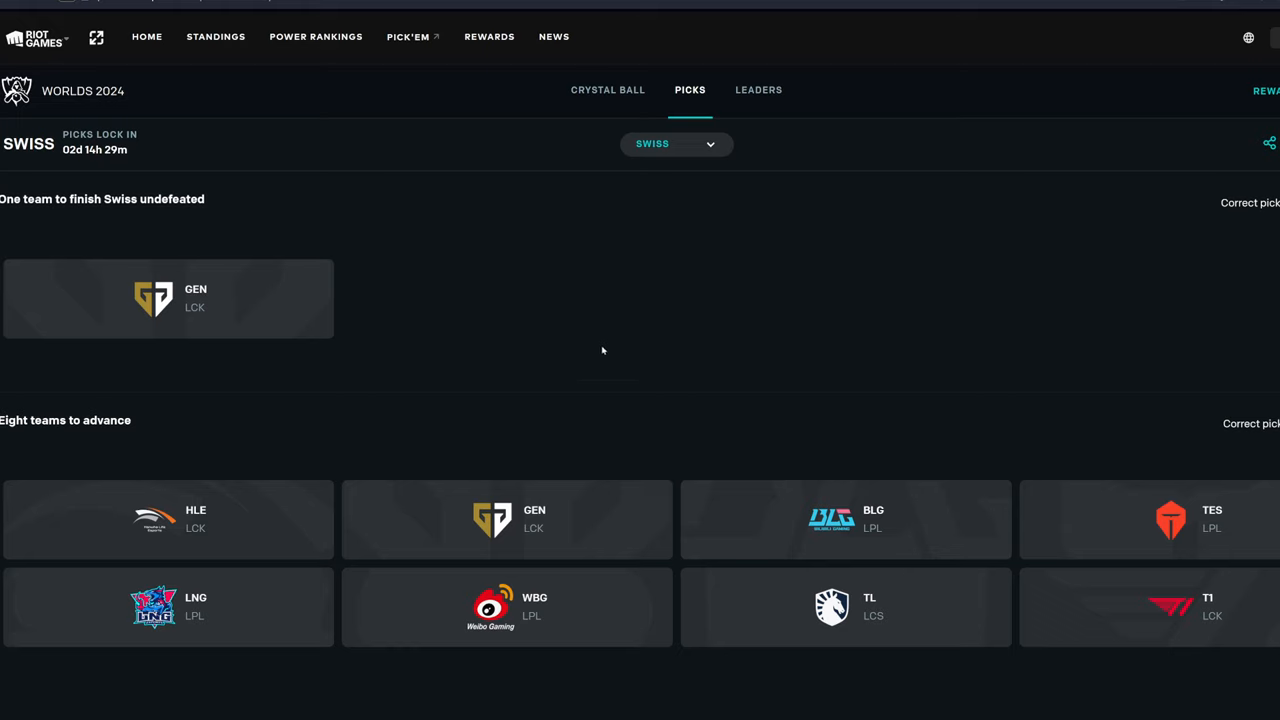
{"action": "mouse_move", "coordinate": [612, 349]}
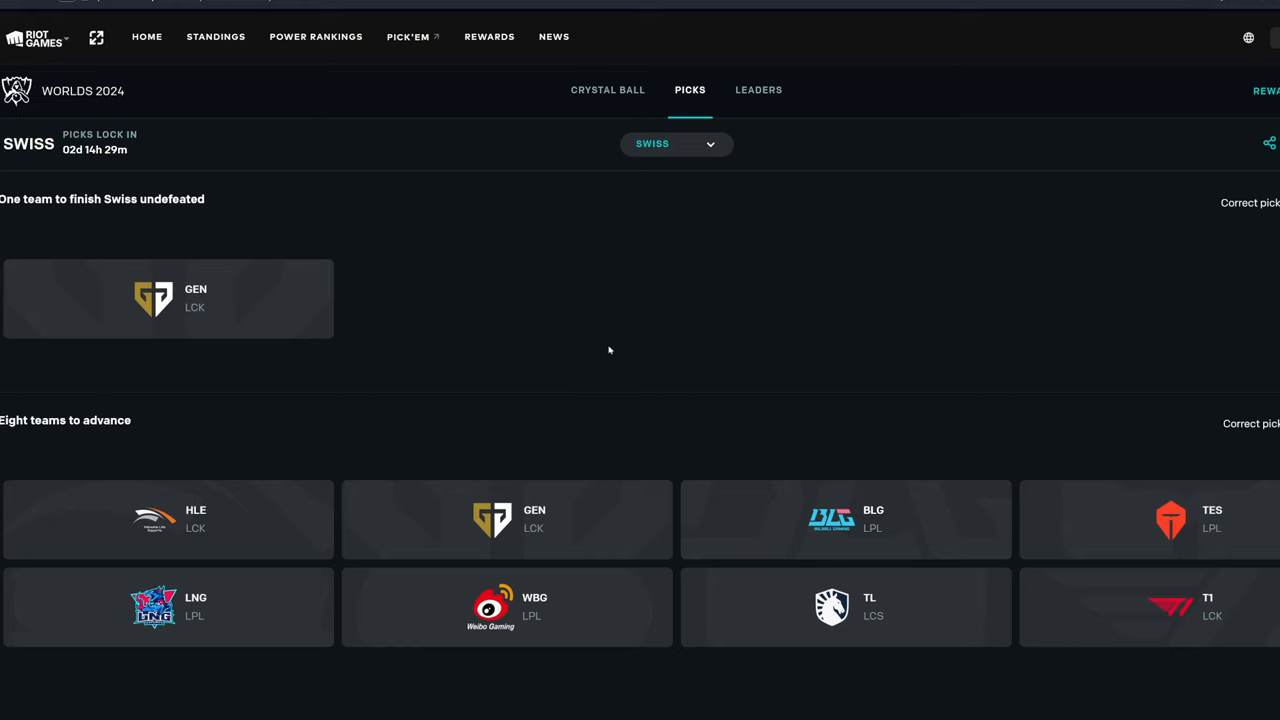
{"action": "mouse_move", "coordinate": [597, 349]}
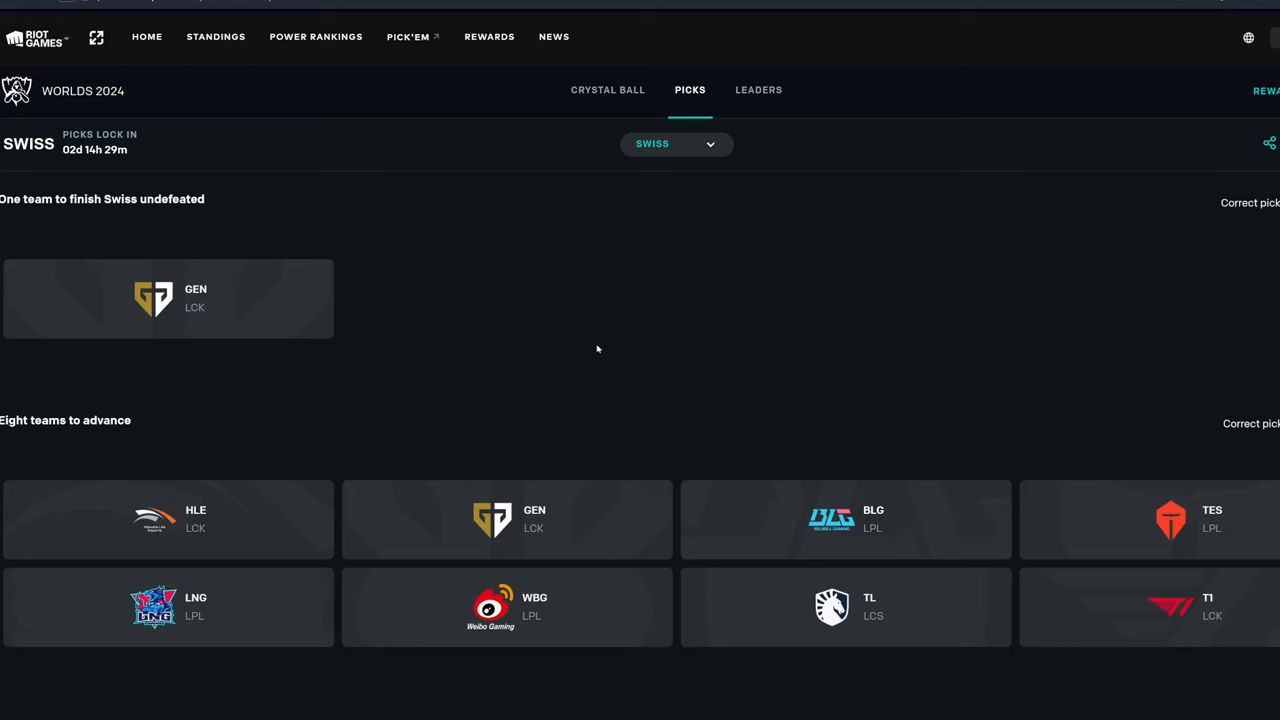
{"action": "mouse_move", "coordinate": [550, 184]}
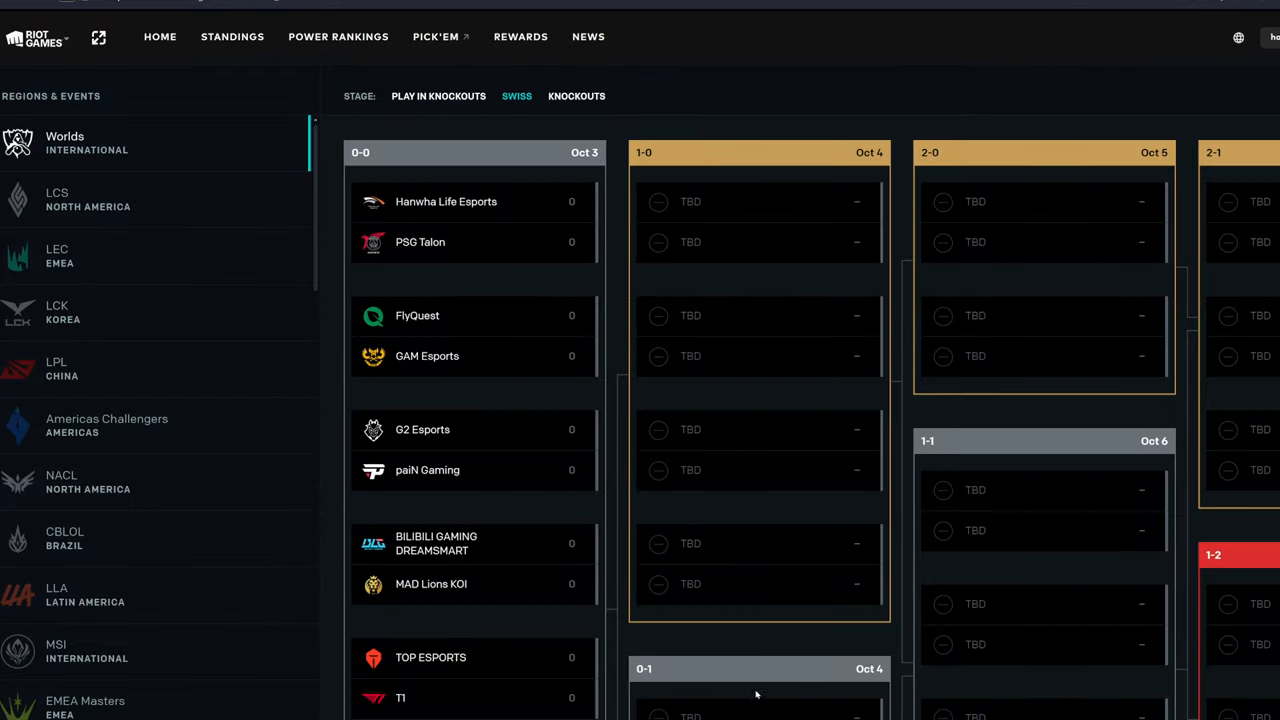
{"action": "mouse_move", "coordinate": [598, 246]}
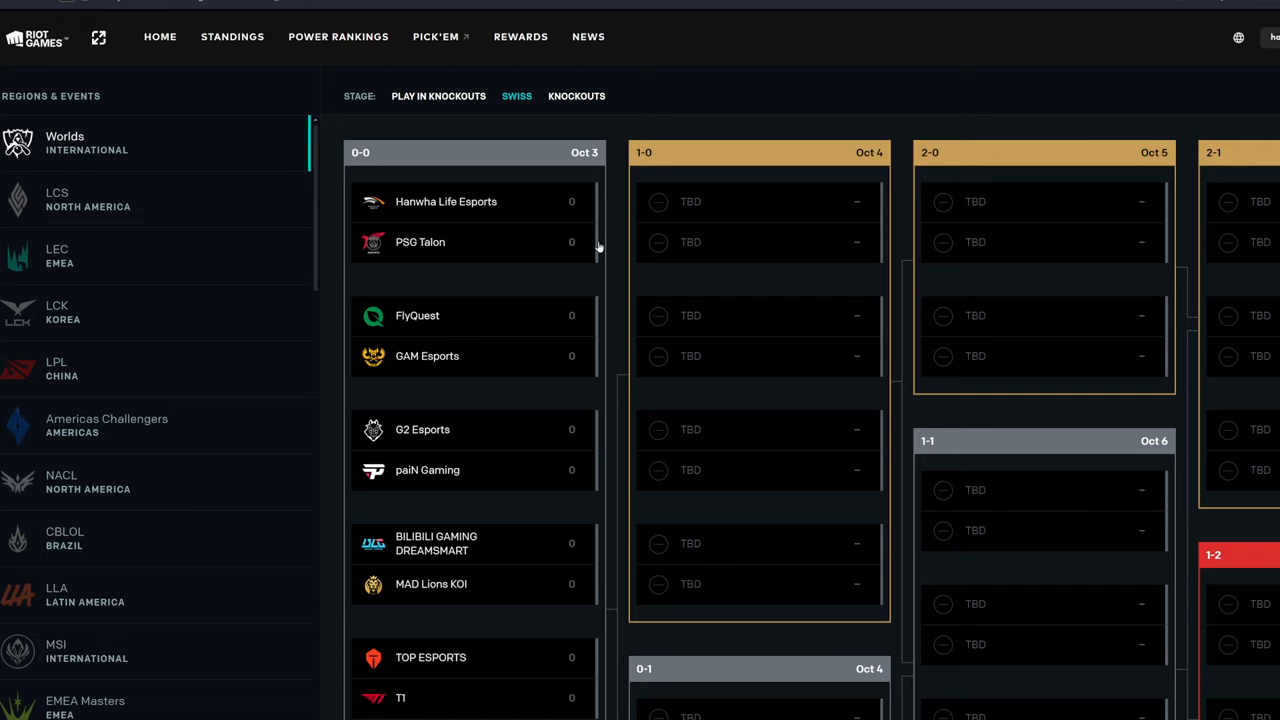
{"action": "mouse_move", "coordinate": [622, 266]}
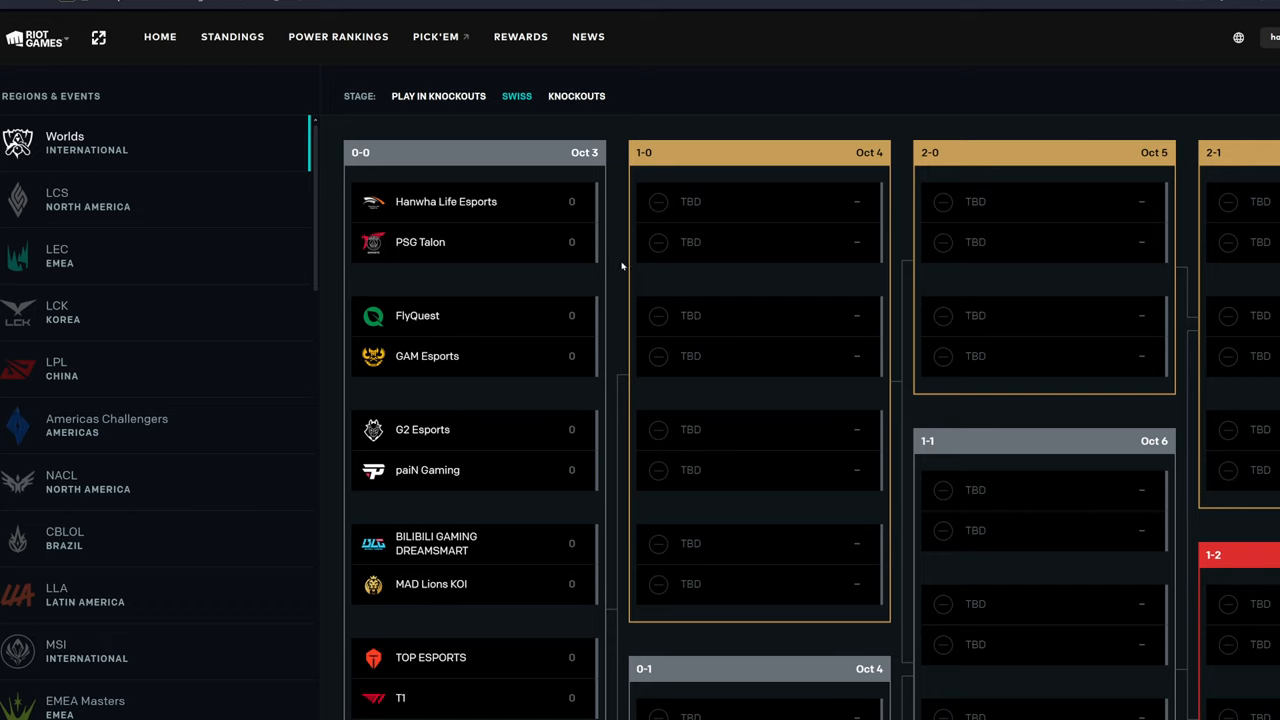
{"action": "mouse_move", "coordinate": [548, 245]}
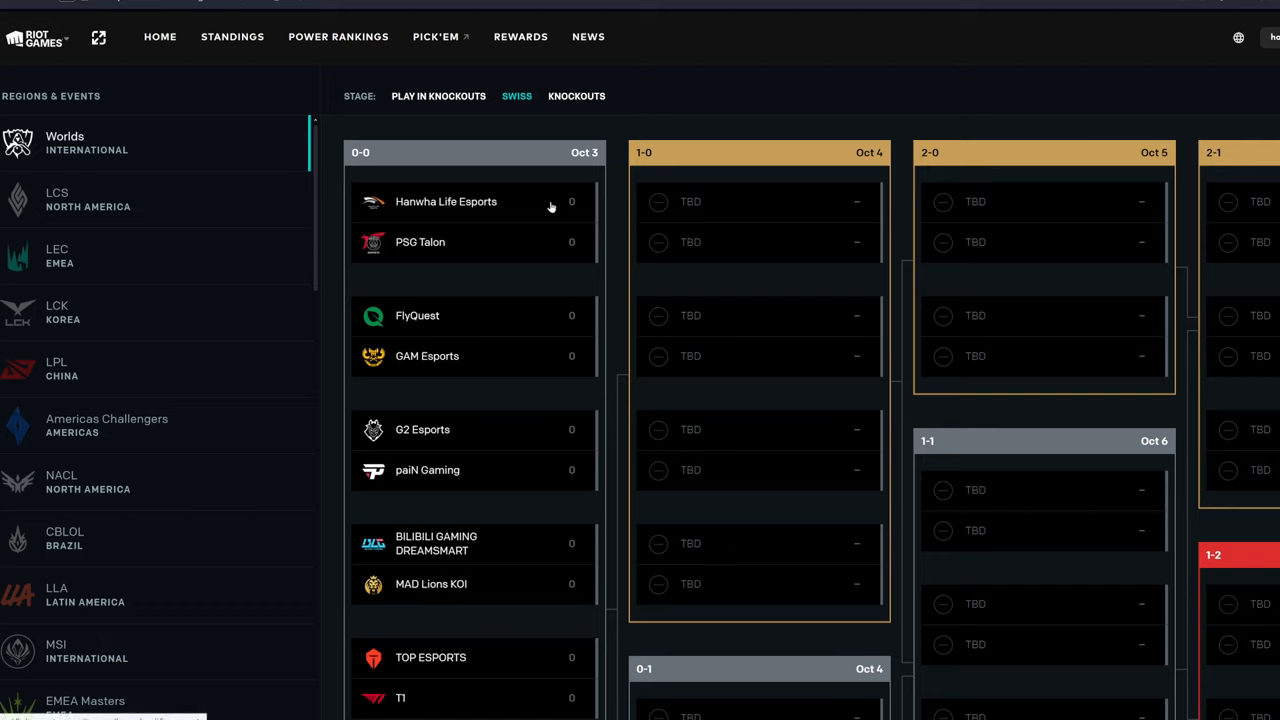
{"action": "mouse_move", "coordinate": [619, 295]}
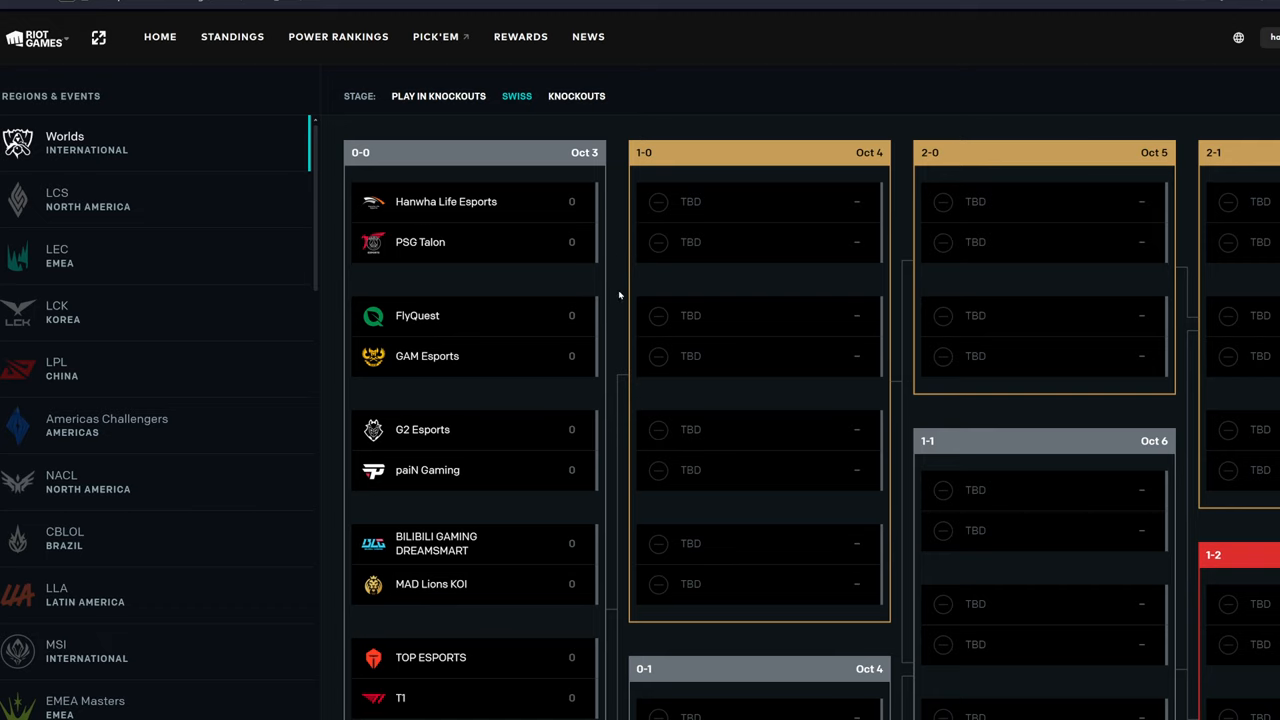
{"action": "mouse_move", "coordinate": [638, 336]}
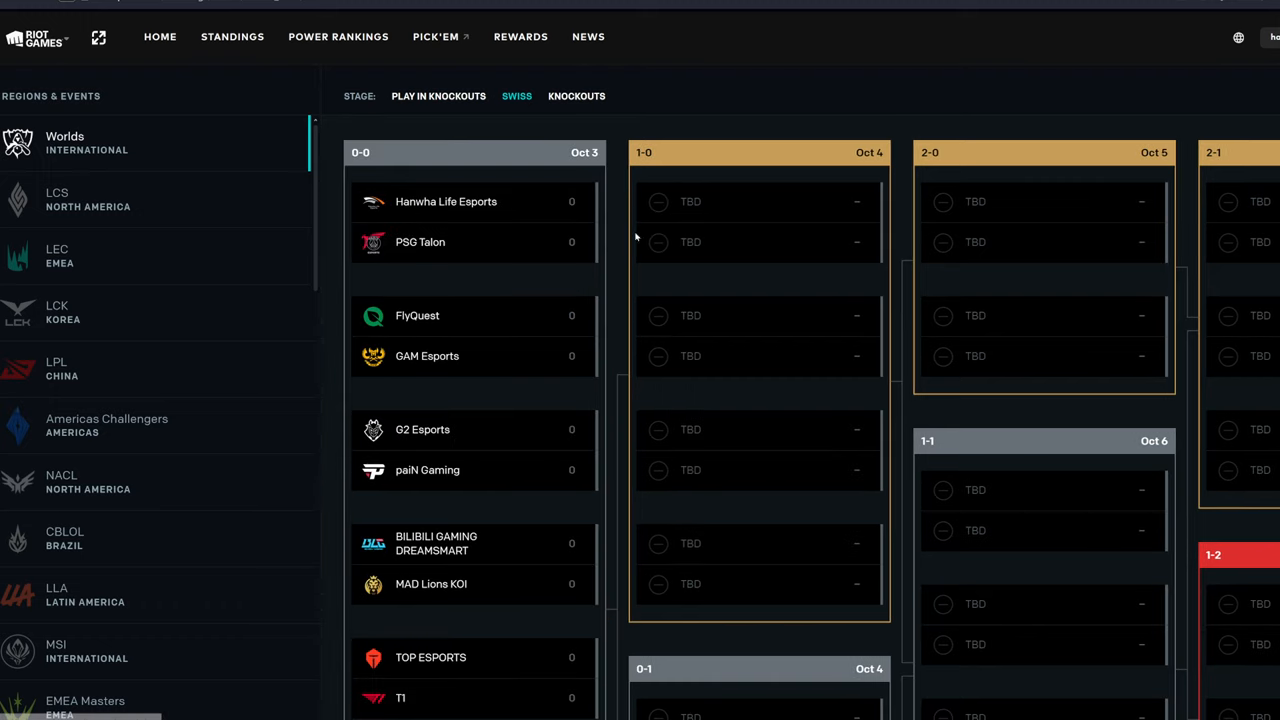
{"action": "mouse_move", "coordinate": [735, 640]}
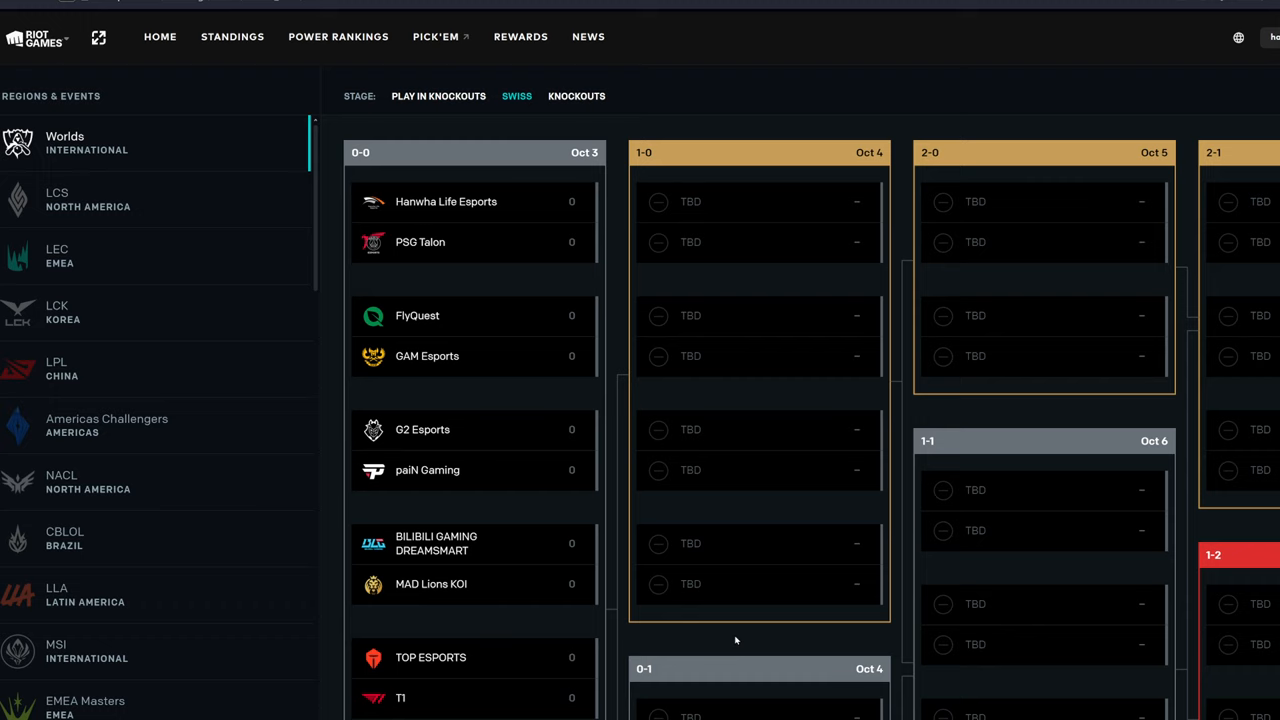
{"action": "scroll", "scroll_direction": "down", "scroll_amount": 3}
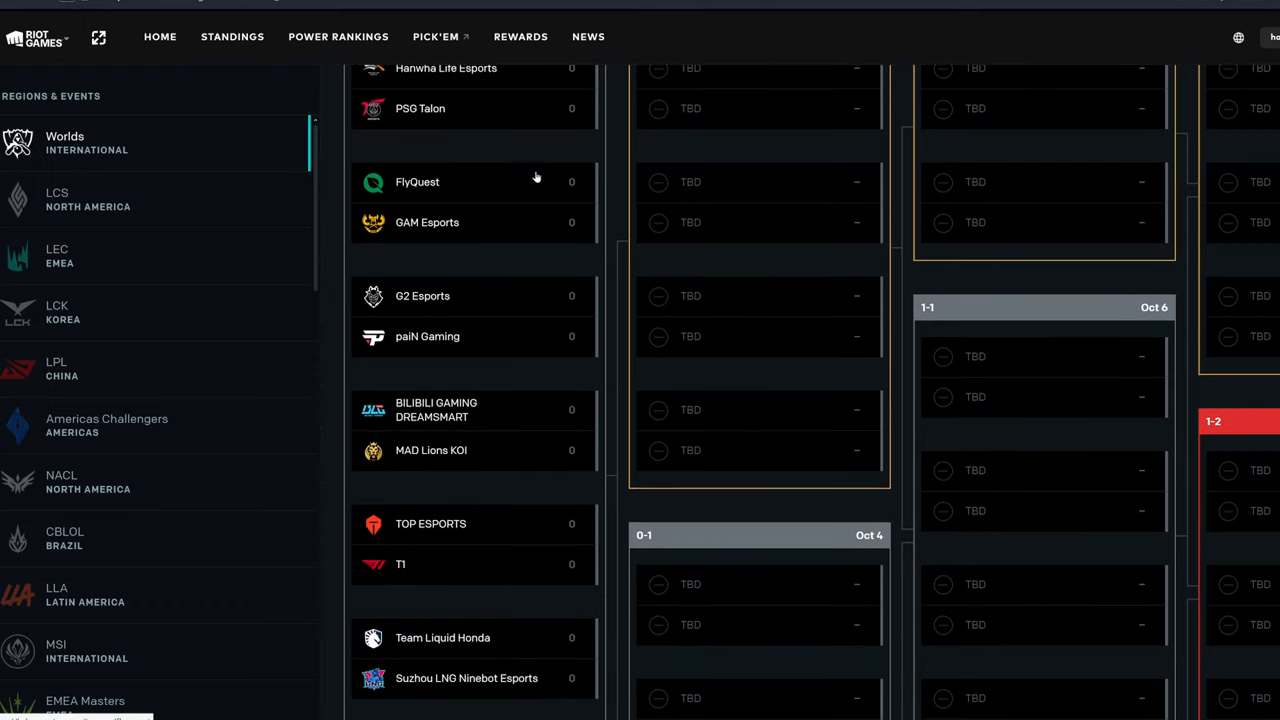
{"action": "mouse_move", "coordinate": [615, 217]}
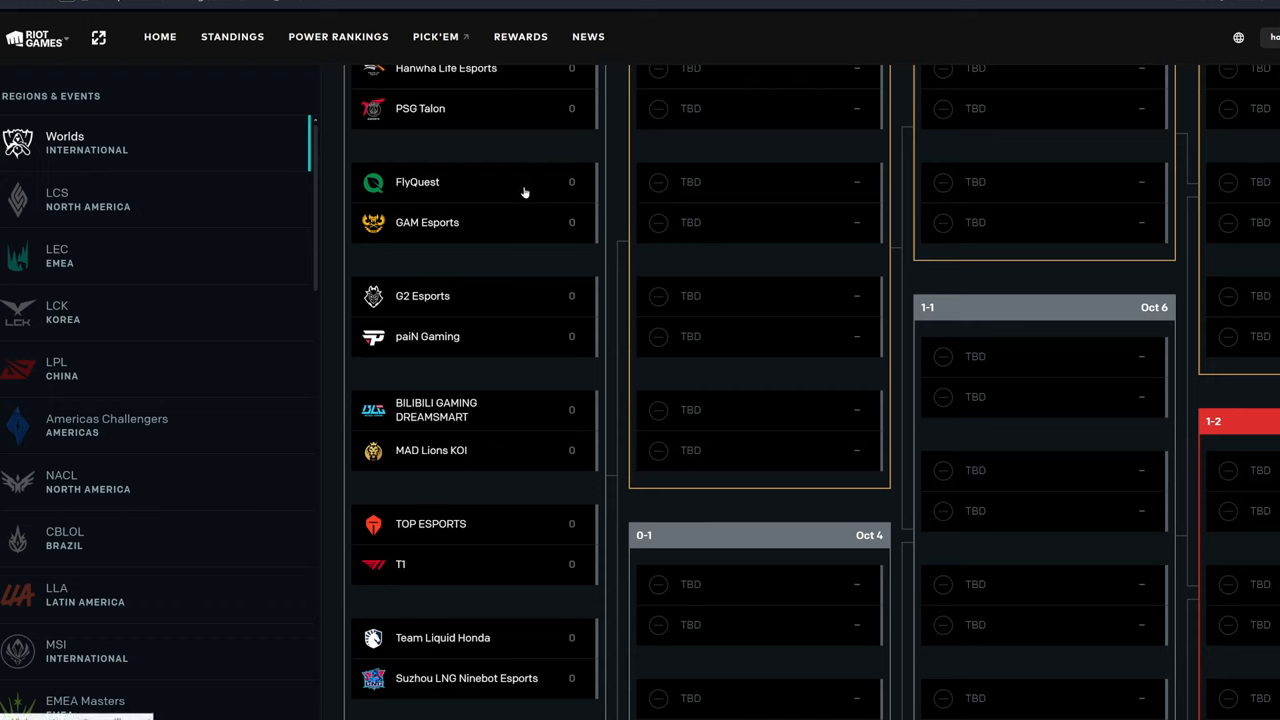
{"action": "mouse_move", "coordinate": [662, 527]}
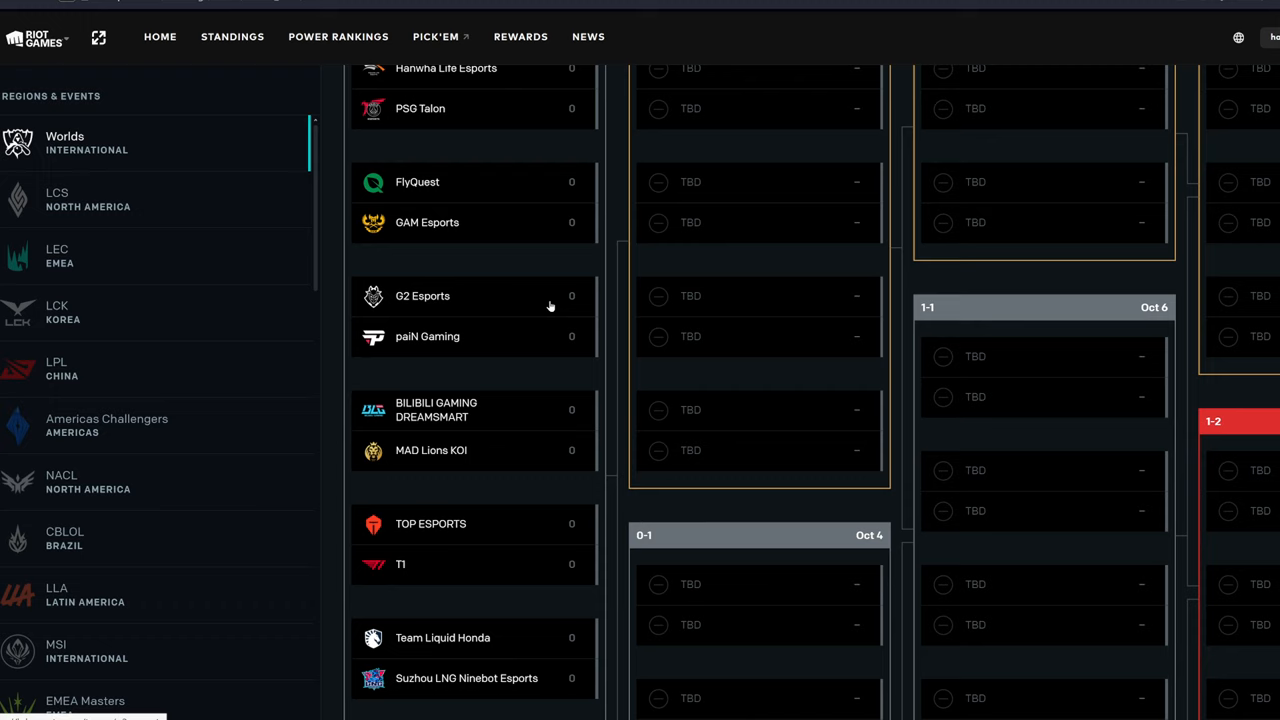
{"action": "mouse_move", "coordinate": [480, 322]}
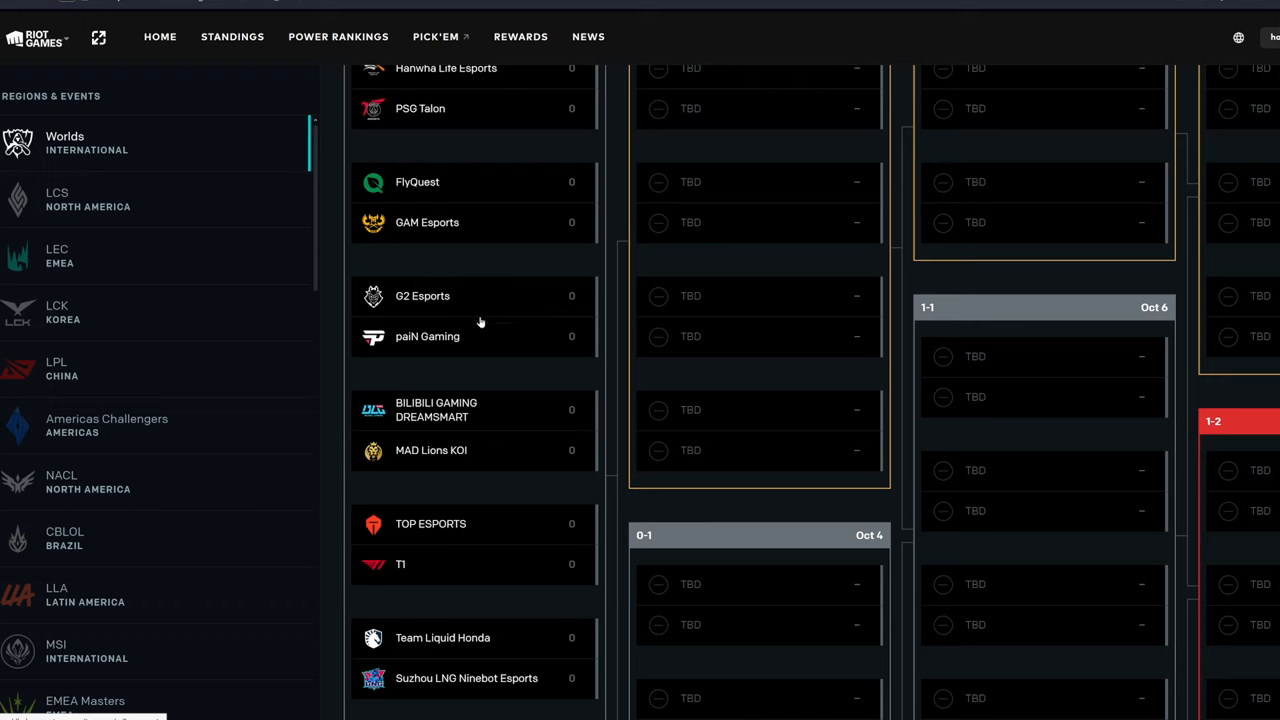
{"action": "mouse_move", "coordinate": [530, 348]}
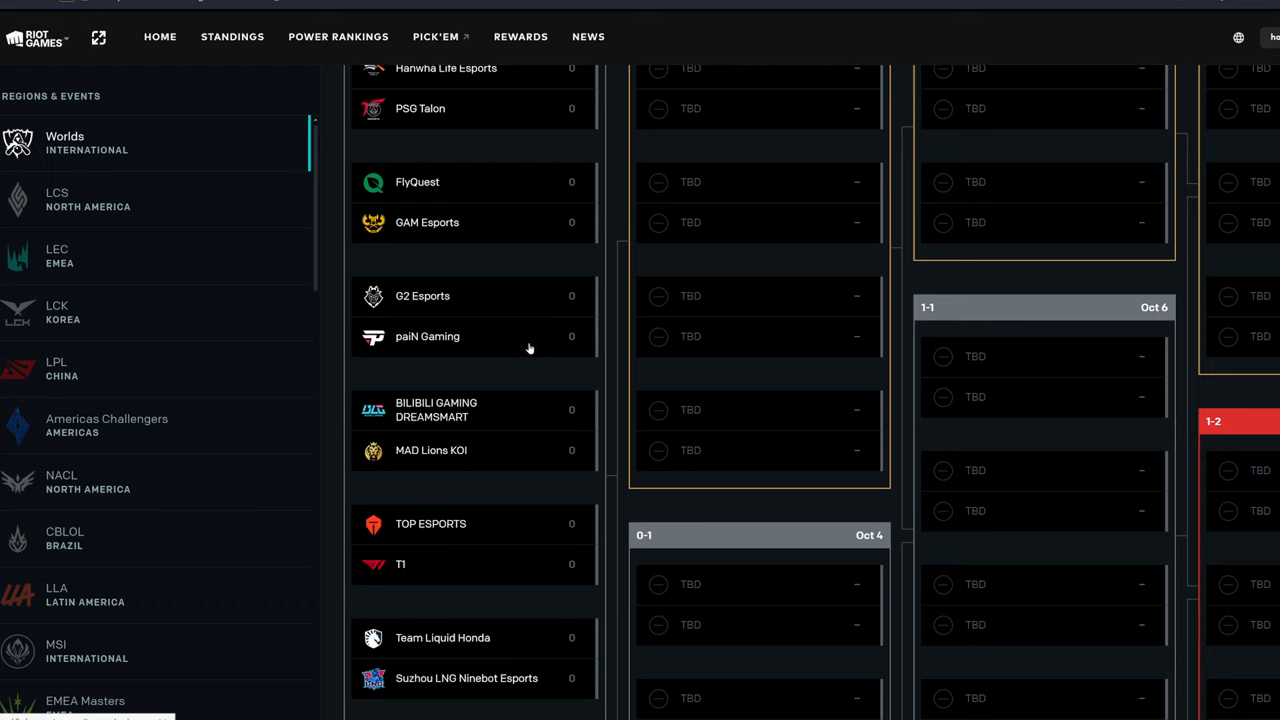
{"action": "mouse_move", "coordinate": [585, 564]}
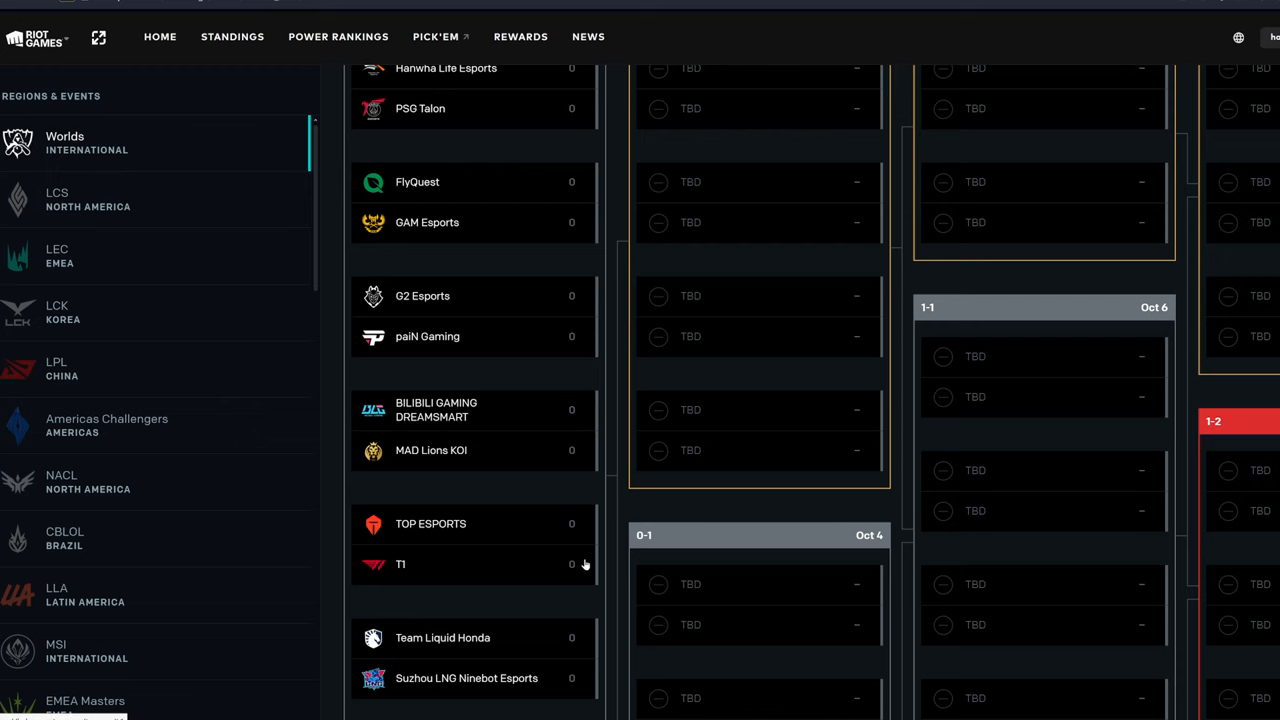
{"action": "scroll", "scroll_direction": "up", "scroll_amount": 3}
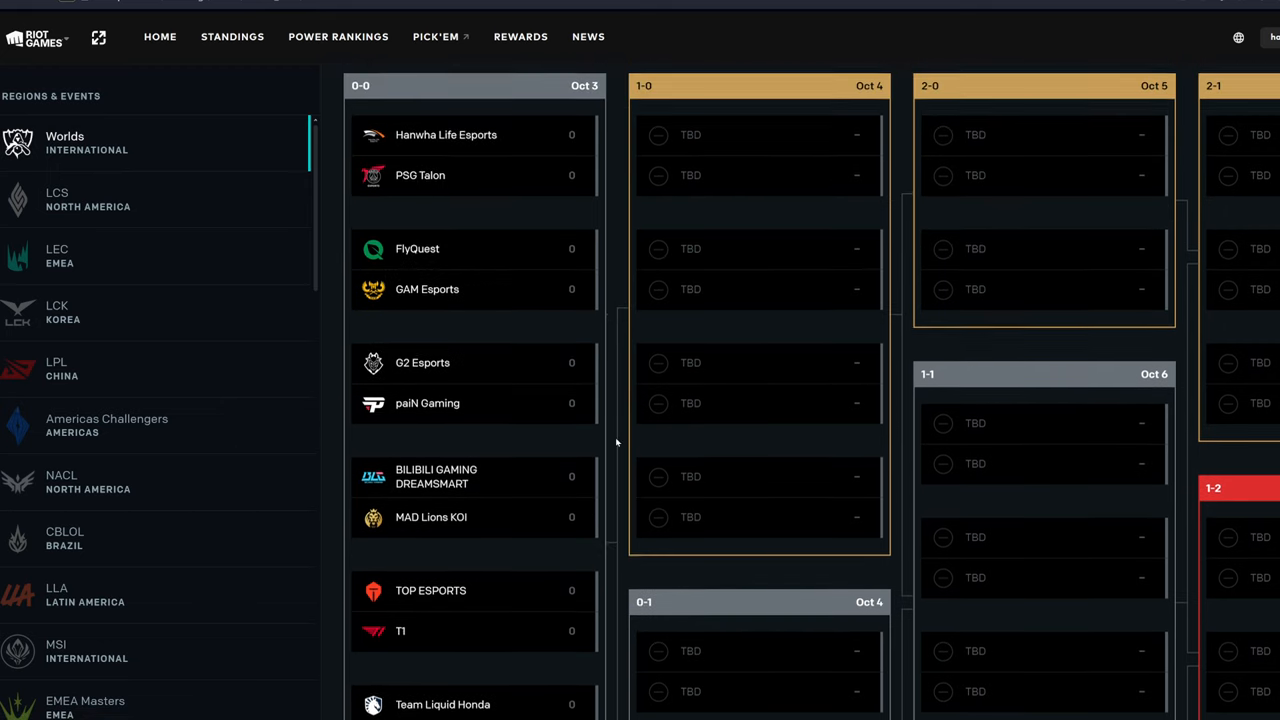
{"action": "scroll", "scroll_direction": "down", "scroll_amount": 3}
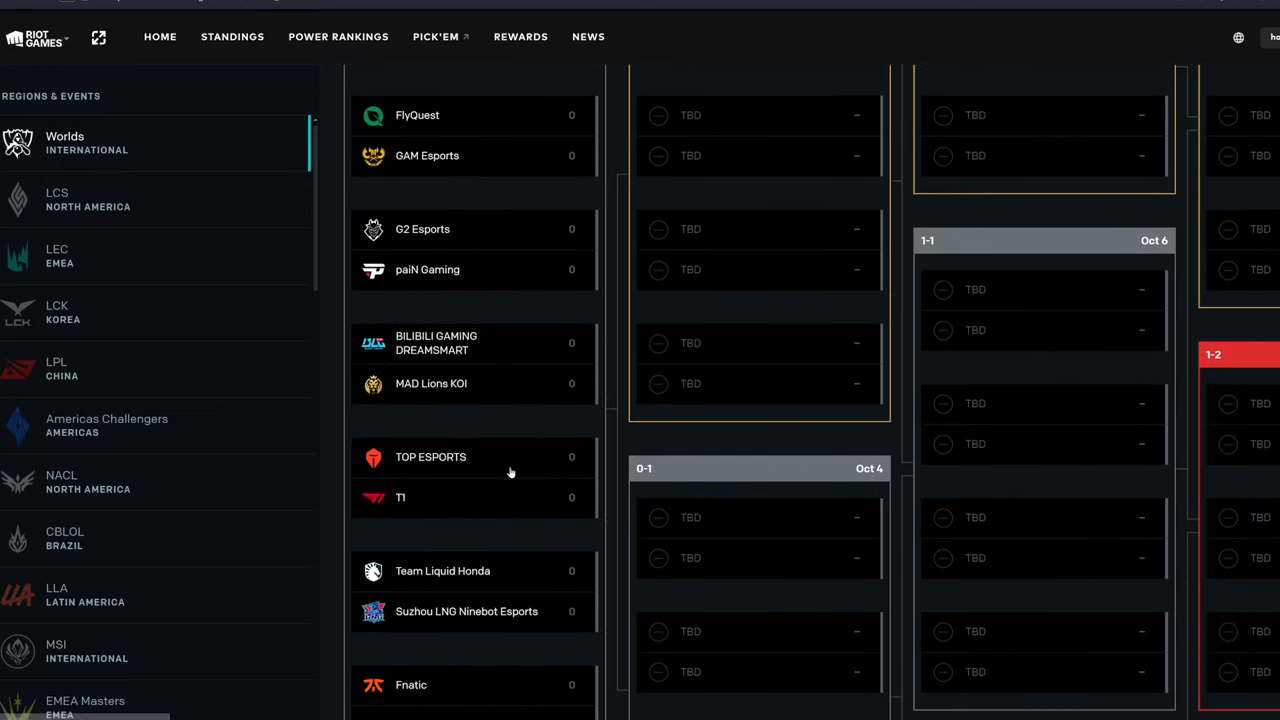
{"action": "mouse_move", "coordinate": [689, 328]}
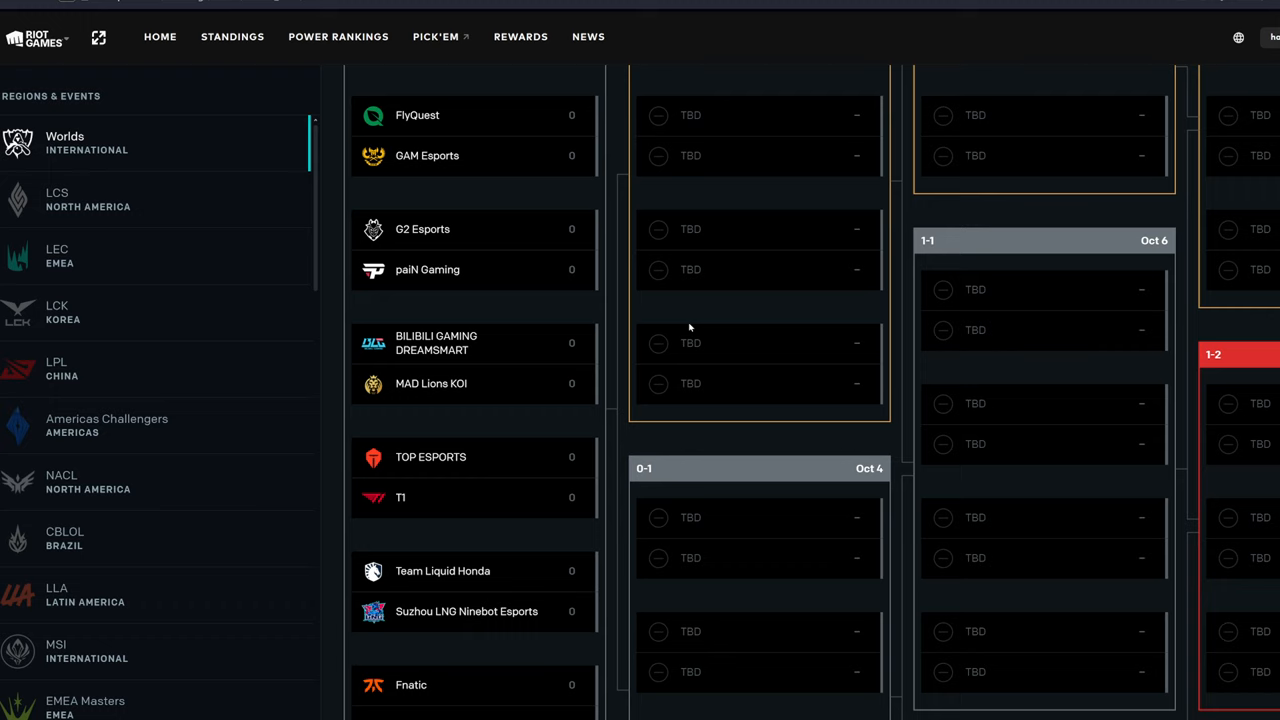
{"action": "scroll", "scroll_direction": "down", "scroll_amount": 3}
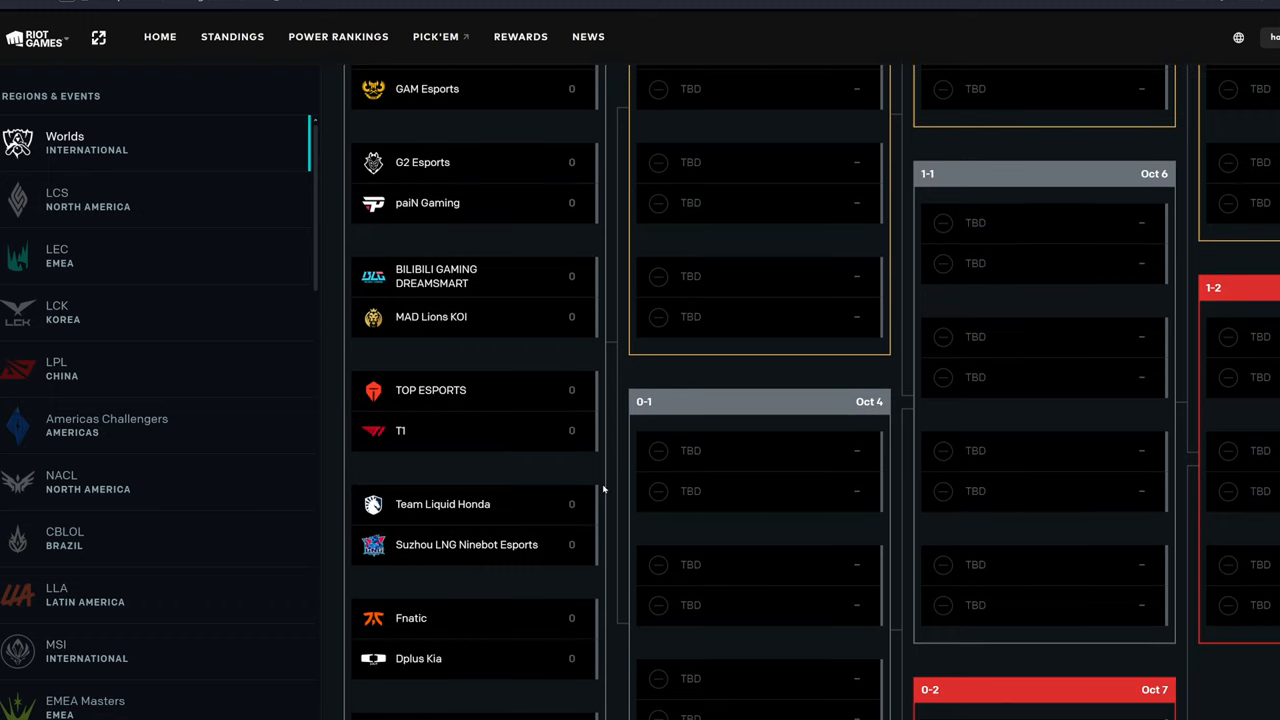
{"action": "mouse_move", "coordinate": [603, 489]}
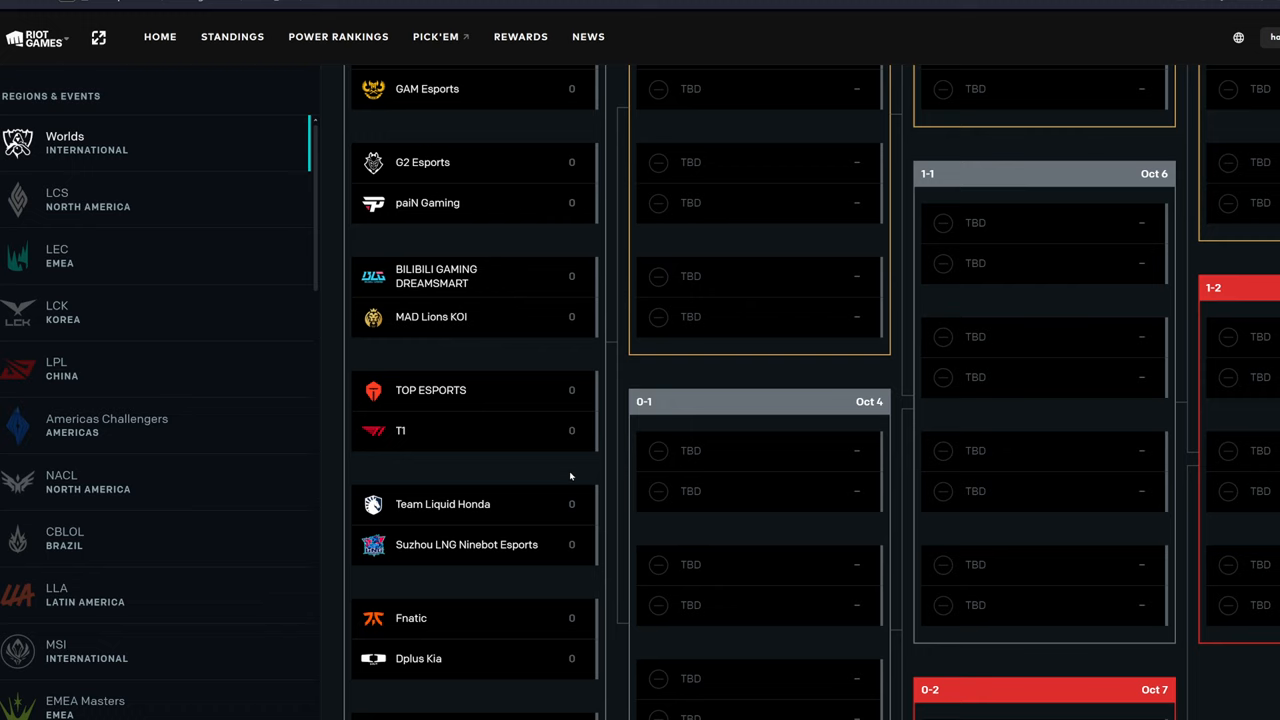
{"action": "left_click", "coordinate": [430, 390]}
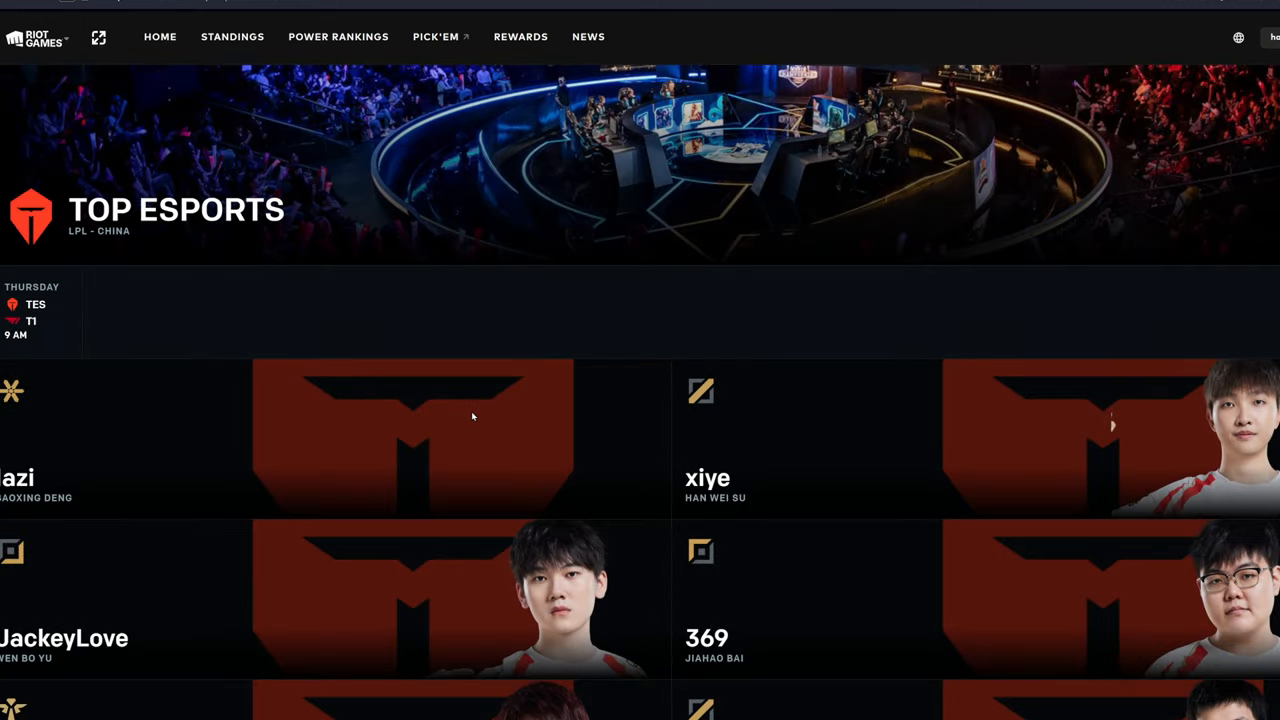
{"action": "scroll", "scroll_direction": "down", "scroll_amount": 3}
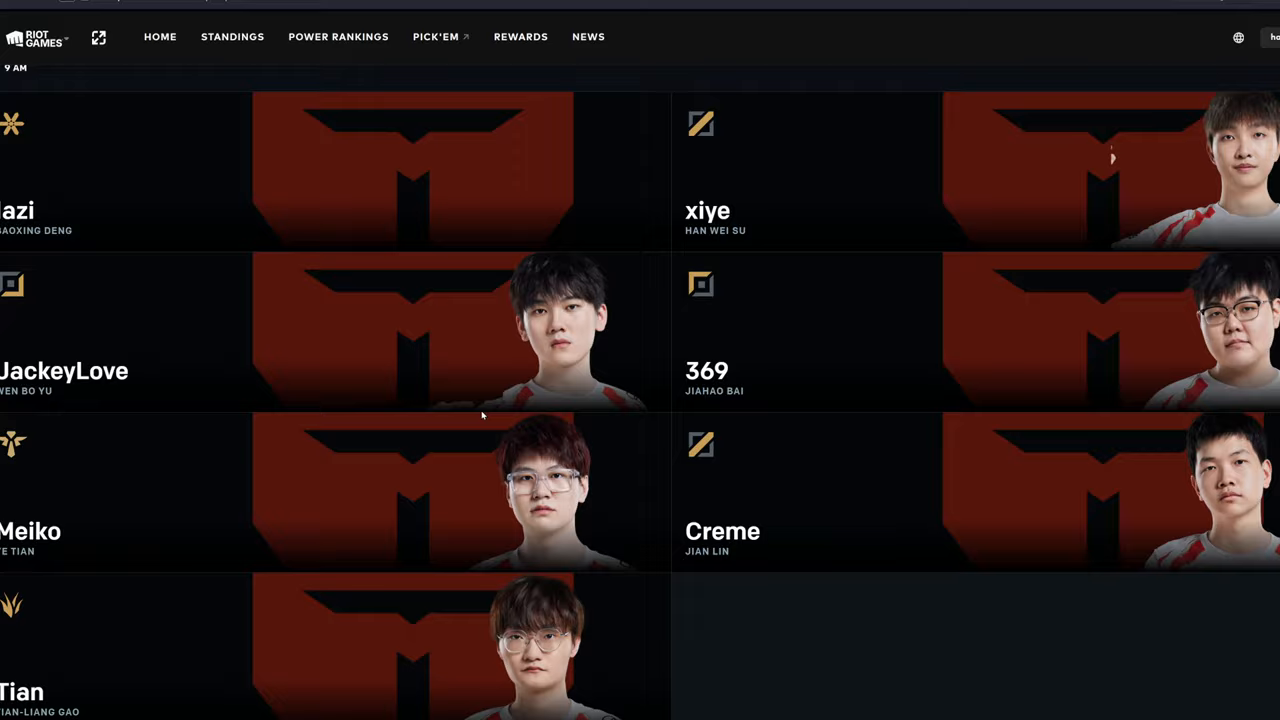
{"action": "scroll", "scroll_direction": "down", "scroll_amount": 3}
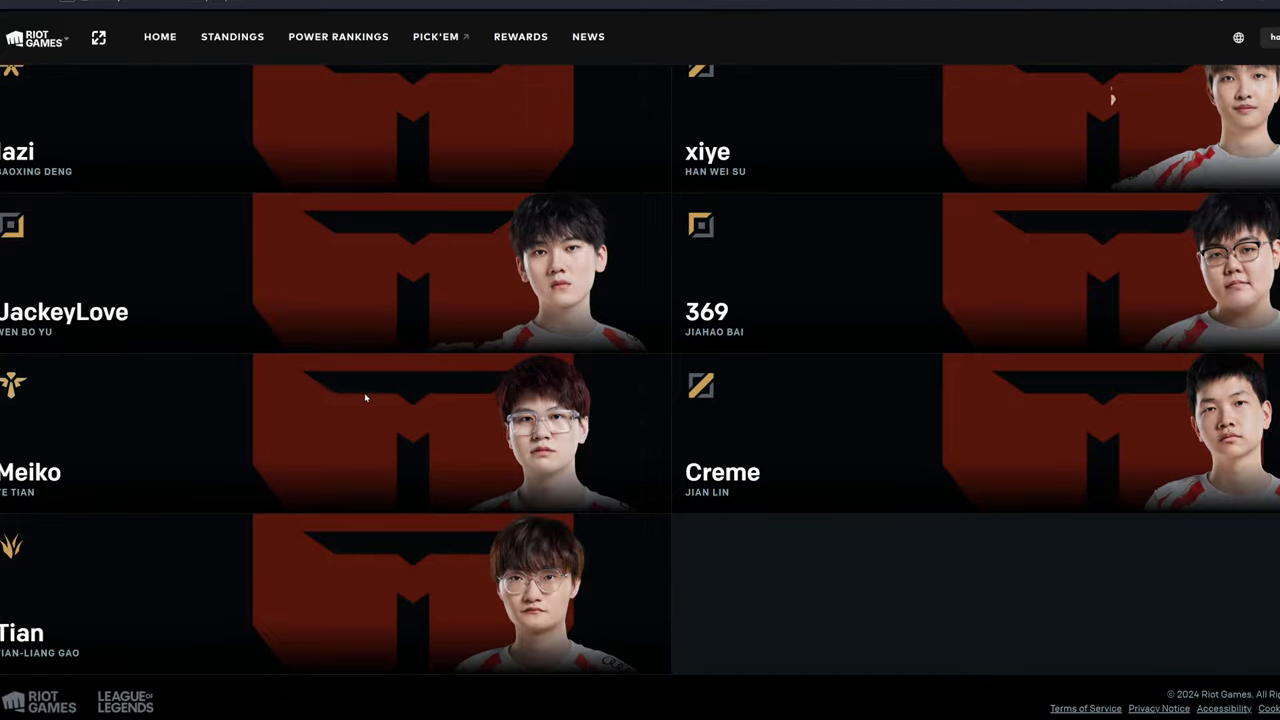
{"action": "scroll", "scroll_direction": "up", "scroll_amount": 3}
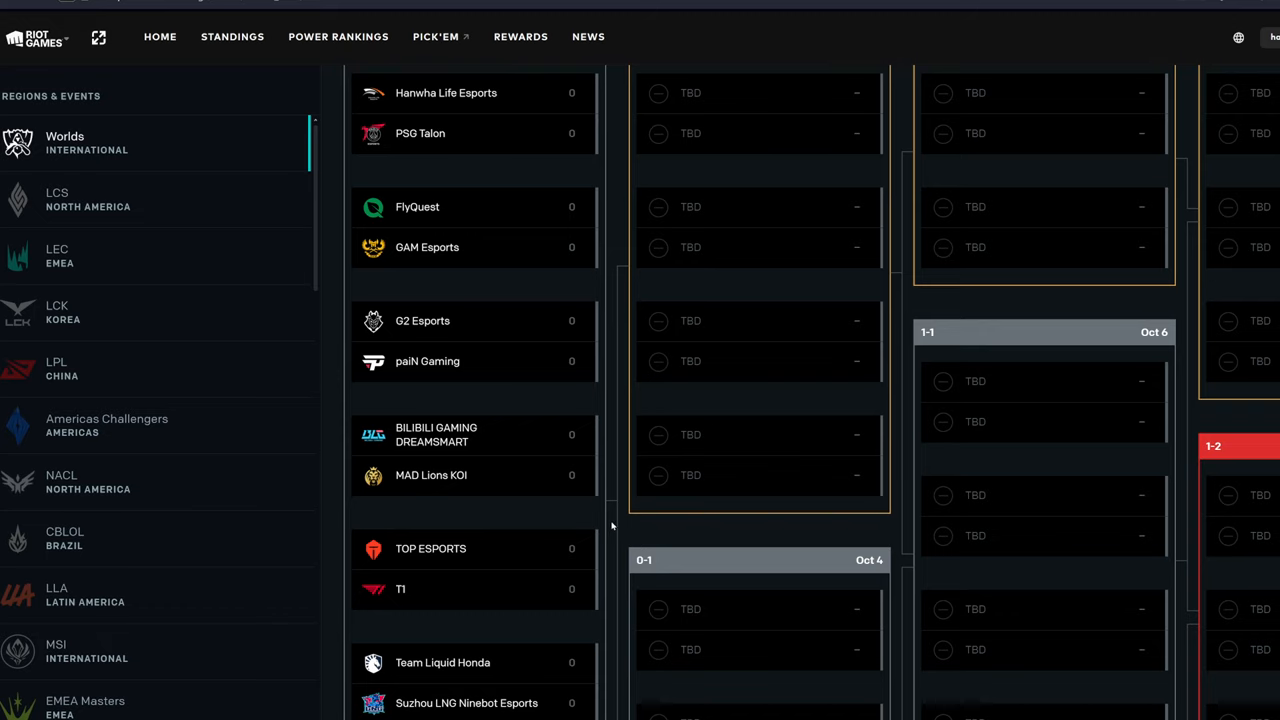
Scroll the 0-0 column down to the final matchup, Gen.G versus WeiboGaming TapTap.
{"action": "scroll", "scroll_direction": "down", "scroll_amount": 3}
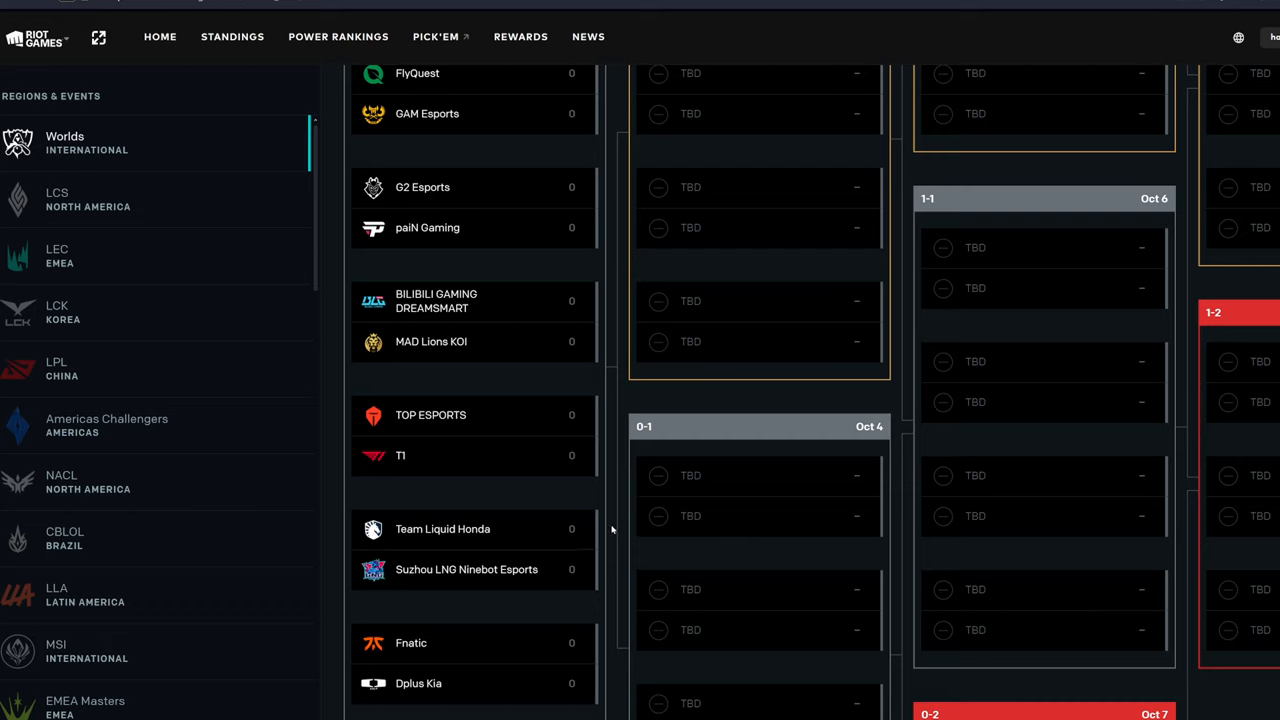
{"action": "mouse_move", "coordinate": [591, 512]}
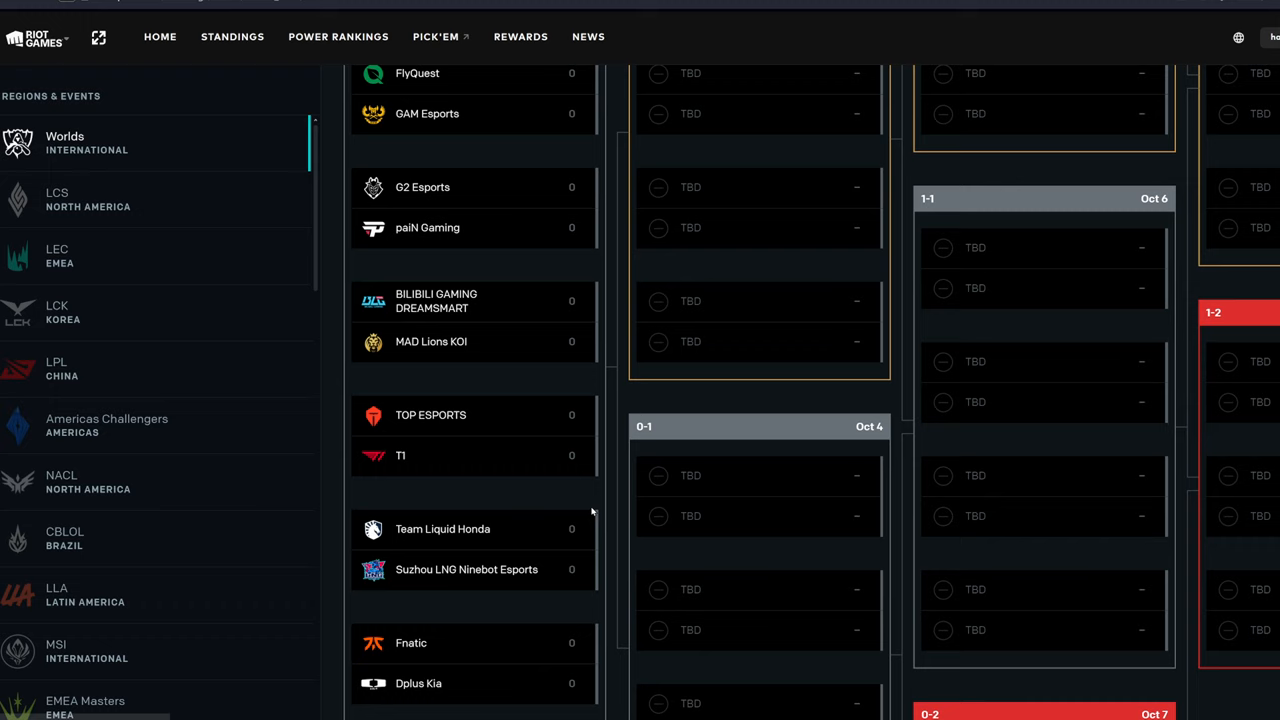
{"action": "mouse_move", "coordinate": [607, 504]}
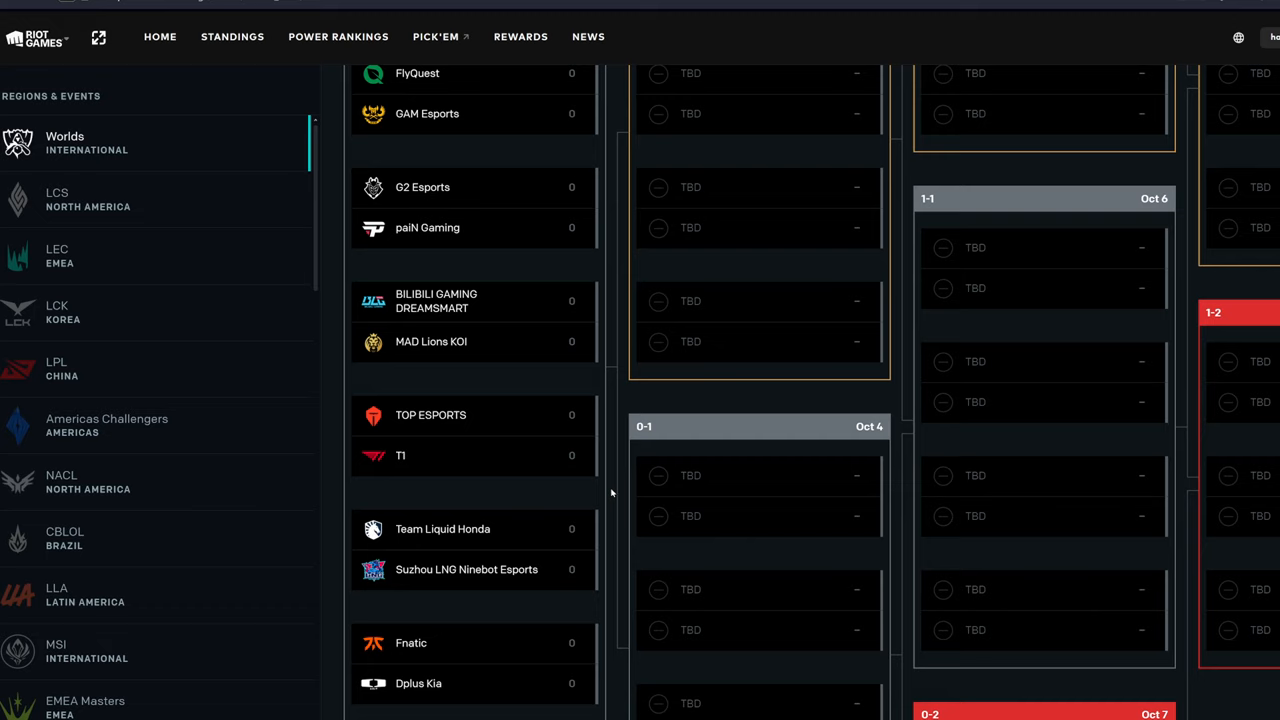
{"action": "mouse_move", "coordinate": [568, 421]}
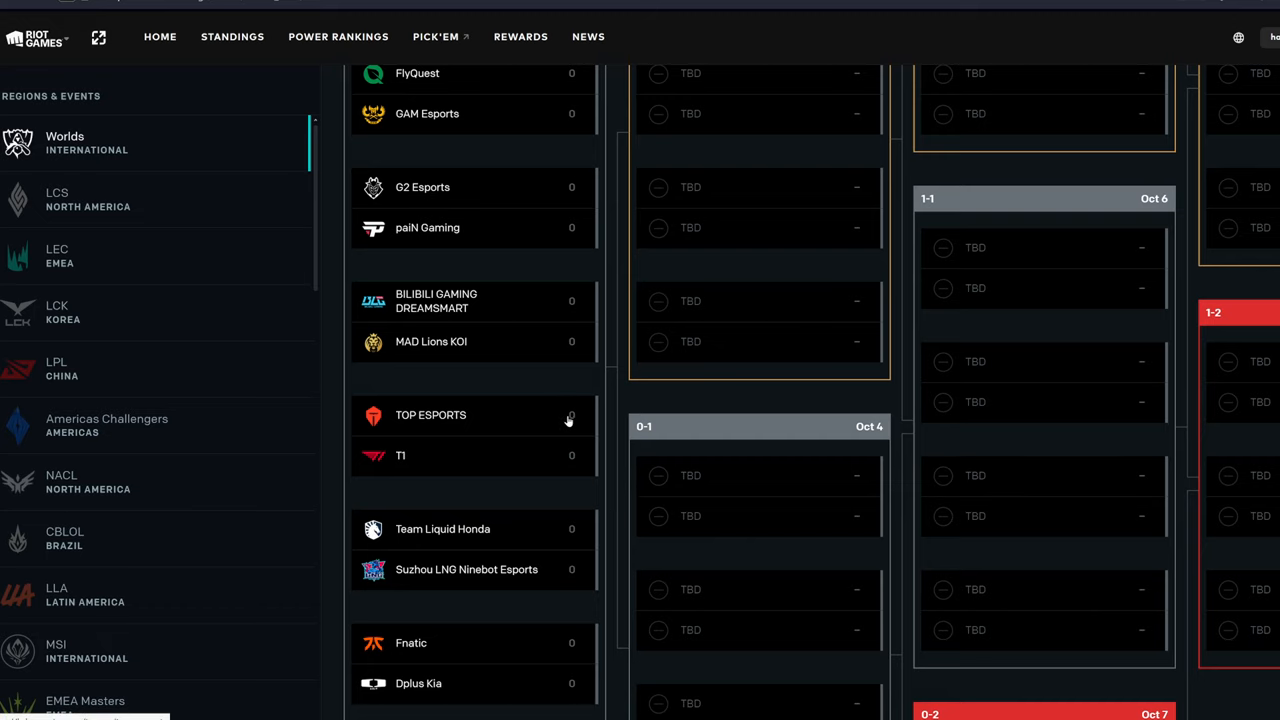
{"action": "mouse_move", "coordinate": [600, 504]}
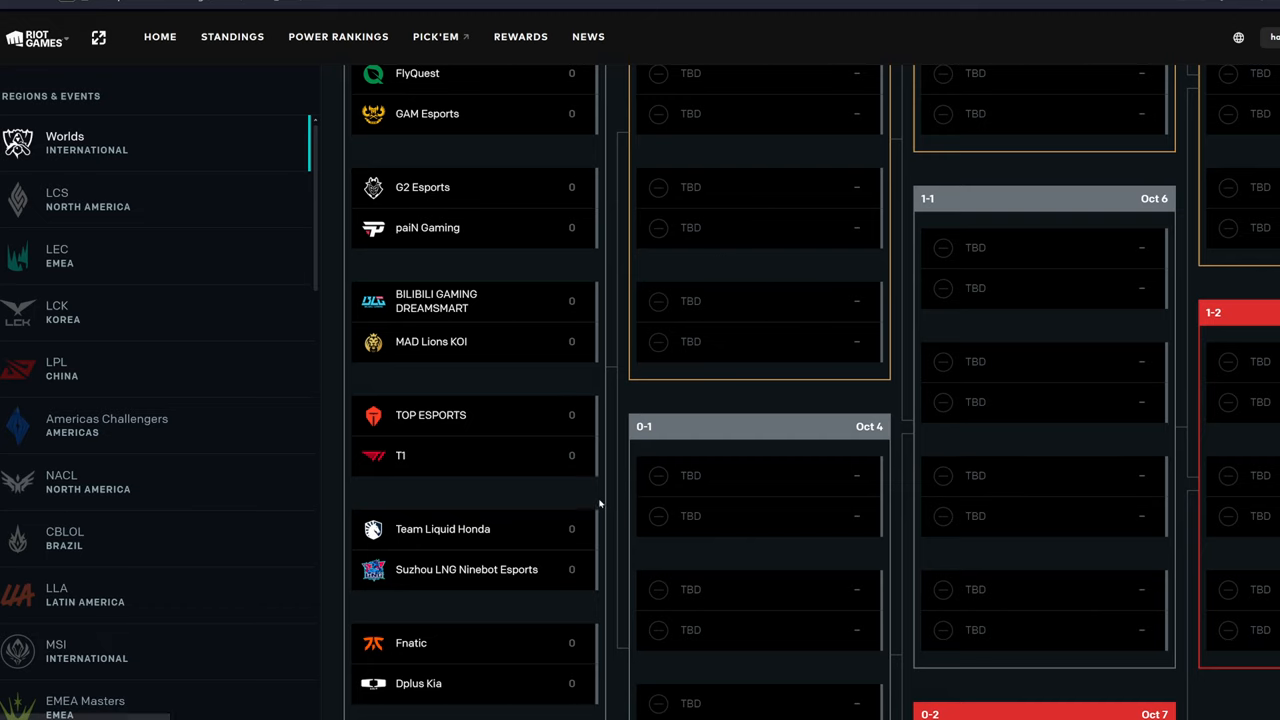
{"action": "scroll", "scroll_direction": "down", "scroll_amount": 3}
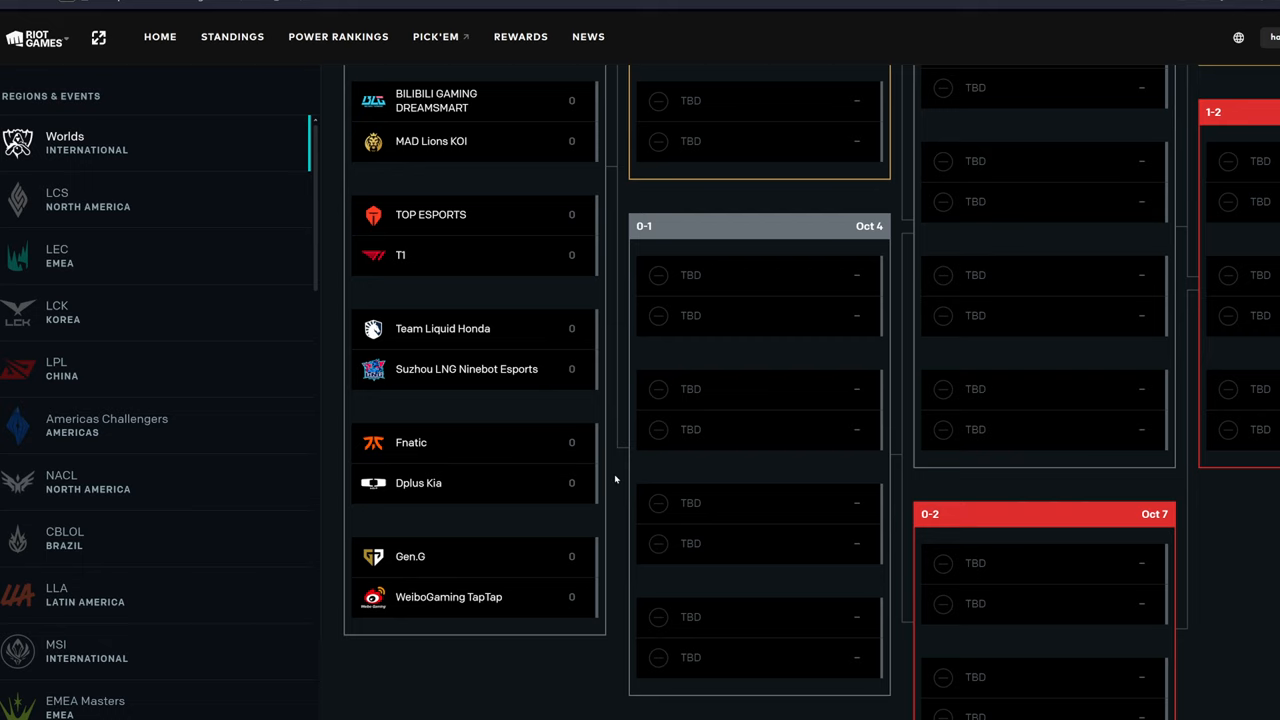
{"action": "mouse_move", "coordinate": [604, 440]}
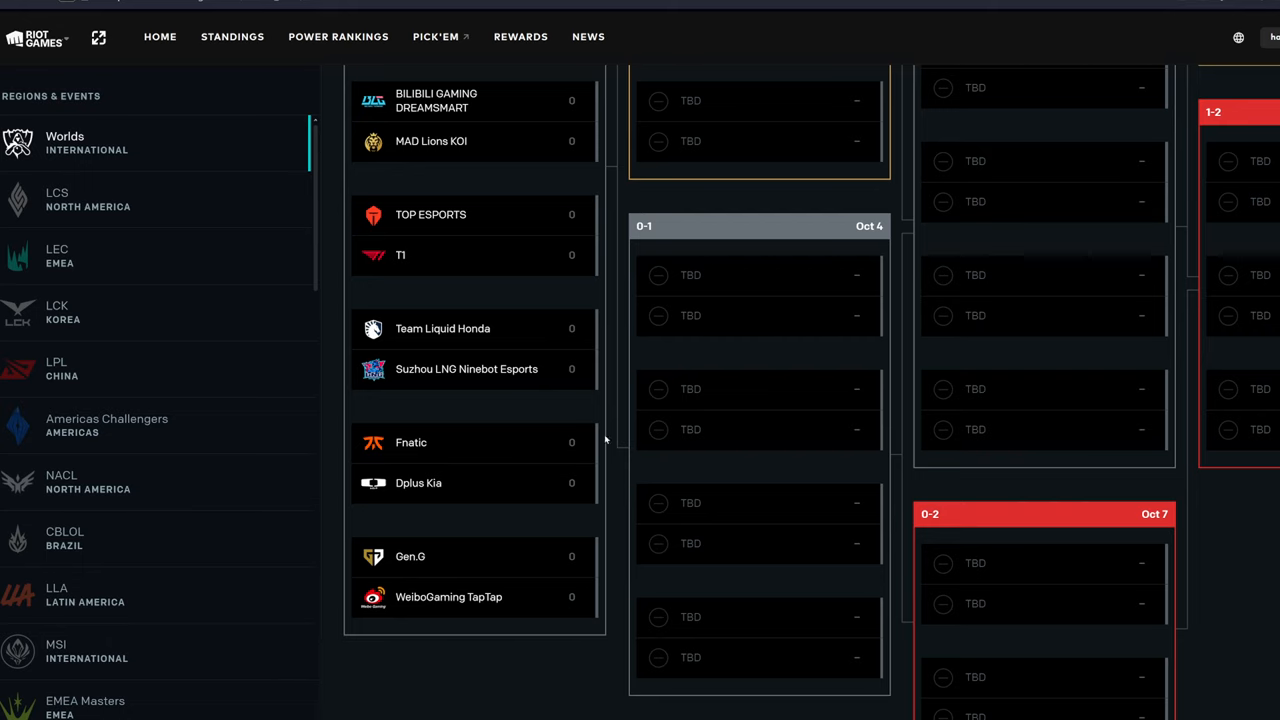
{"action": "left_click", "coordinate": [466, 369]}
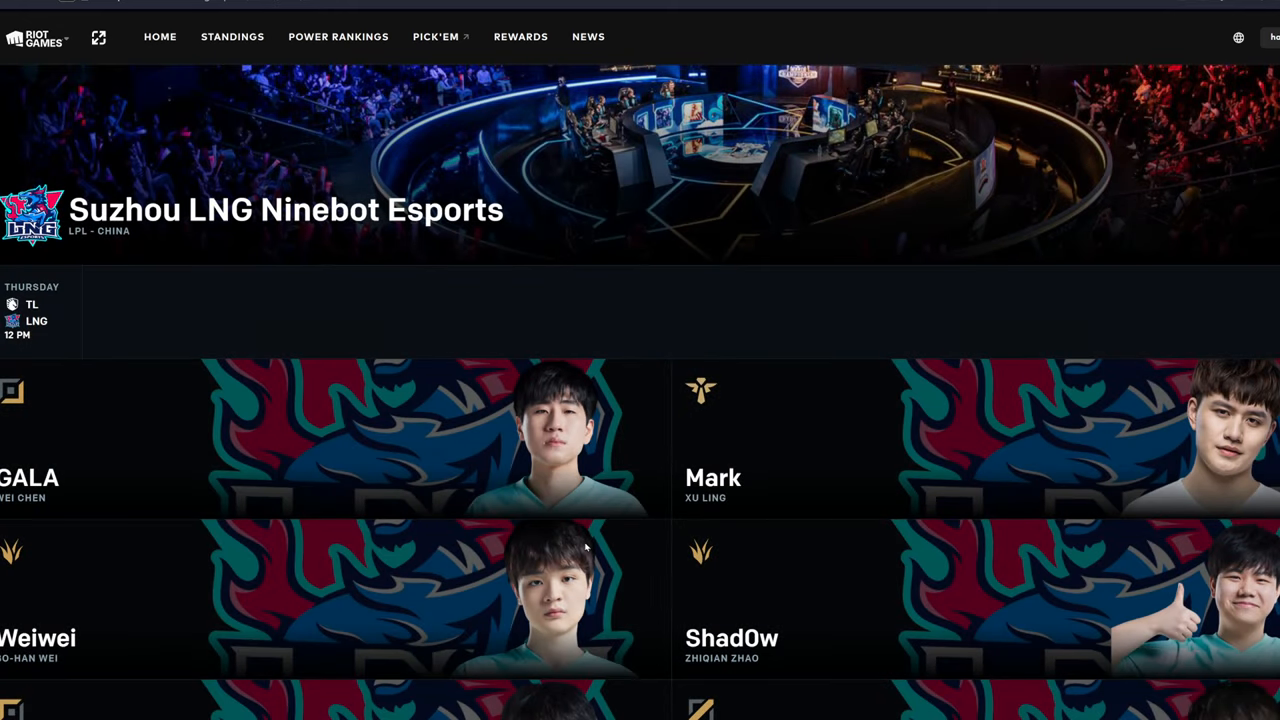
{"action": "scroll", "scroll_direction": "down", "scroll_amount": 3}
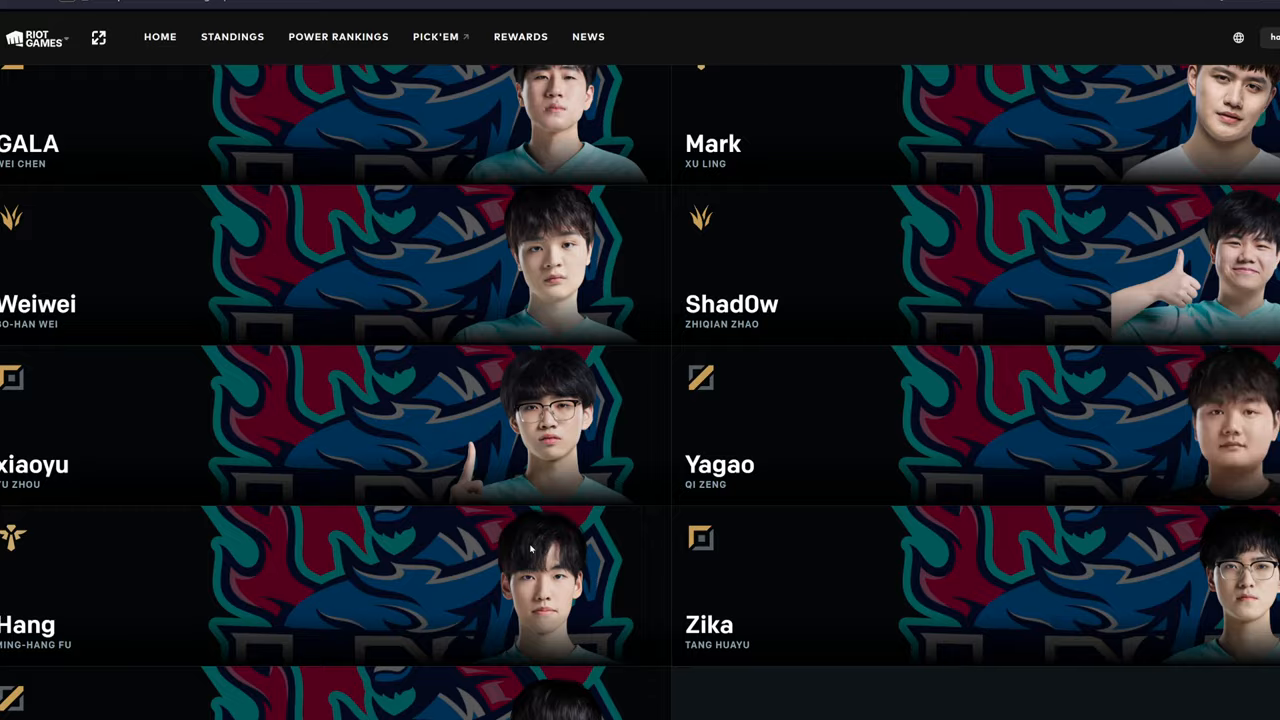
{"action": "scroll", "scroll_direction": "down", "scroll_amount": 3}
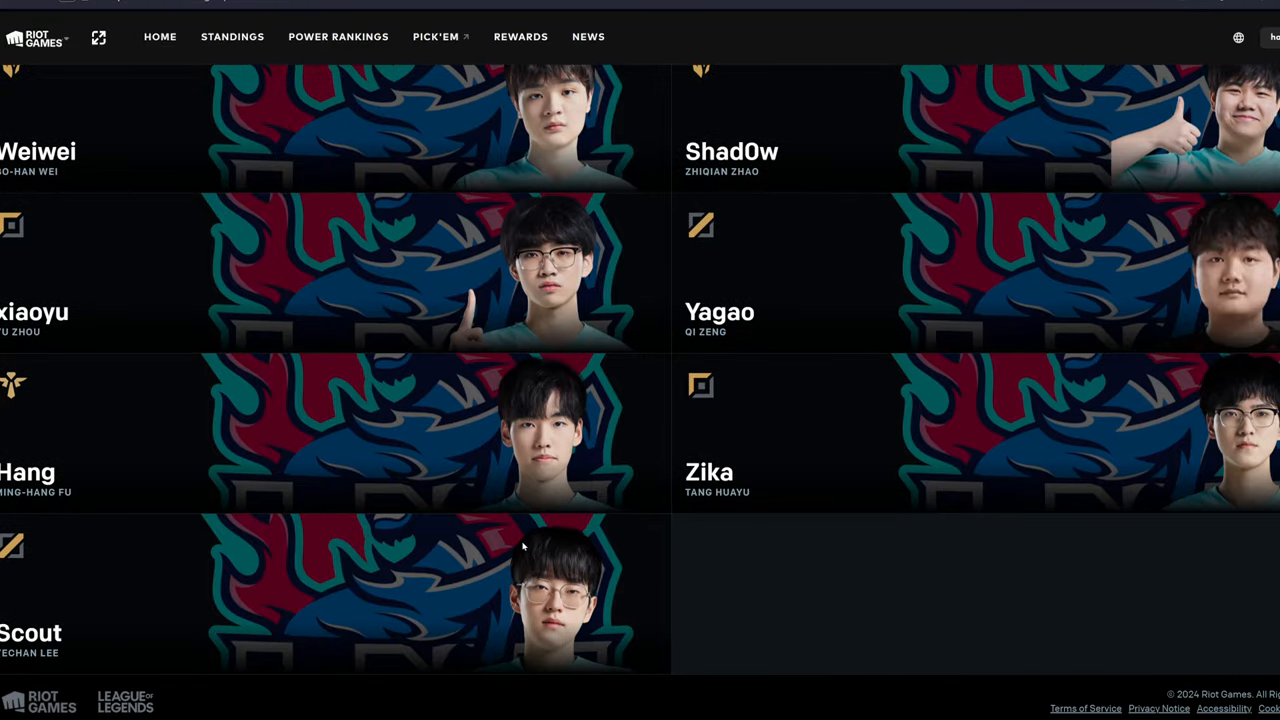
{"action": "mouse_move", "coordinate": [485, 575]}
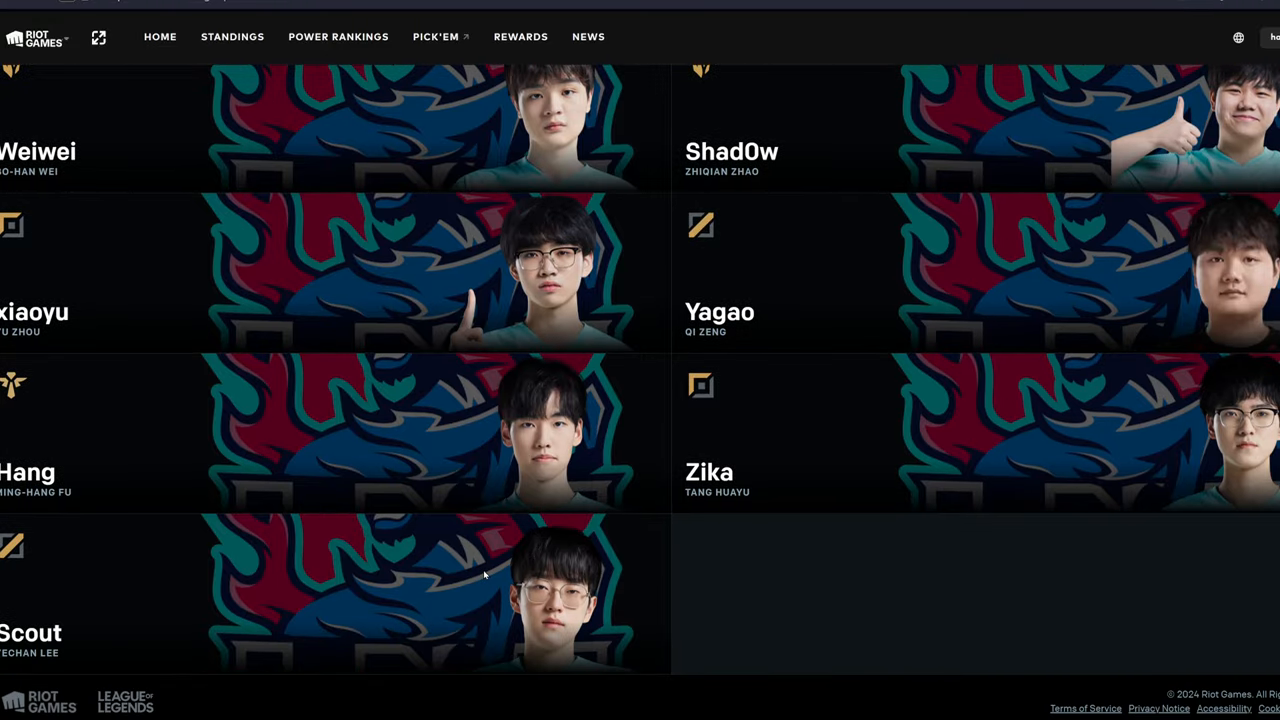
{"action": "scroll", "scroll_direction": "up", "scroll_amount": 3}
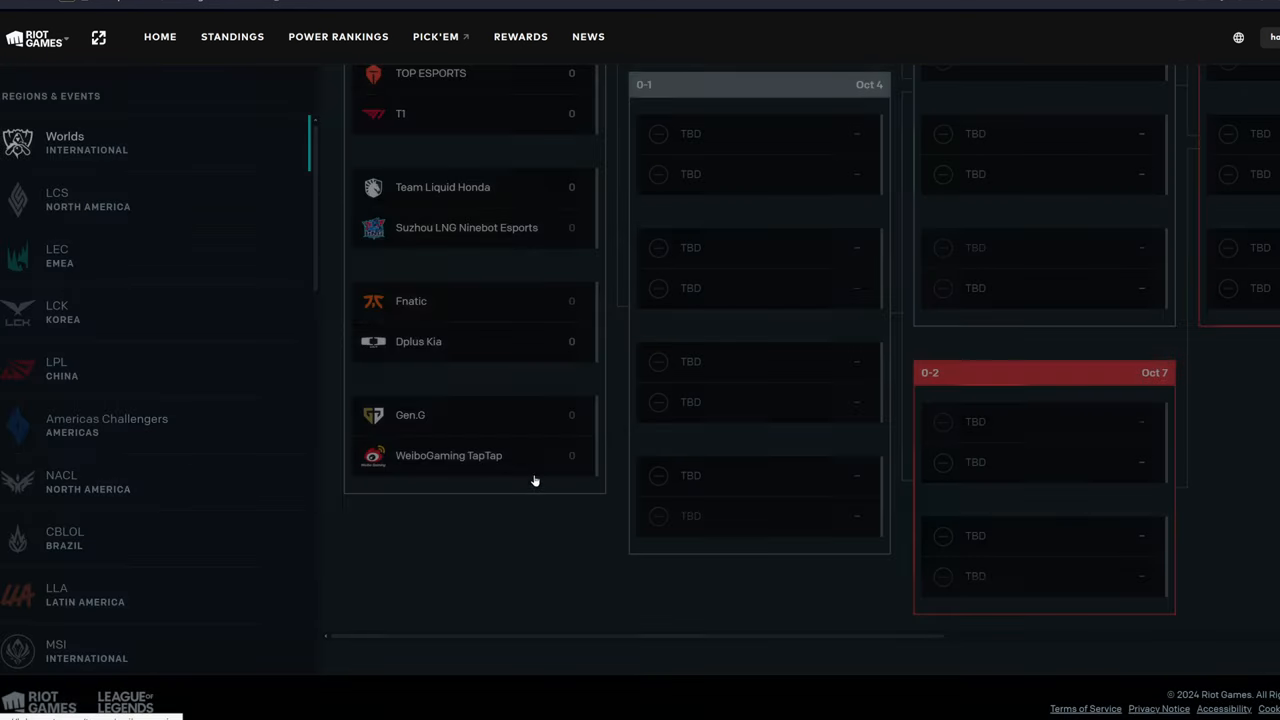
{"action": "scroll", "scroll_direction": "up", "scroll_amount": 3}
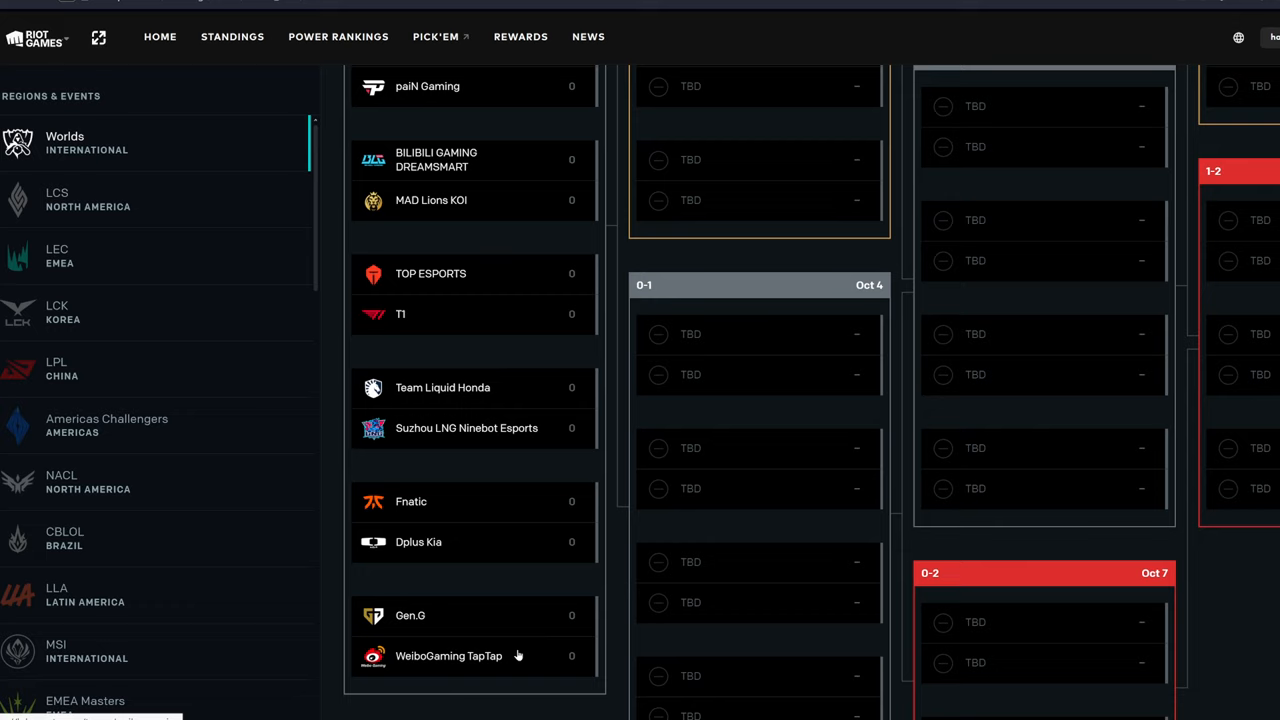
{"action": "left_click", "coordinate": [449, 655]}
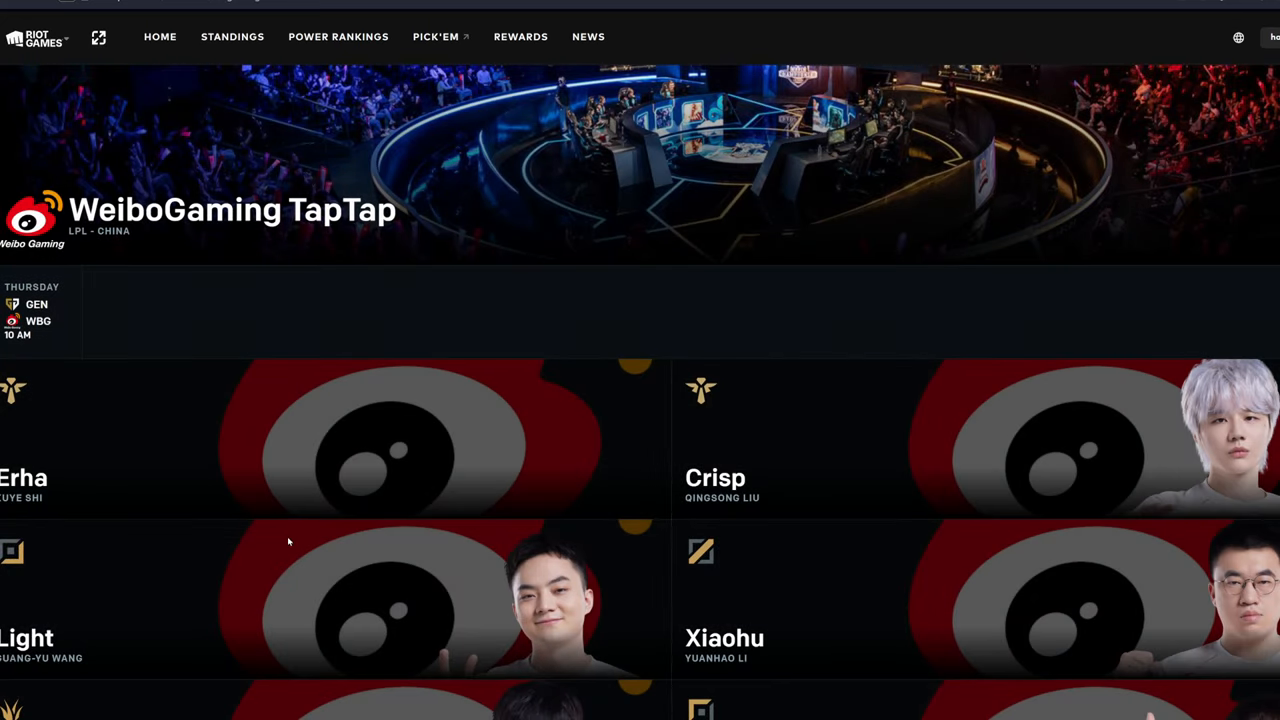
{"action": "scroll", "scroll_direction": "down", "scroll_amount": 3}
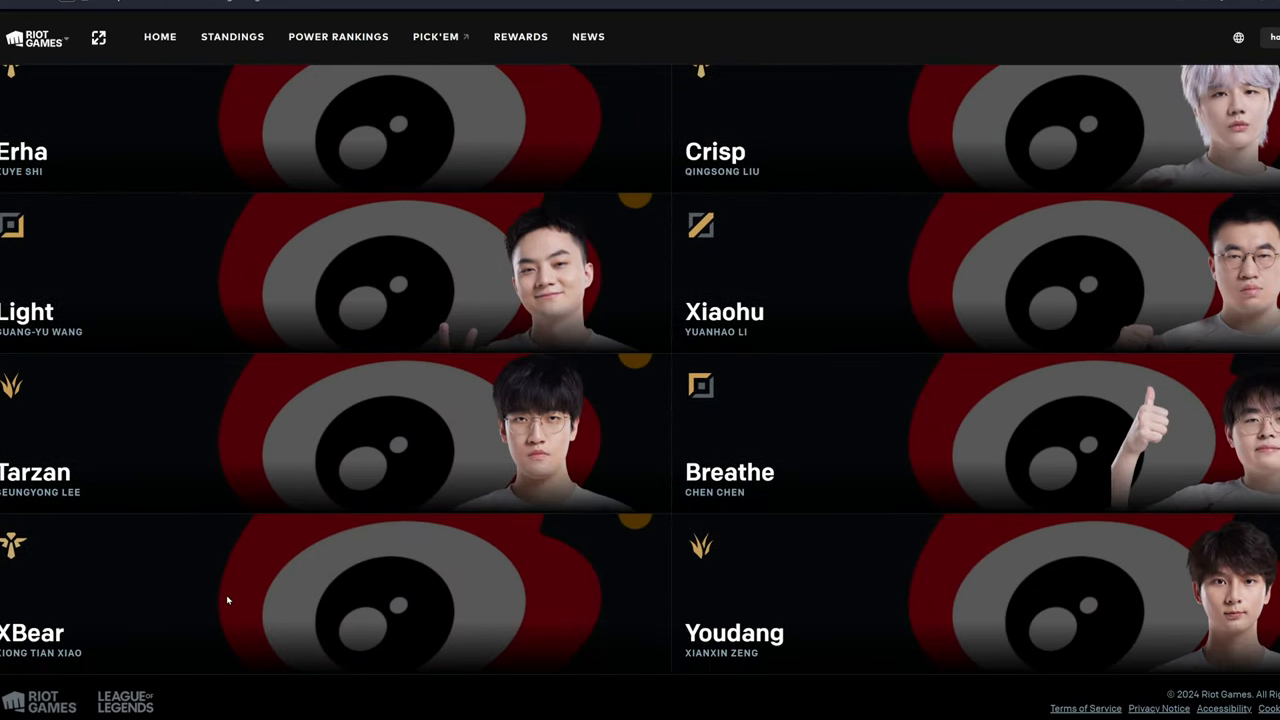
{"action": "mouse_move", "coordinate": [783, 461]}
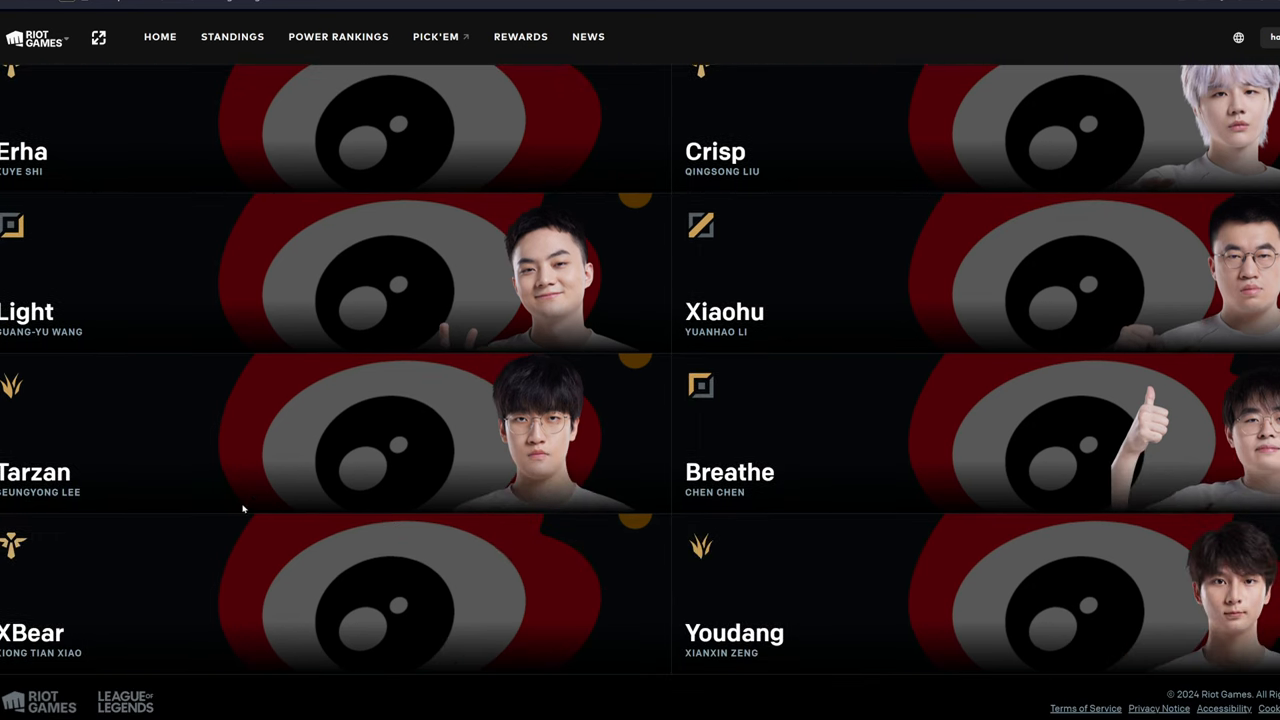
{"action": "mouse_move", "coordinate": [147, 347]}
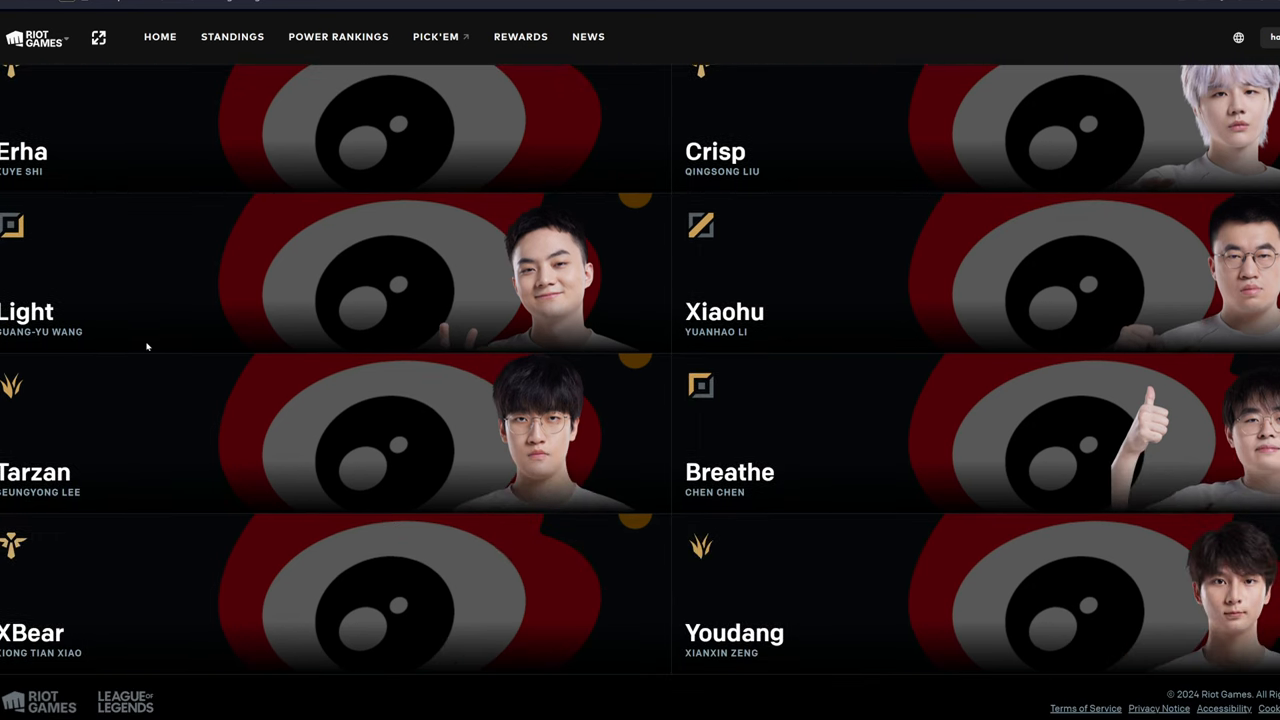
{"action": "mouse_move", "coordinate": [127, 398]}
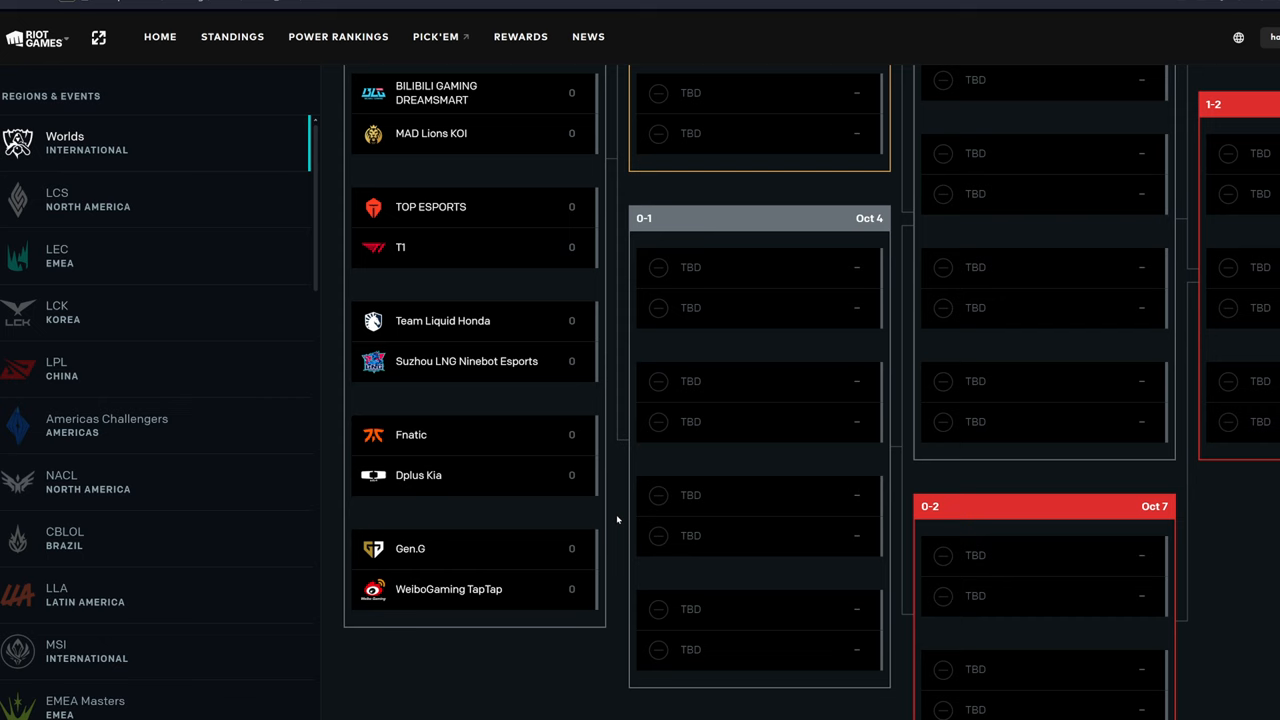
Scroll through the 2-1 and 2-2 rounds over to the eight Advance to Knockouts slots.
{"action": "scroll", "scroll_direction": "up", "scroll_amount": 3}
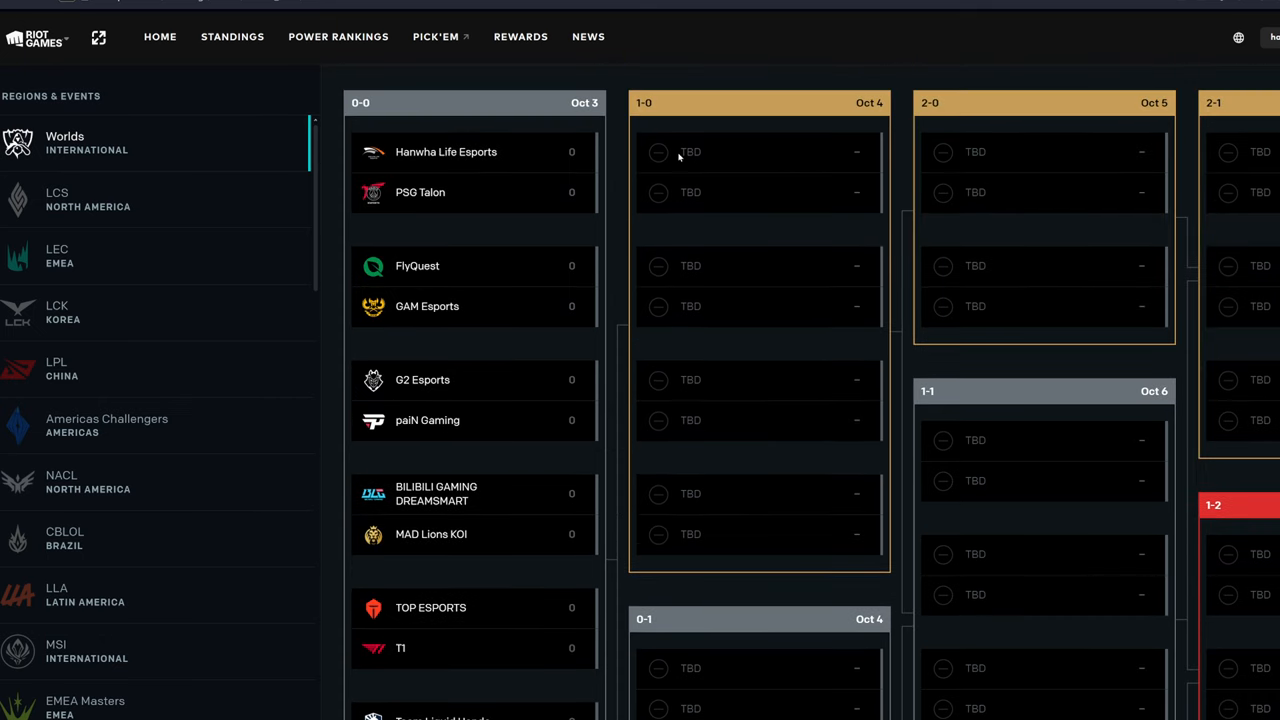
{"action": "scroll", "scroll_direction": "down", "scroll_amount": 3}
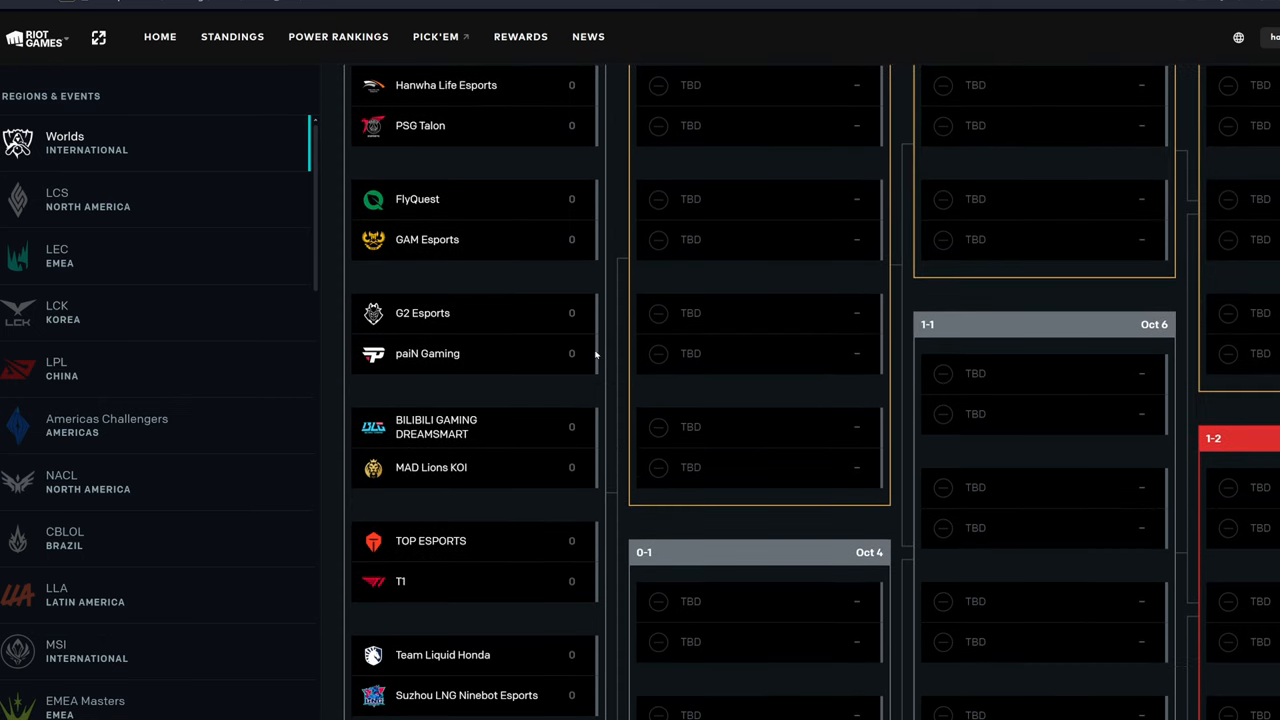
{"action": "scroll", "scroll_direction": "down", "scroll_amount": 3}
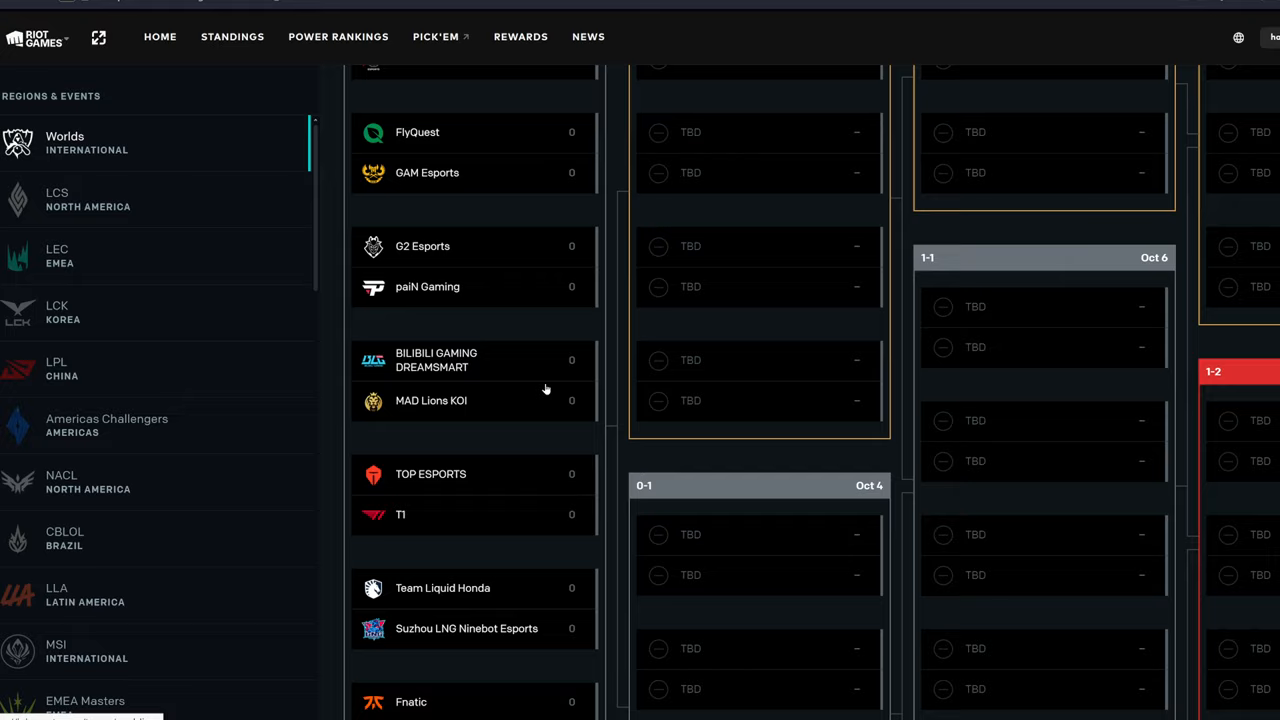
{"action": "scroll", "scroll_direction": "down", "scroll_amount": 3}
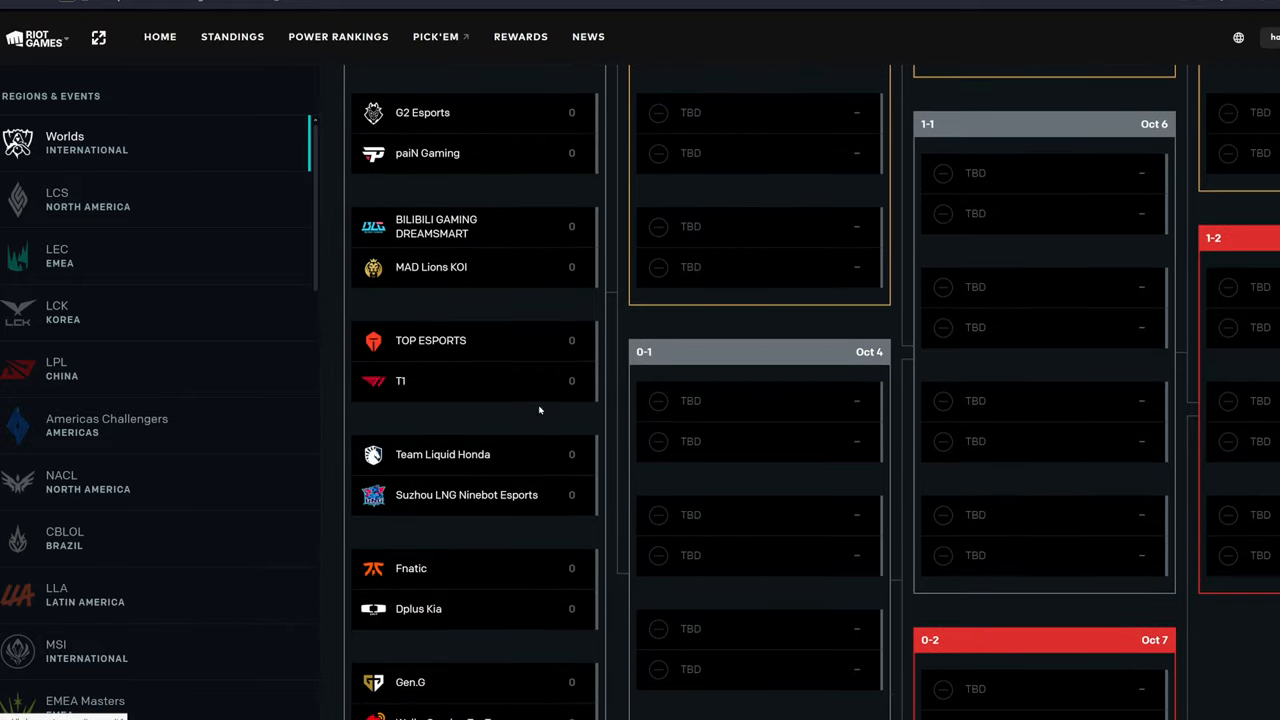
{"action": "scroll", "scroll_direction": "down", "scroll_amount": 3}
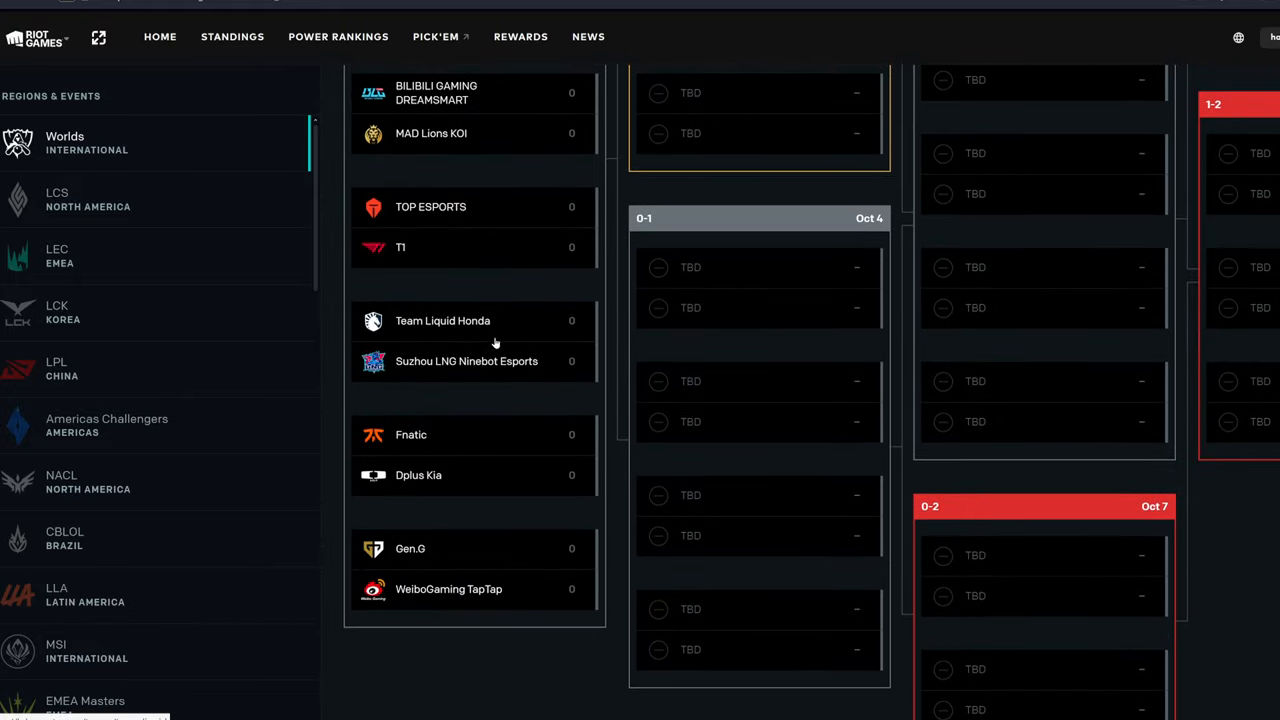
{"action": "mouse_move", "coordinate": [470, 490]}
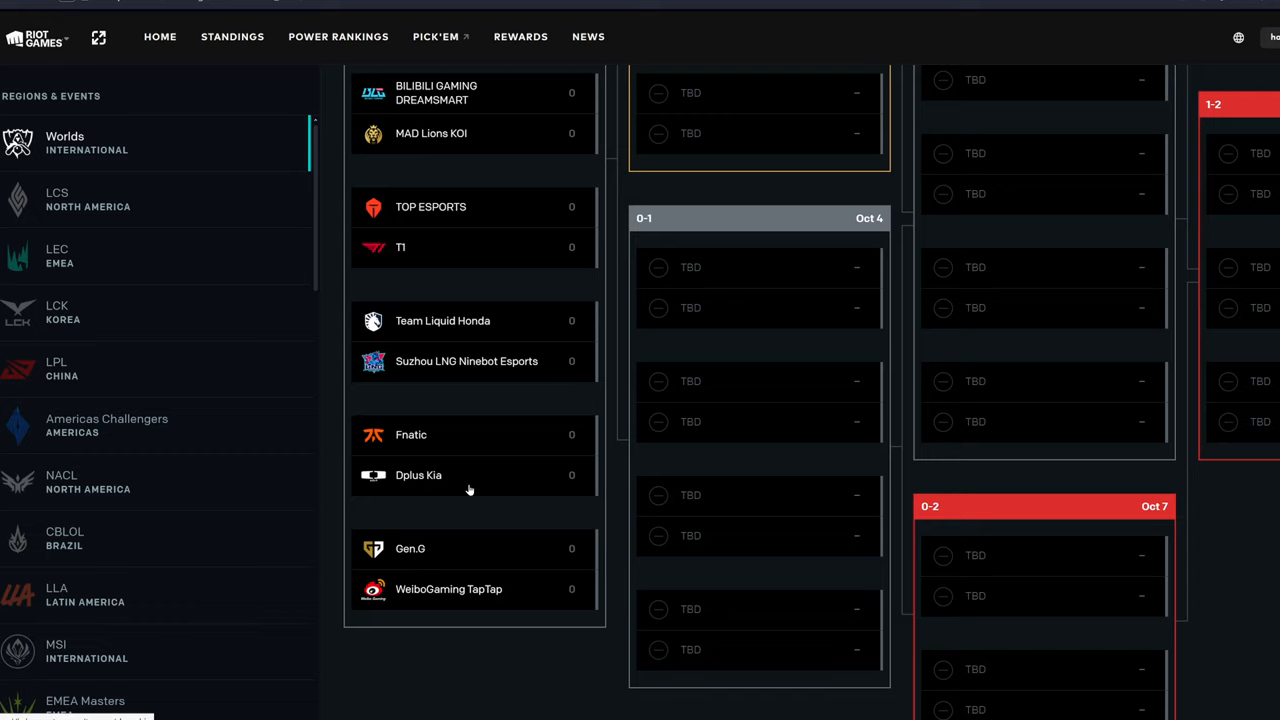
{"action": "mouse_move", "coordinate": [558, 500]}
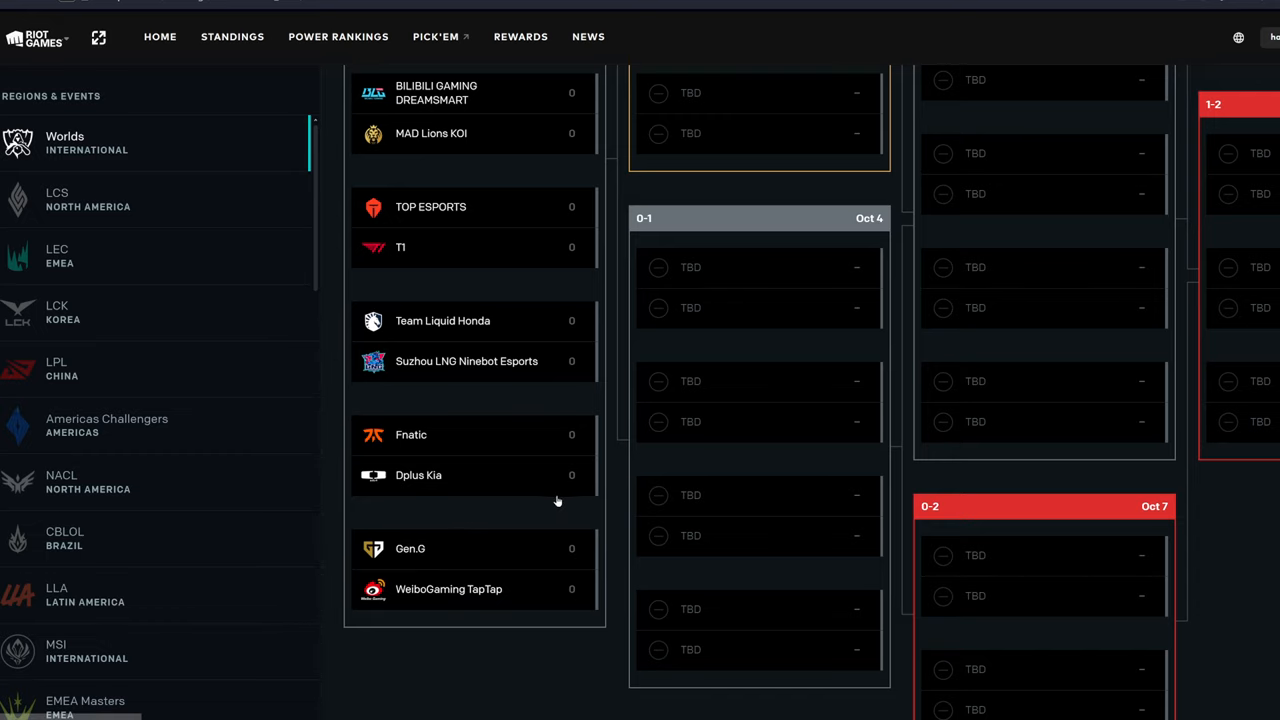
{"action": "mouse_move", "coordinate": [484, 551]}
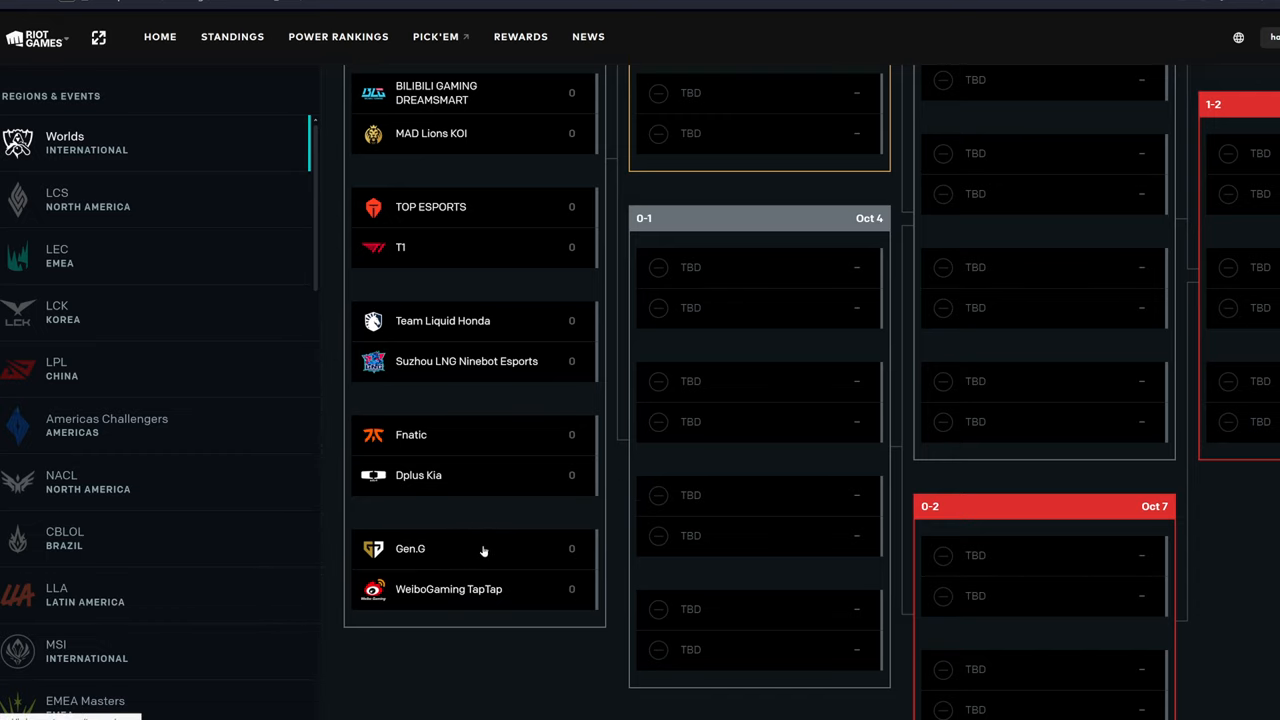
{"action": "scroll", "scroll_direction": "up", "scroll_amount": 3}
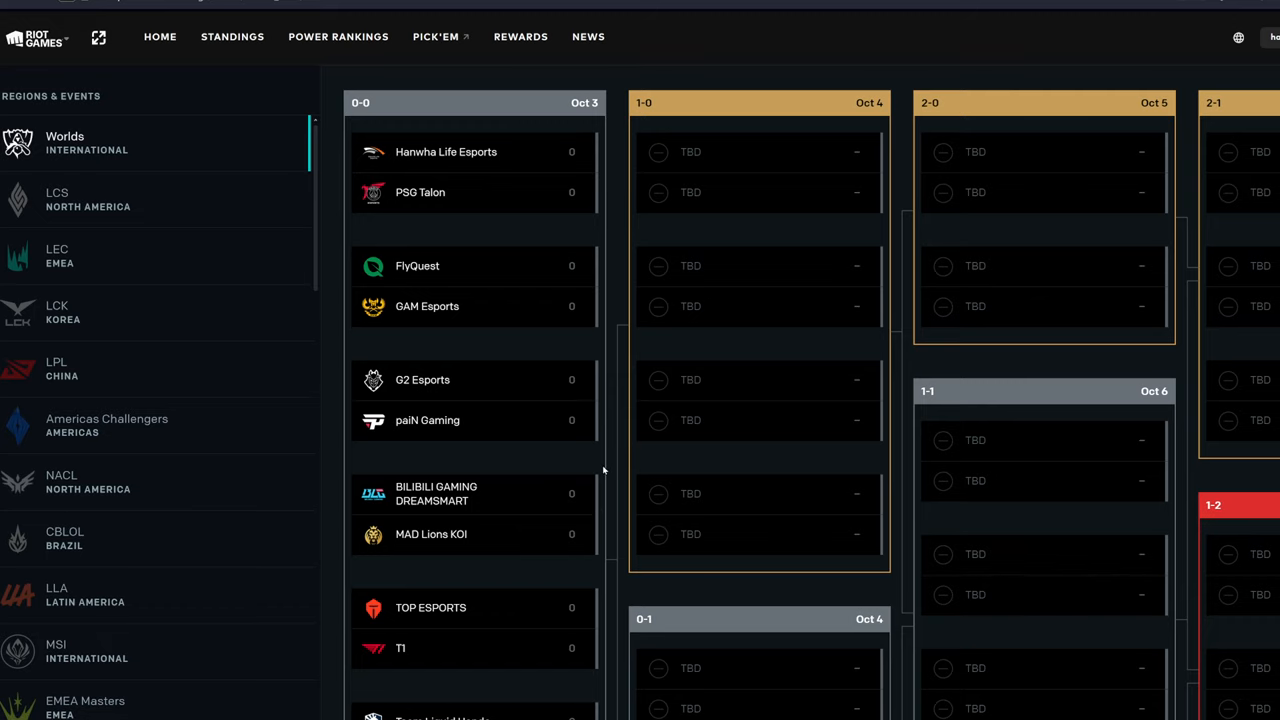
{"action": "scroll", "scroll_direction": "down", "scroll_amount": 3}
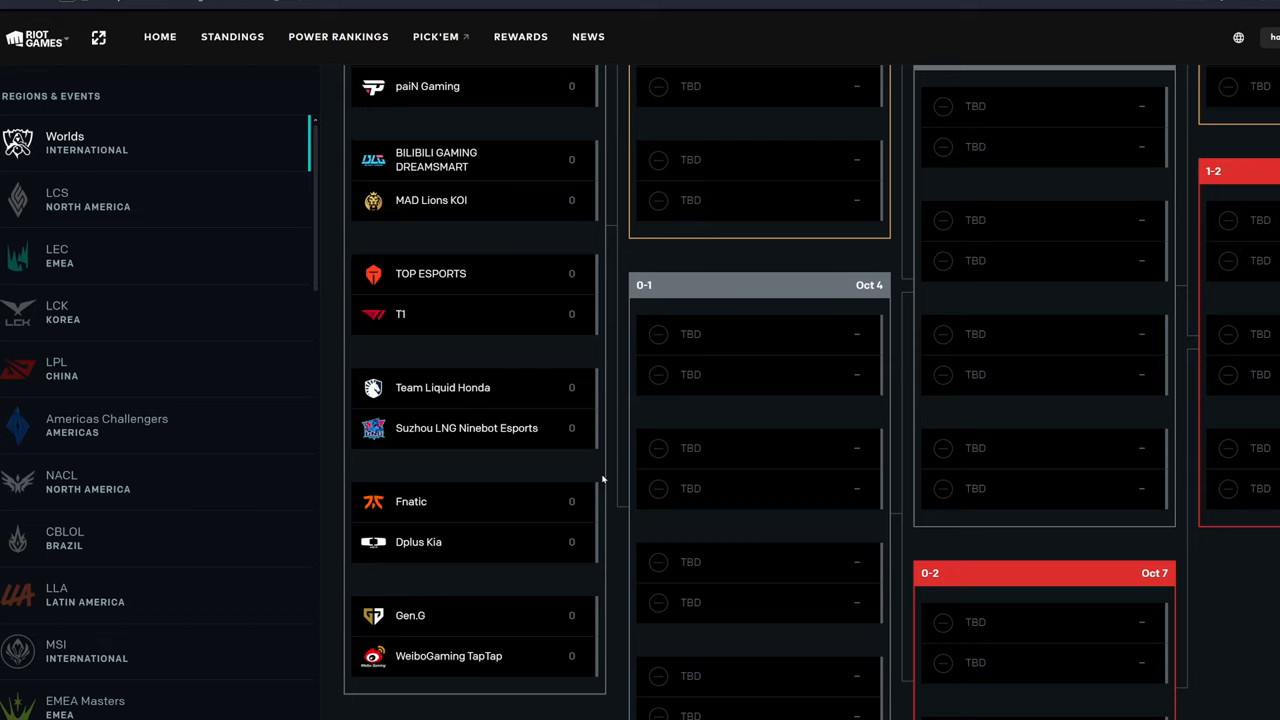
{"action": "scroll", "scroll_direction": "down", "scroll_amount": 3}
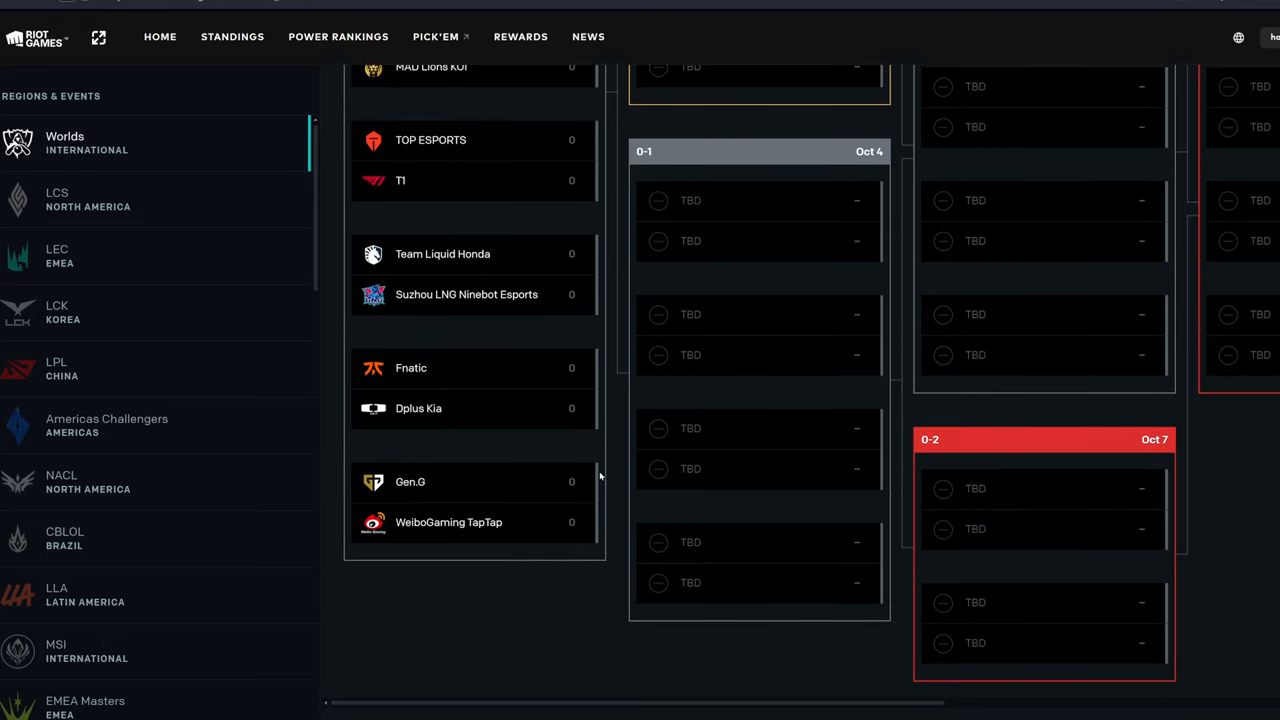
{"action": "mouse_move", "coordinate": [610, 497]}
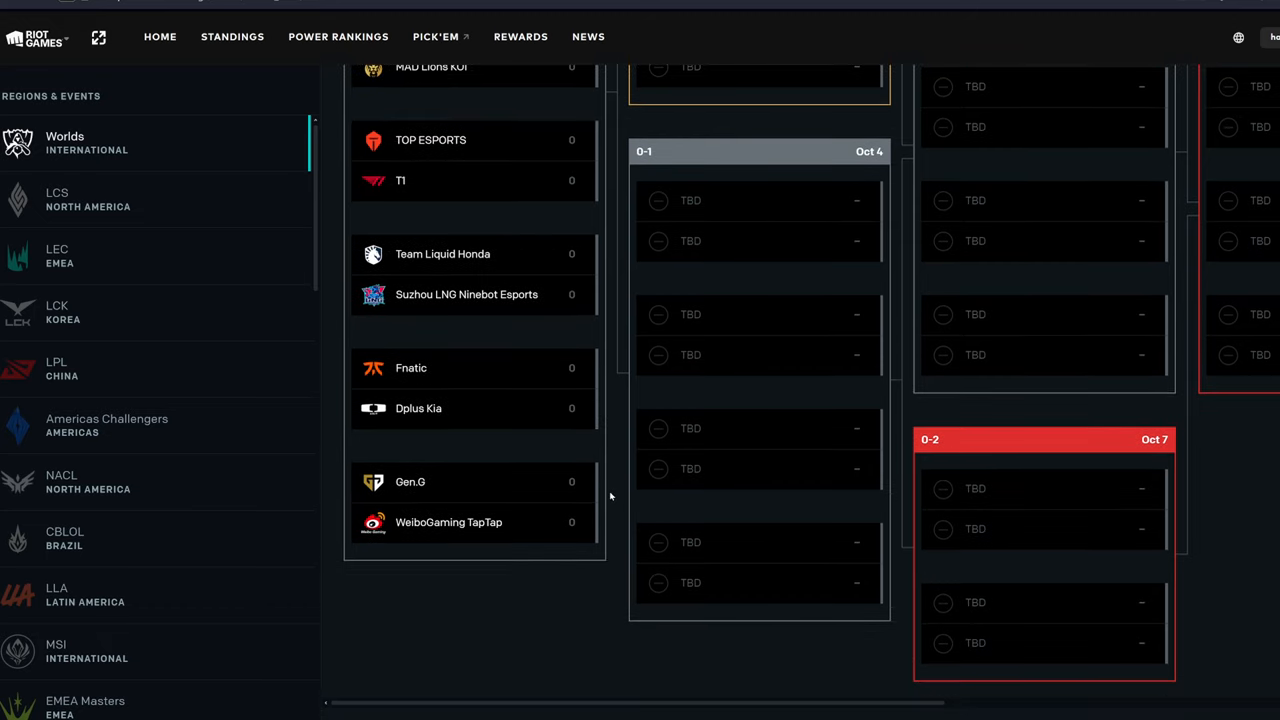
{"action": "mouse_move", "coordinate": [473, 471]}
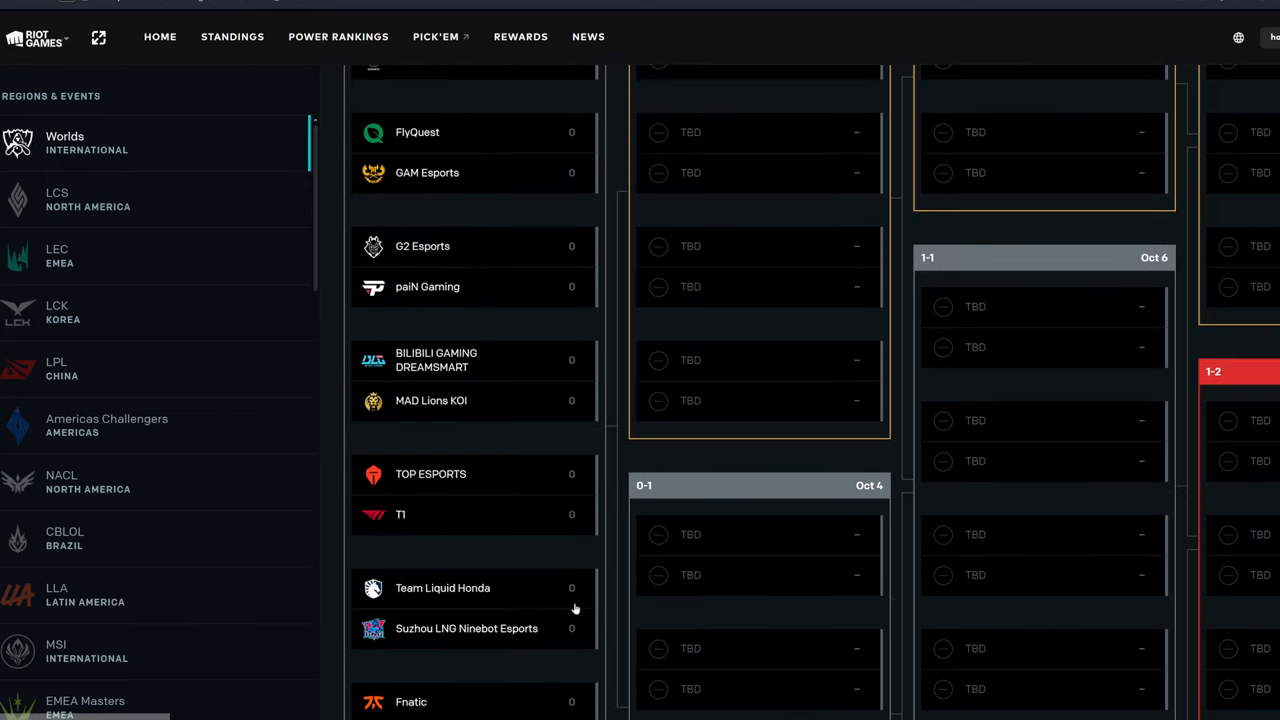
{"action": "scroll", "scroll_direction": "up", "scroll_amount": 3}
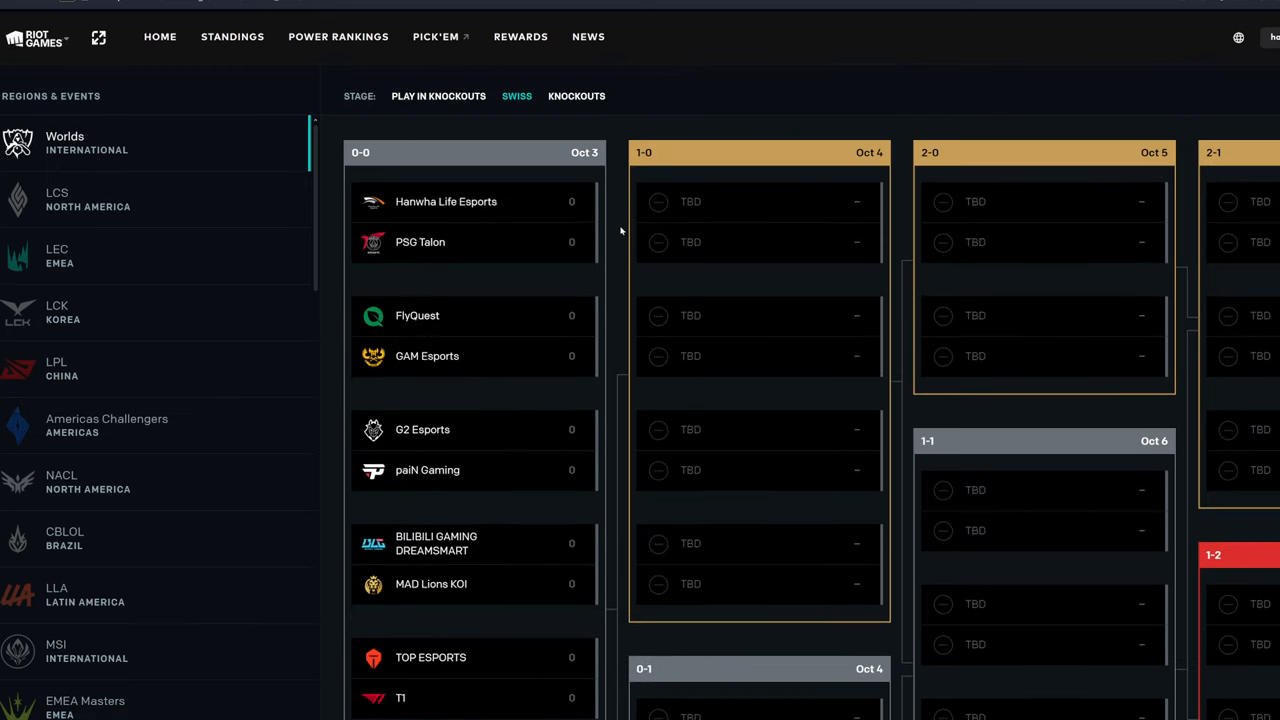
{"action": "mouse_move", "coordinate": [613, 218]}
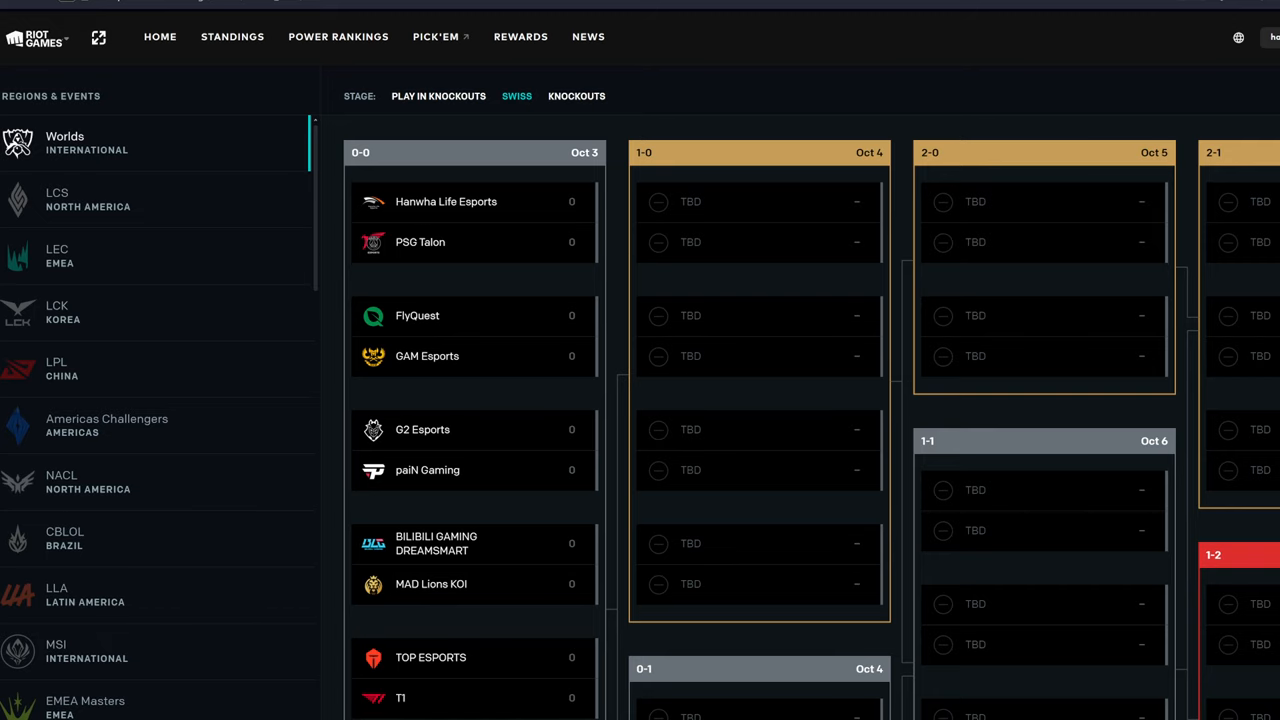
{"action": "scroll", "scroll_direction": "right", "scroll_amount": 3}
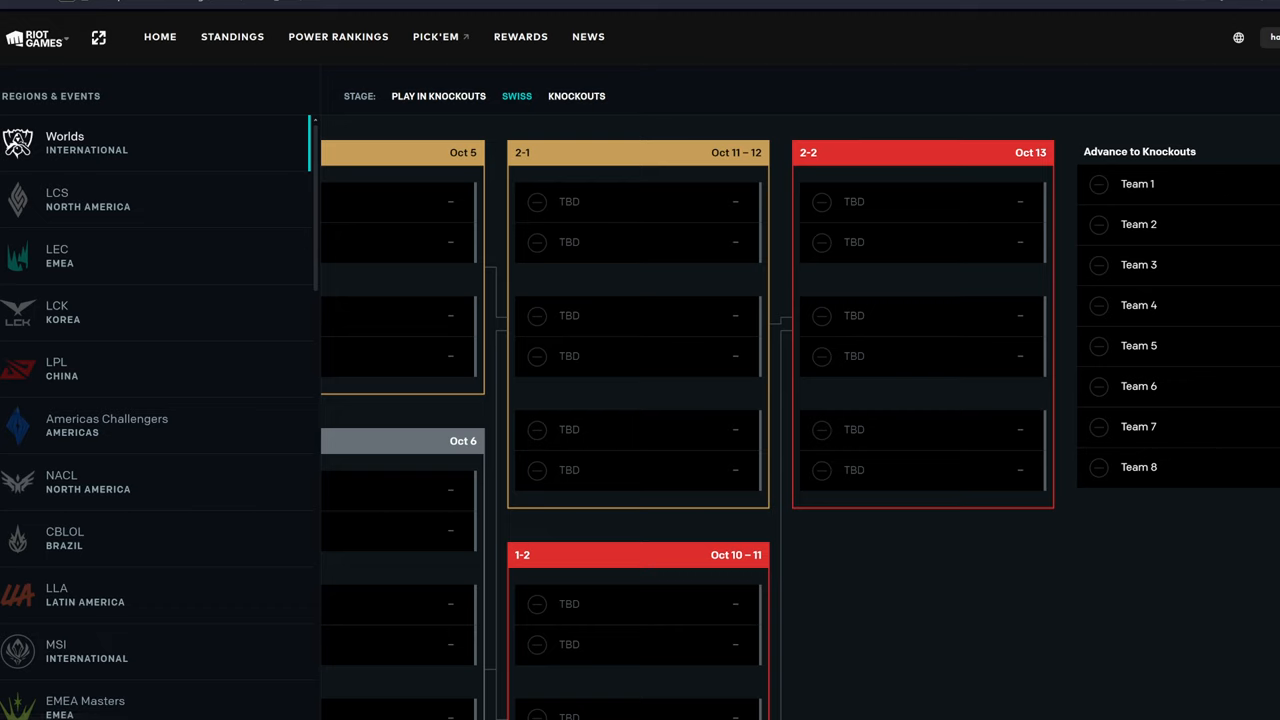
{"action": "mouse_move", "coordinate": [1232, 221]}
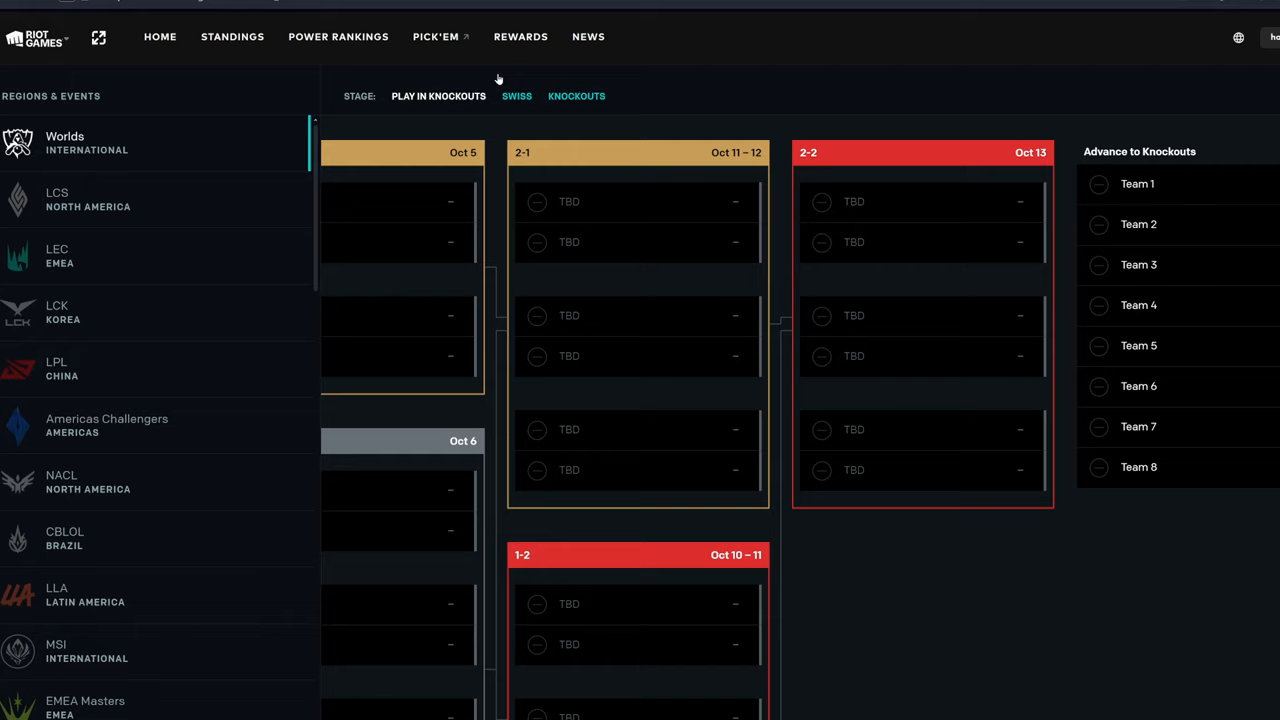
Return to the Swiss picks page showing GEN undefeated and eight advancing teams.
{"action": "left_click", "coordinate": [435, 37]}
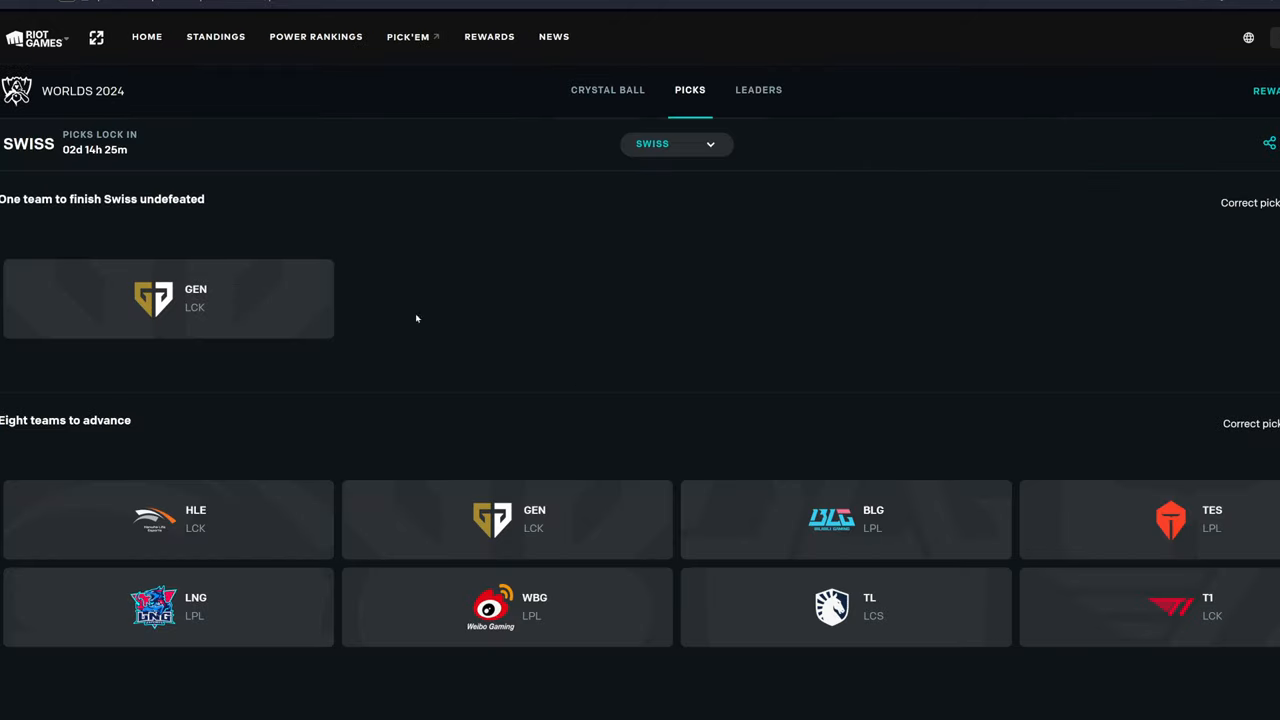
{"action": "mouse_move", "coordinate": [746, 331]}
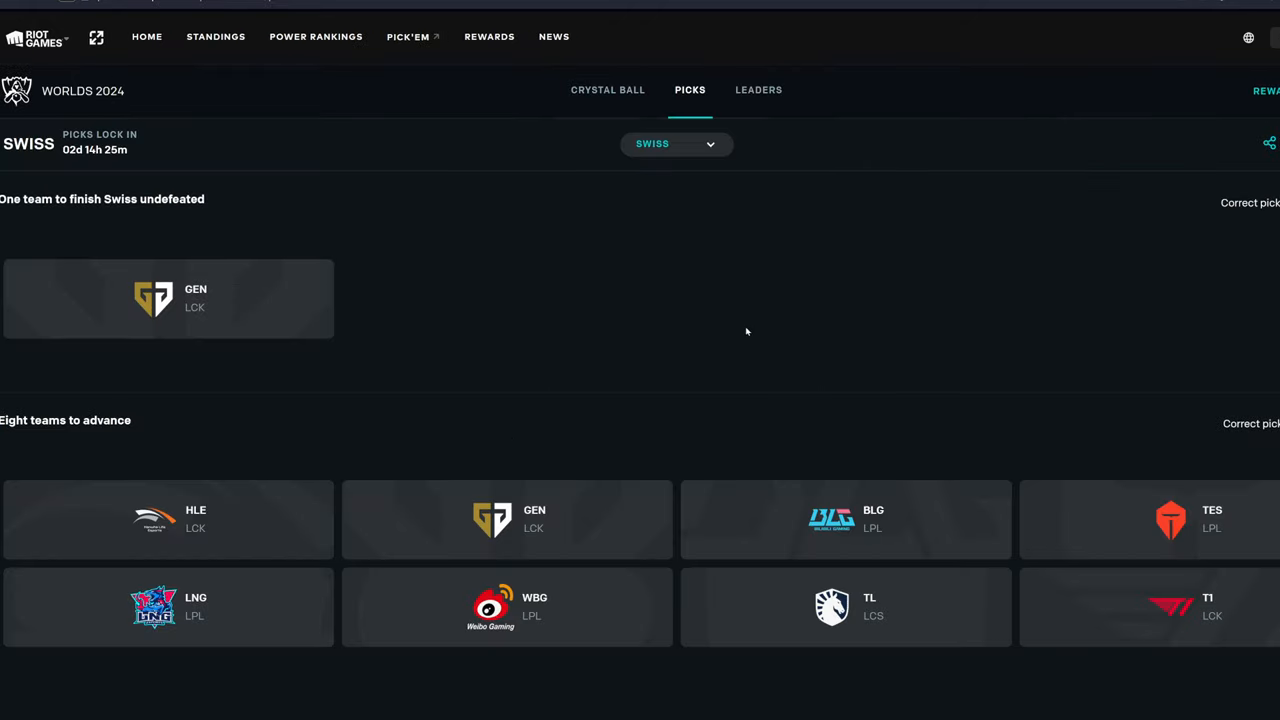
{"action": "mouse_move", "coordinate": [707, 459]}
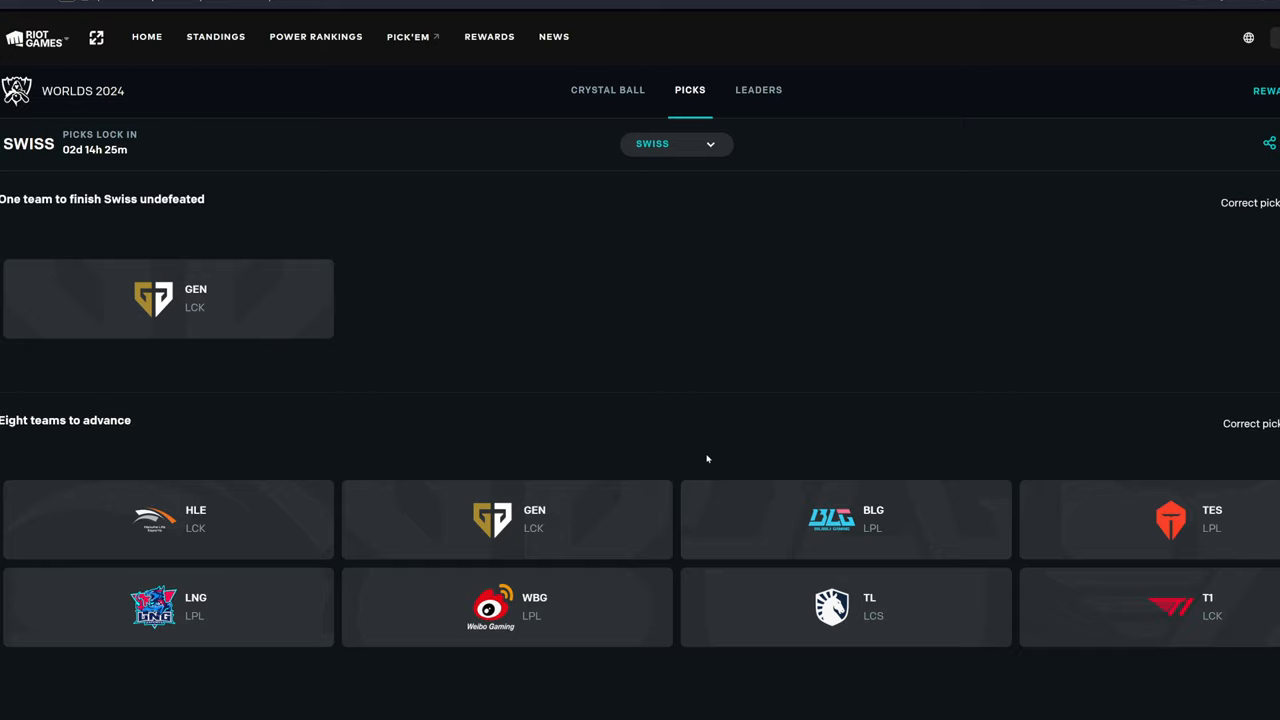